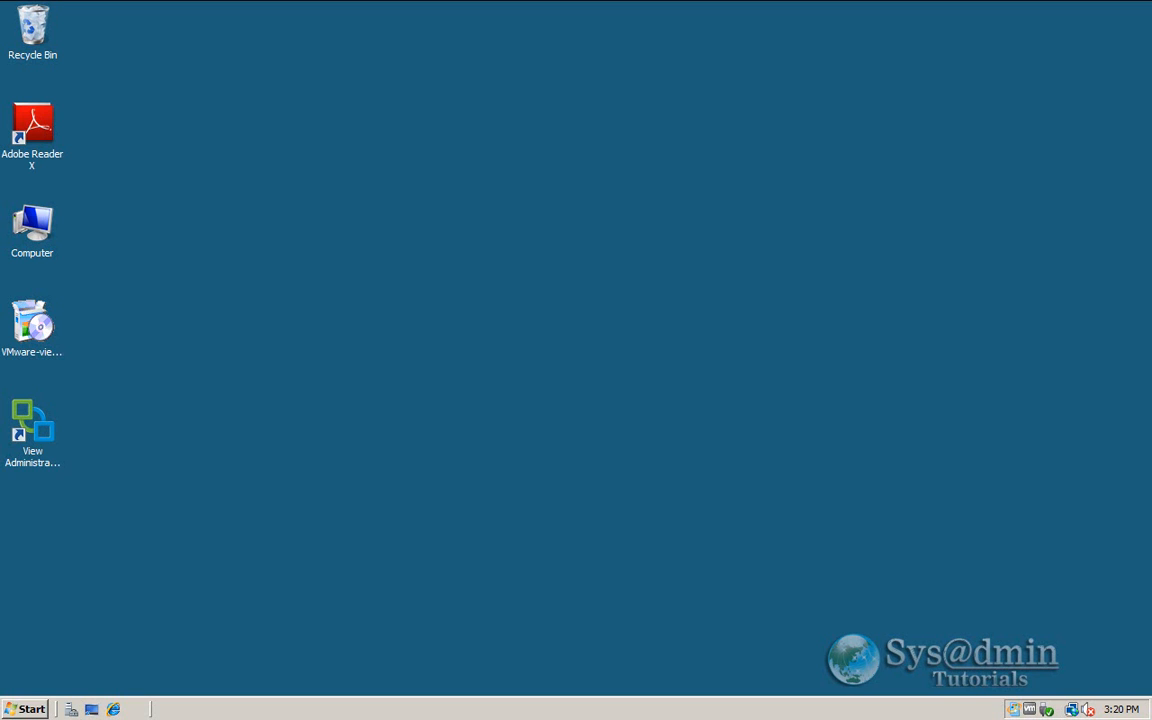
{"action": "mouse_move", "coordinate": [268, 534]}
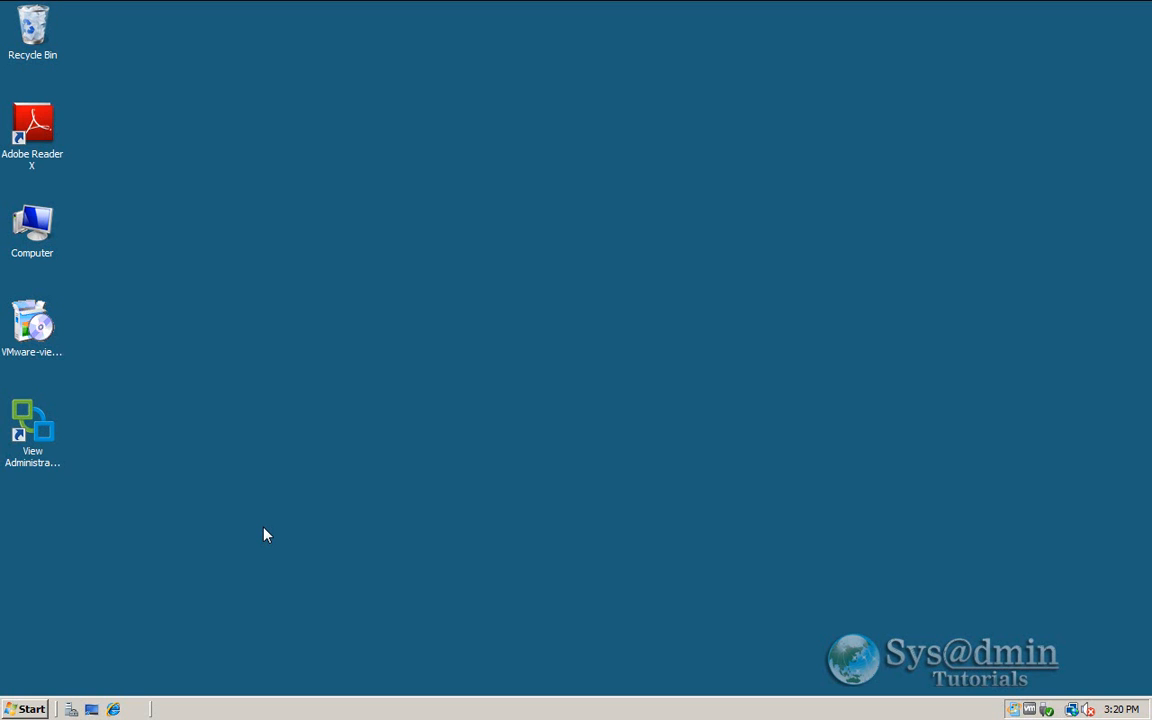
{"action": "mouse_move", "coordinate": [76, 470]}
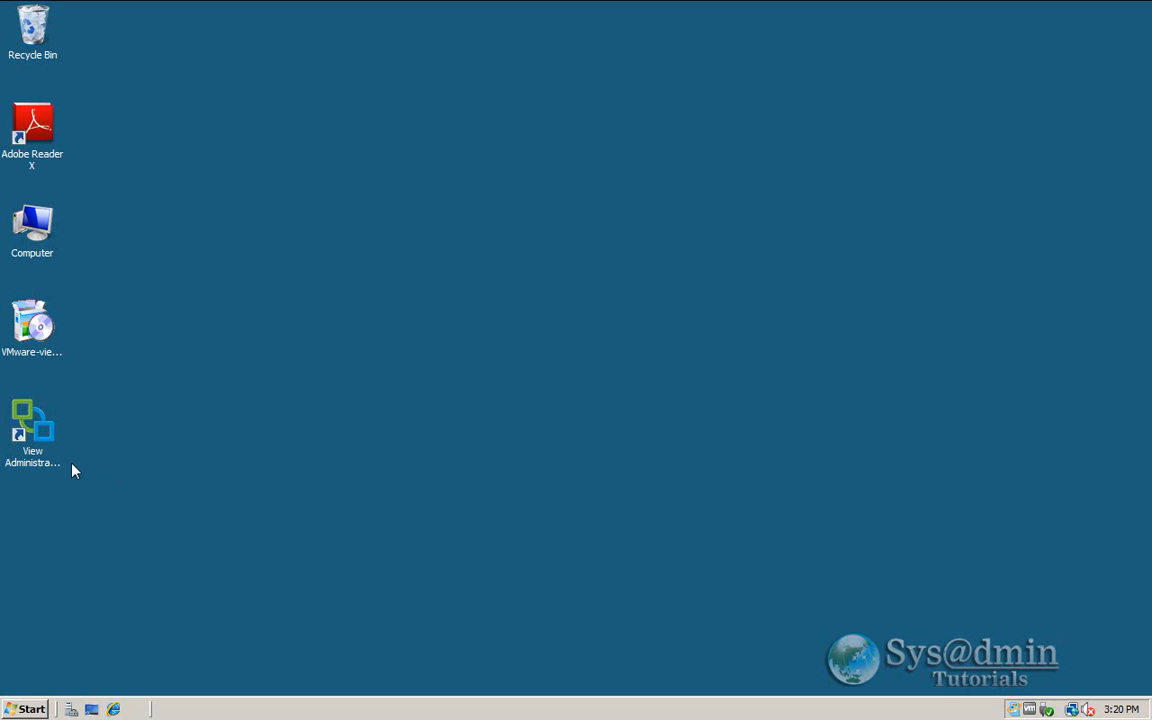
- Launch the View Administrator Console shortcut from the Windows desktop
{"action": "left_click", "coordinate": [32, 420]}
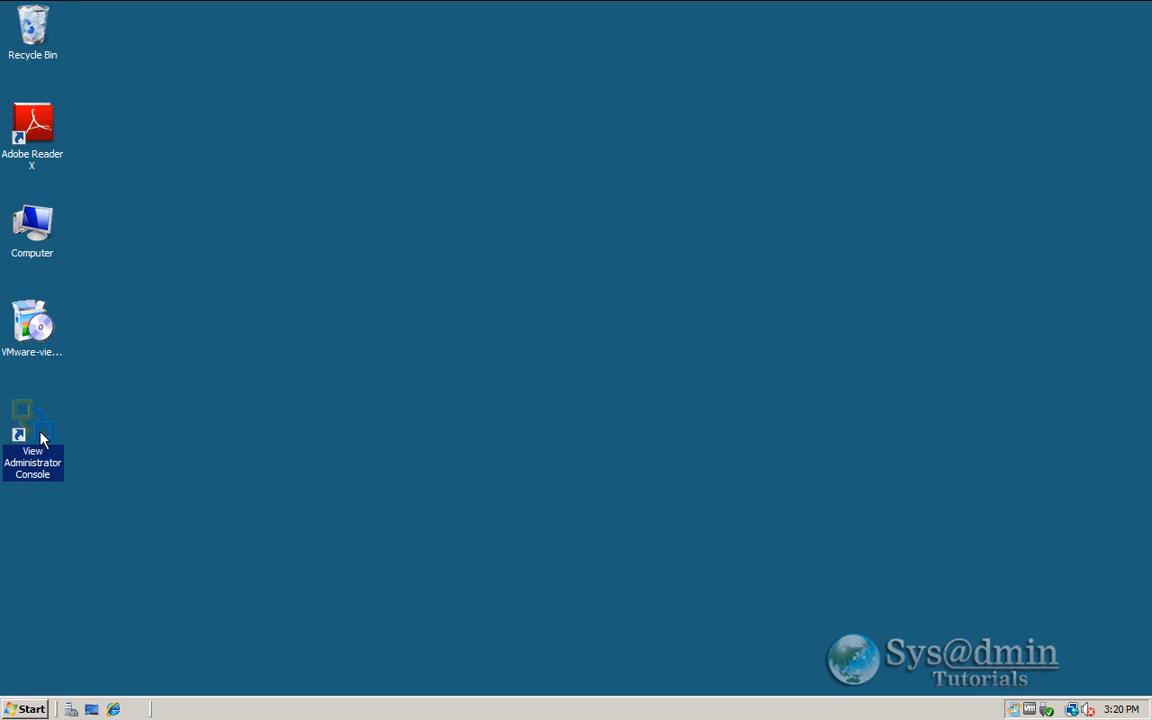
{"action": "double_click", "coordinate": [32, 436]}
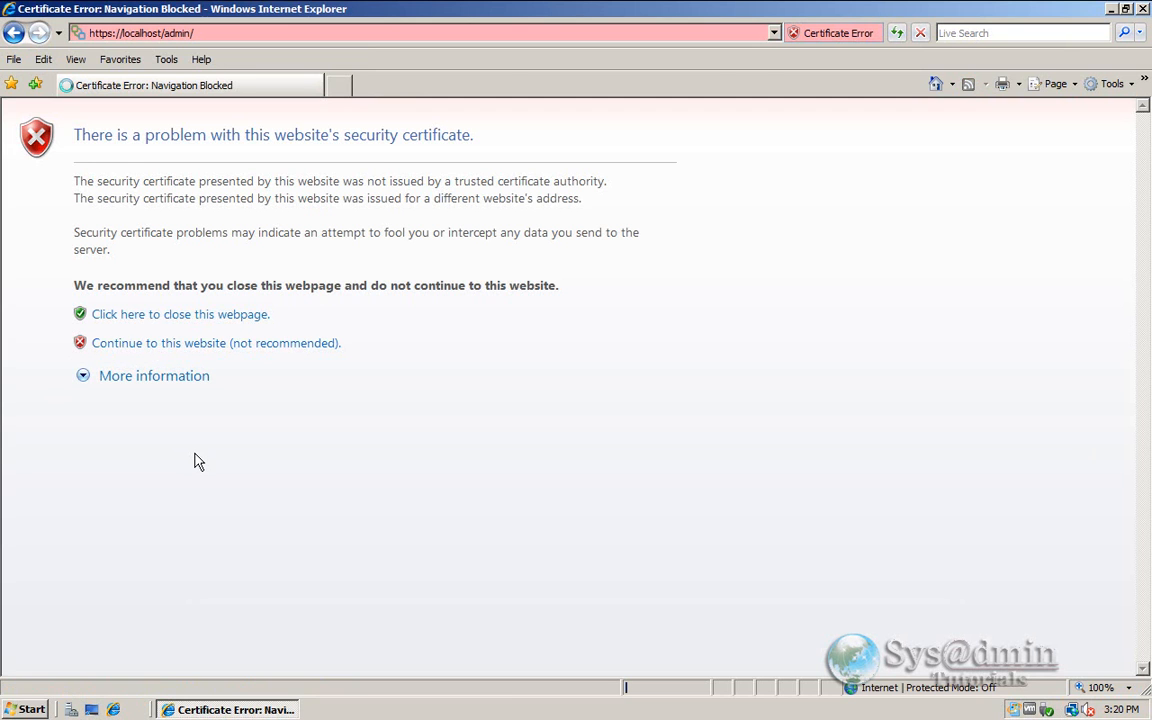
- Continue past the certificate warning and log in as administrator on the VMLAB domain
{"action": "left_click", "coordinate": [216, 344]}
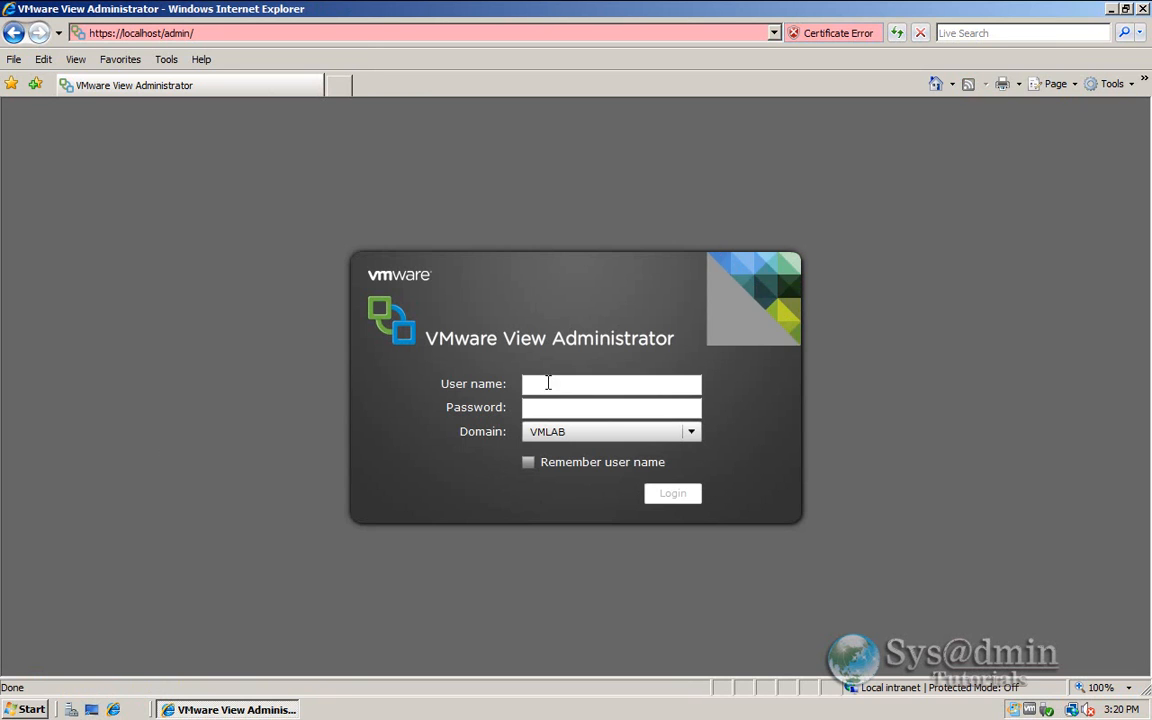
{"action": "type", "text": "administrator"}
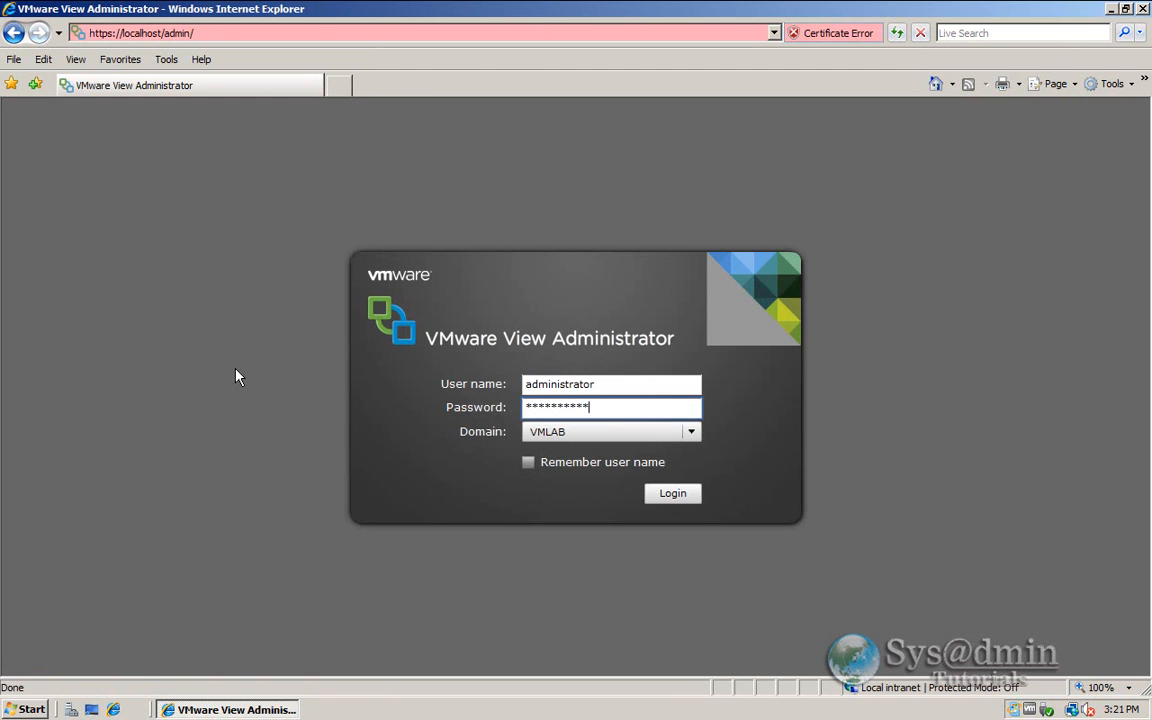
{"action": "left_click", "coordinate": [672, 492]}
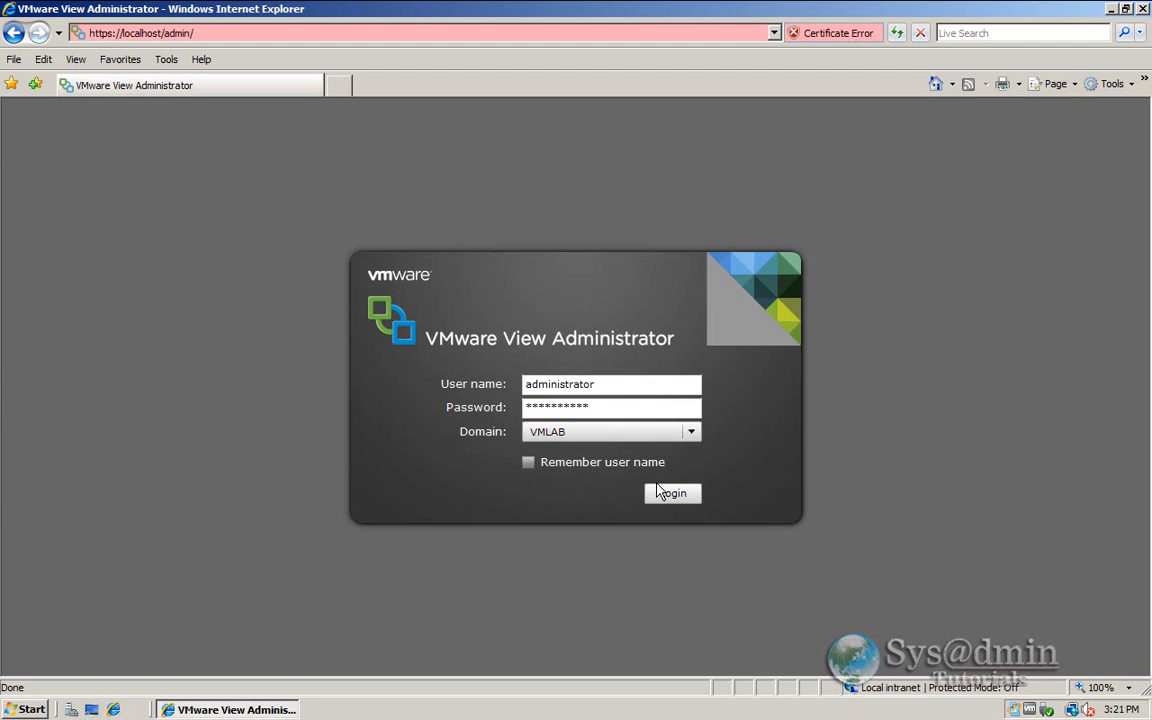
{"action": "left_click", "coordinate": [672, 492]}
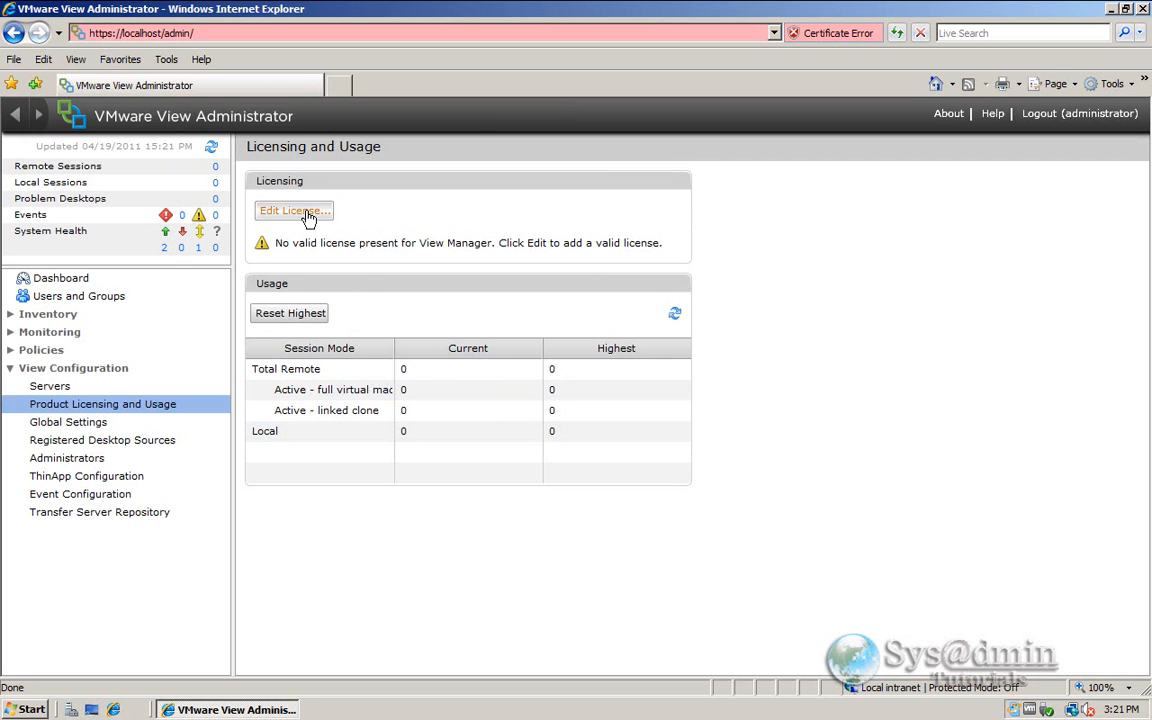
- Apply a license serial number, then go to View Configuration > Servers
{"action": "left_click", "coordinate": [292, 210]}
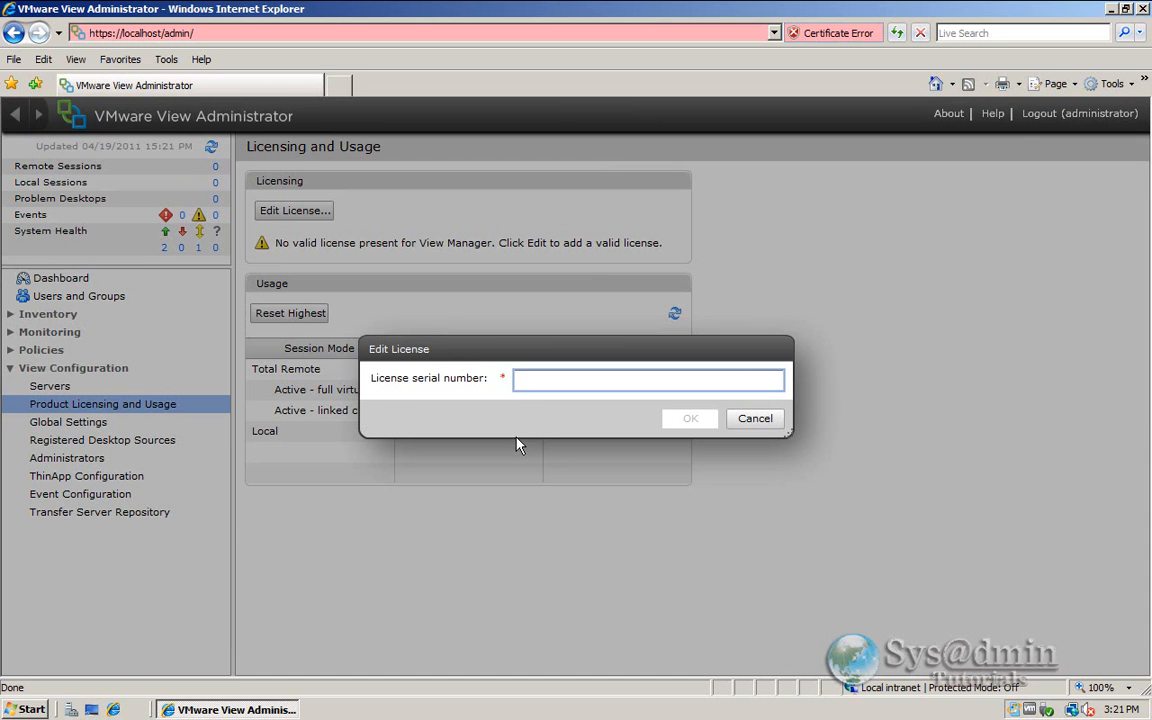
{"action": "left_click", "coordinate": [690, 418]}
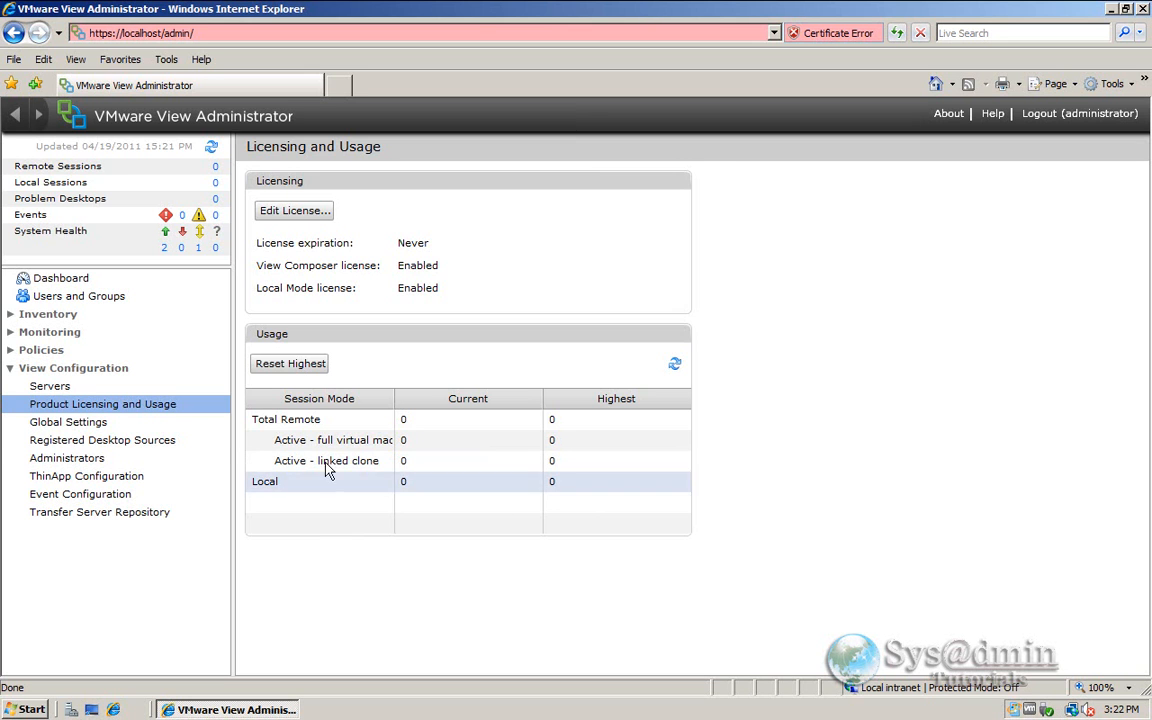
{"action": "left_click", "coordinate": [48, 386]}
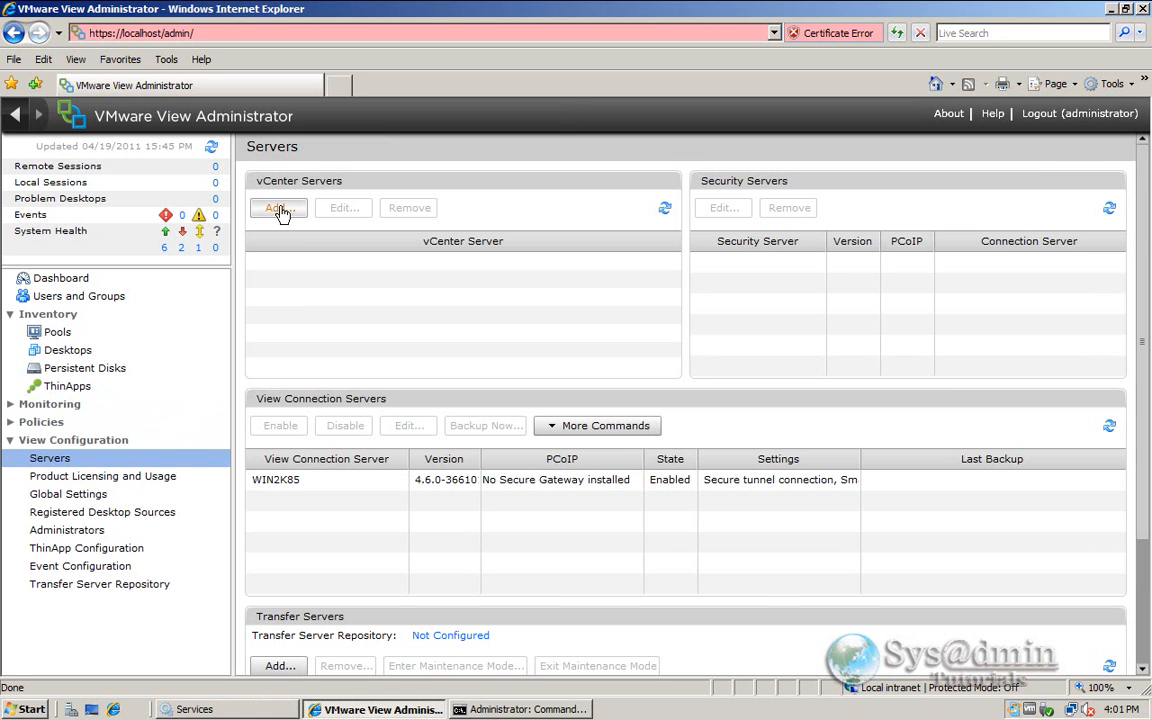
- Add vCenter server vcenter2k8.vmlab.local with user vmlab\administrator and description 'vCenter 4.1'
{"action": "left_click", "coordinate": [278, 208]}
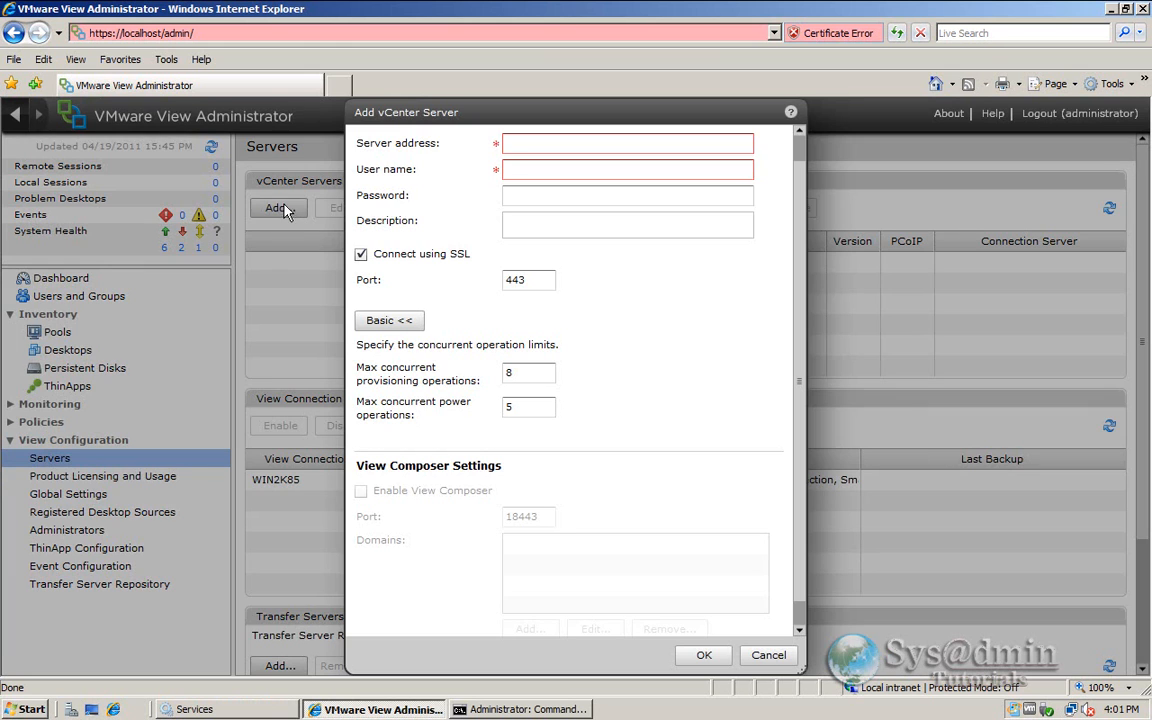
{"action": "type", "text": "v"}
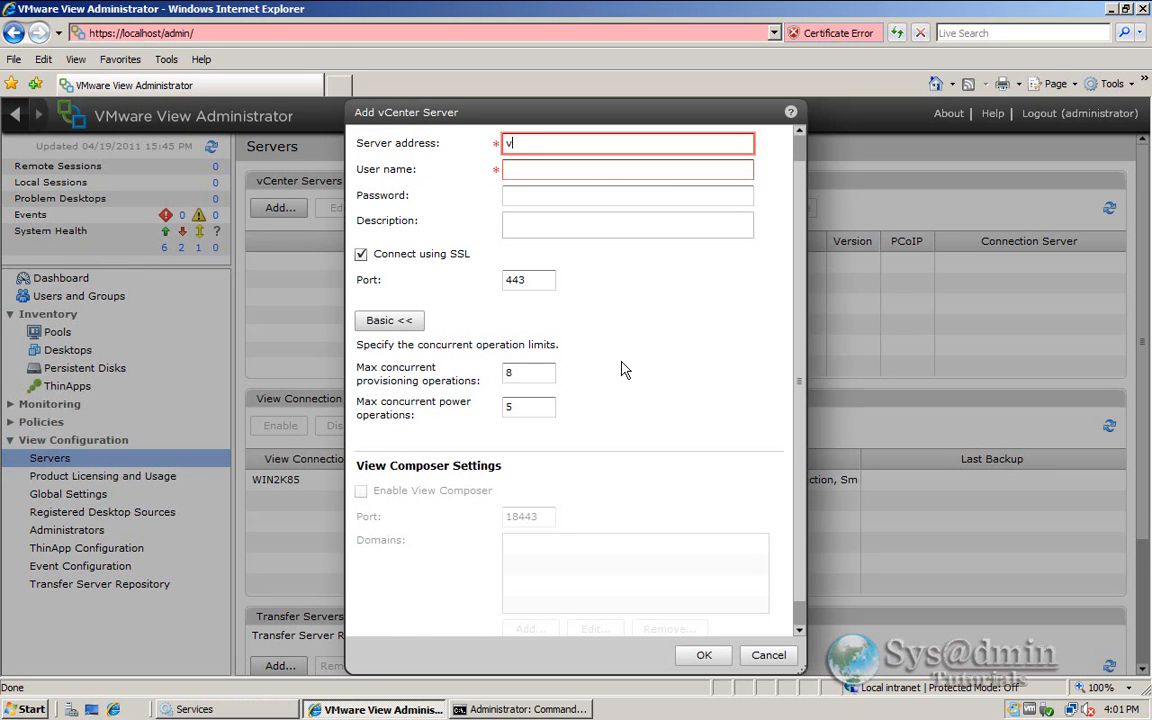
{"action": "type", "text": "center2k8.vmlab.local"}
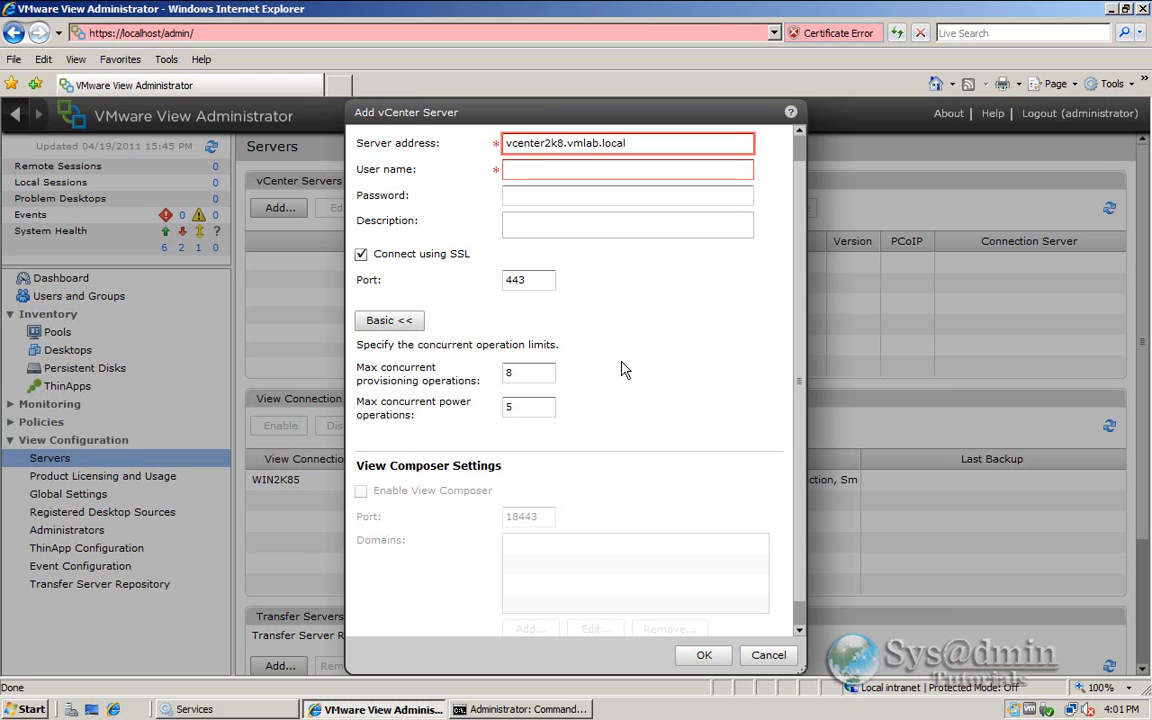
{"action": "left_click", "coordinate": [628, 168]}
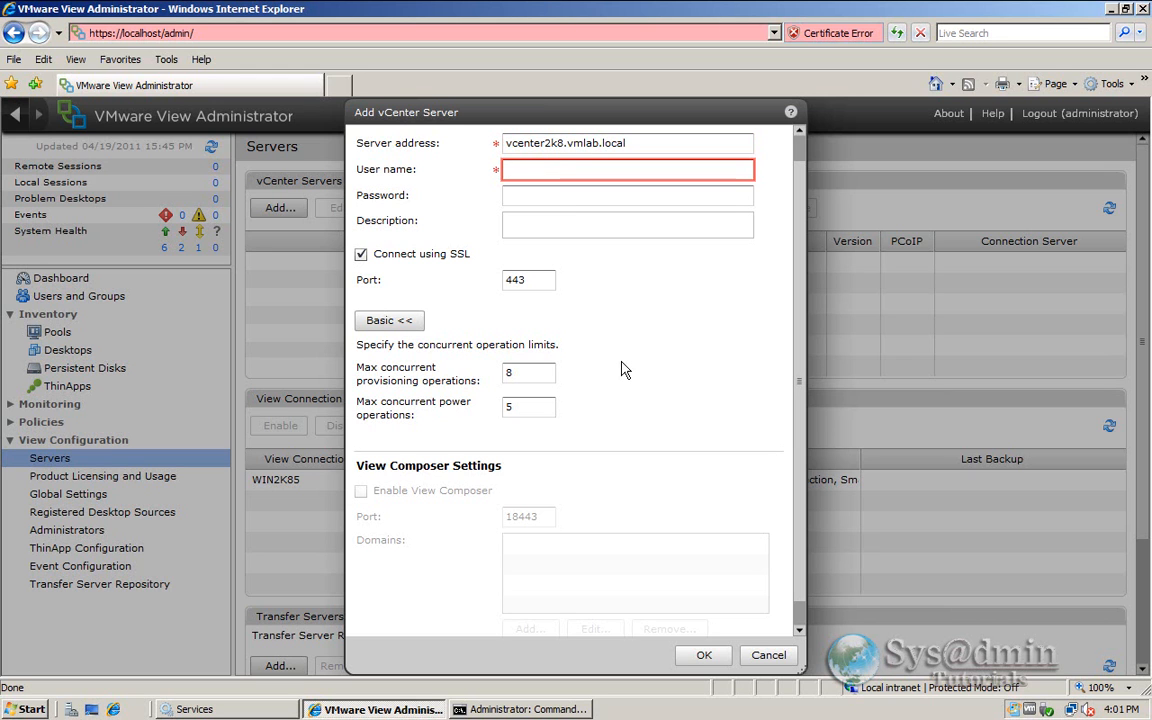
{"action": "type", "text": "vmlab\\a"}
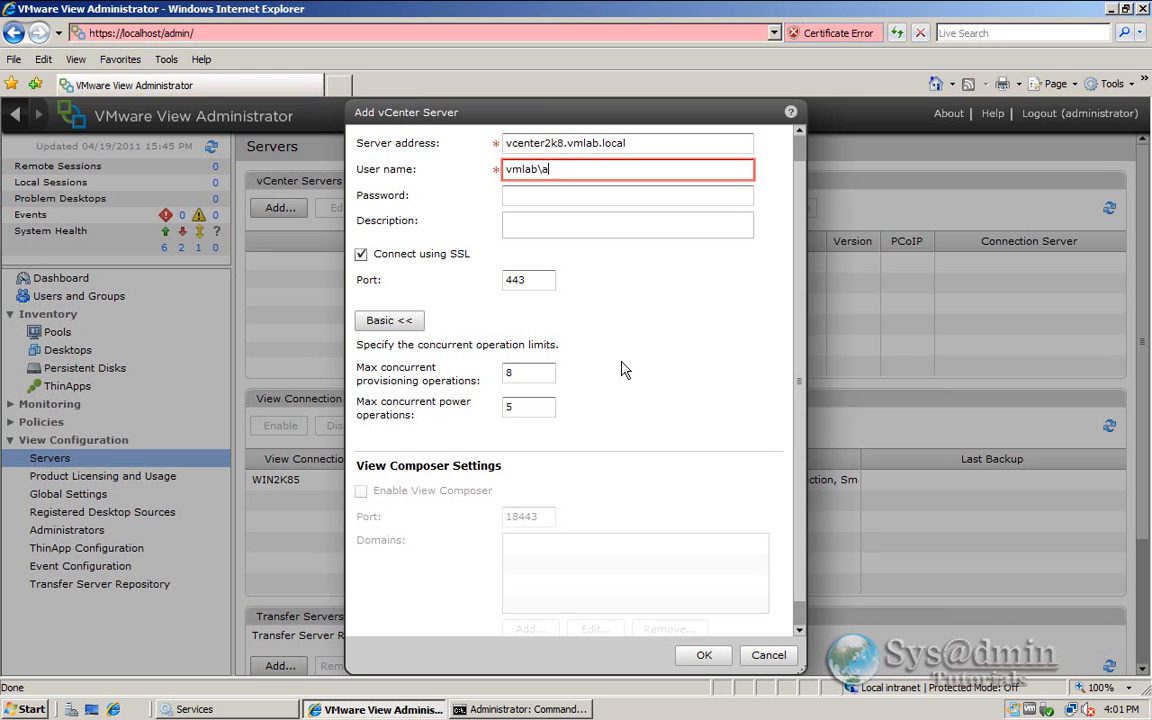
{"action": "type", "text": "dministrator"}
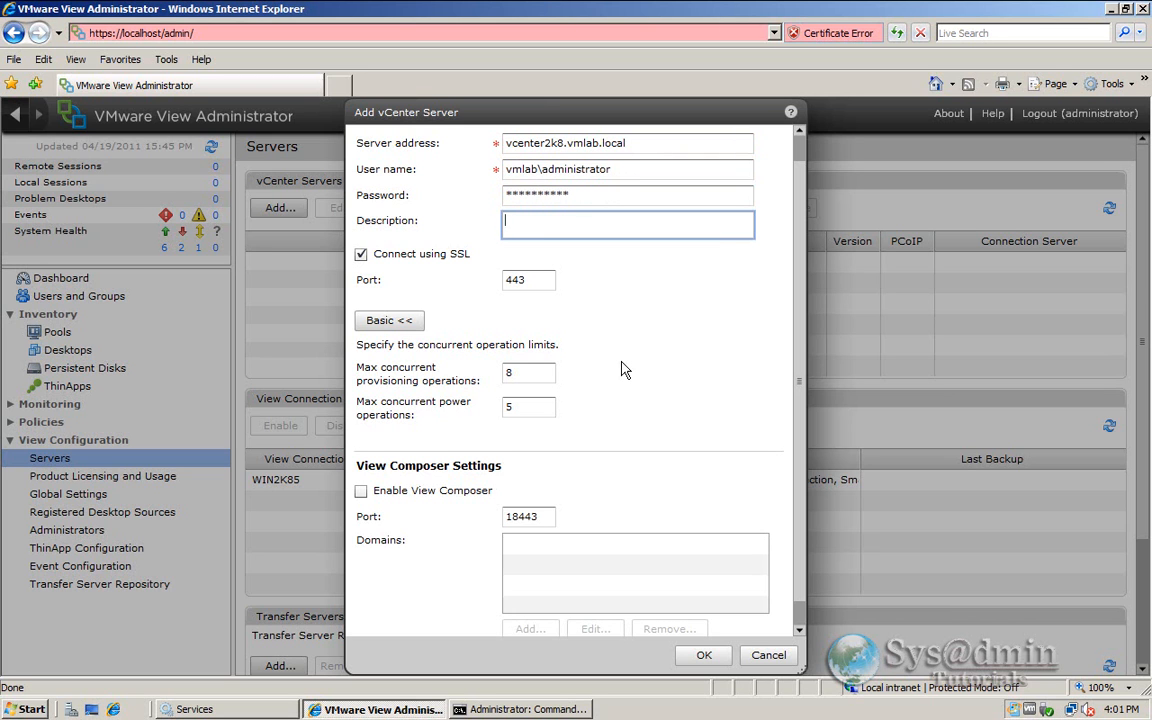
{"action": "type", "text": "vCenter 4.1"}
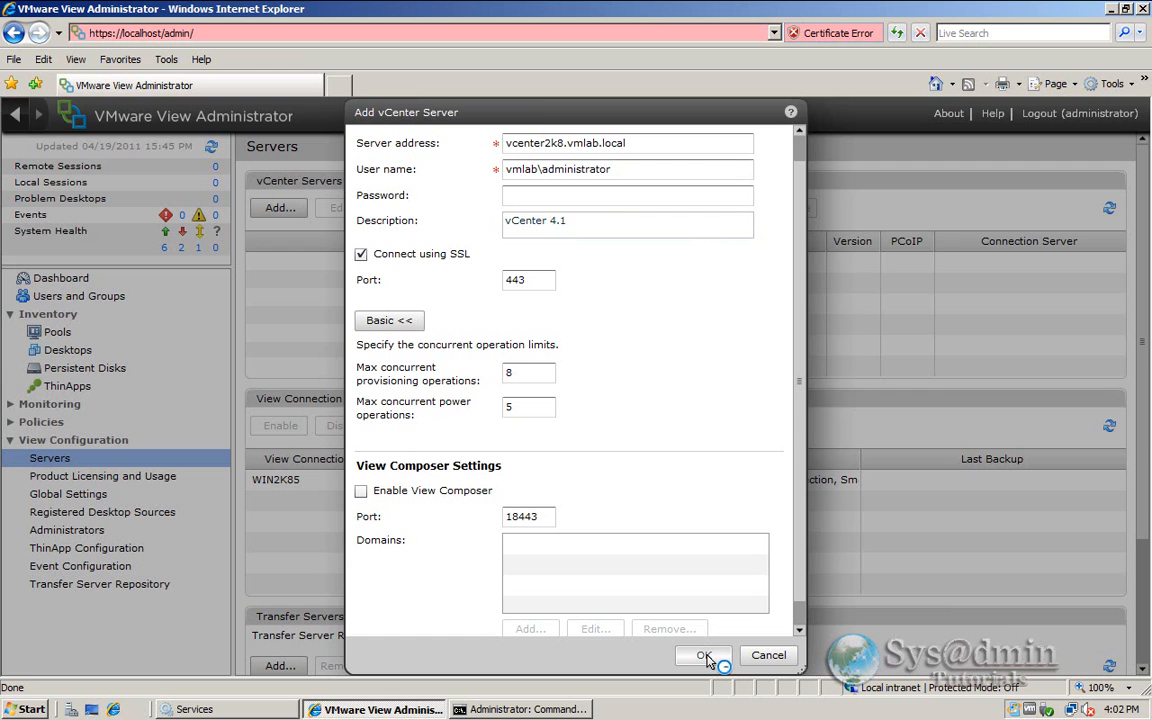
{"action": "left_click", "coordinate": [704, 656]}
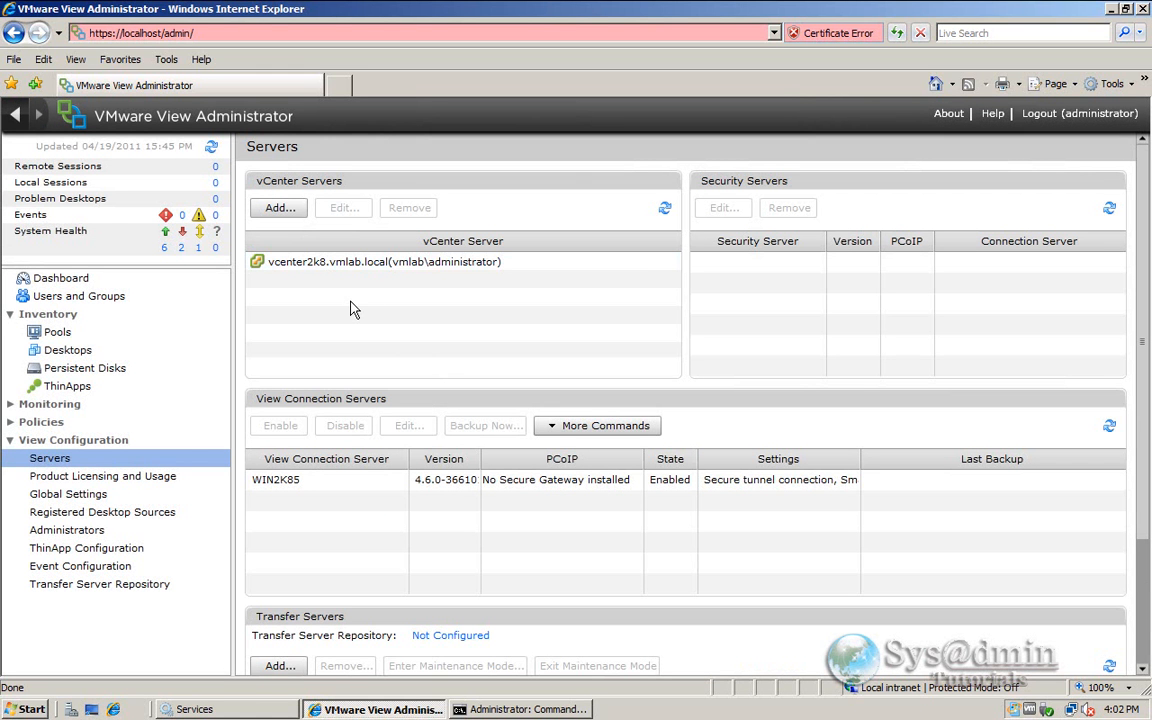
- Edit vcenter2k8.vmlab.local and enable View Composer on it
{"action": "left_click", "coordinate": [384, 260]}
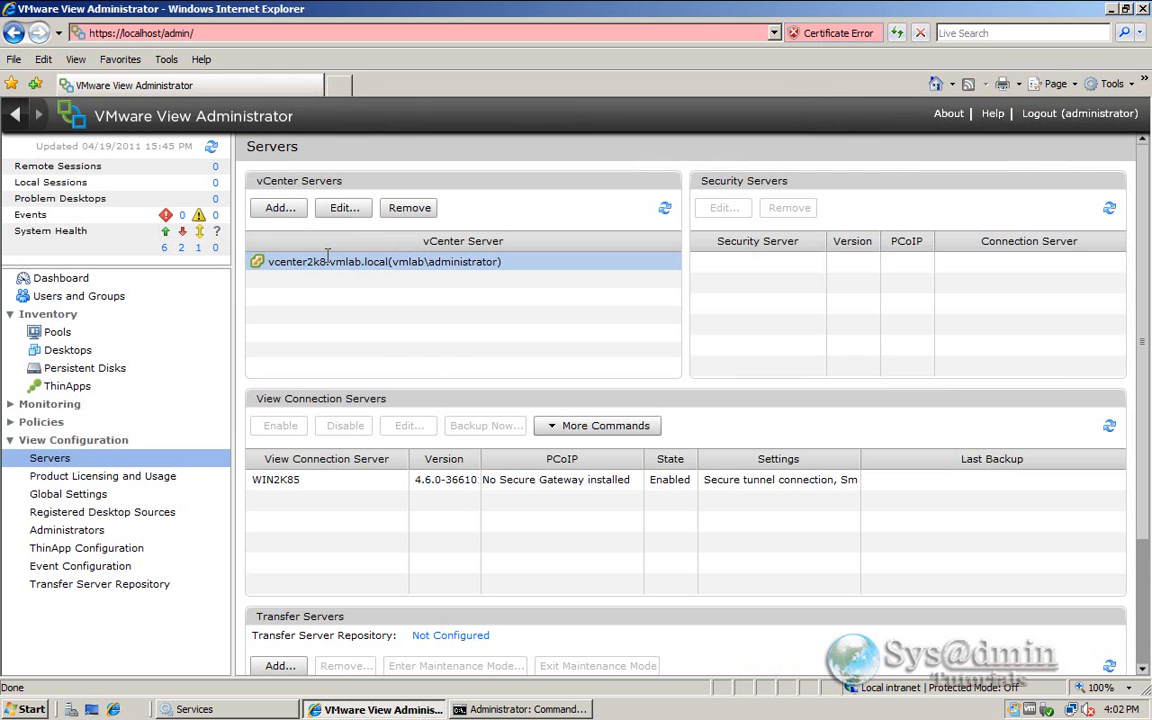
{"action": "left_click", "coordinate": [344, 206]}
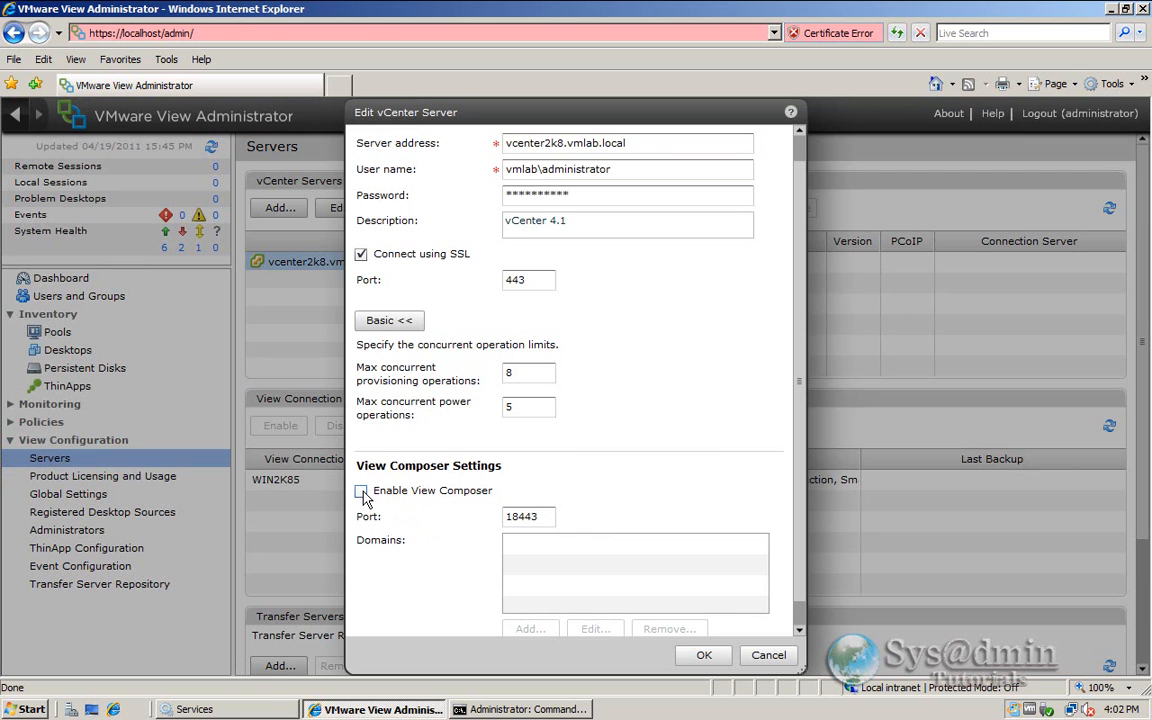
{"action": "left_click", "coordinate": [360, 490]}
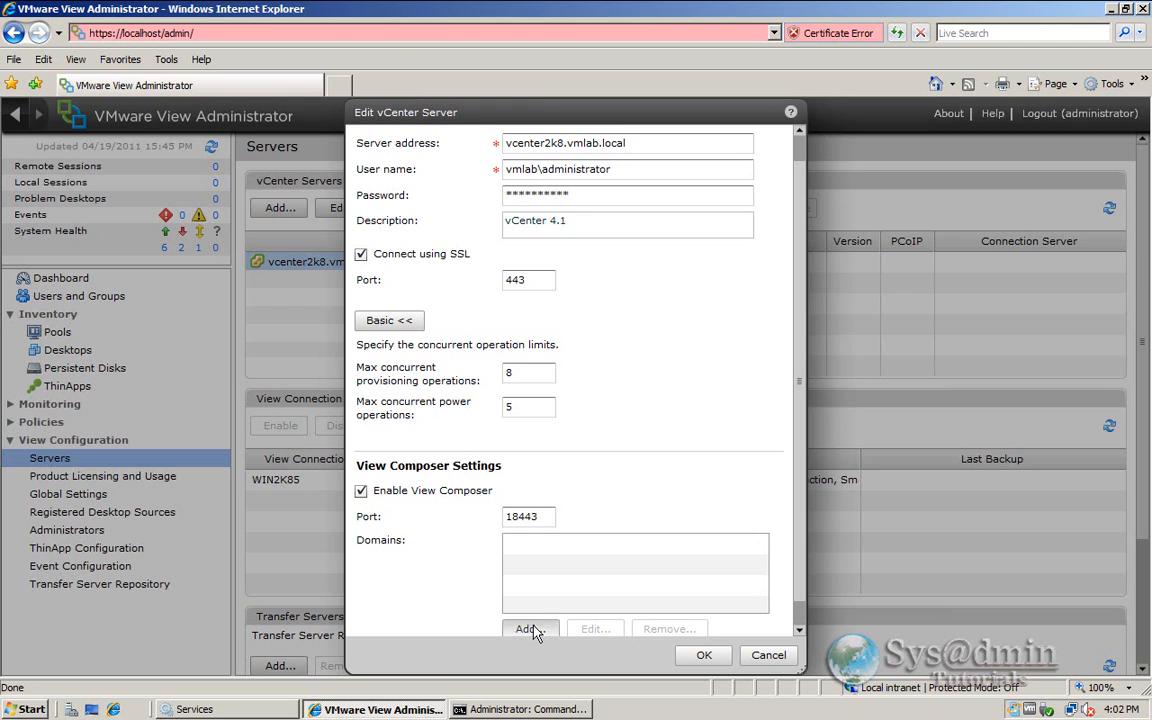
{"action": "left_click", "coordinate": [532, 628]}
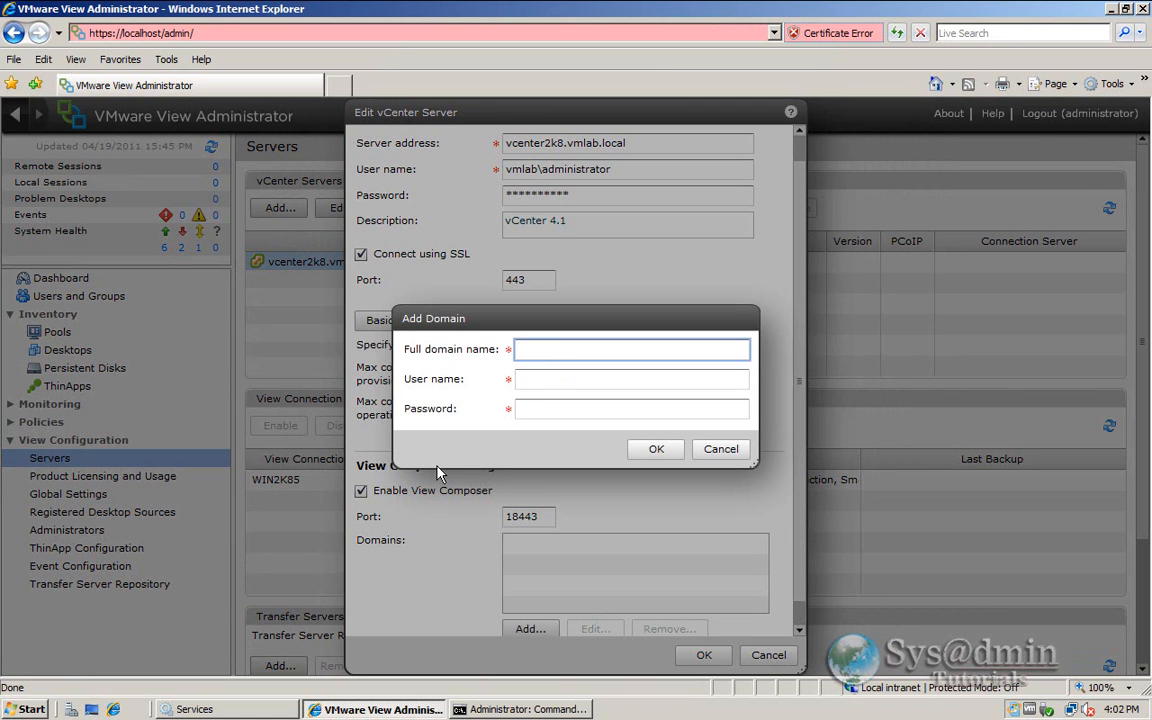
- Add domain vmlab.local with vmlab\administrator credentials and save the server settings
{"action": "type", "text": "vmlab.local"}
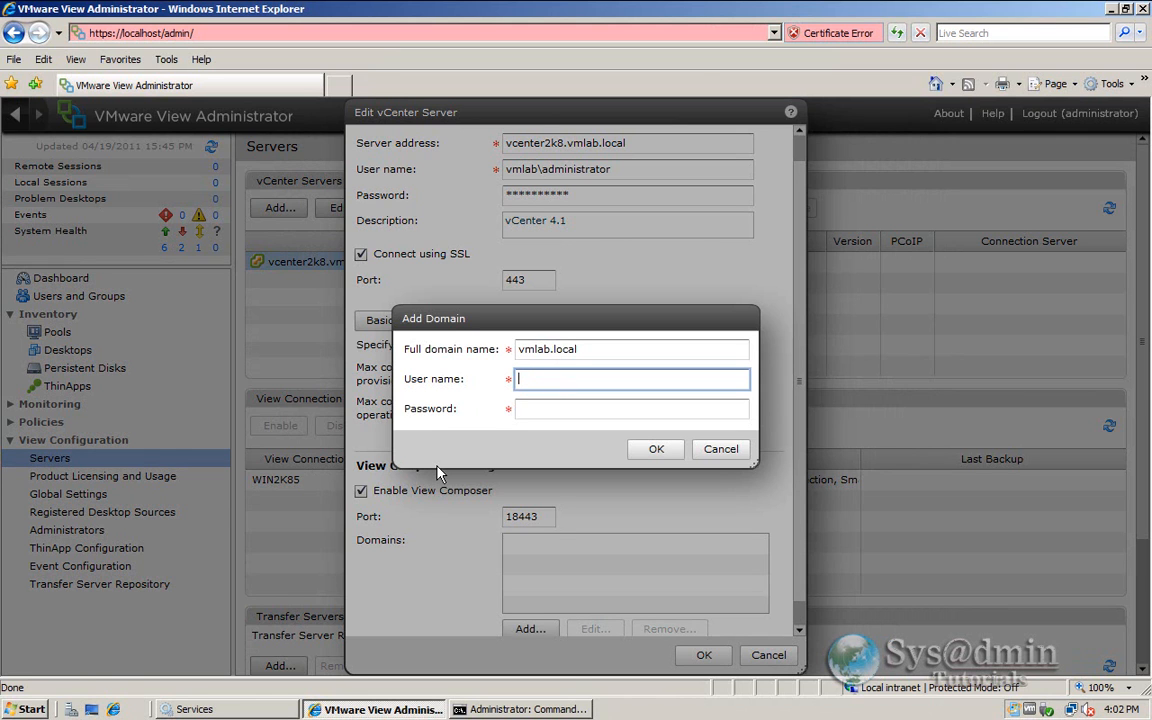
{"action": "type", "text": "vmlab\\administrato"}
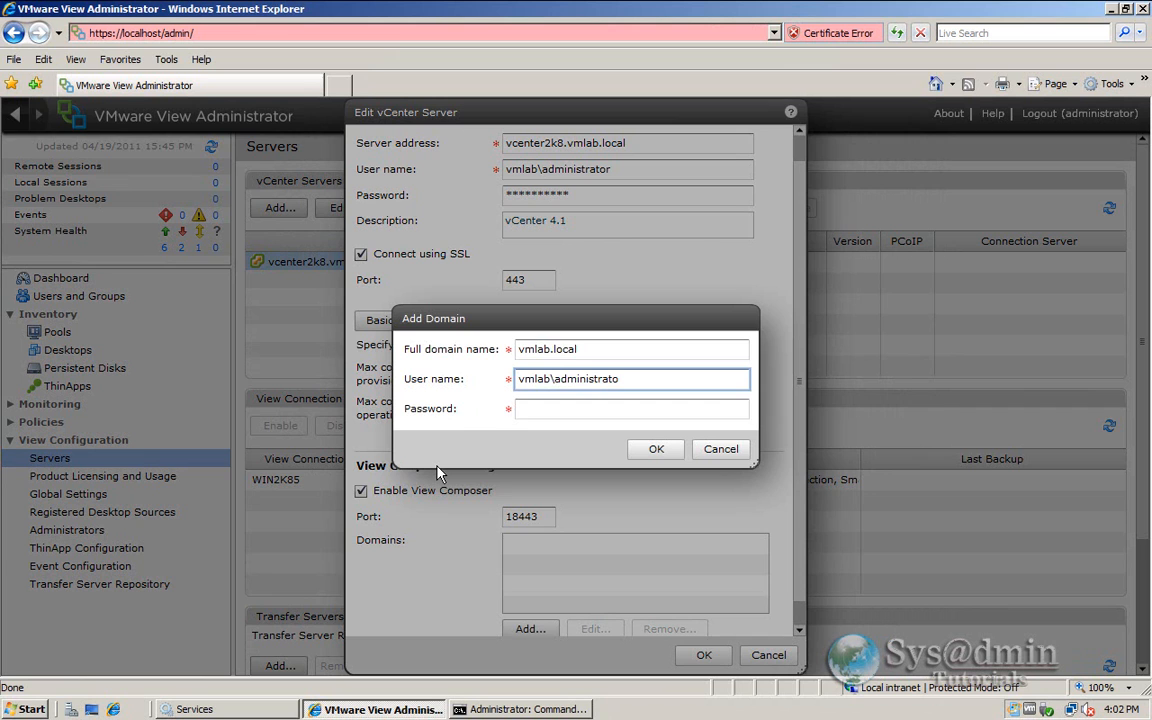
{"action": "type", "text": "****"}
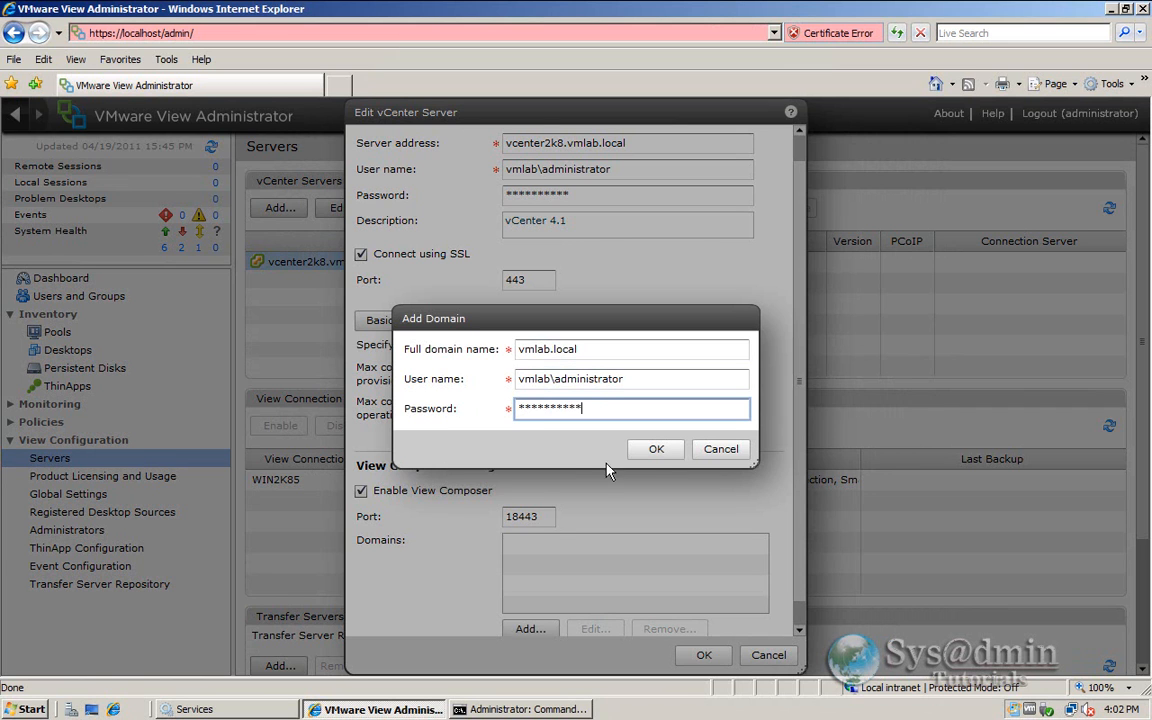
{"action": "left_click", "coordinate": [656, 448]}
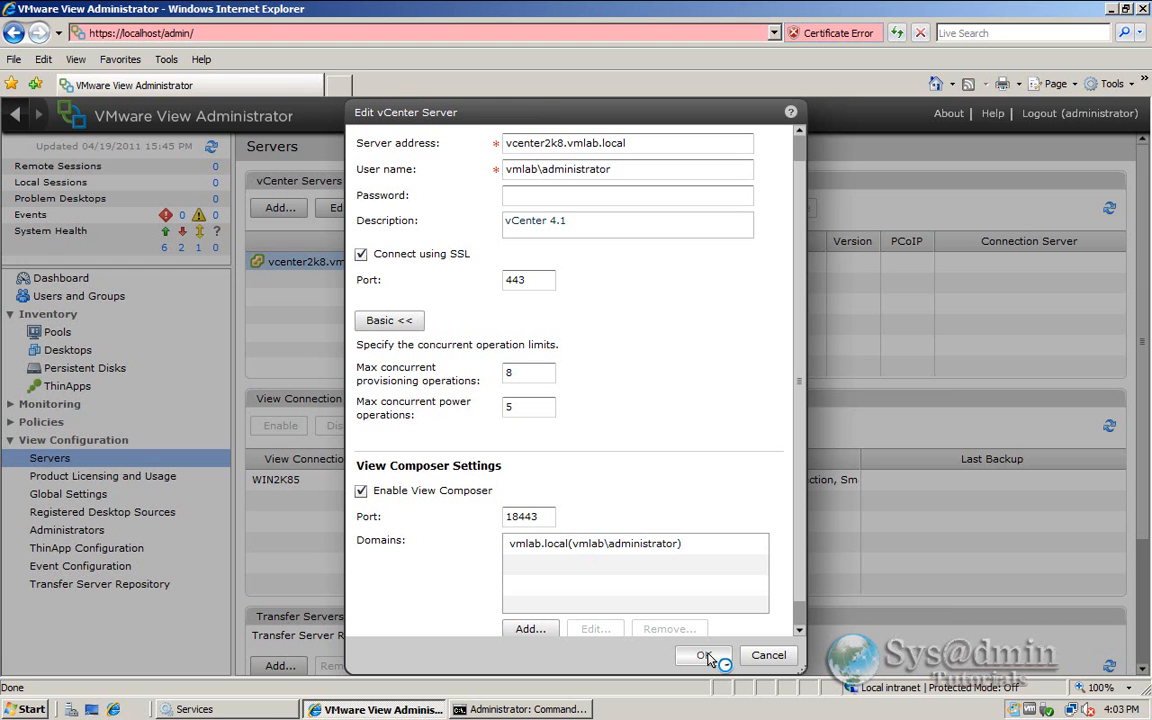
{"action": "left_click", "coordinate": [704, 656]}
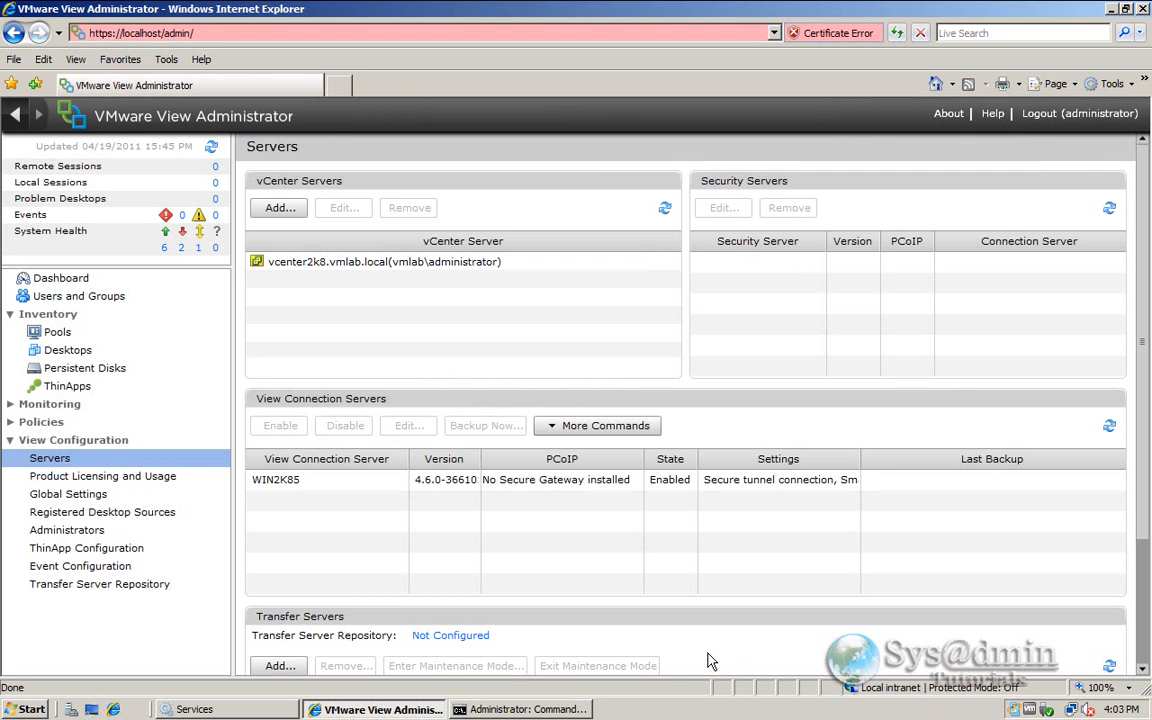
{"action": "left_click", "coordinate": [384, 260]}
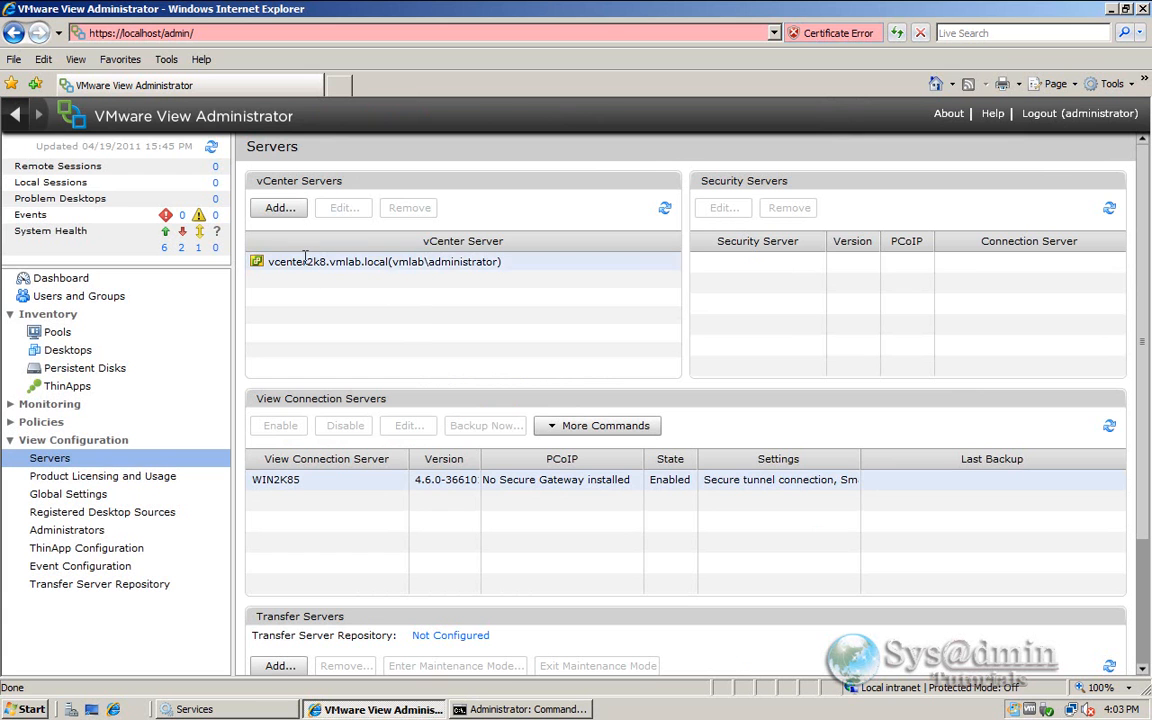
{"action": "left_click", "coordinate": [384, 260]}
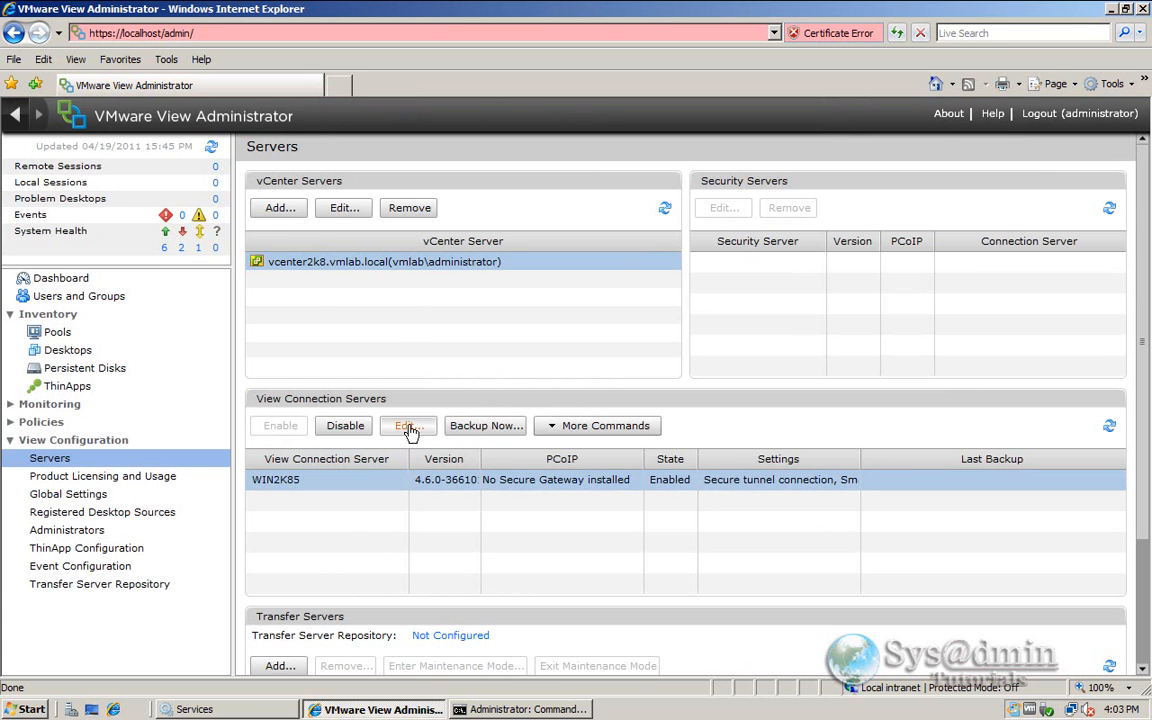
{"action": "left_click", "coordinate": [406, 424]}
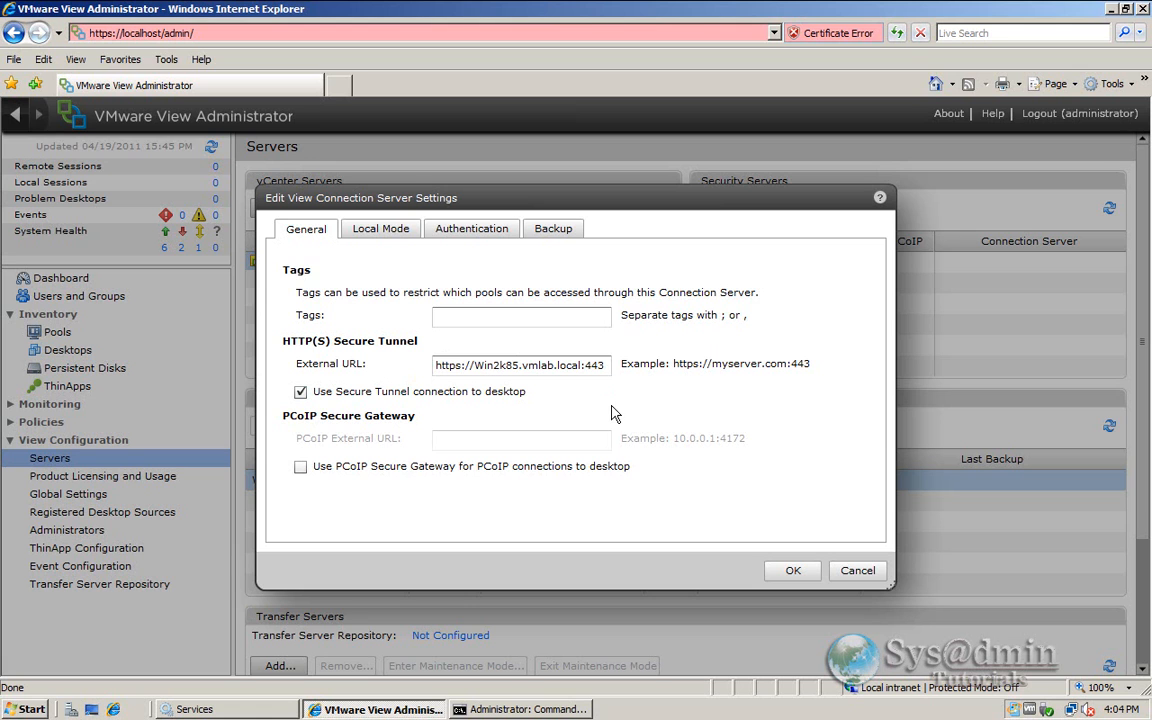
{"action": "mouse_move", "coordinate": [370, 428]}
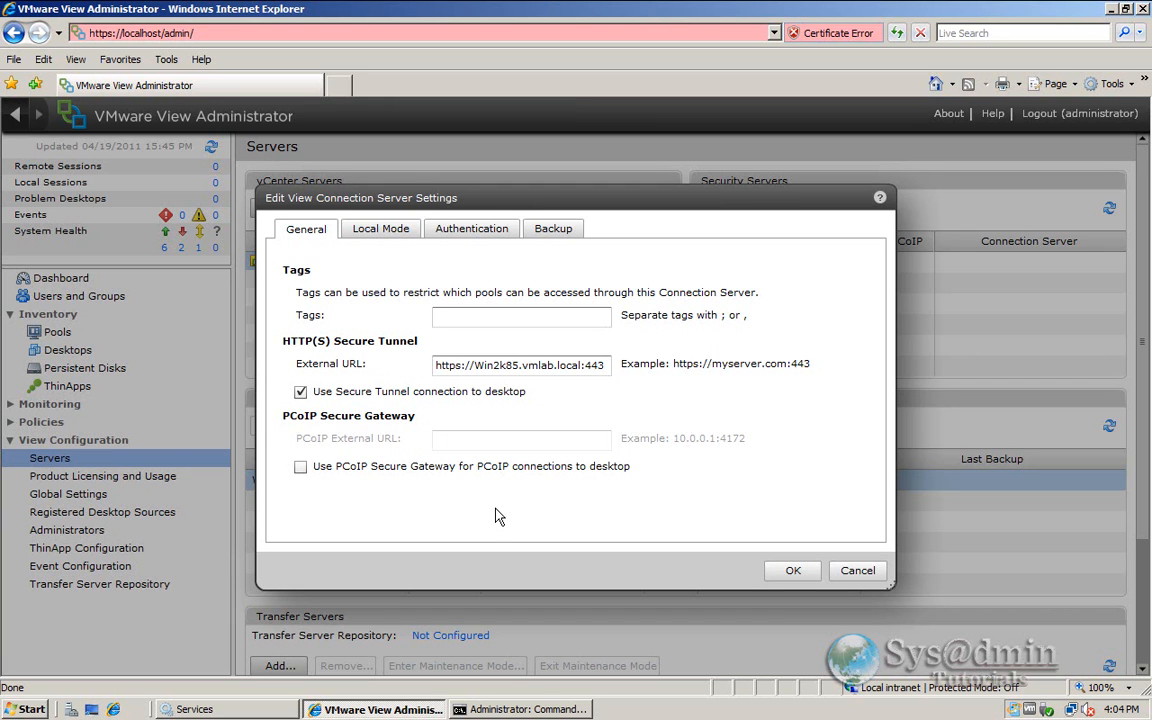
{"action": "mouse_move", "coordinate": [340, 432]}
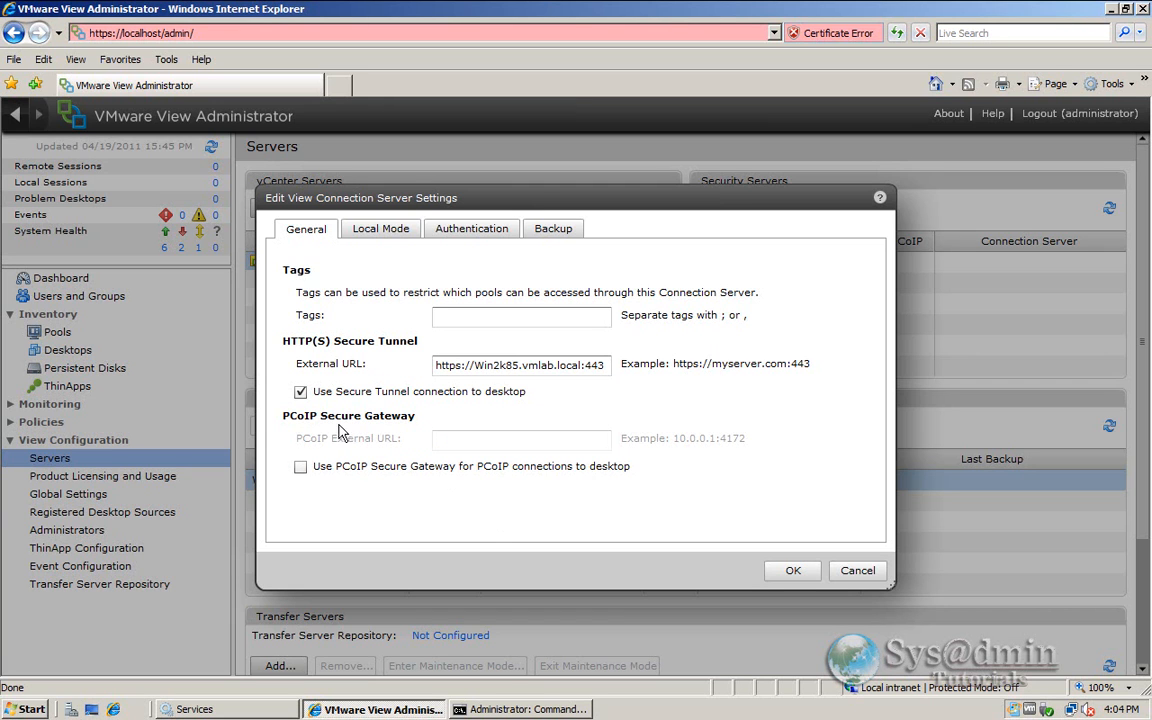
{"action": "mouse_move", "coordinate": [480, 468]}
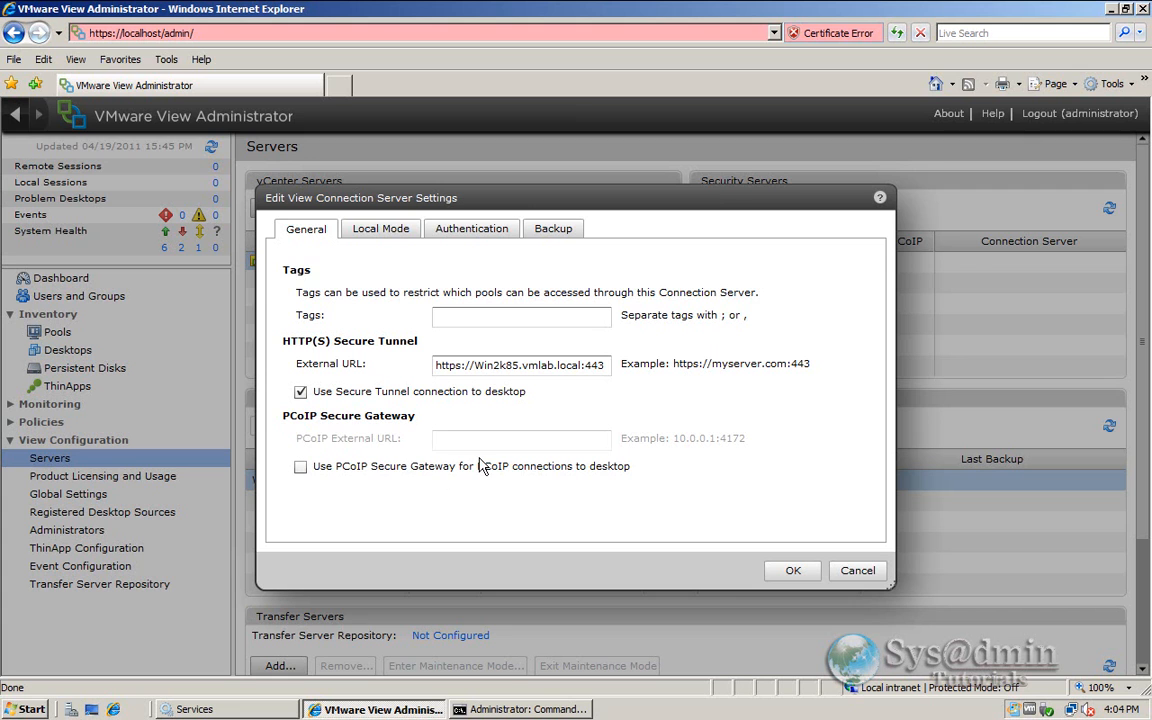
{"action": "mouse_move", "coordinate": [460, 450]}
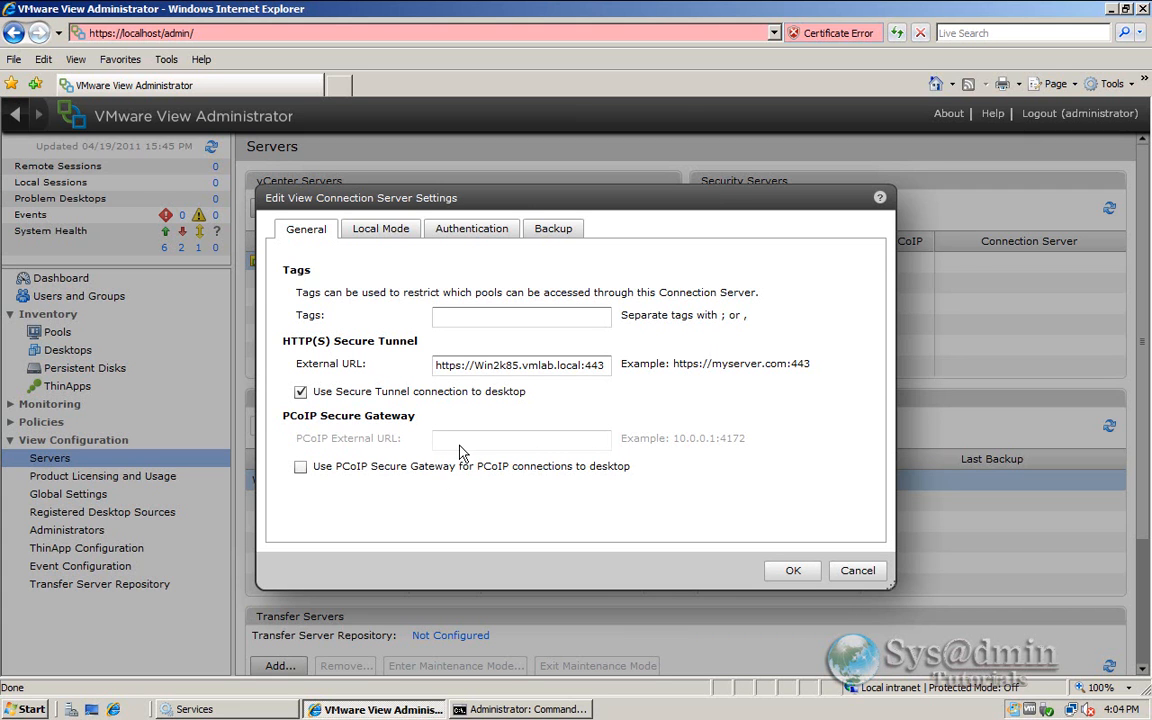
{"action": "mouse_move", "coordinate": [438, 446]}
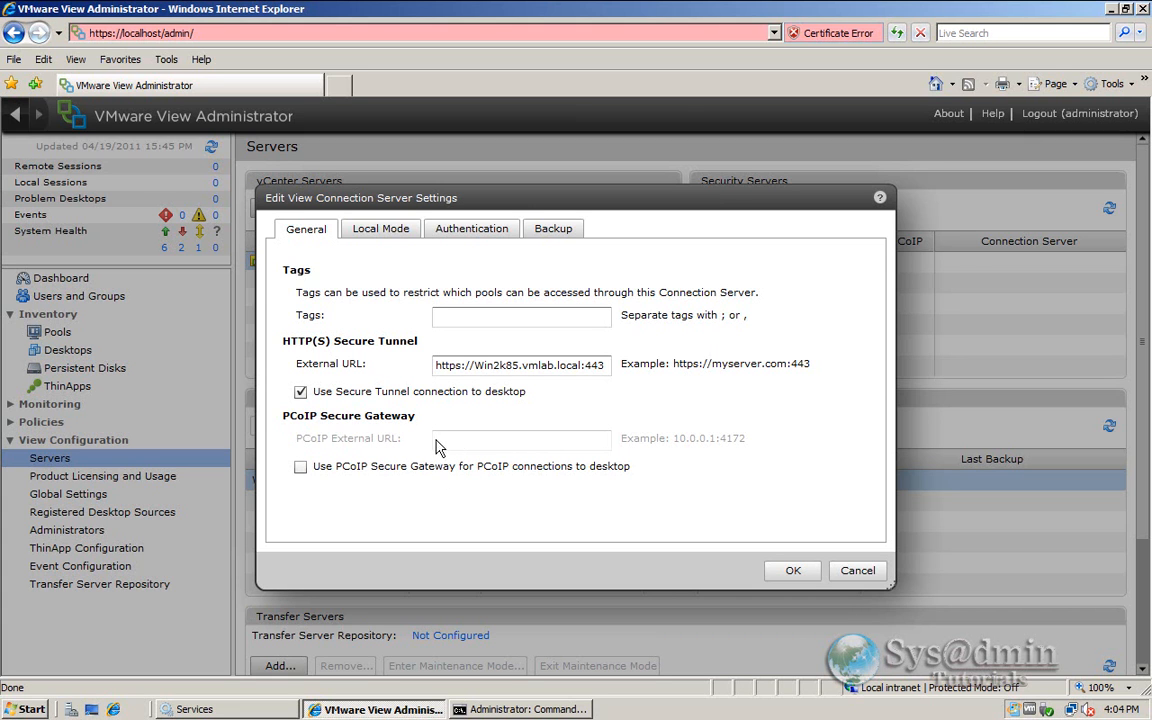
{"action": "mouse_move", "coordinate": [716, 480]}
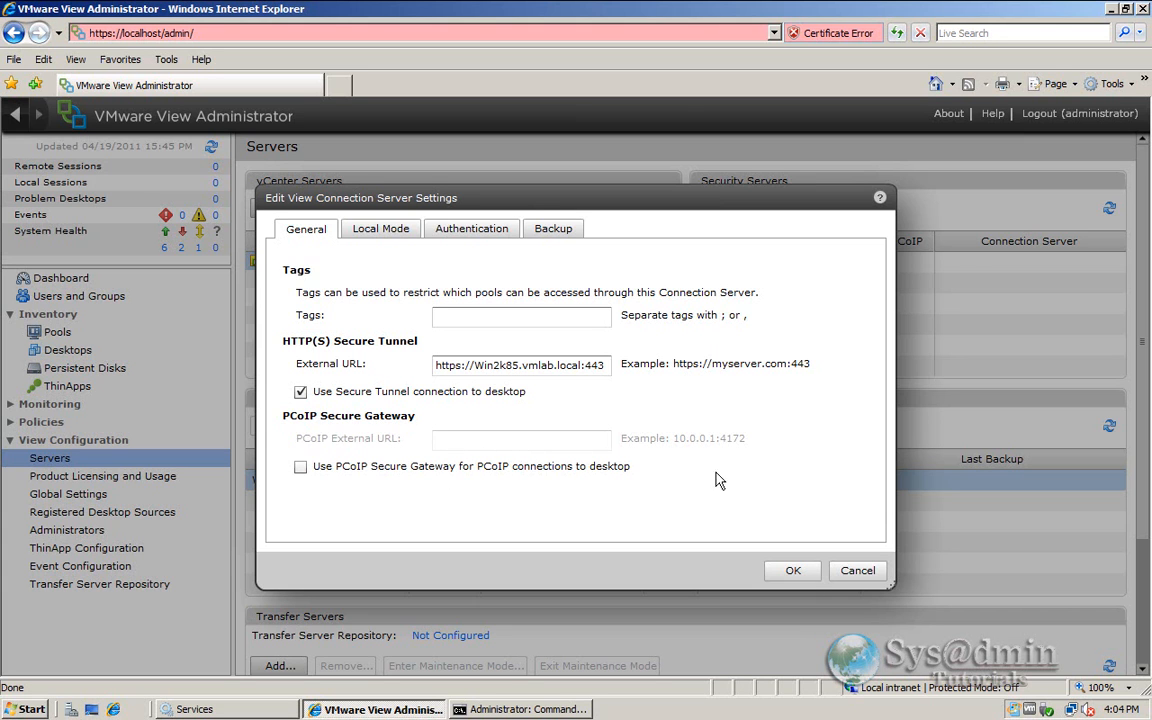
{"action": "mouse_move", "coordinate": [756, 450]}
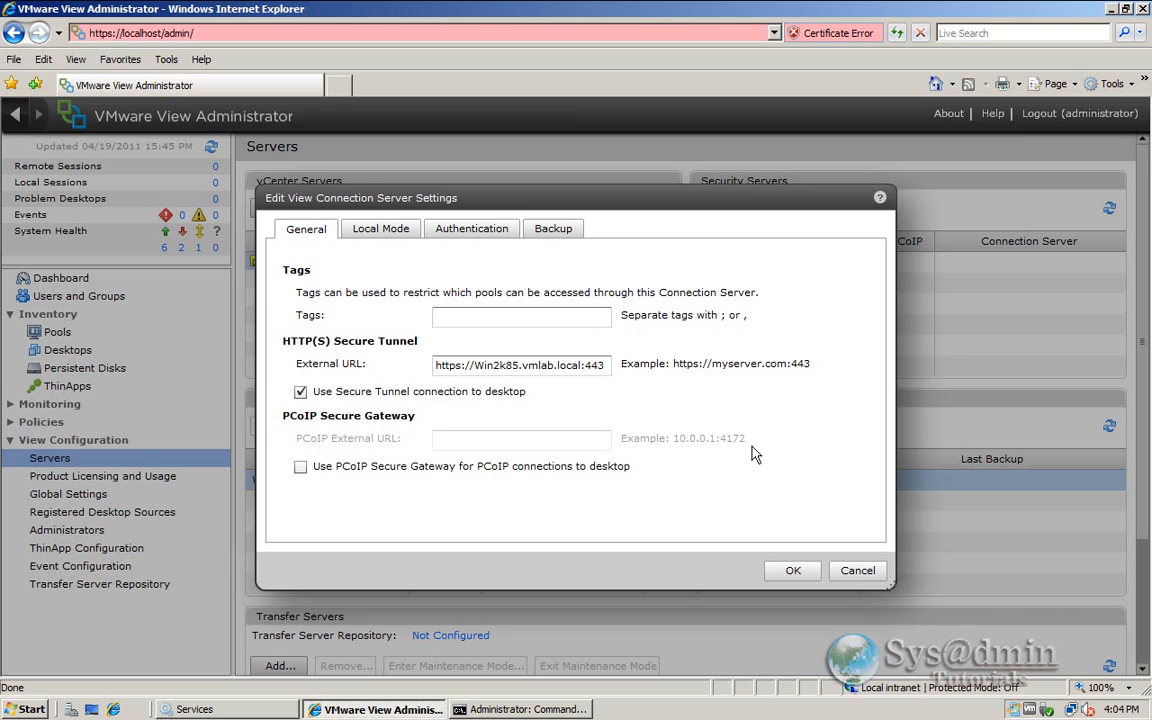
{"action": "mouse_move", "coordinate": [320, 364]}
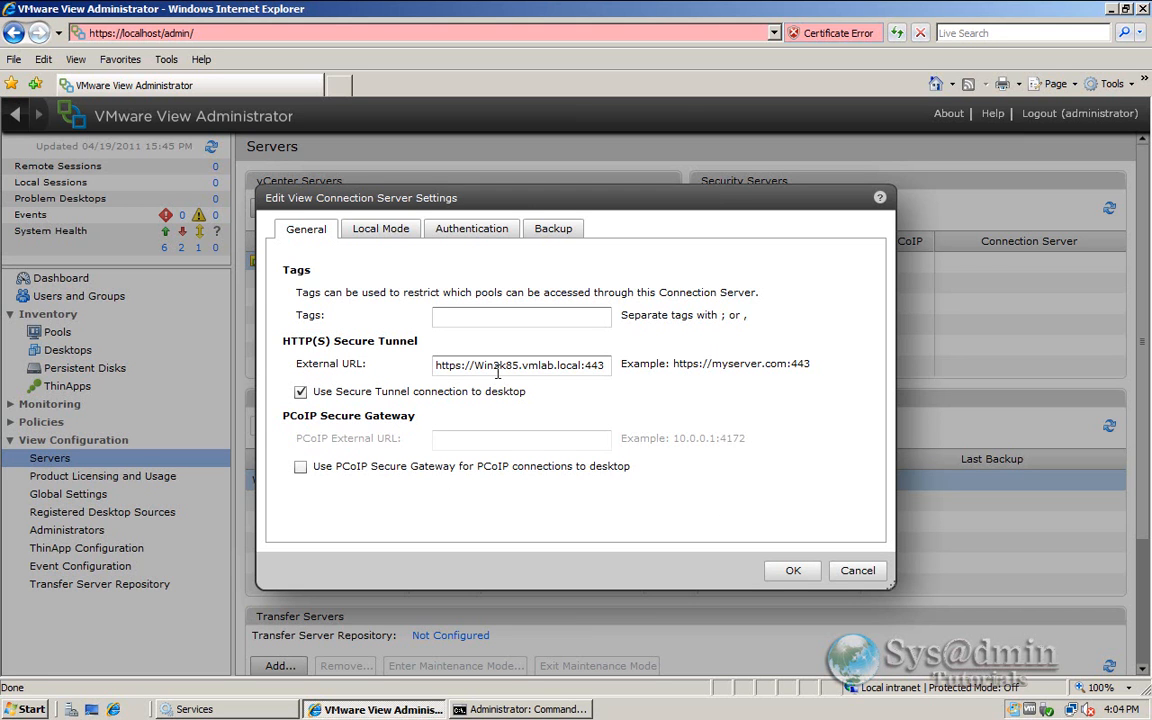
{"action": "double_click", "coordinate": [500, 364]}
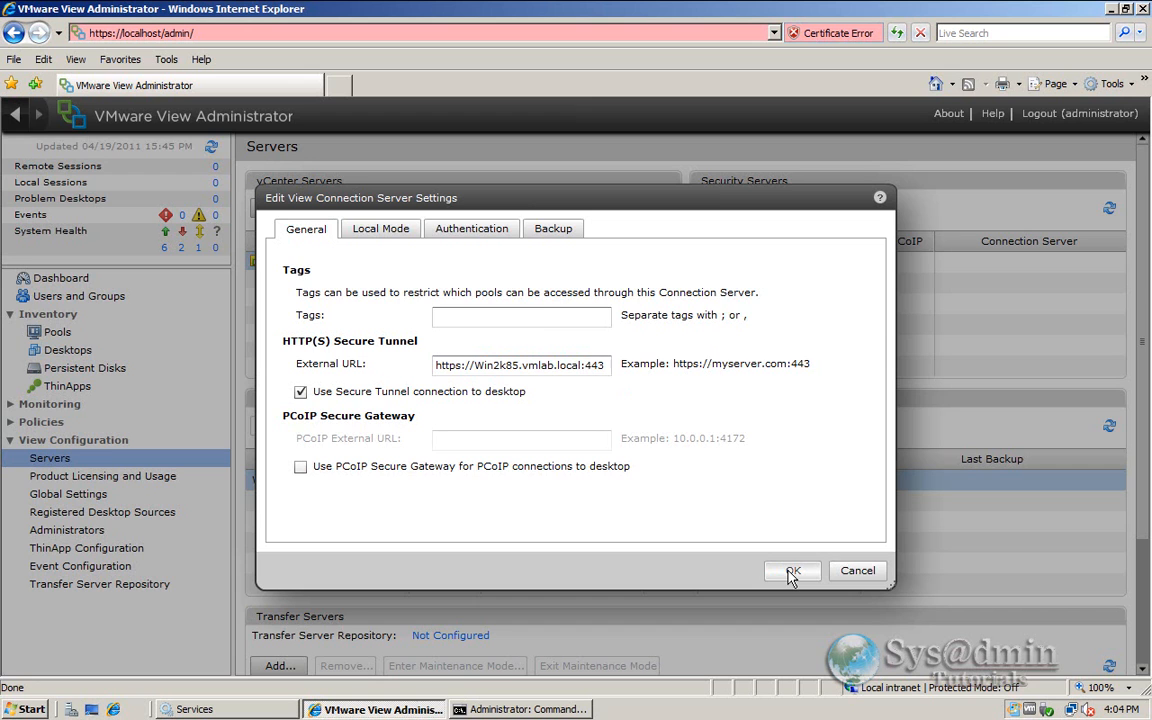
{"action": "left_click", "coordinate": [792, 570]}
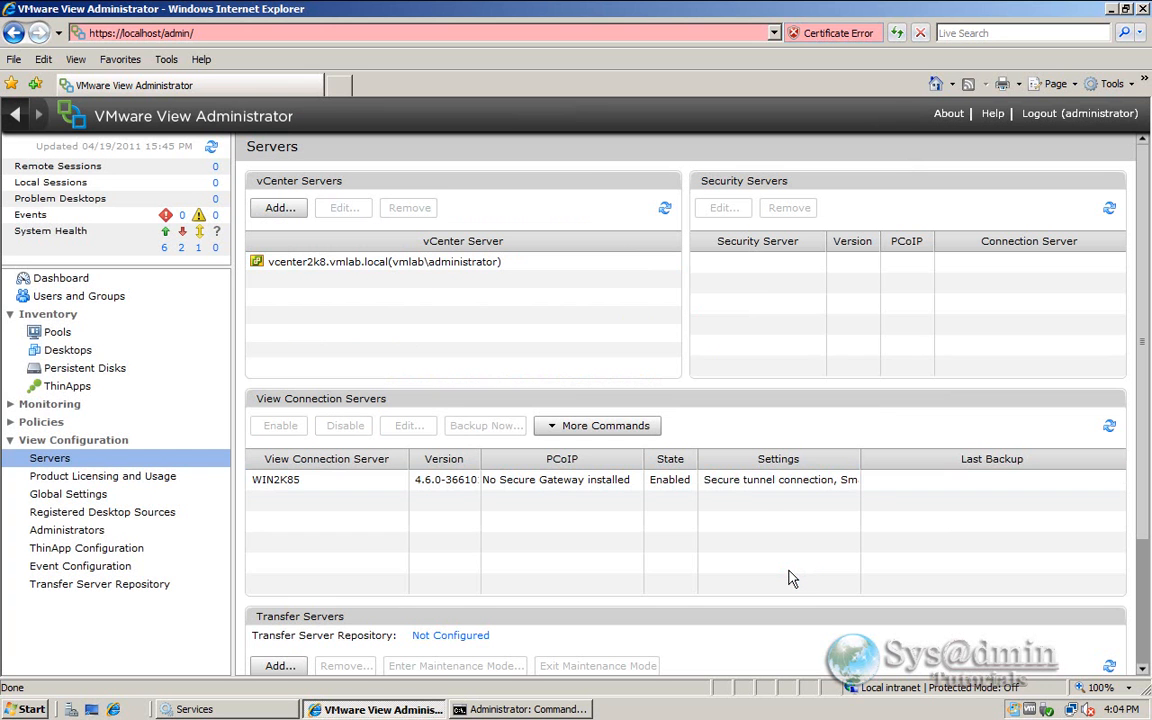
{"action": "mouse_move", "coordinate": [68, 350]}
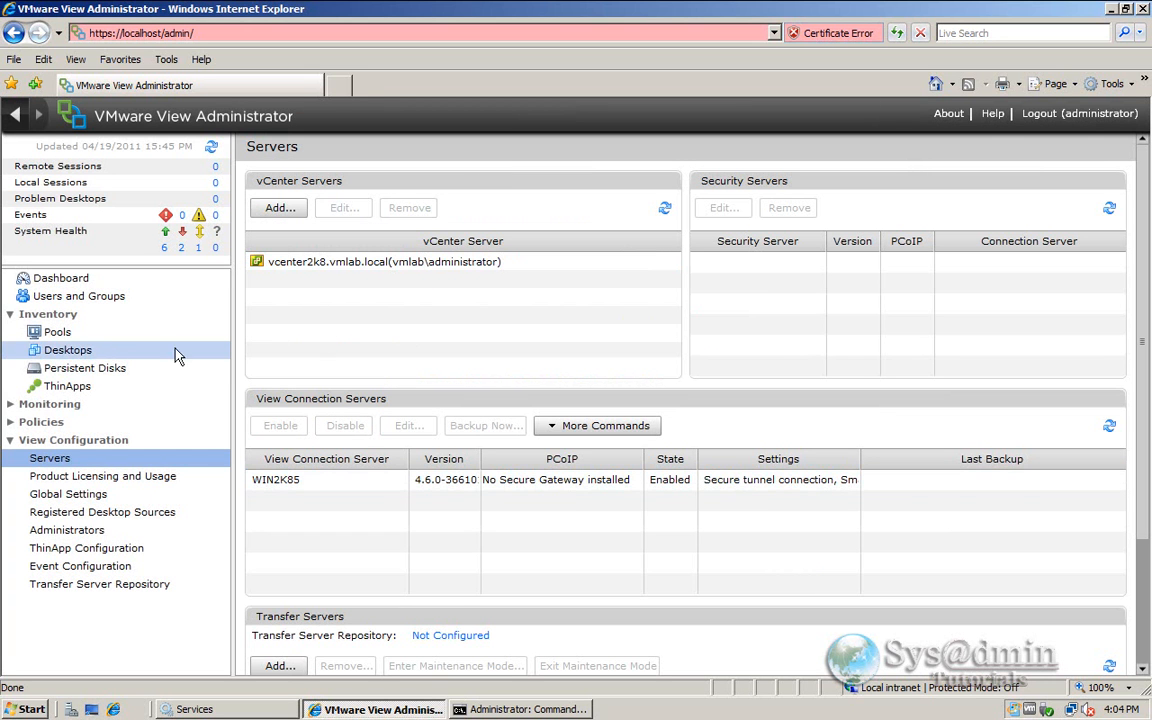
- Start a new pool under Inventory > Pools, keeping Automated Pool as the type
{"action": "left_click", "coordinate": [56, 332]}
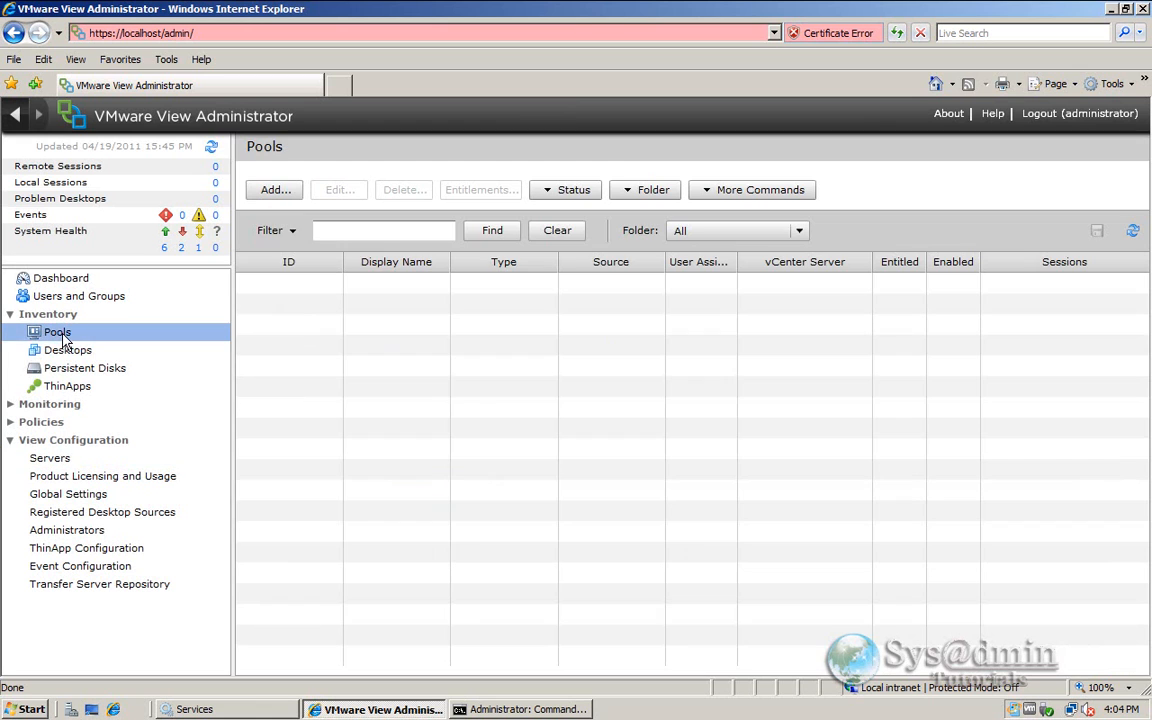
{"action": "mouse_move", "coordinate": [404, 356]}
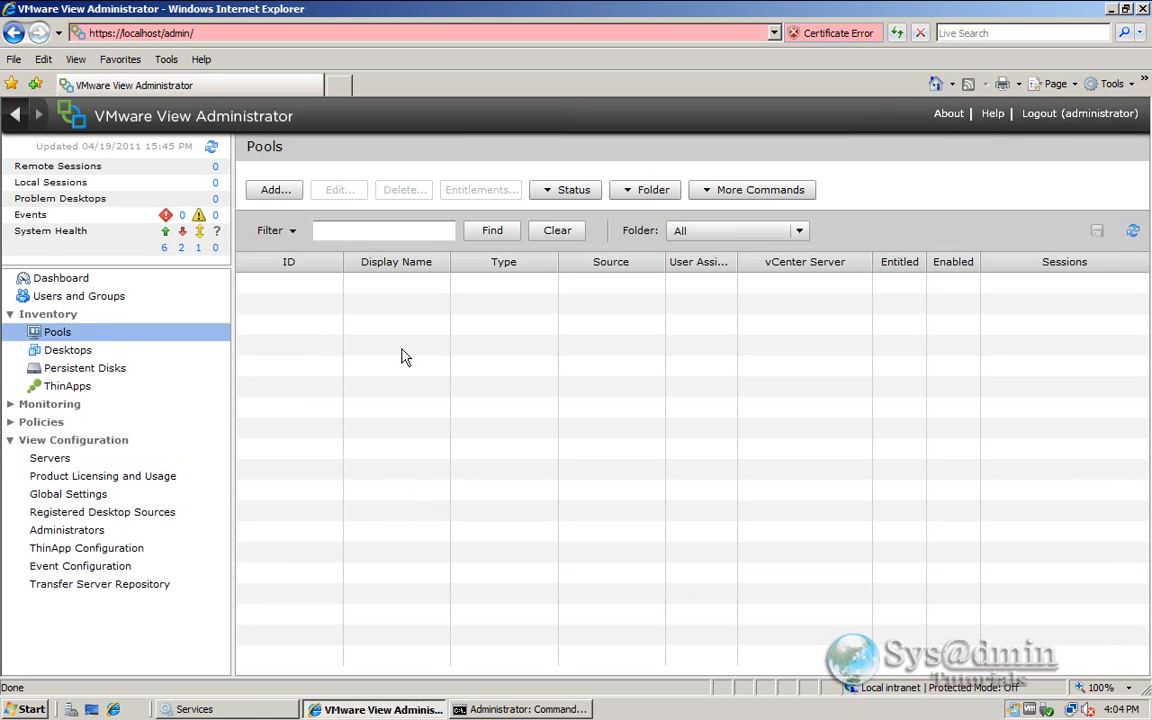
{"action": "mouse_move", "coordinate": [284, 252]}
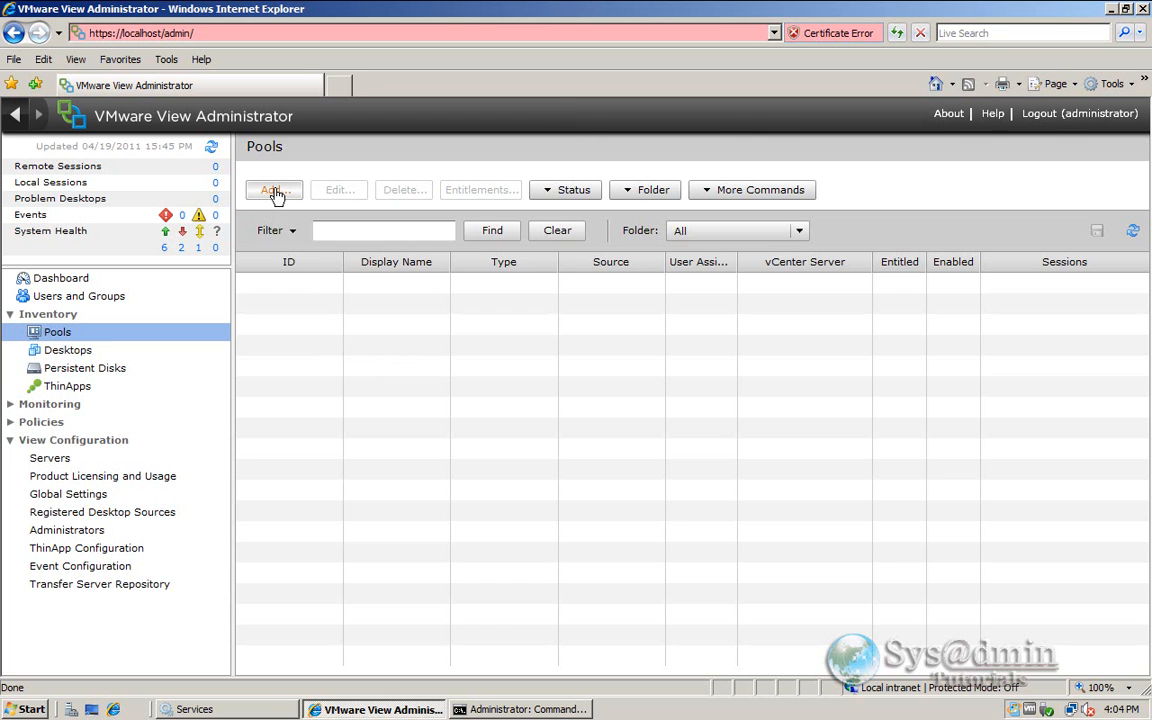
{"action": "left_click", "coordinate": [272, 190]}
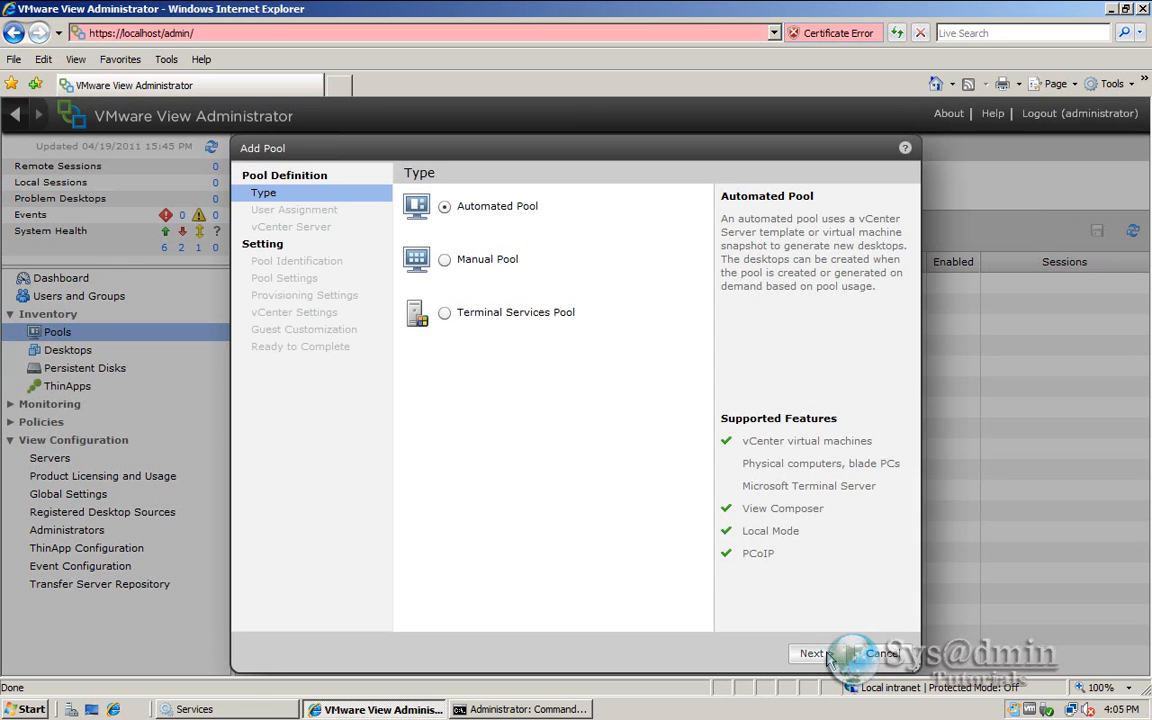
{"action": "left_click", "coordinate": [812, 652]}
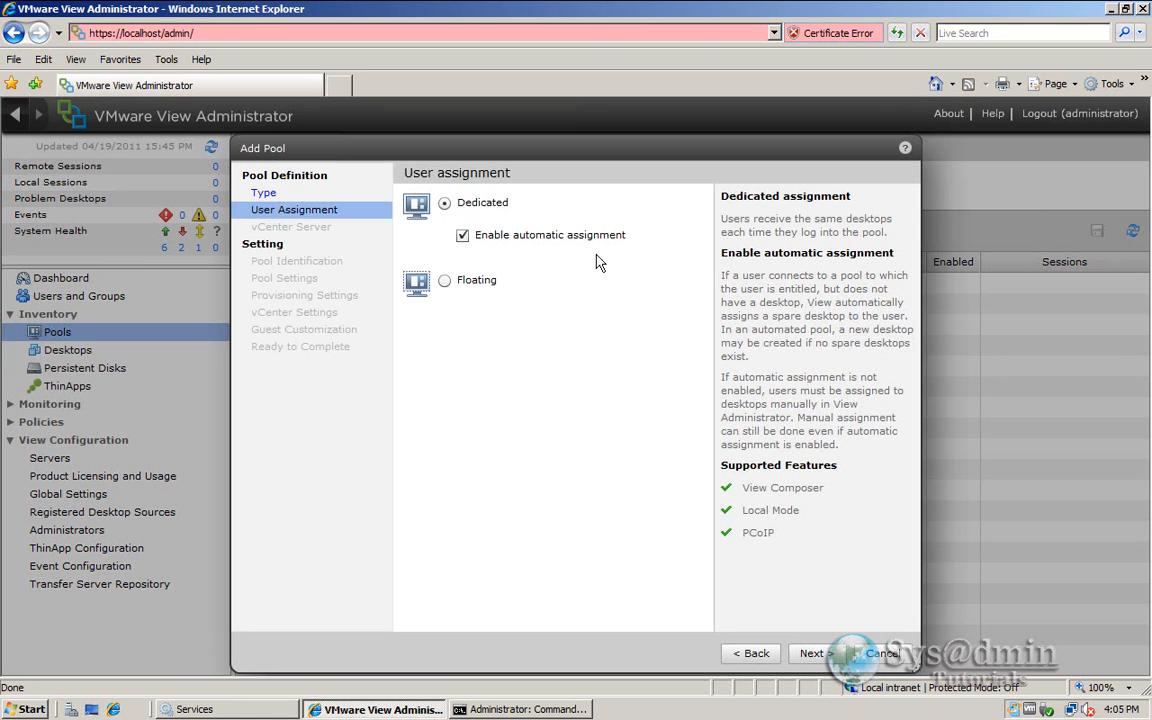
{"action": "mouse_move", "coordinate": [610, 304]}
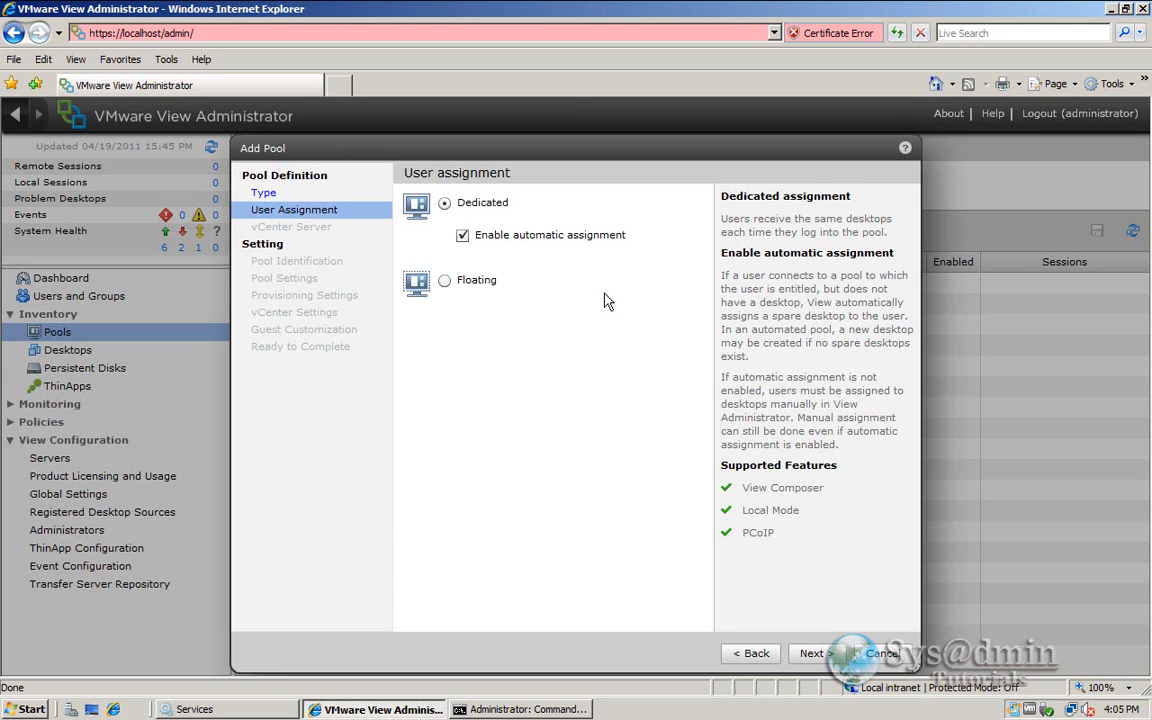
{"action": "mouse_move", "coordinate": [568, 386]}
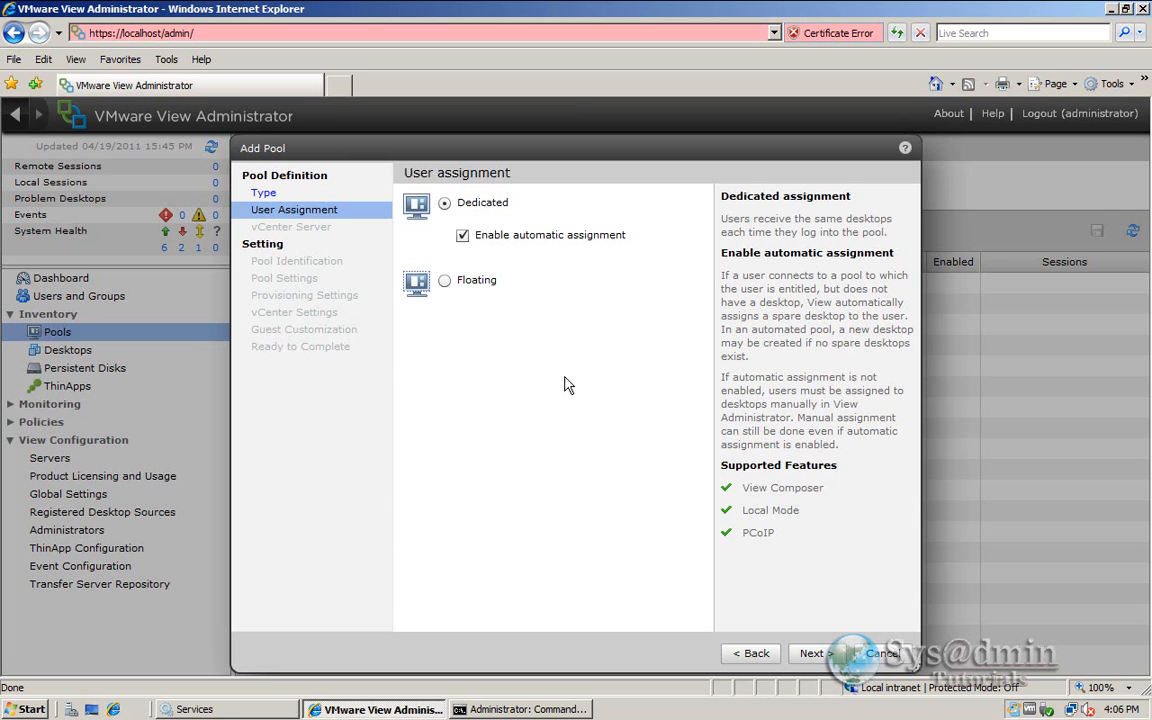
{"action": "mouse_move", "coordinate": [530, 350]}
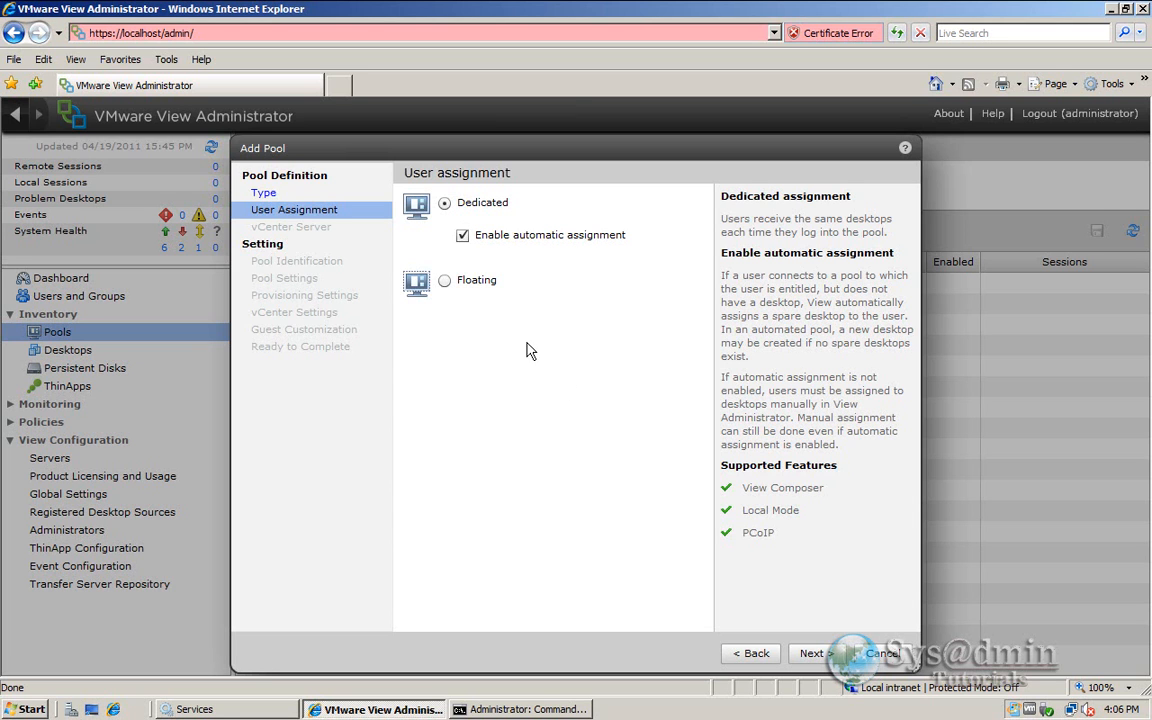
{"action": "mouse_move", "coordinate": [602, 568]}
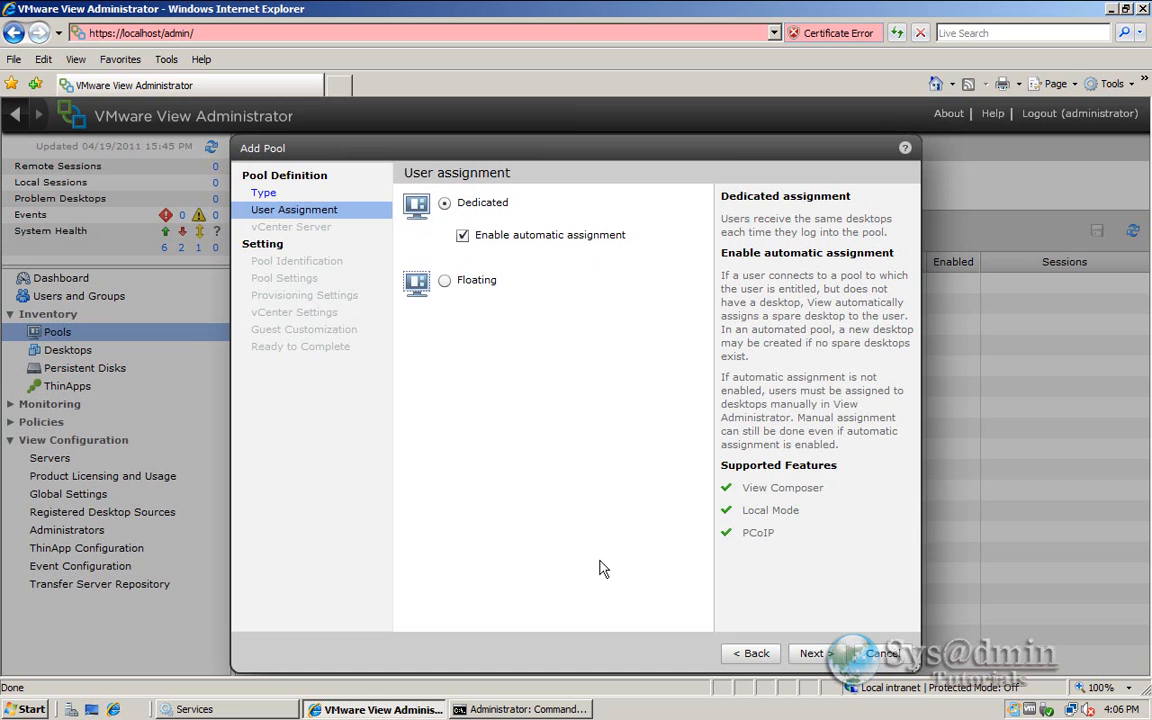
{"action": "mouse_move", "coordinate": [812, 652]}
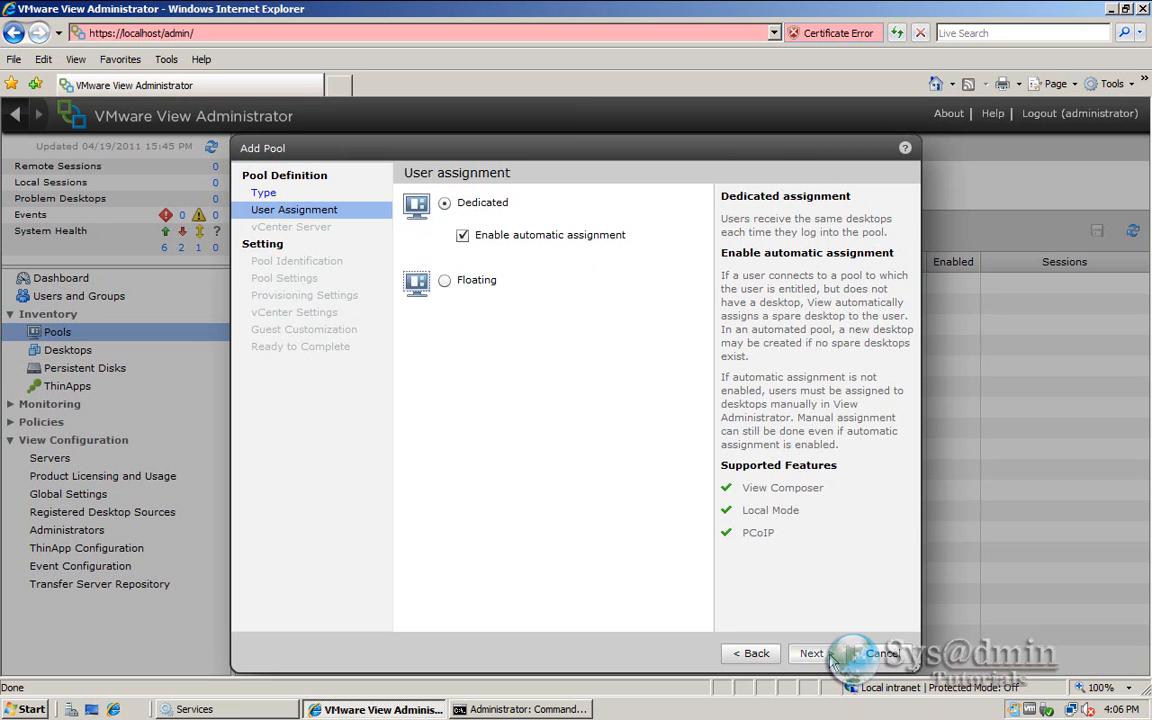
- Keep Dedicated assignment with automatic assignment and continue to vCenter Server selection
{"action": "left_click", "coordinate": [812, 652]}
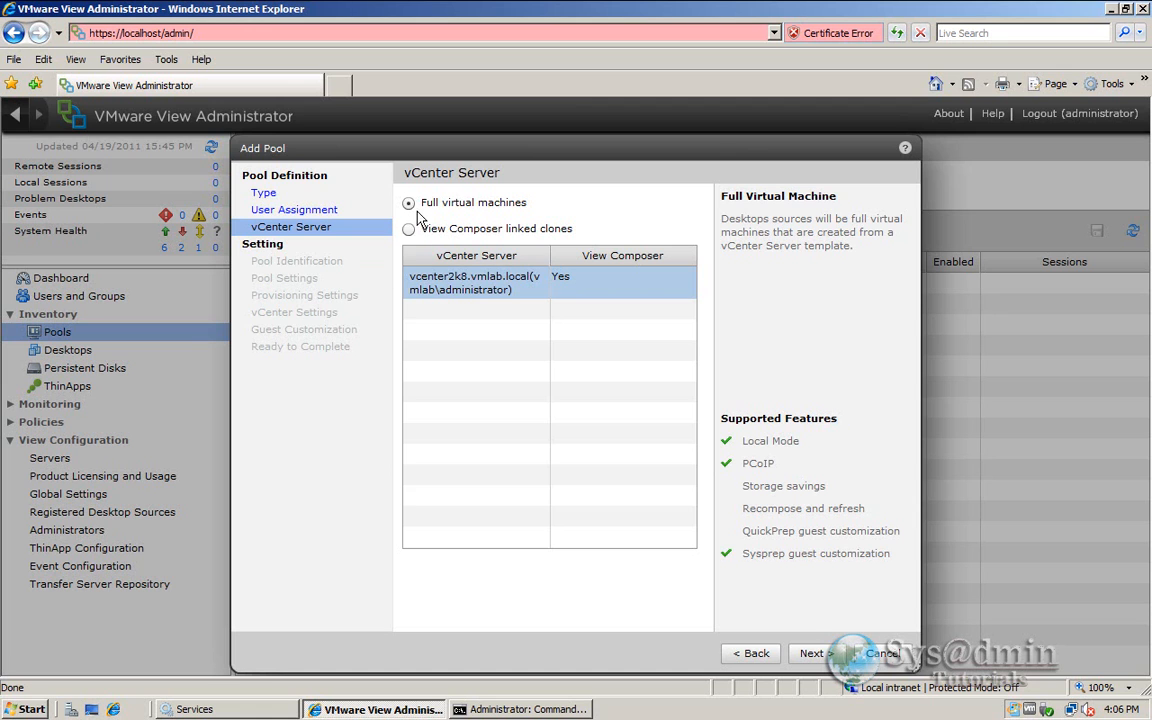
- Choose View Composer linked clones on vcenter2k8.vmlab.local and continue
{"action": "left_click", "coordinate": [408, 228]}
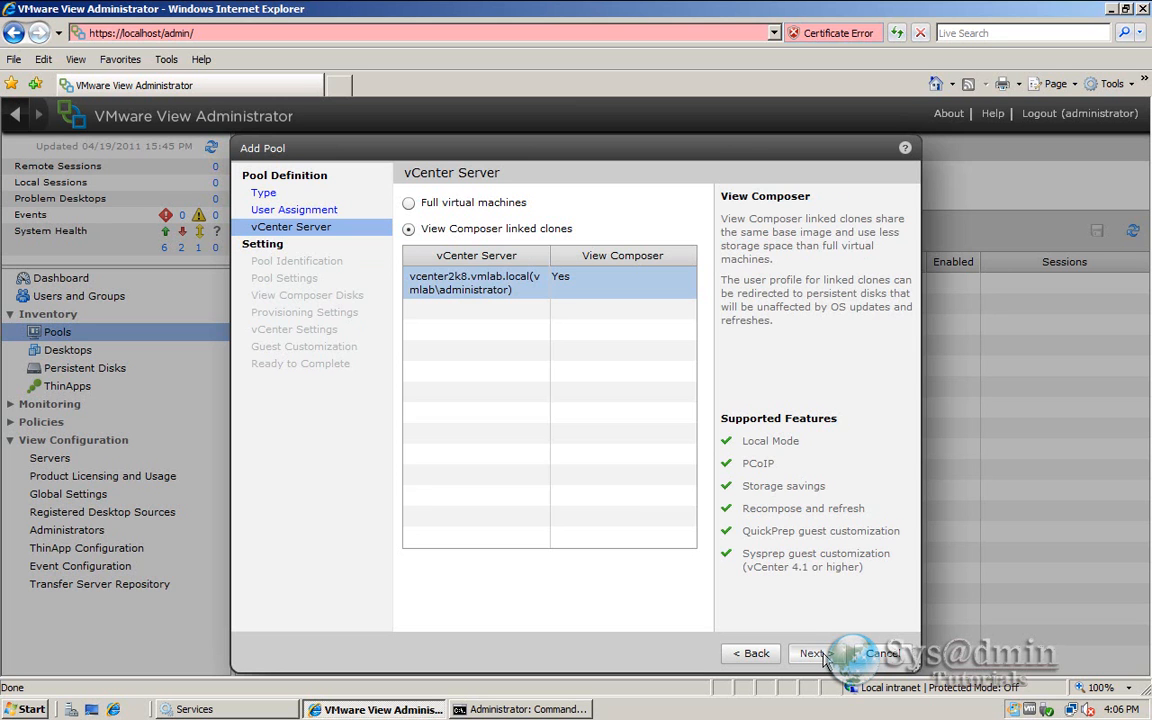
{"action": "left_click", "coordinate": [812, 652]}
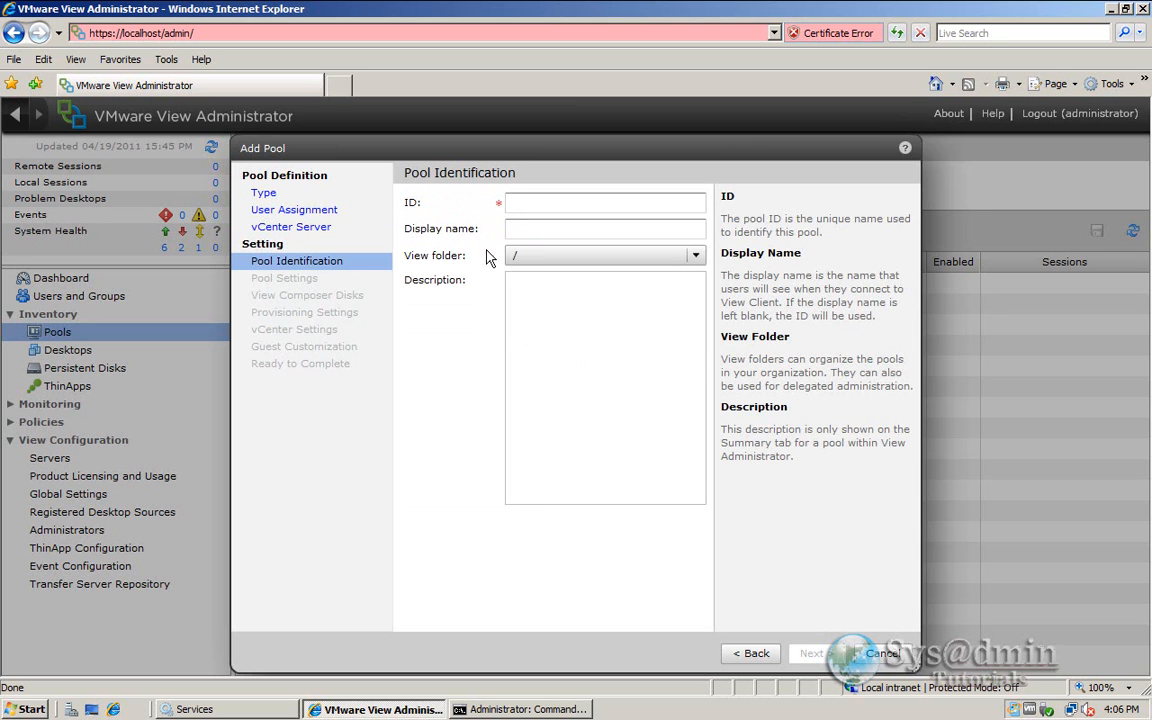
- Set pool ID VmwareViewDemo and display name 'Windows 7 Desktop', then continue to Pool Settings
{"action": "left_click", "coordinate": [604, 202]}
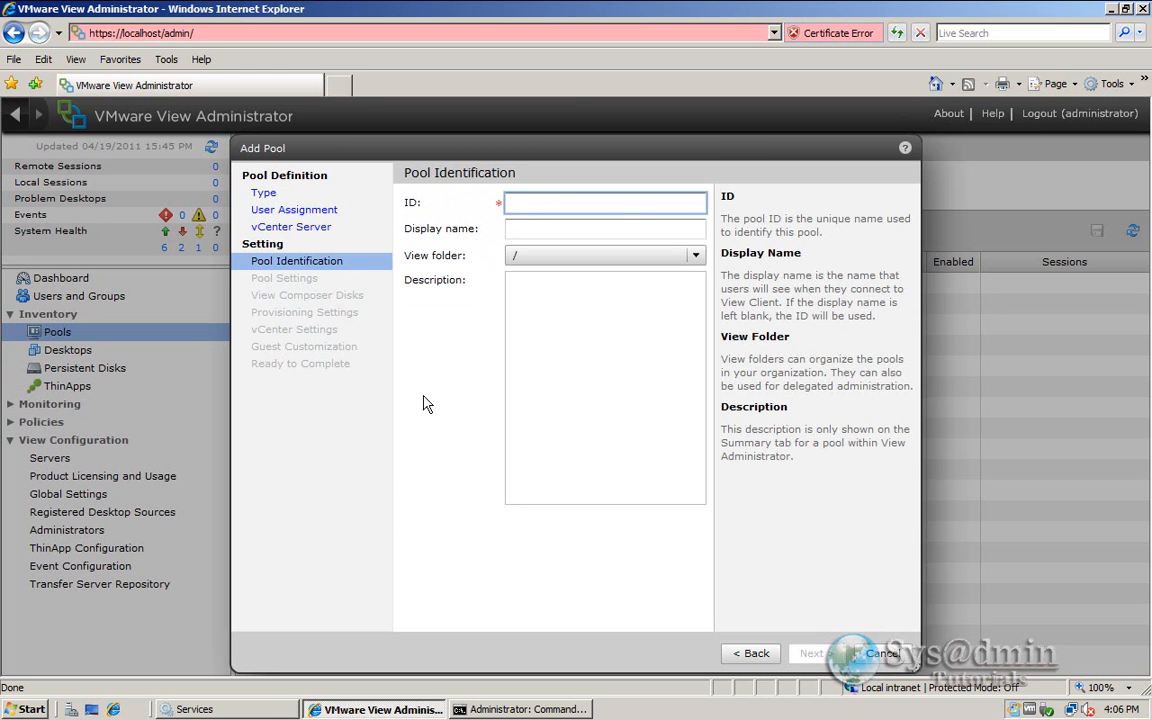
{"action": "type", "text": "Vmware"}
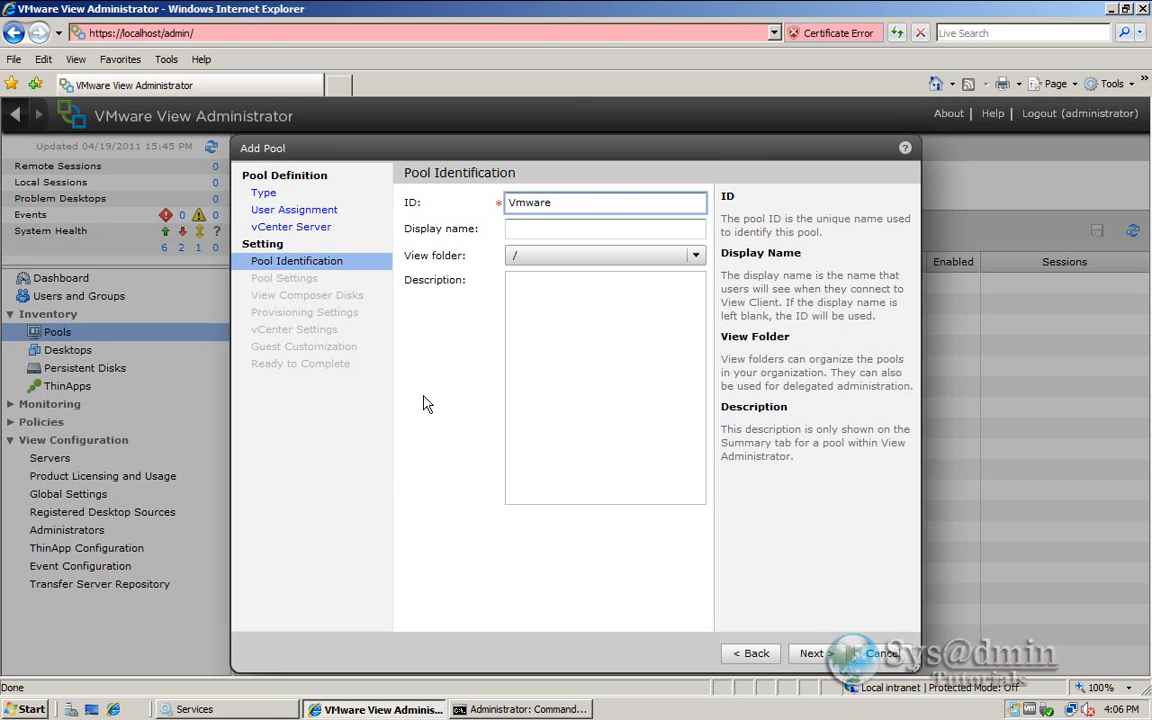
{"action": "type", "text": "ViewDemo"}
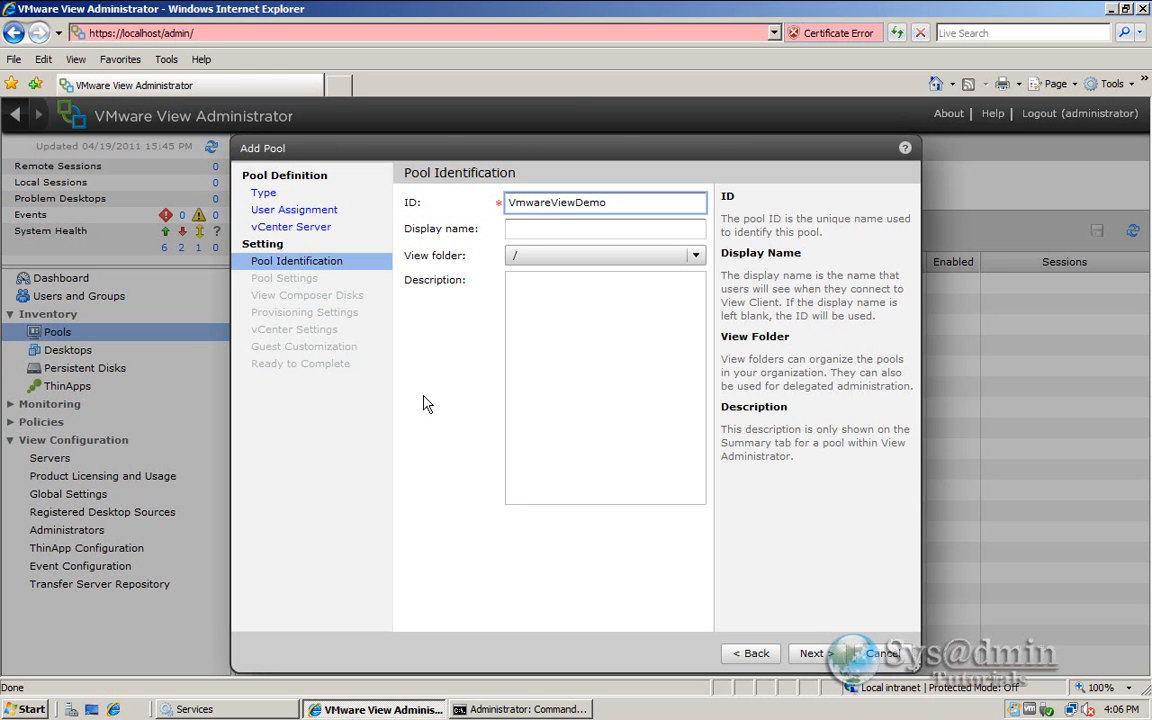
{"action": "left_click", "coordinate": [604, 228]}
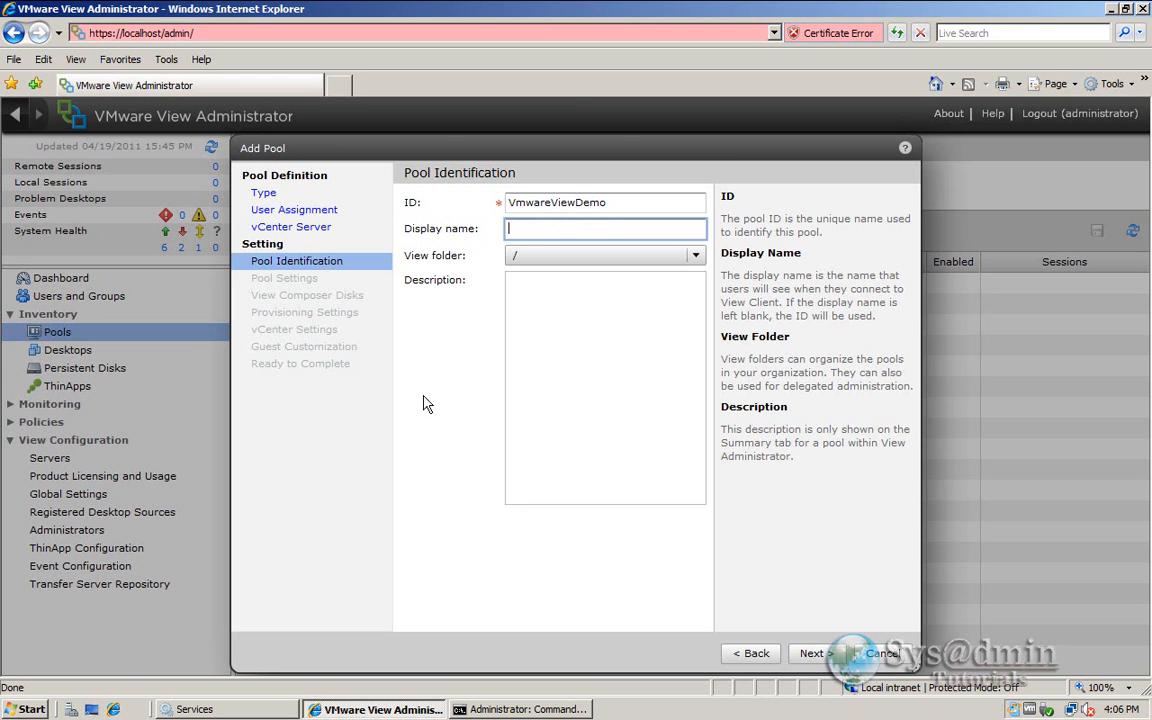
{"action": "type", "text": "Vmwa"}
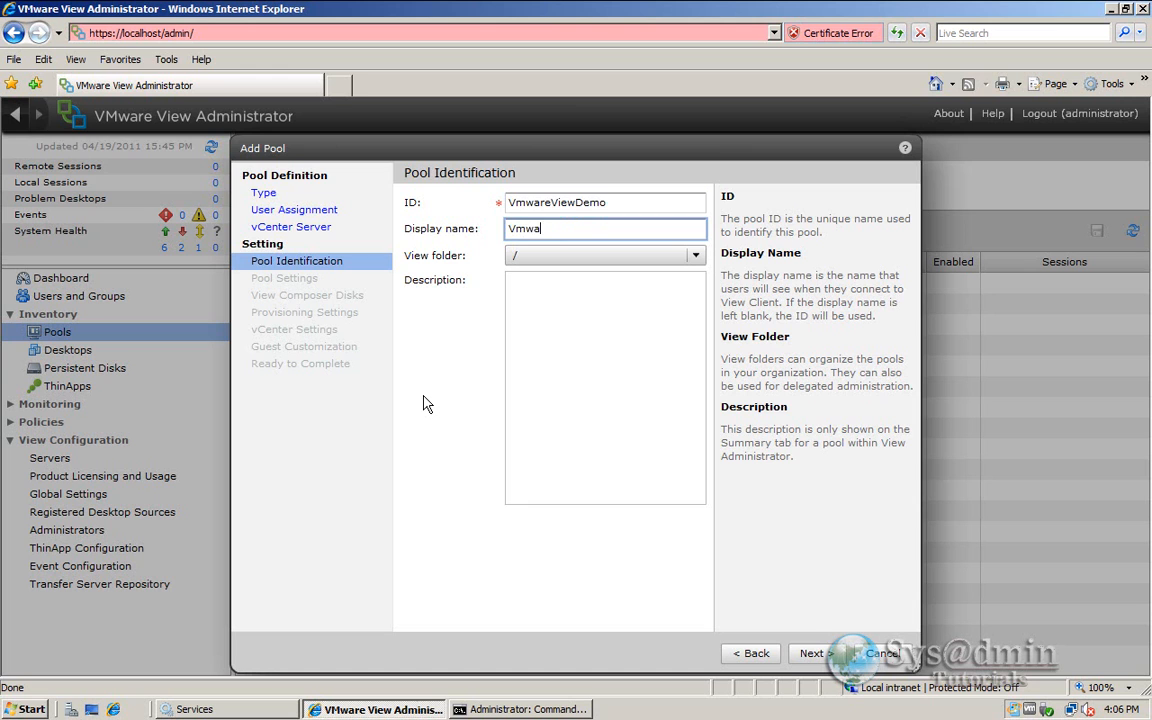
{"action": "type", "text": "Windows 7"}
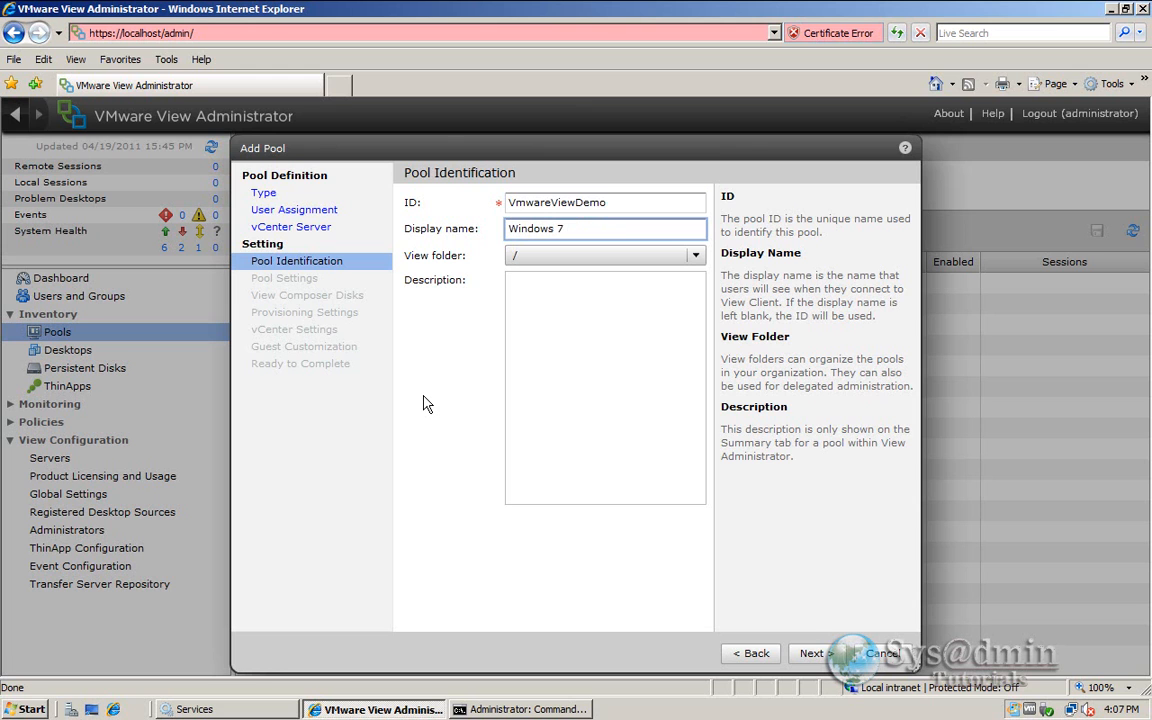
{"action": "type", "text": "Desktop"}
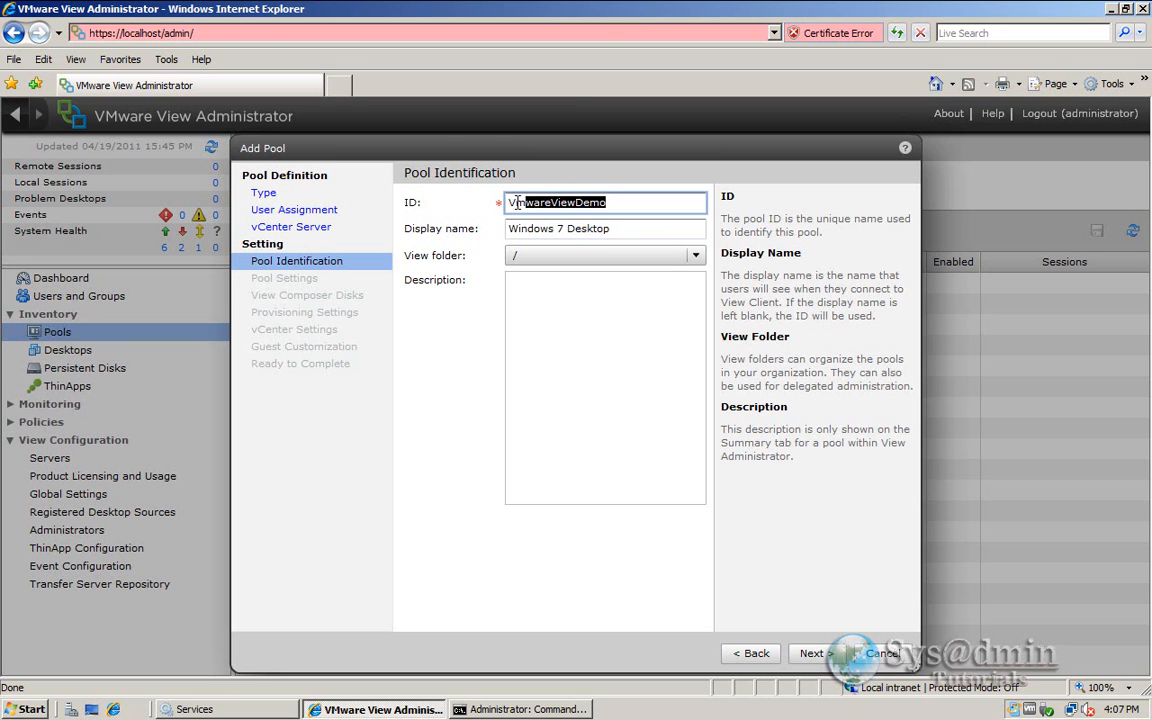
{"action": "left_click", "coordinate": [604, 202]}
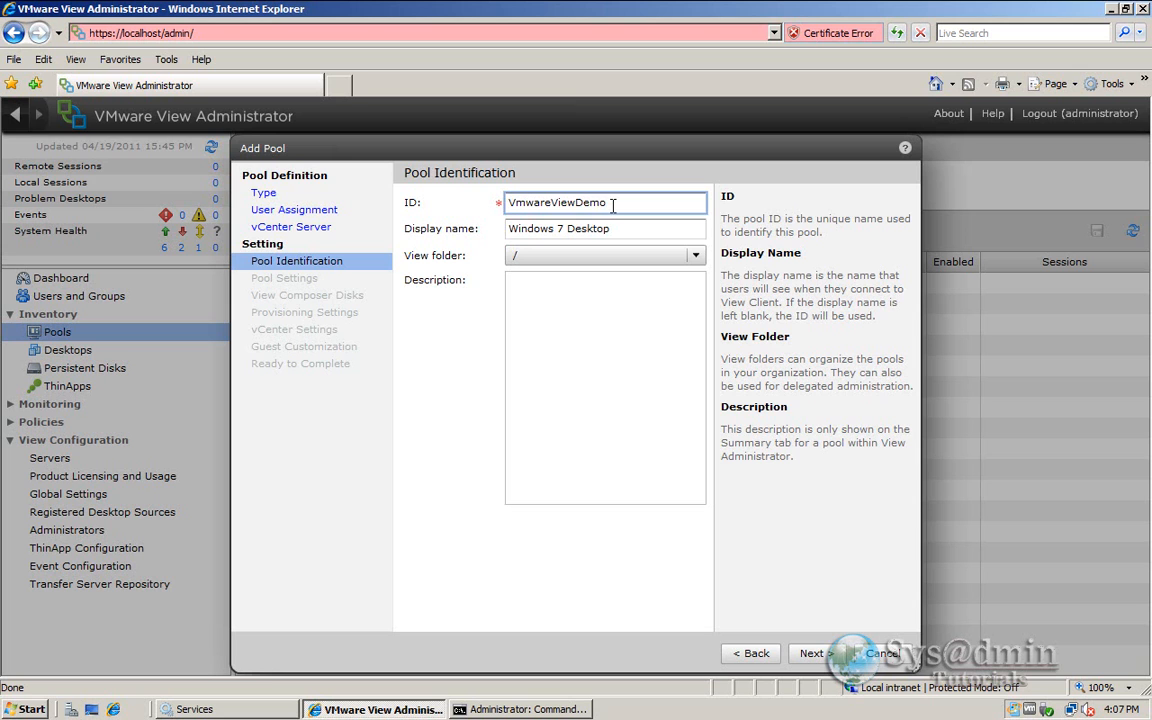
{"action": "left_click", "coordinate": [604, 228]}
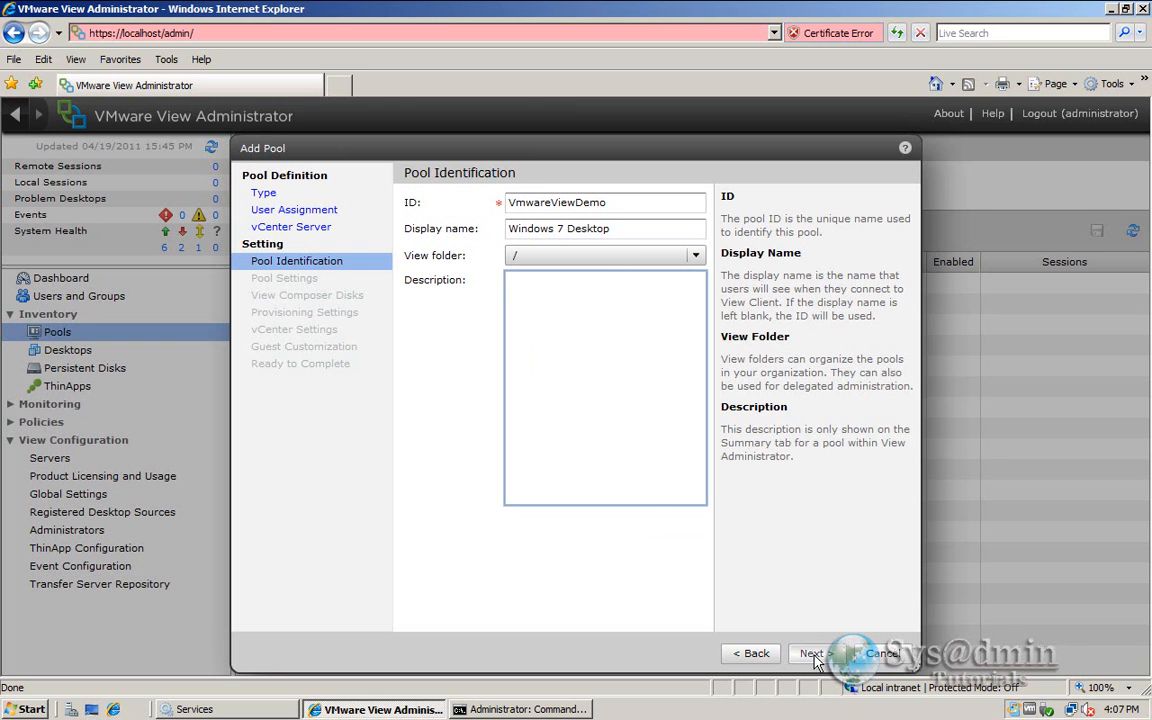
{"action": "left_click", "coordinate": [810, 652]}
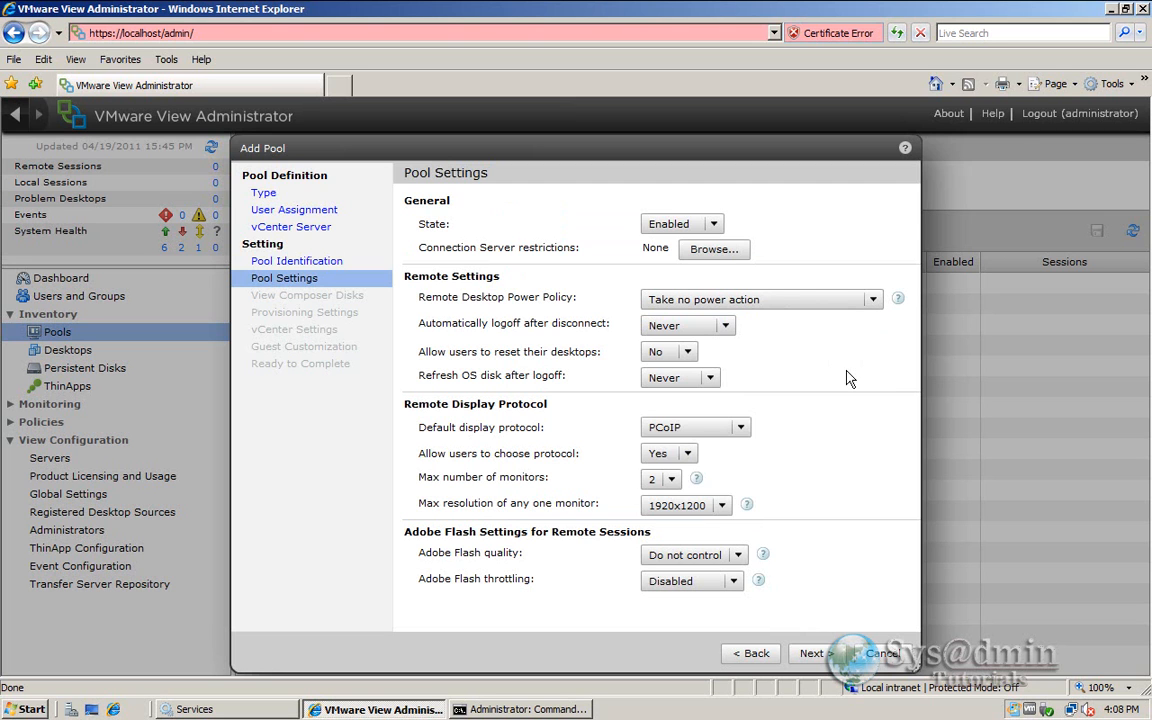
- Set power policy to always powered on, logoff 30 minutes after disconnect, and allow user reset
{"action": "left_click", "coordinate": [872, 300]}
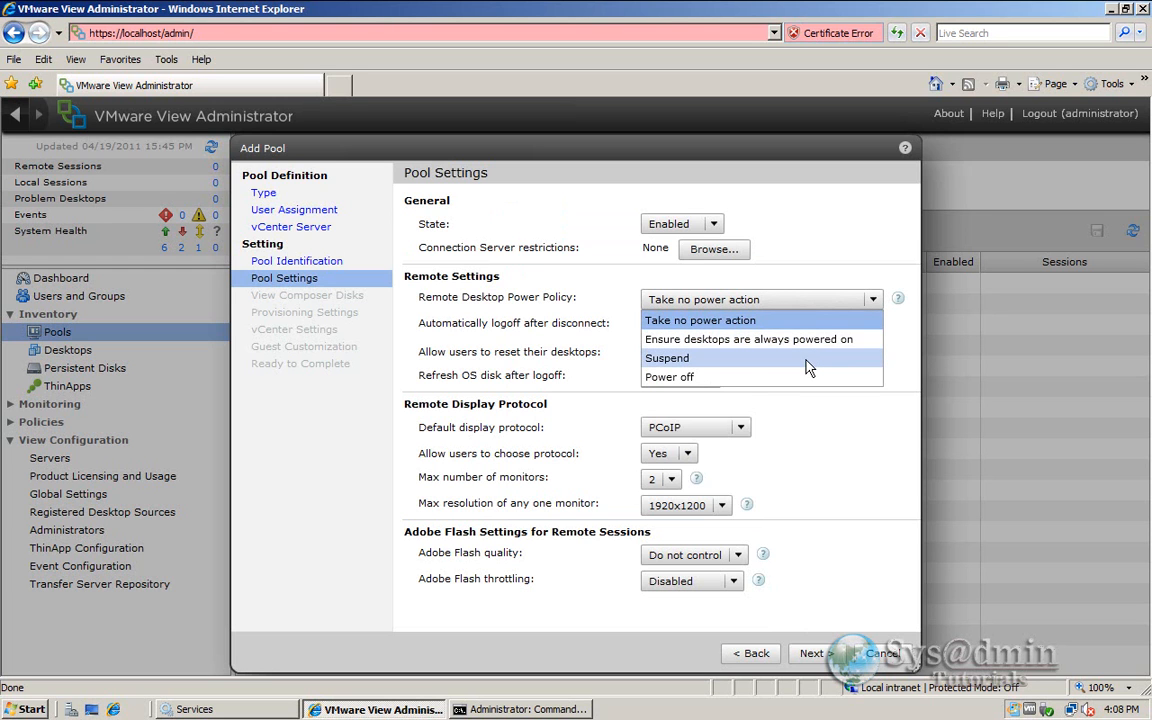
{"action": "mouse_move", "coordinate": [810, 384]}
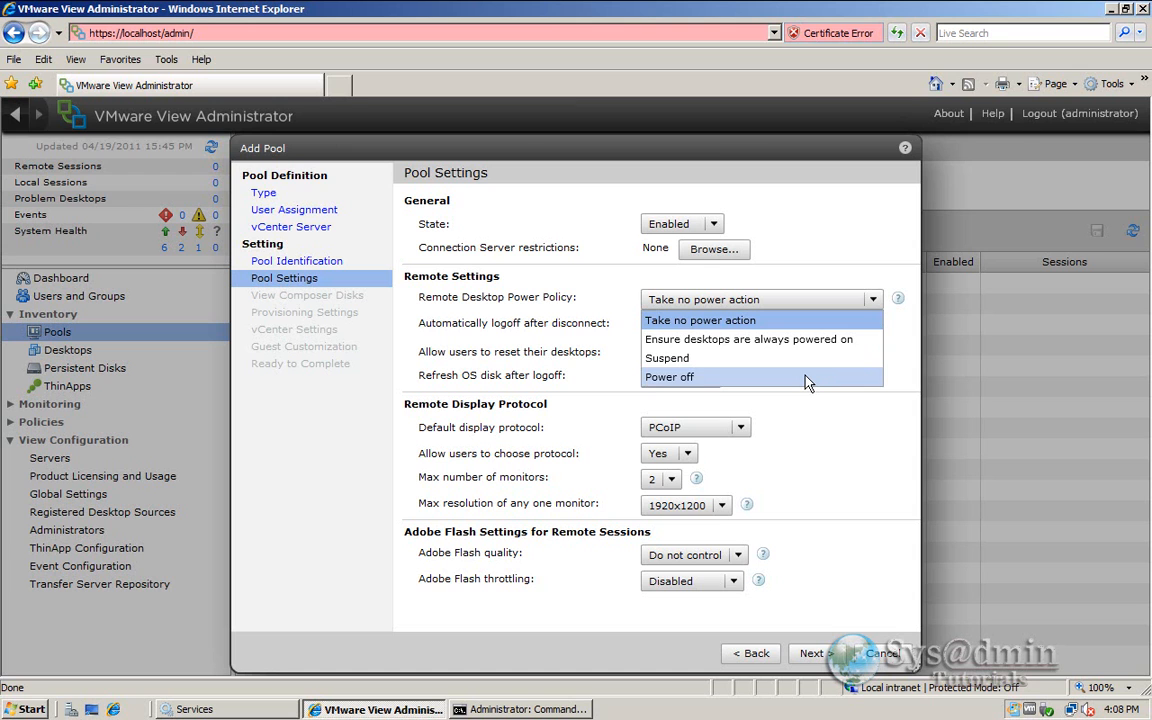
{"action": "mouse_move", "coordinate": [696, 340]}
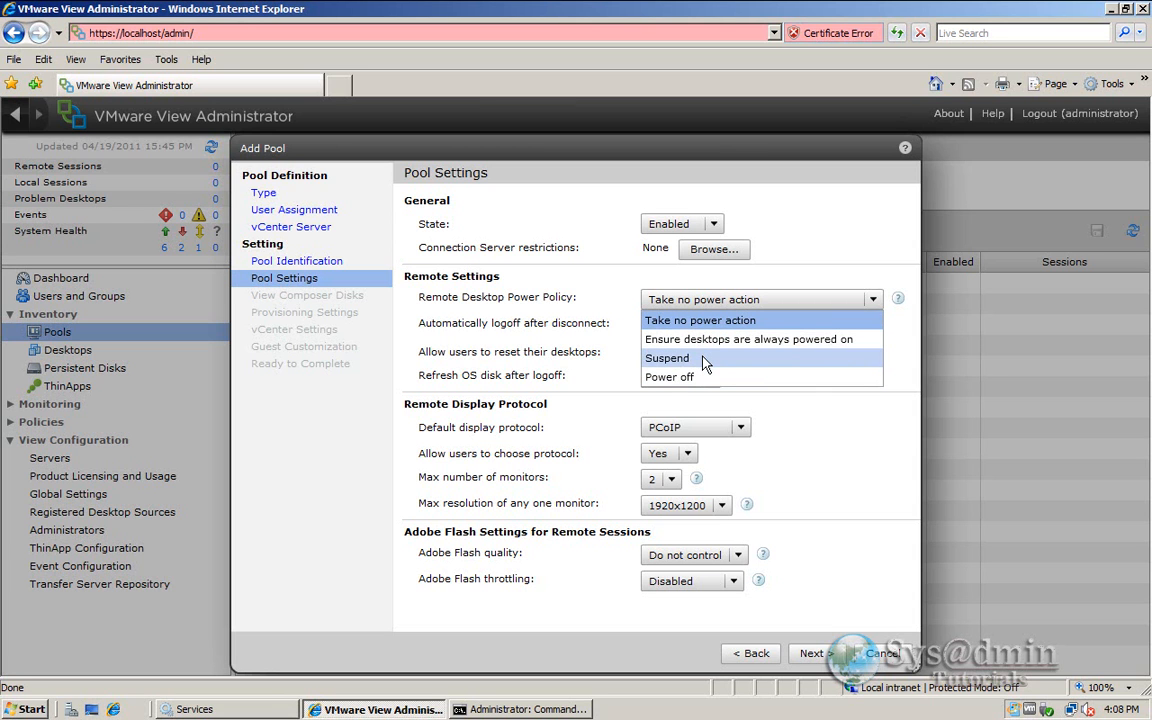
{"action": "mouse_move", "coordinate": [748, 340]}
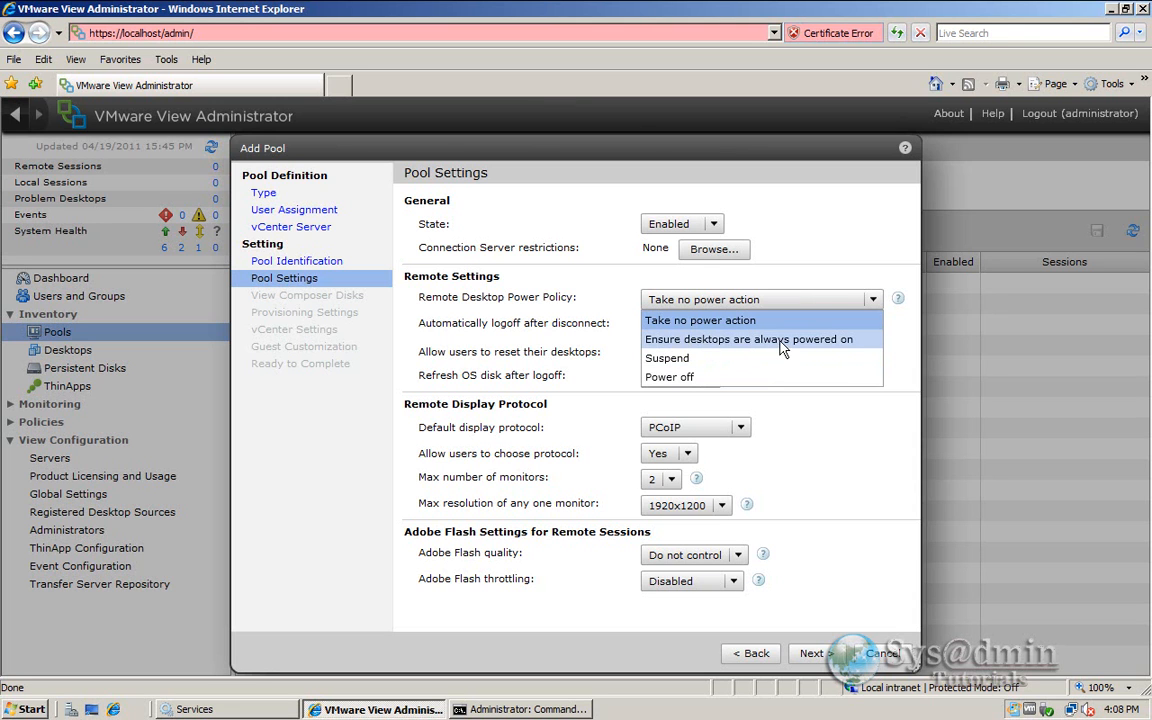
{"action": "left_click", "coordinate": [748, 340]}
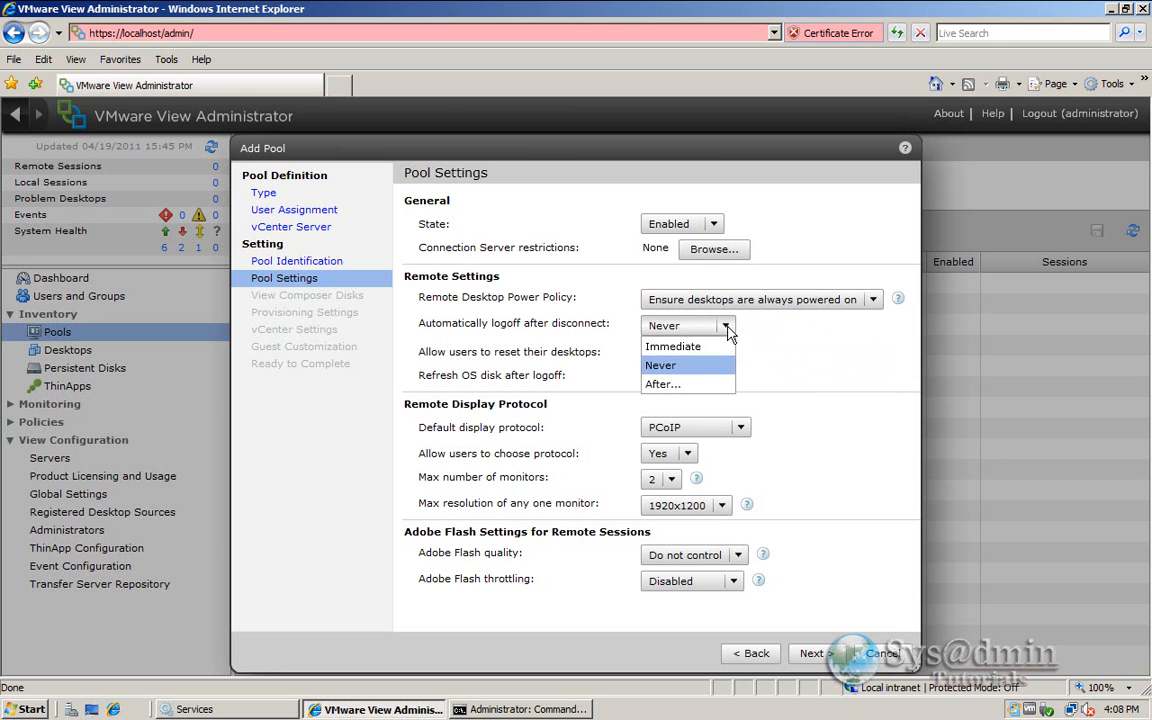
{"action": "left_click", "coordinate": [662, 384]}
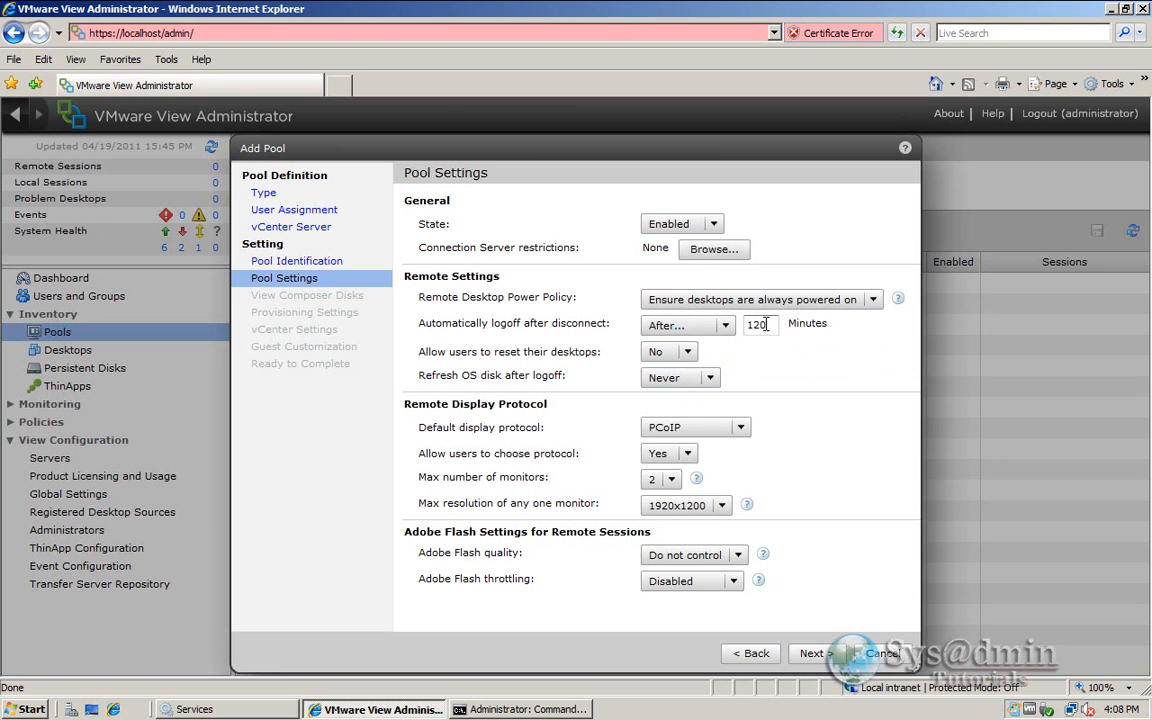
{"action": "type", "text": "30"}
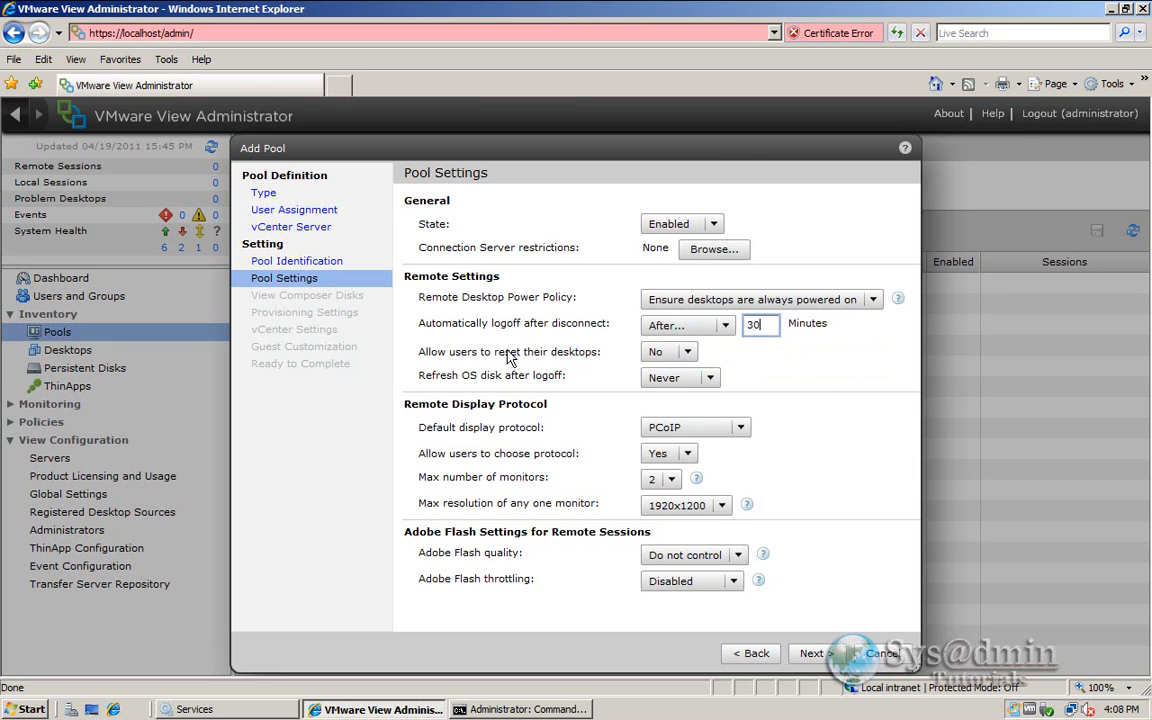
{"action": "left_click", "coordinate": [684, 352]}
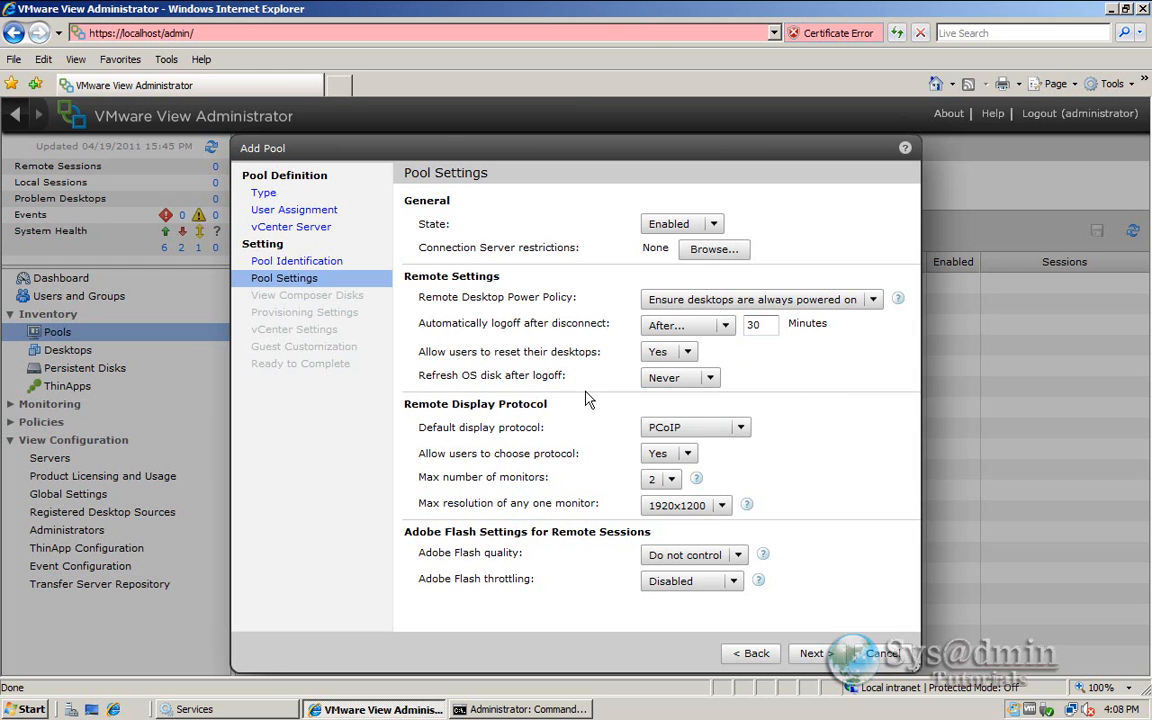
{"action": "mouse_move", "coordinate": [722, 400]}
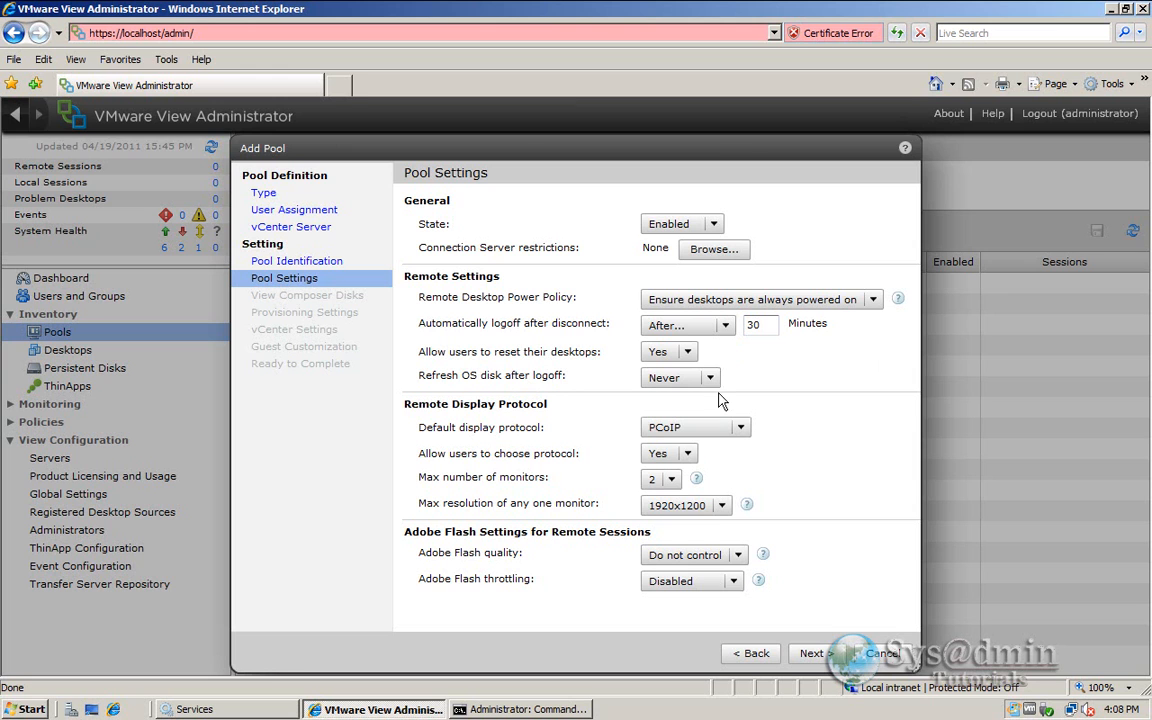
{"action": "mouse_move", "coordinate": [856, 450]}
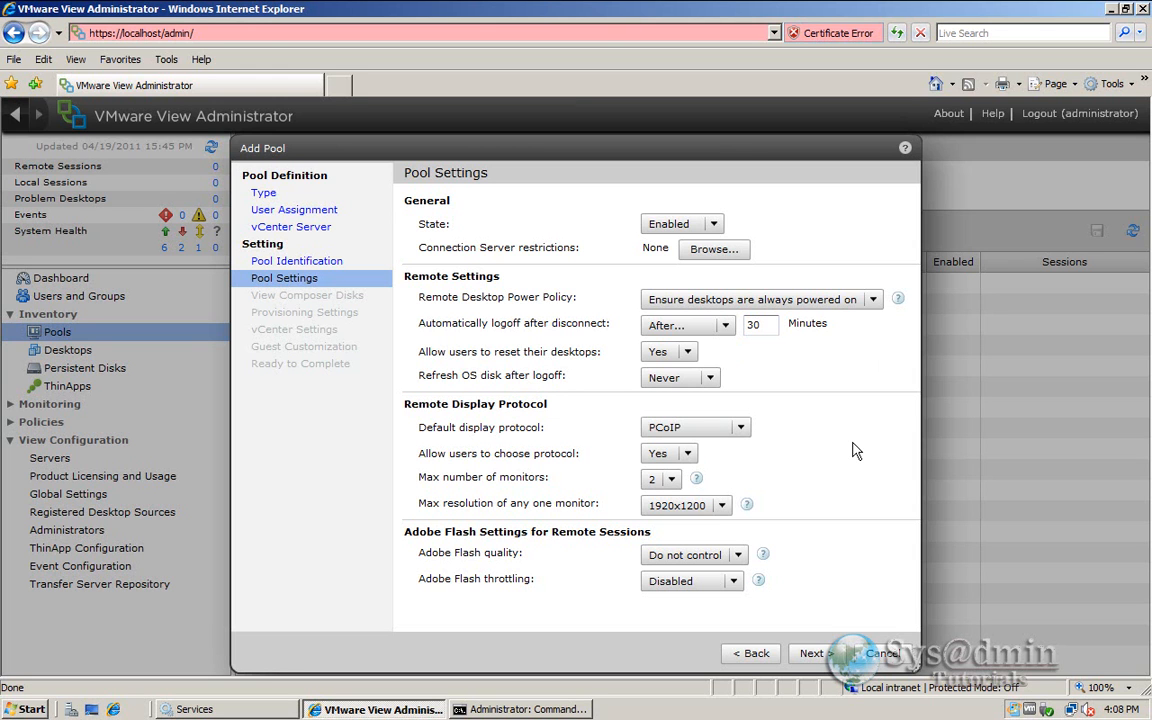
{"action": "mouse_move", "coordinate": [564, 438]}
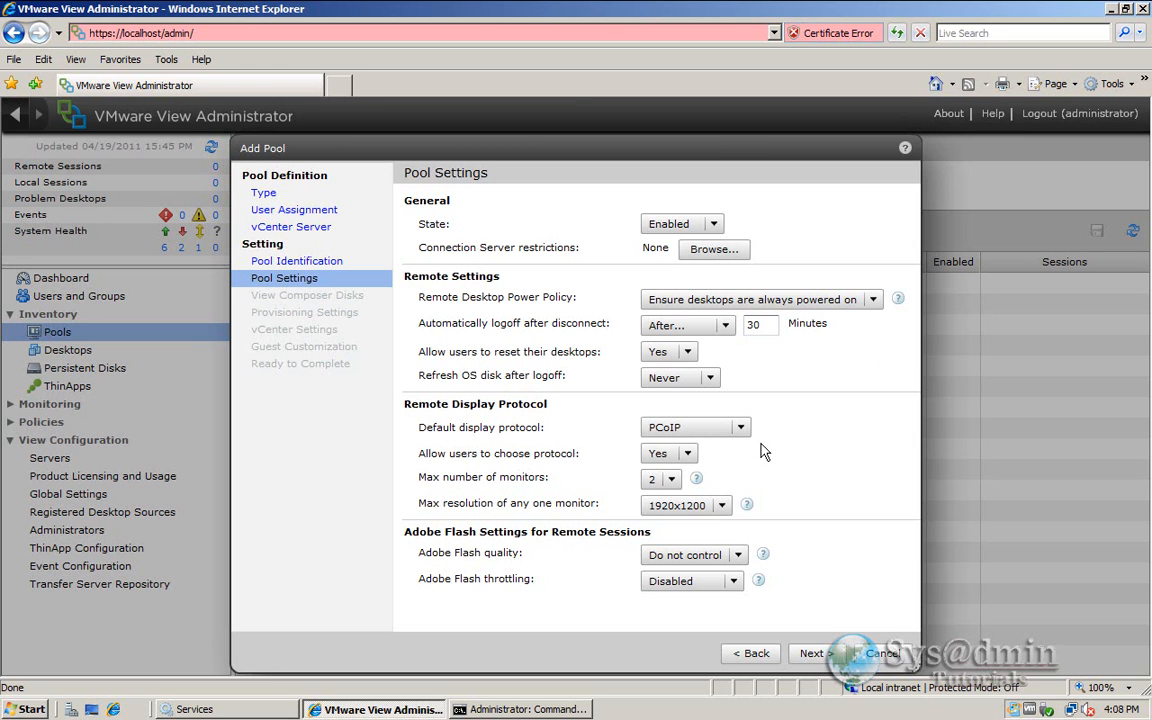
{"action": "mouse_move", "coordinate": [816, 456]}
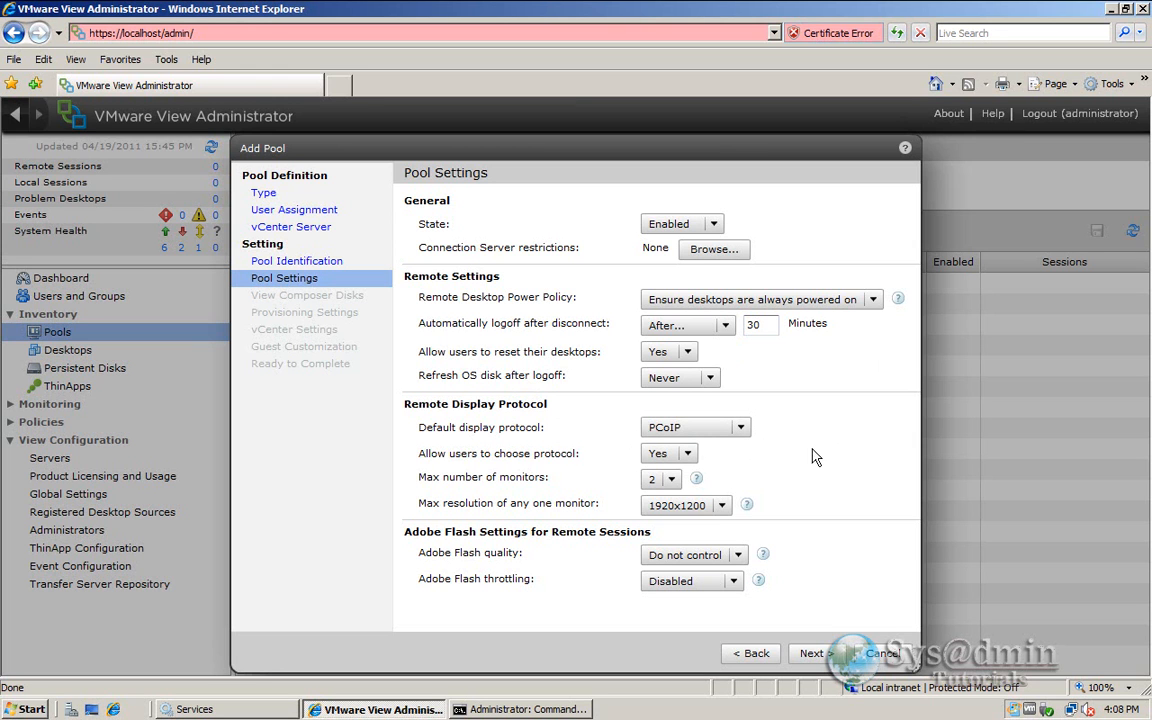
- Make Microsoft RDP the default display protocol and disallow users choosing their own protocol
{"action": "left_click", "coordinate": [740, 428]}
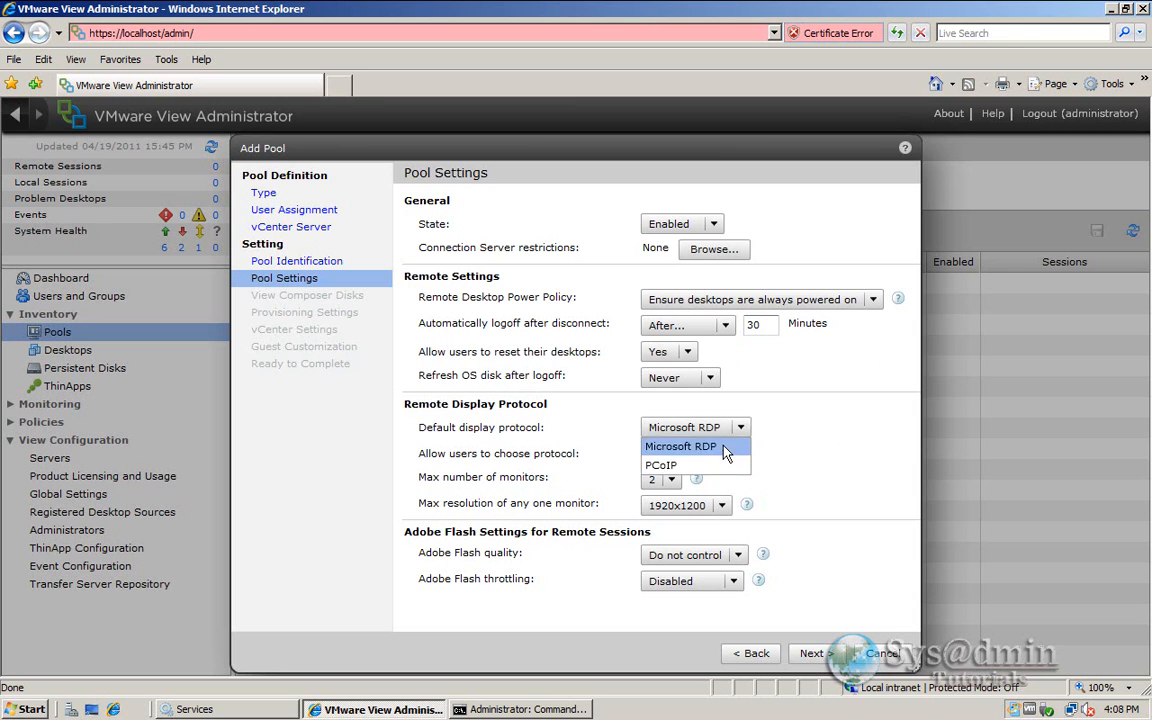
{"action": "left_click", "coordinate": [684, 446]}
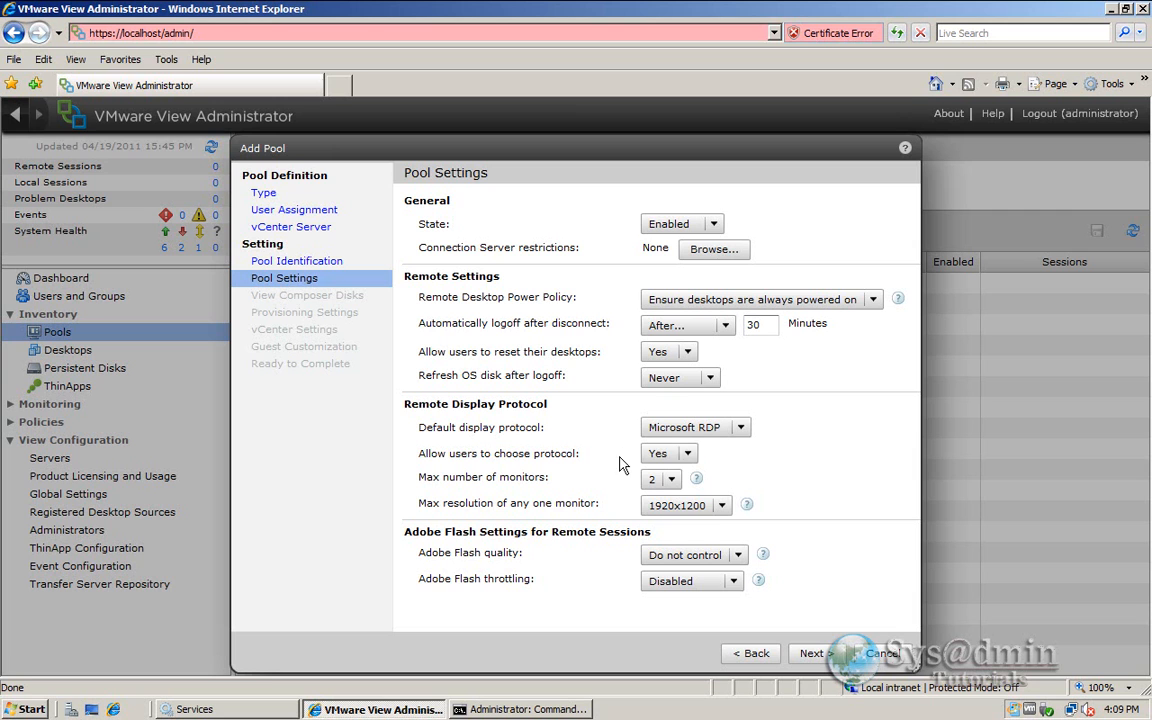
{"action": "mouse_move", "coordinate": [738, 458]}
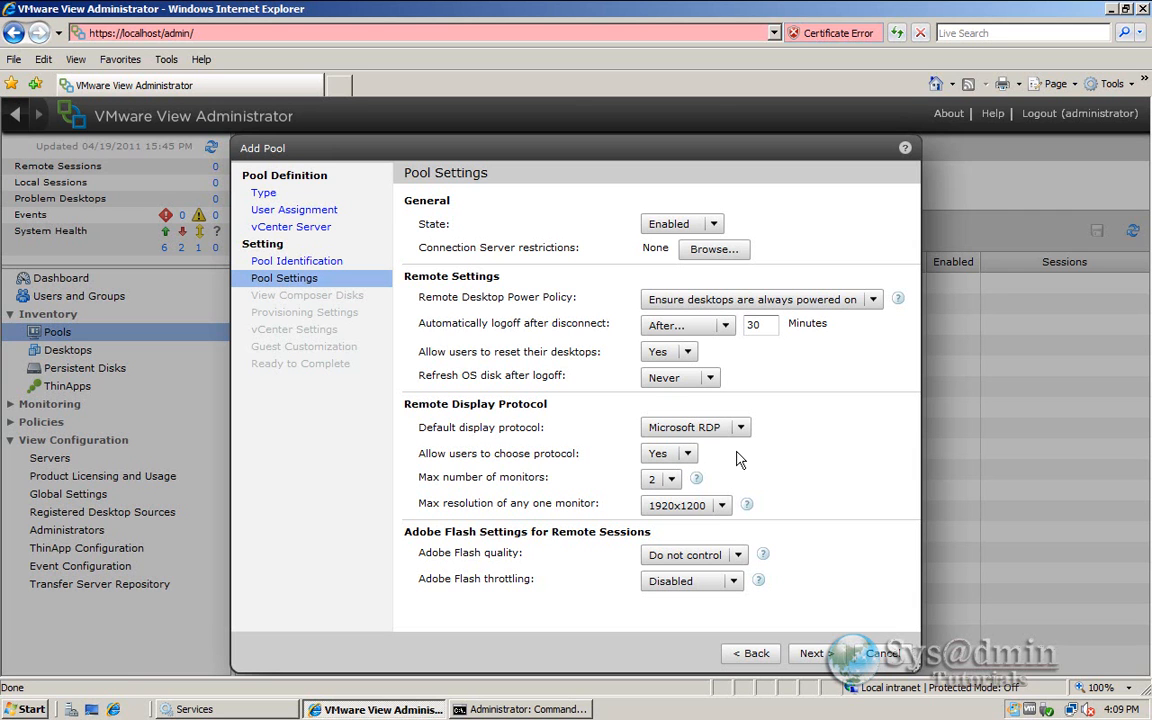
{"action": "mouse_move", "coordinate": [742, 458]}
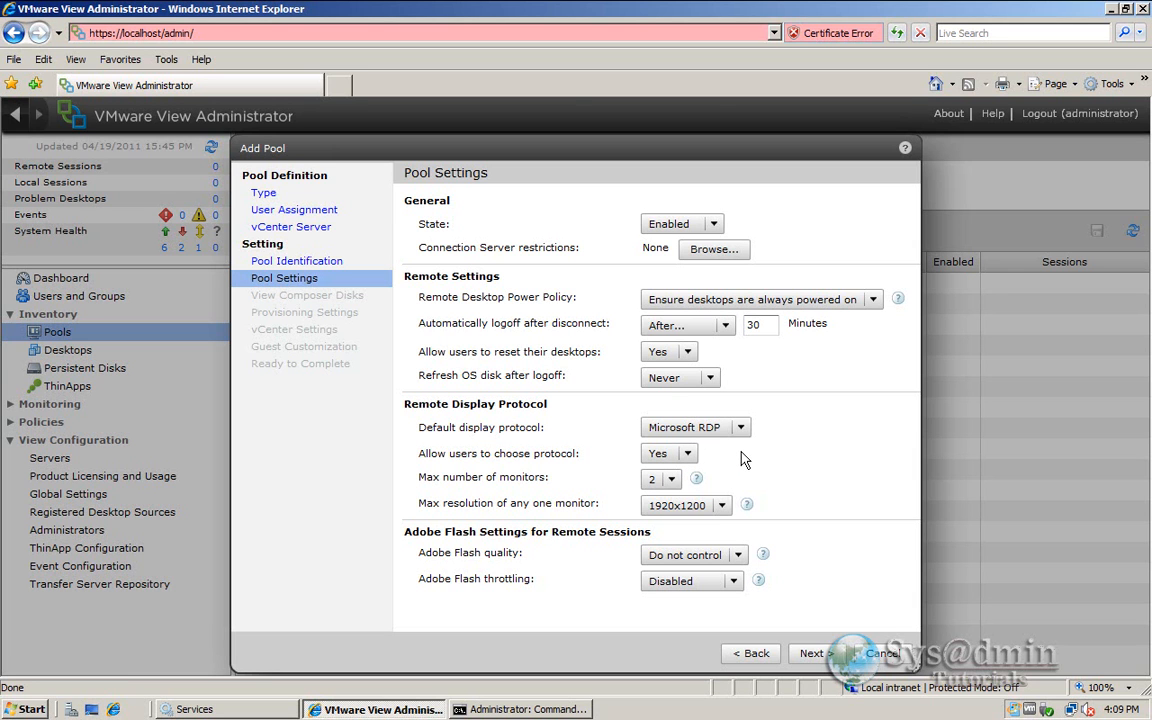
{"action": "mouse_move", "coordinate": [760, 460]}
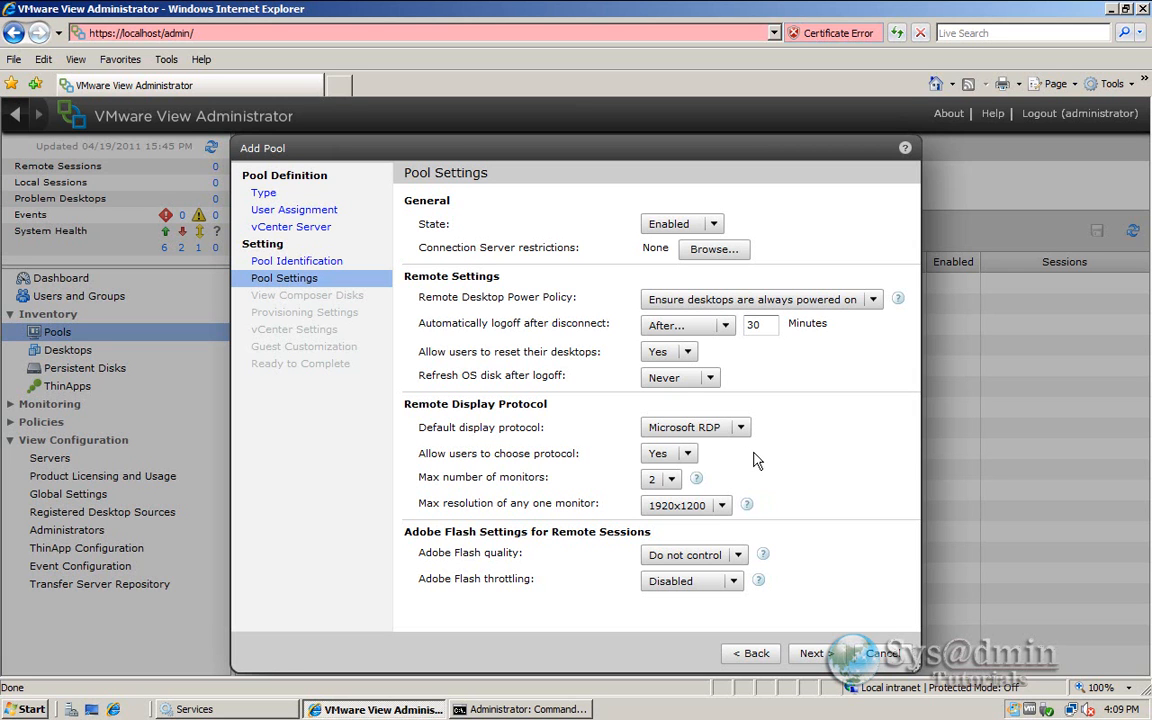
{"action": "mouse_move", "coordinate": [590, 472]}
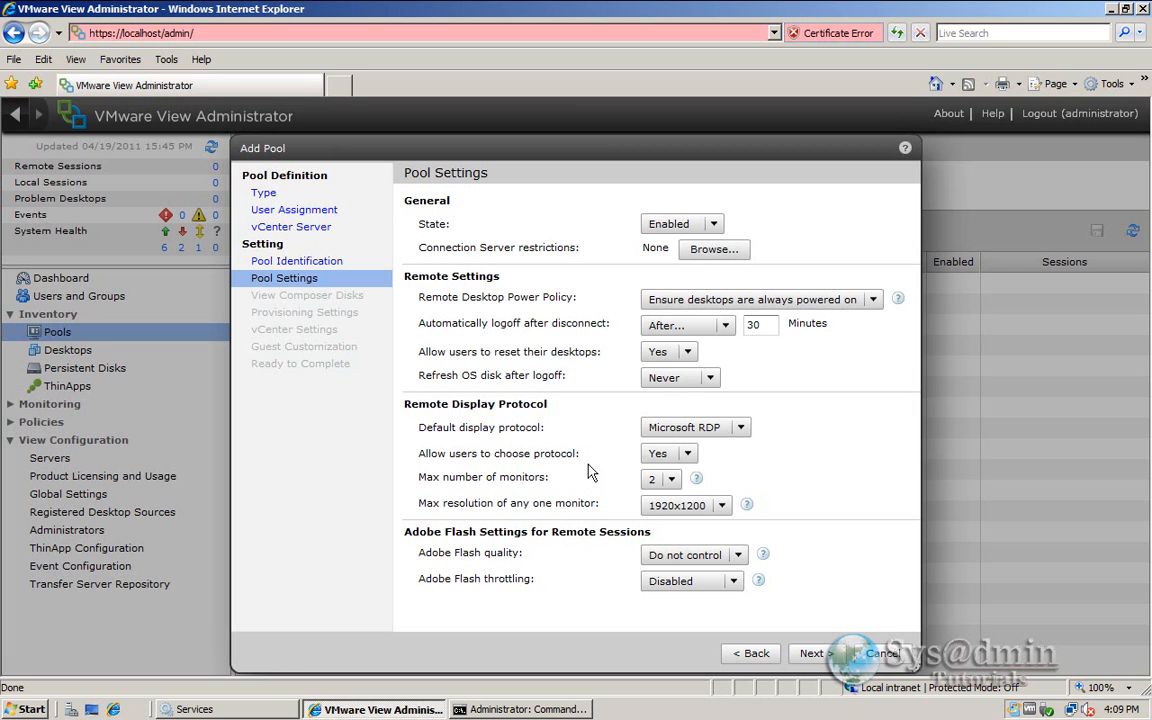
{"action": "left_click", "coordinate": [668, 452]}
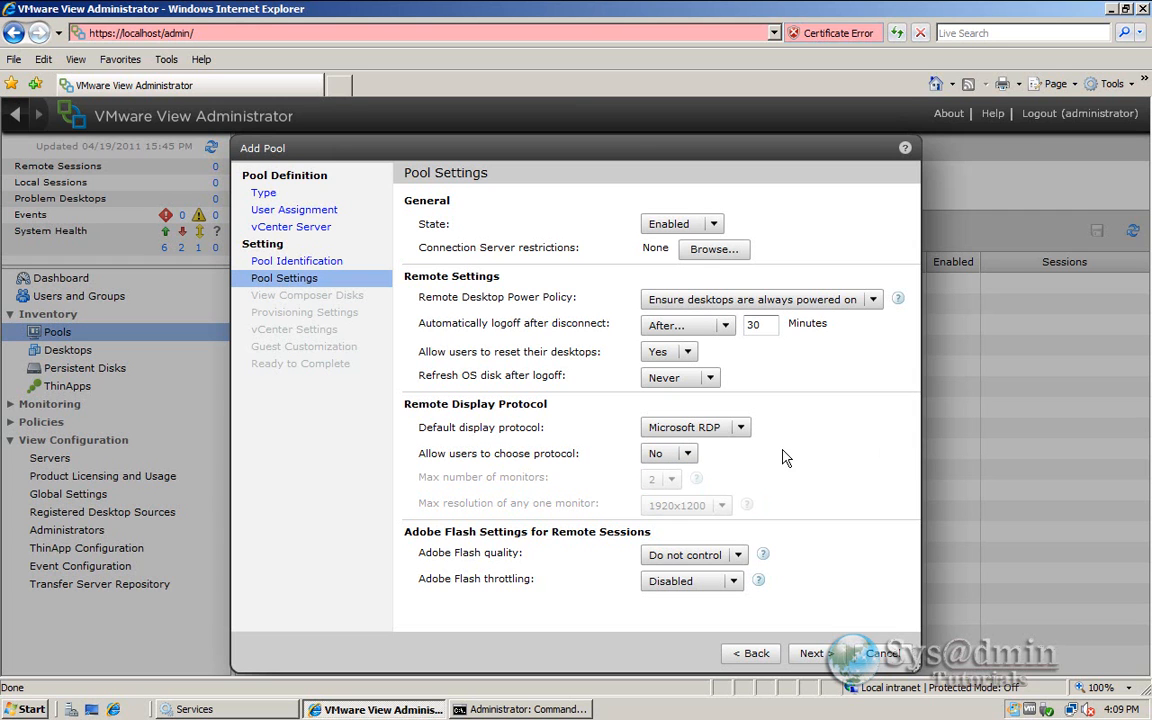
{"action": "mouse_move", "coordinate": [824, 496]}
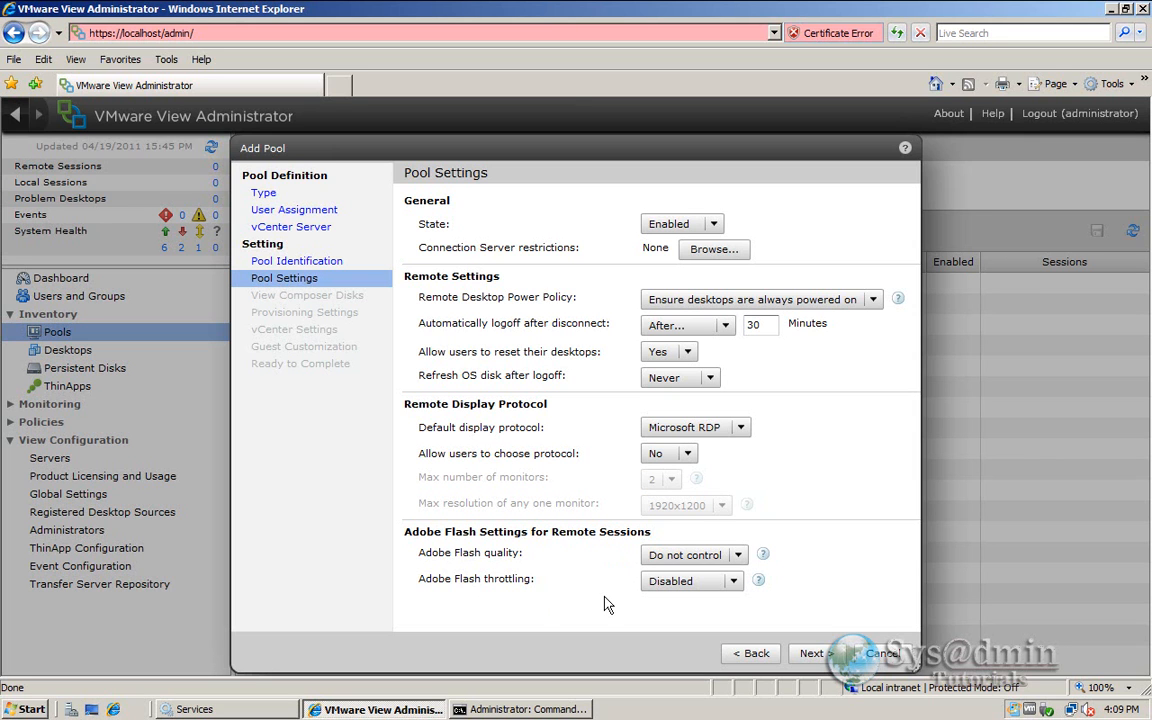
{"action": "mouse_move", "coordinate": [704, 556]}
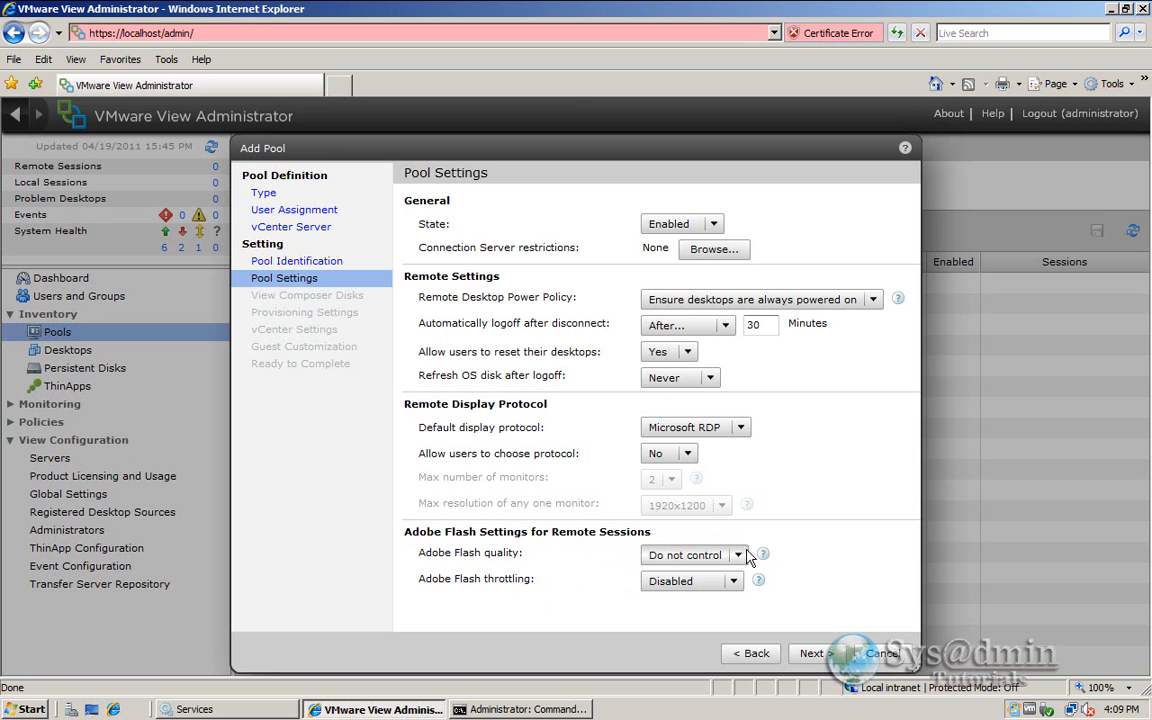
- Keep Adobe Flash throttling Disabled and continue to View Composer Disks
{"action": "left_click", "coordinate": [694, 554]}
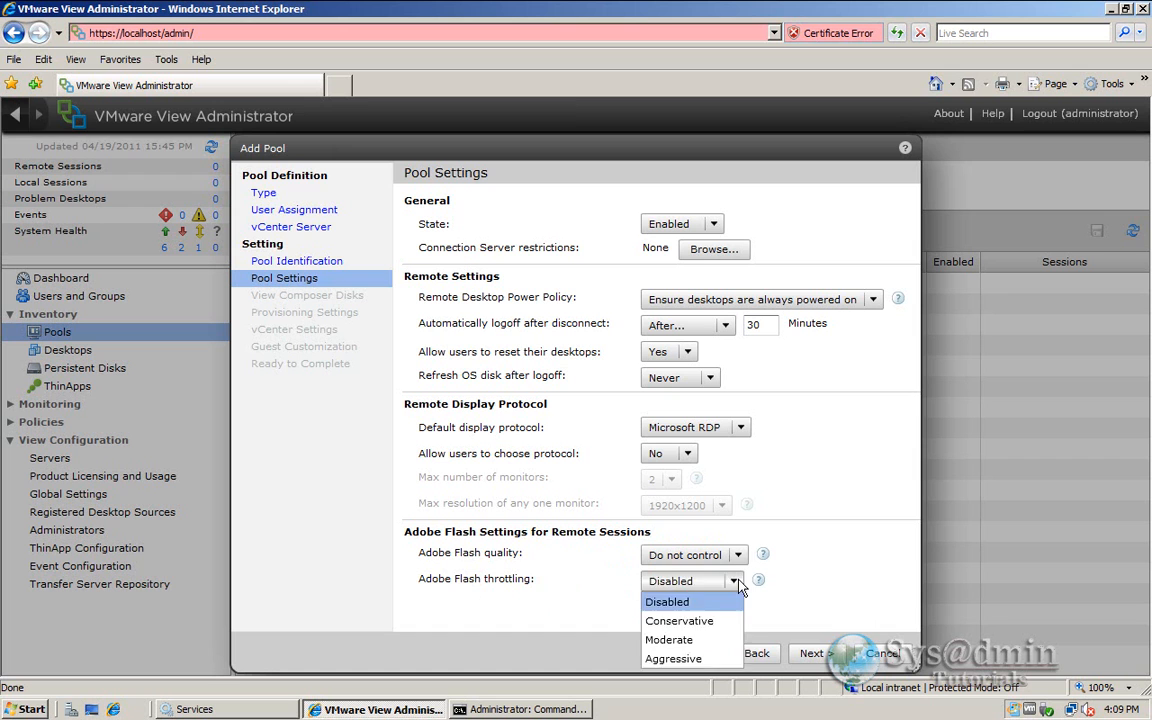
{"action": "left_click", "coordinate": [668, 600]}
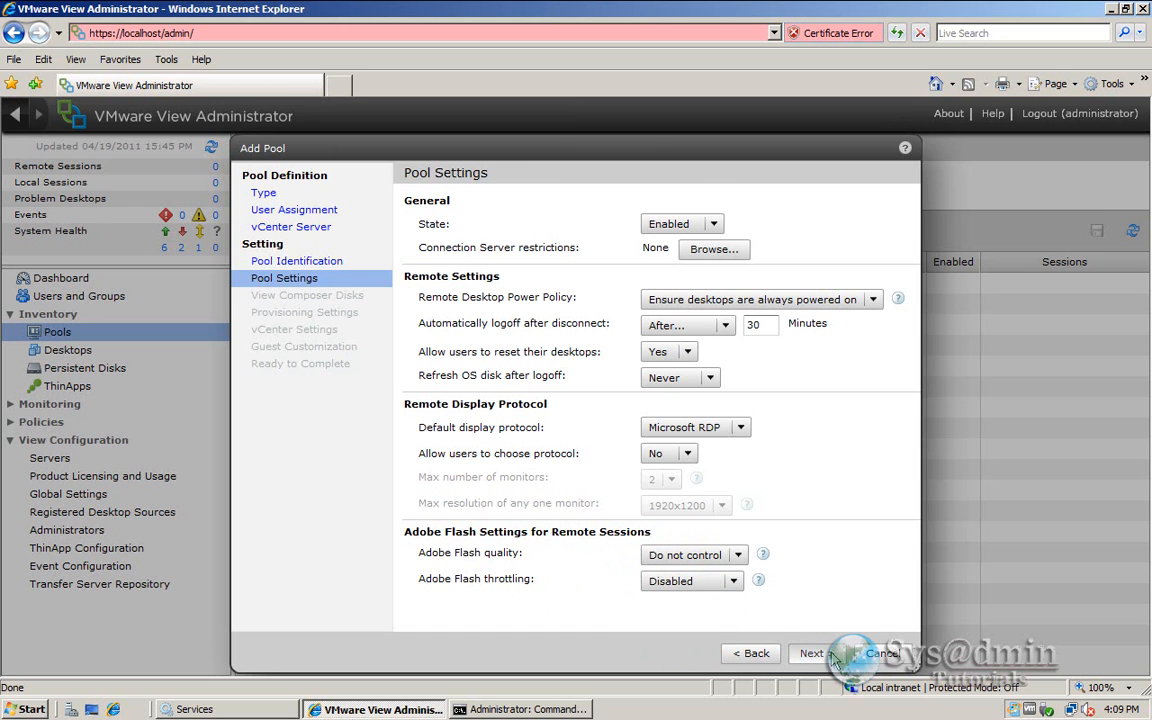
{"action": "left_click", "coordinate": [812, 652]}
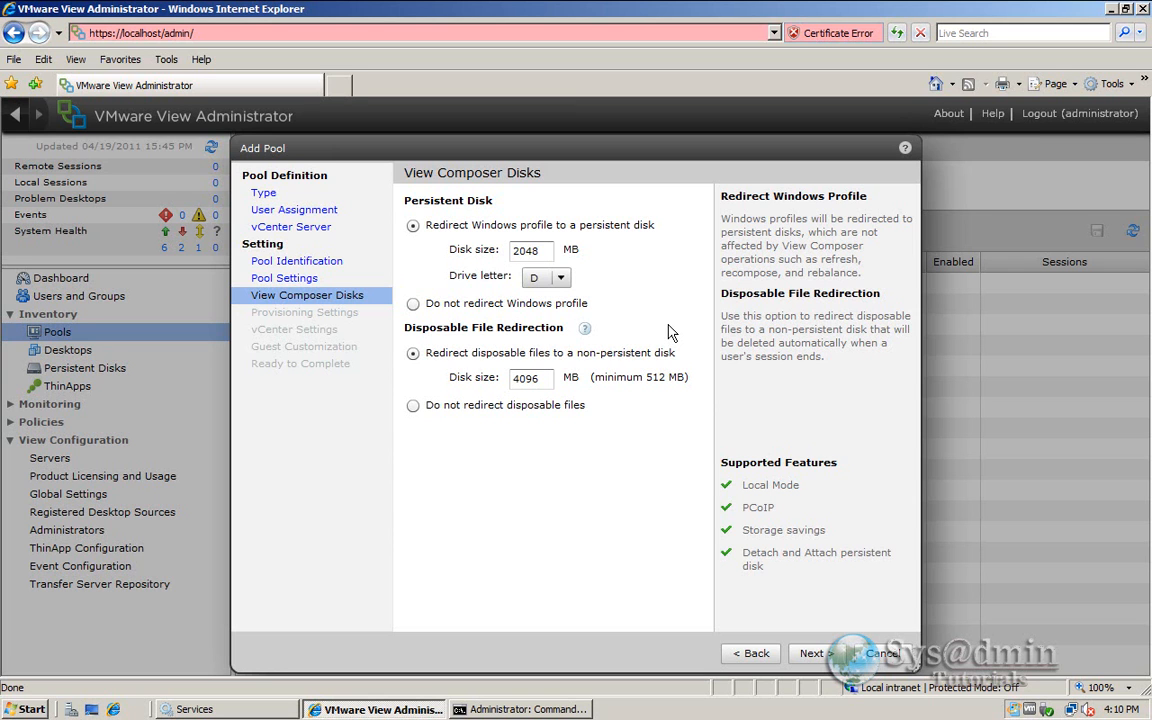
{"action": "mouse_move", "coordinate": [490, 210]}
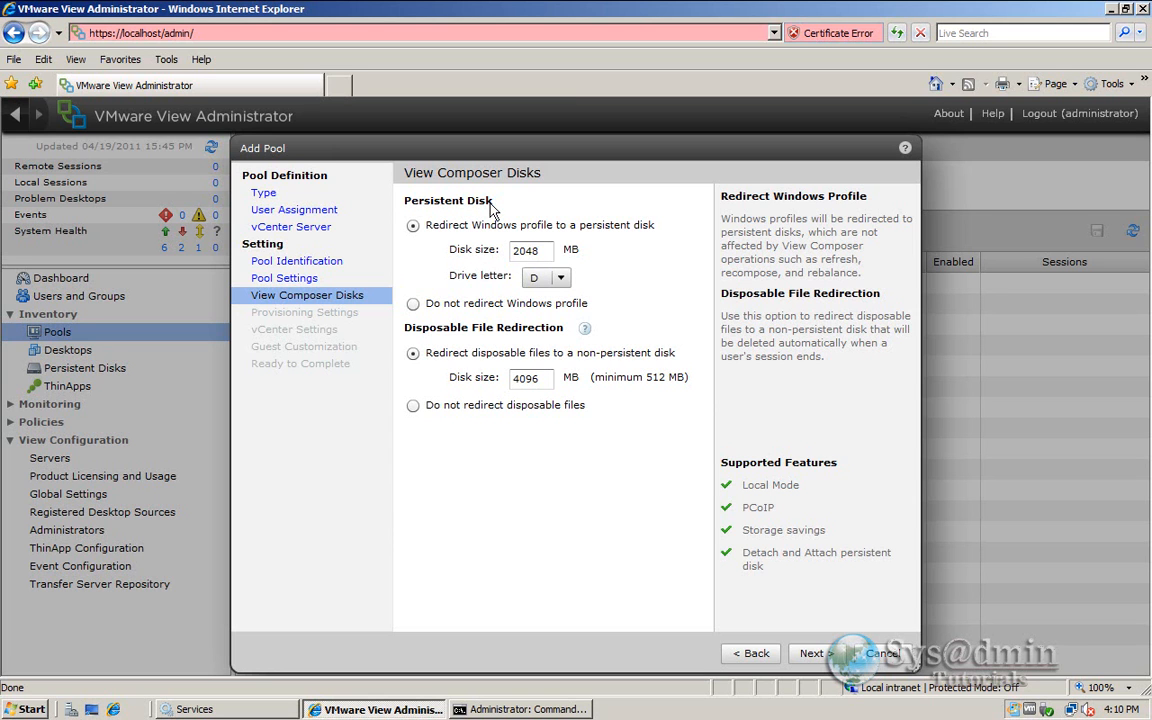
{"action": "mouse_move", "coordinate": [576, 236]}
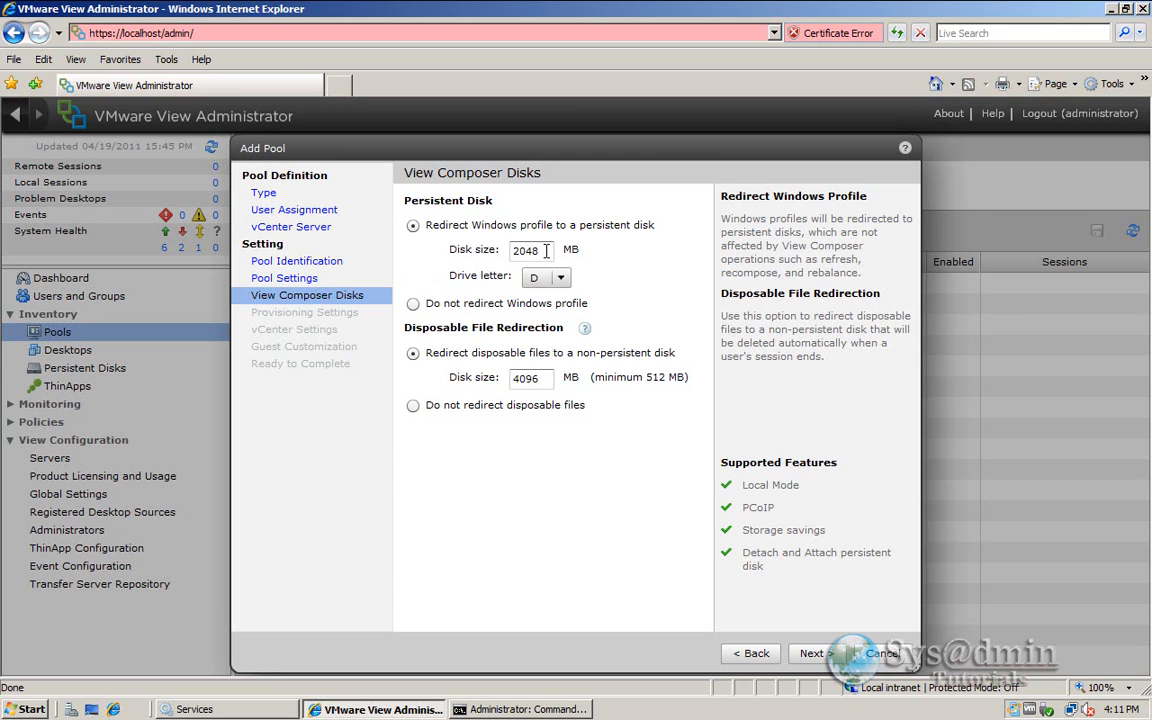
{"action": "mouse_move", "coordinate": [612, 278]}
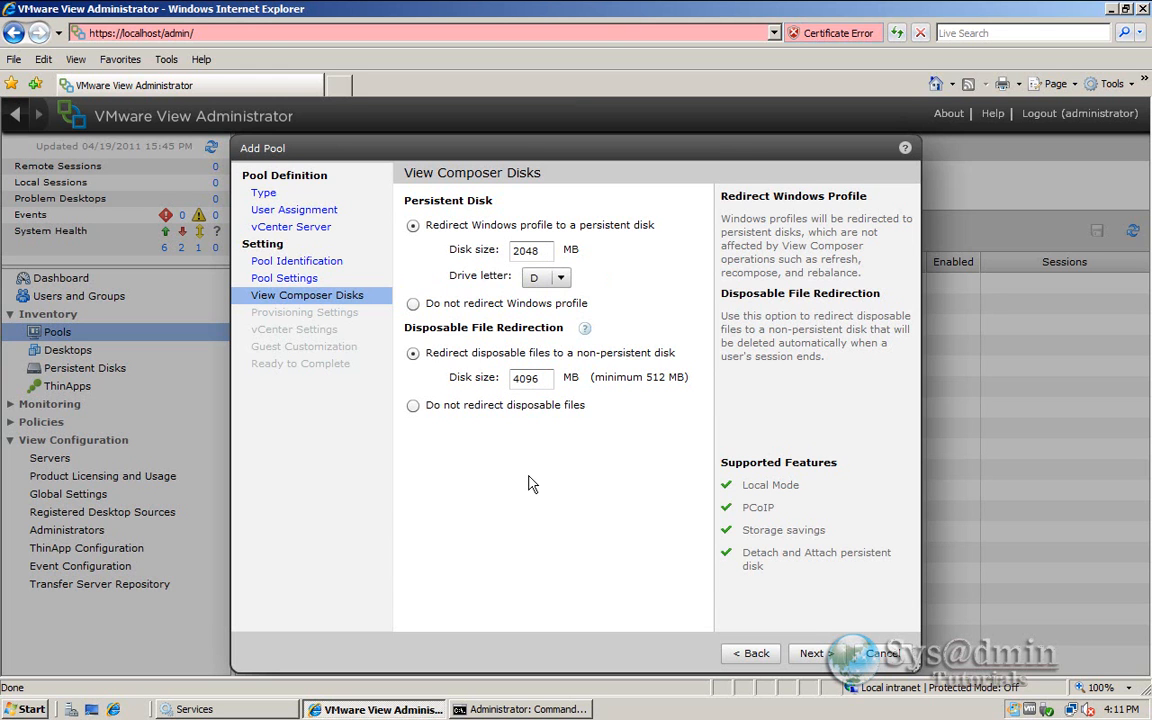
{"action": "mouse_move", "coordinate": [588, 360]}
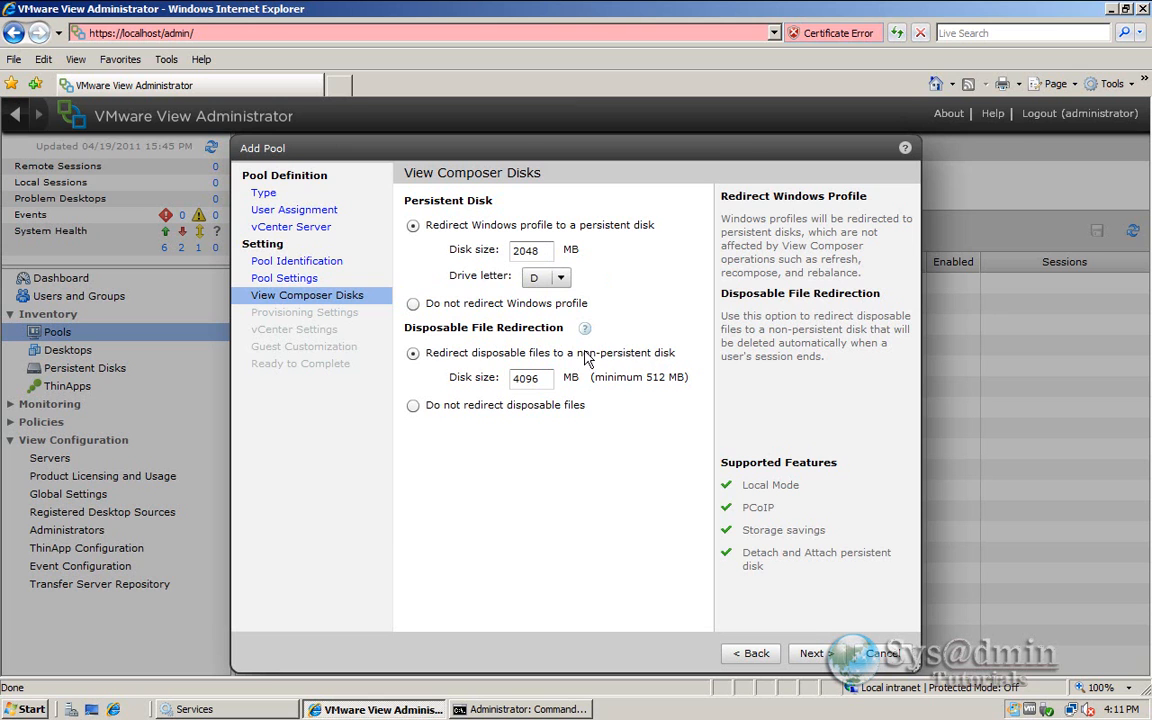
{"action": "mouse_move", "coordinate": [616, 404]}
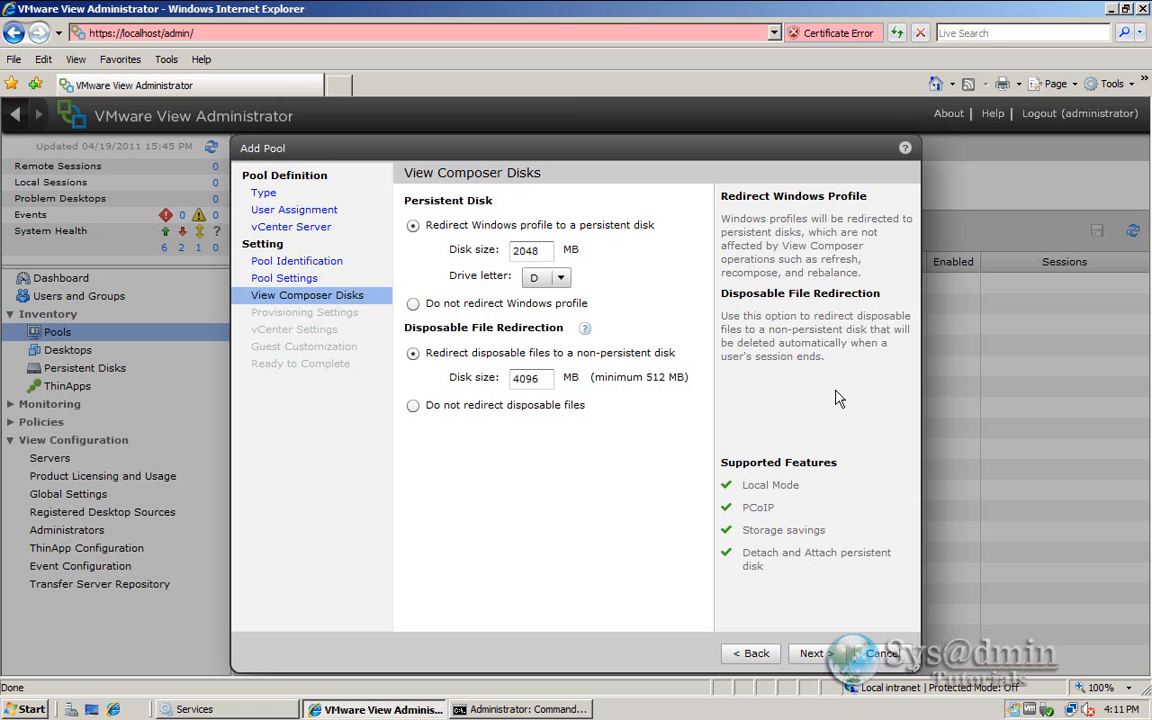
{"action": "mouse_move", "coordinate": [668, 594]}
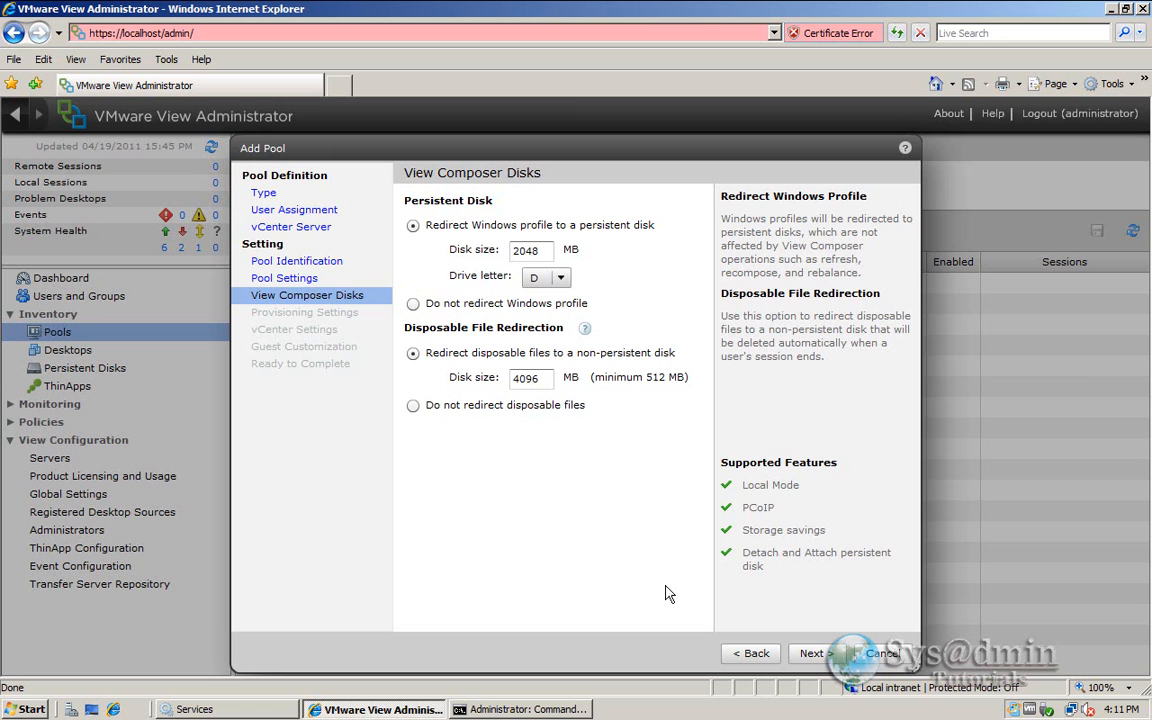
- Keep the 2048 MB persistent disk on D: and 4096 MB disposable disk, continue to Provisioning Settings
{"action": "left_click", "coordinate": [812, 652]}
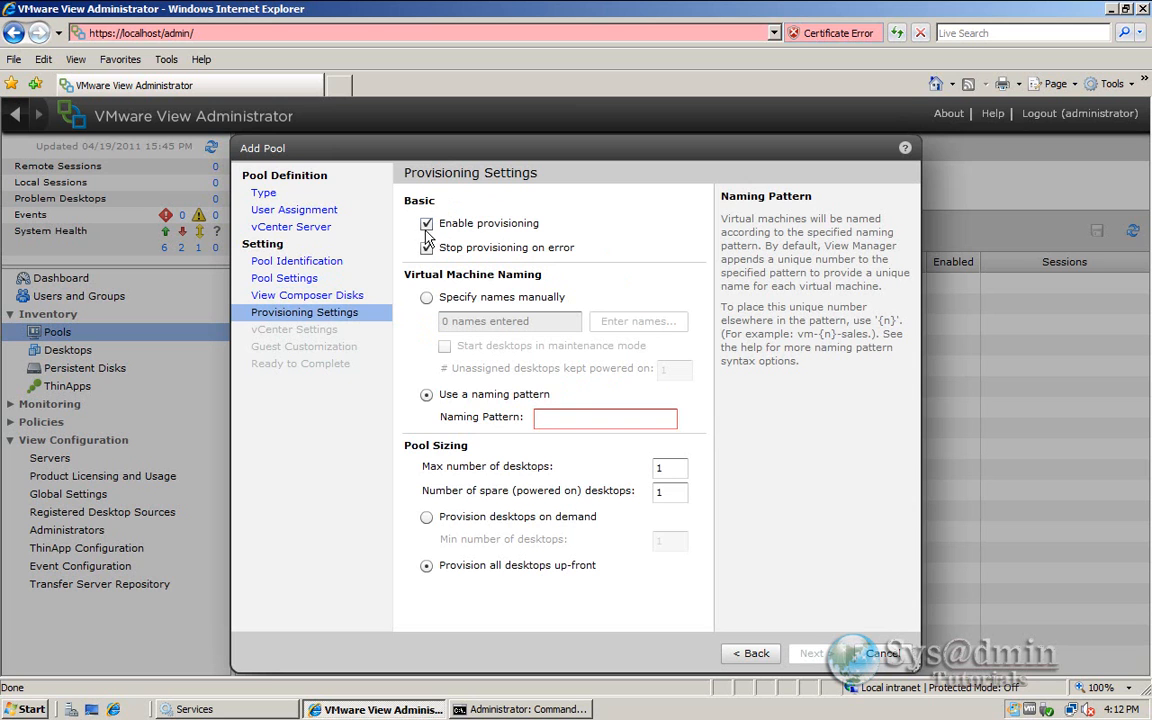
- Use a naming pattern and enter wks{n:fixed=2} for the pool's virtual machines
{"action": "left_click", "coordinate": [426, 248]}
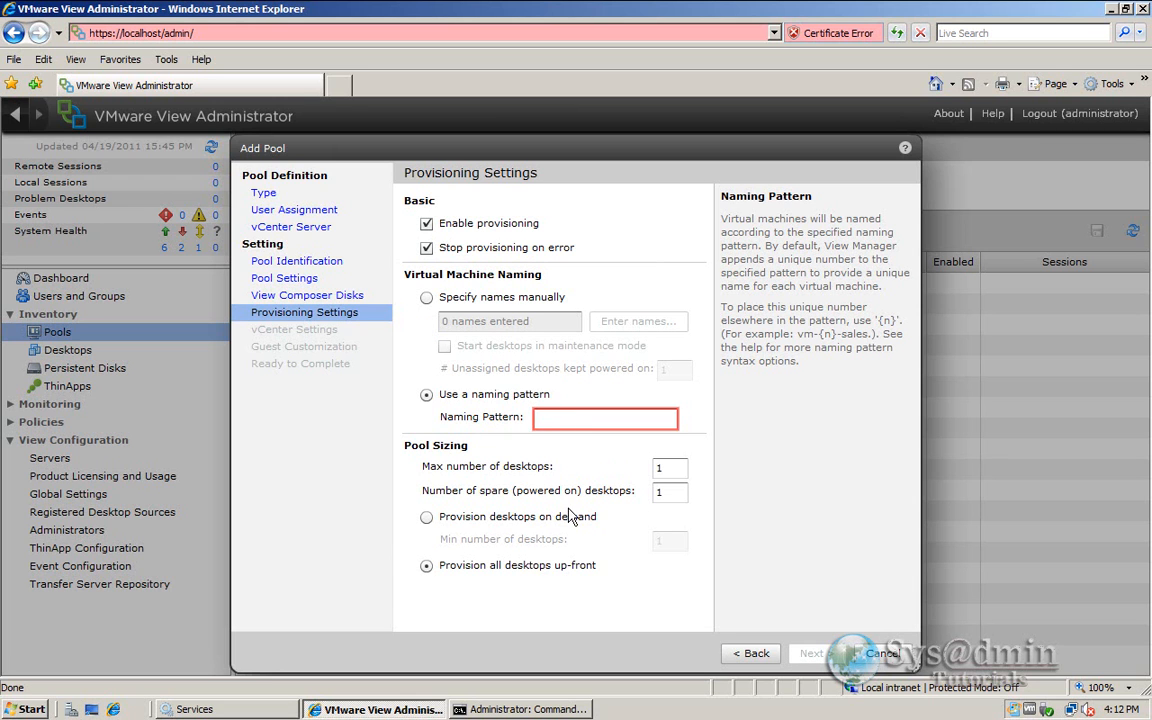
{"action": "left_click", "coordinate": [604, 418]}
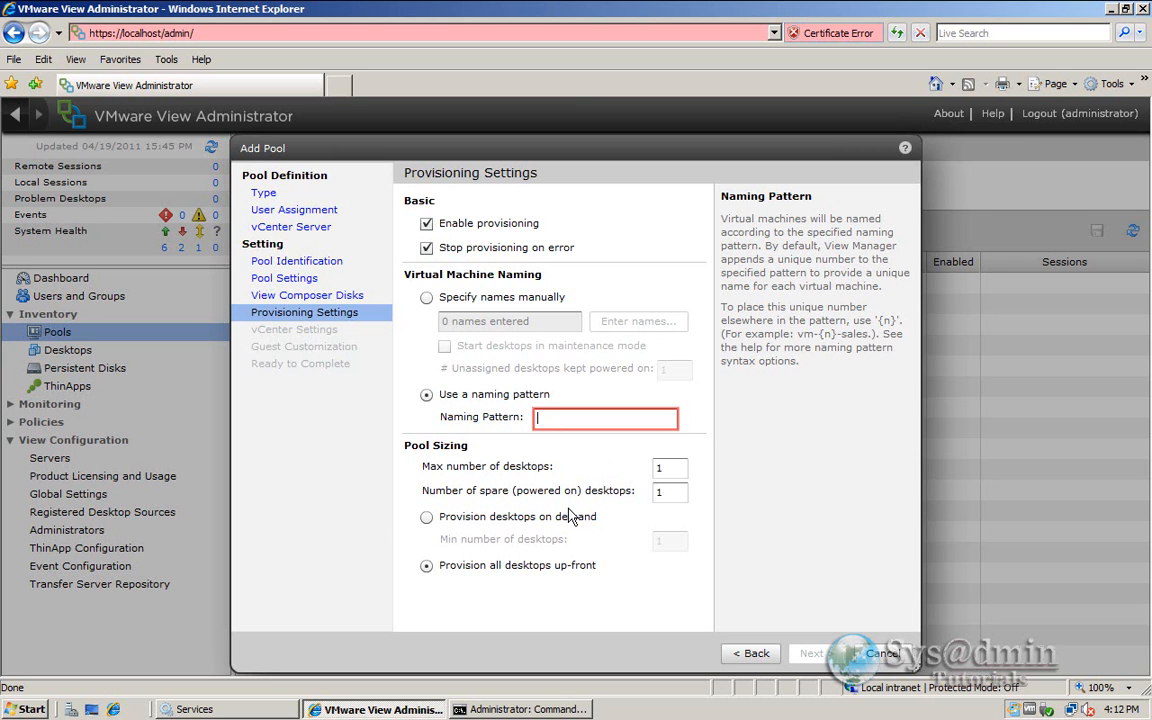
{"action": "type", "text": "wks{"}
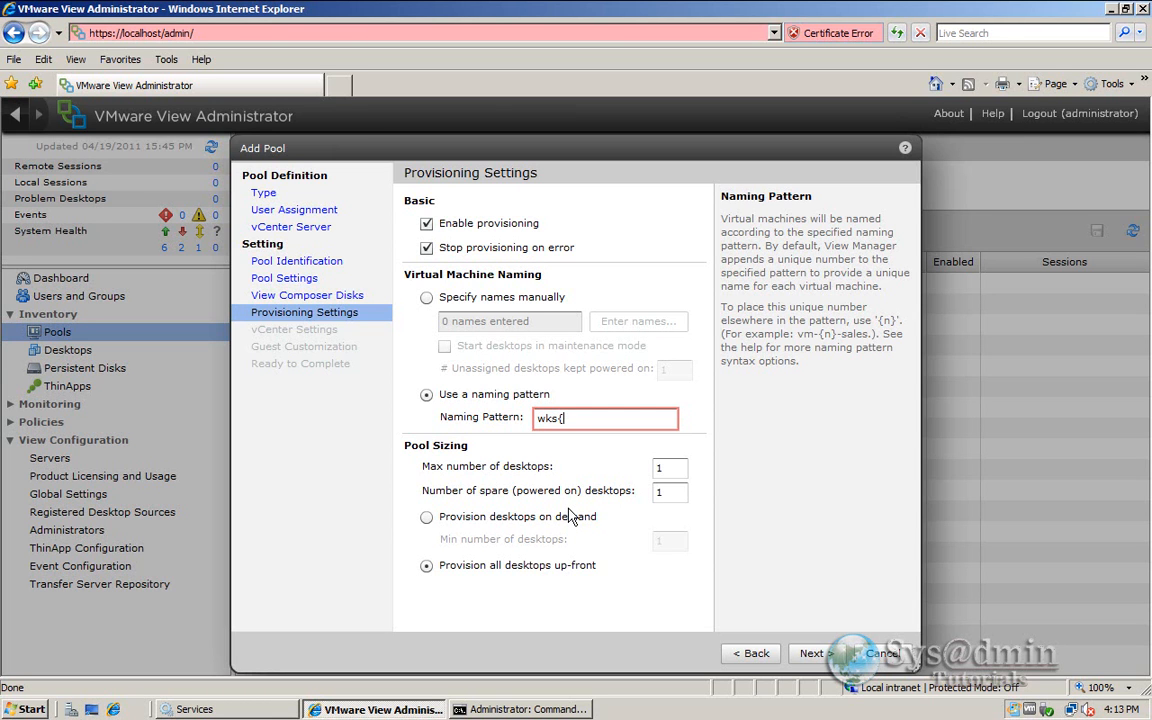
{"action": "type", "text": "n"}
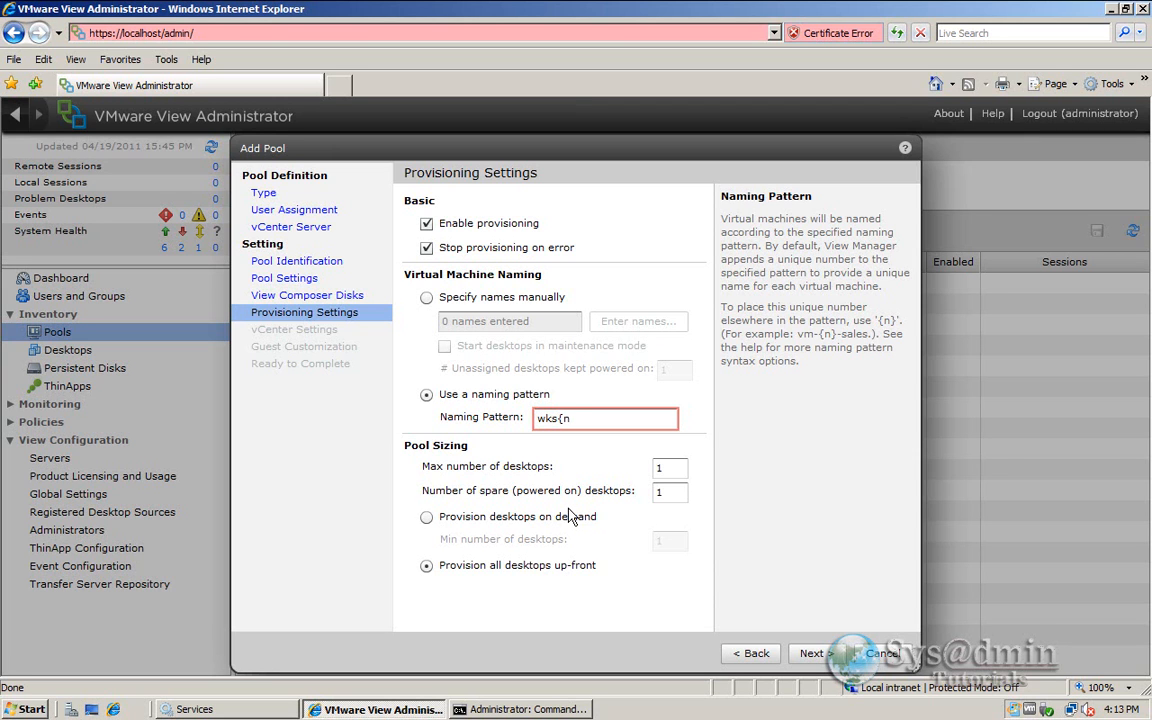
{"action": "type", "text": ":"}
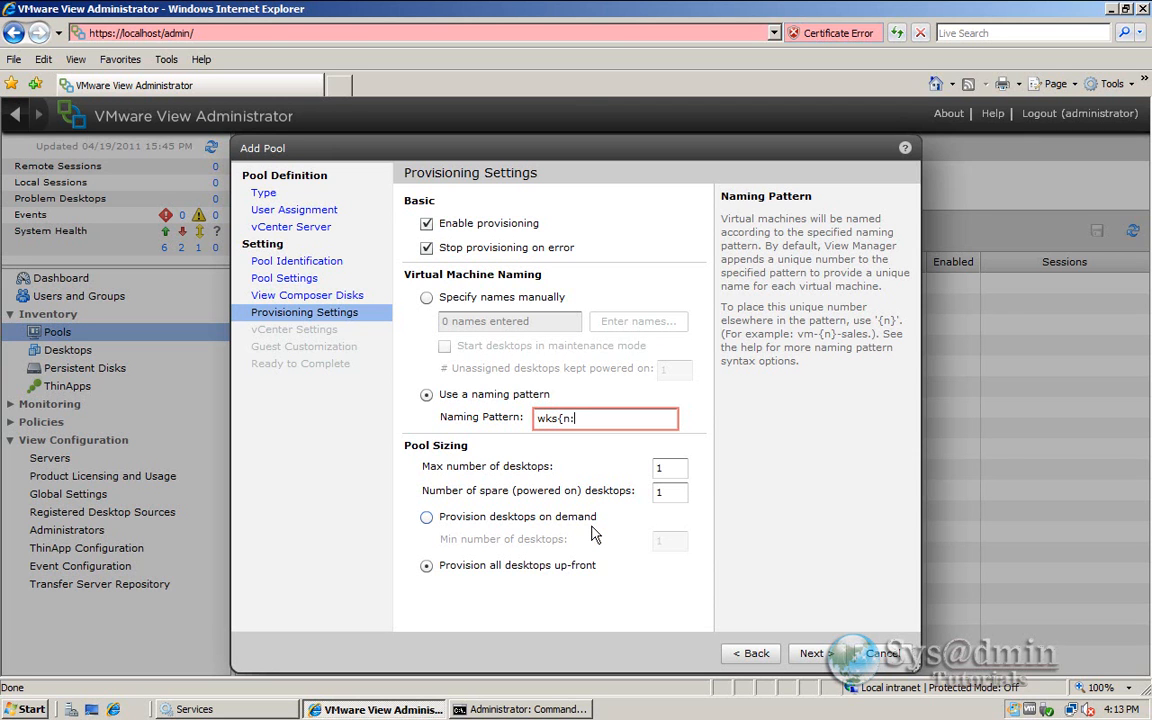
{"action": "type", "text": ":fixed"}
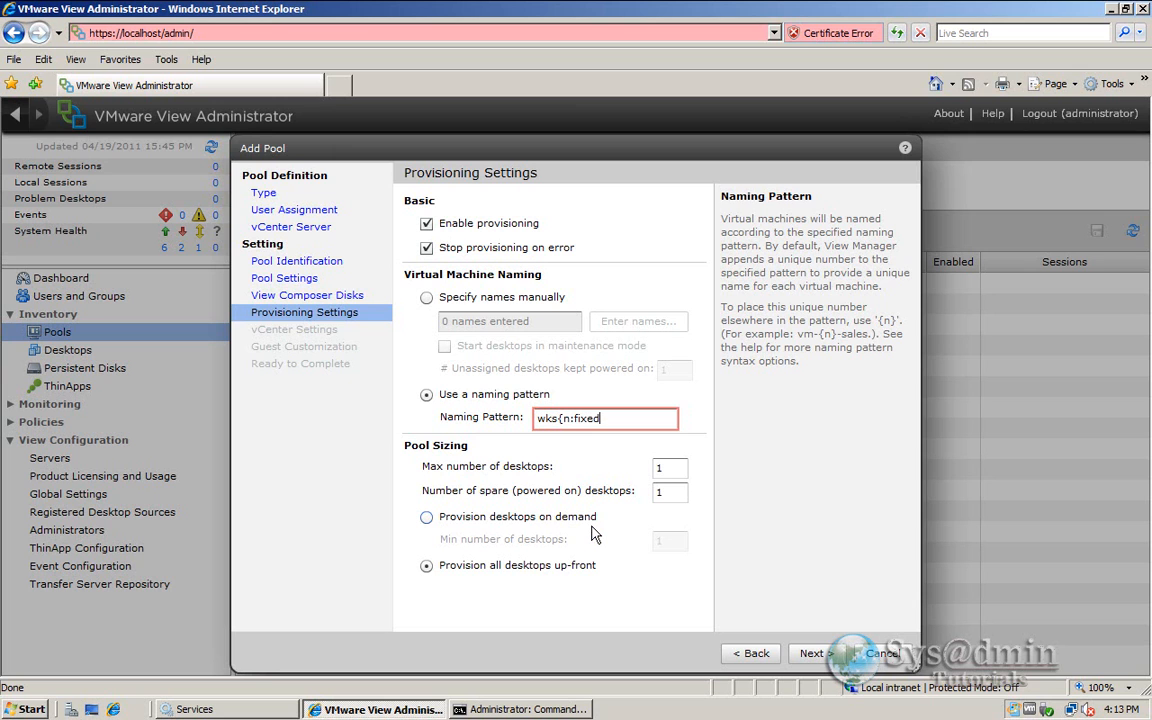
{"action": "type", "text": "=2}"}
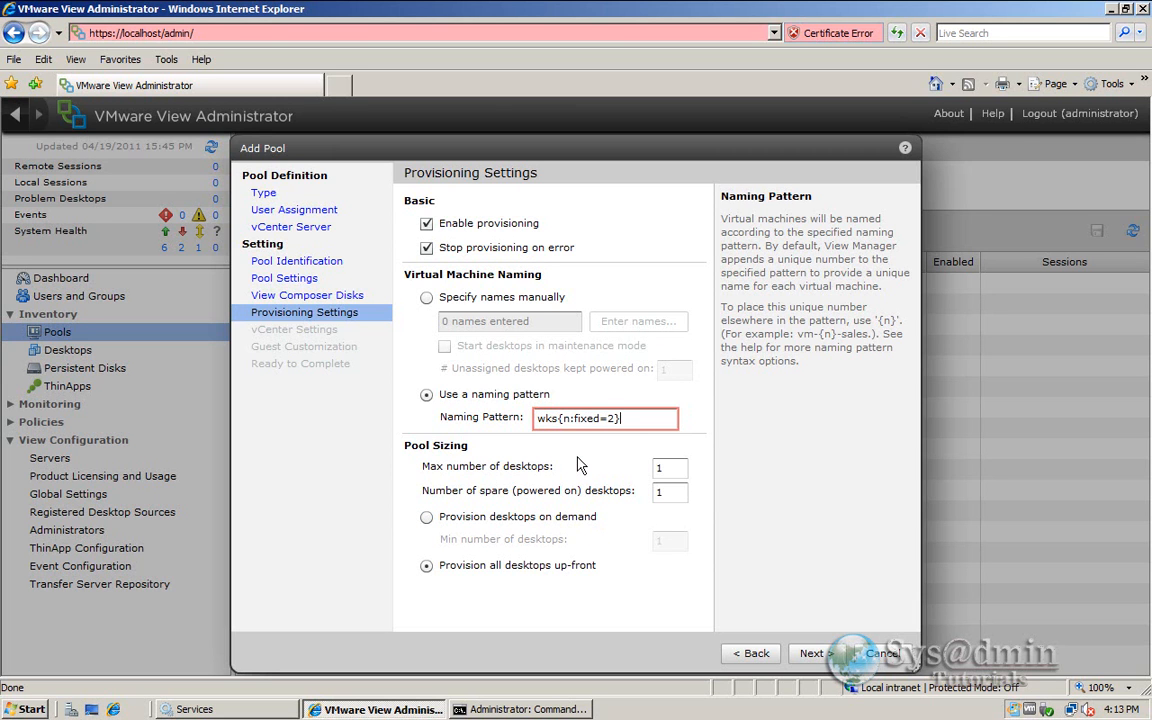
{"action": "mouse_move", "coordinate": [556, 436]}
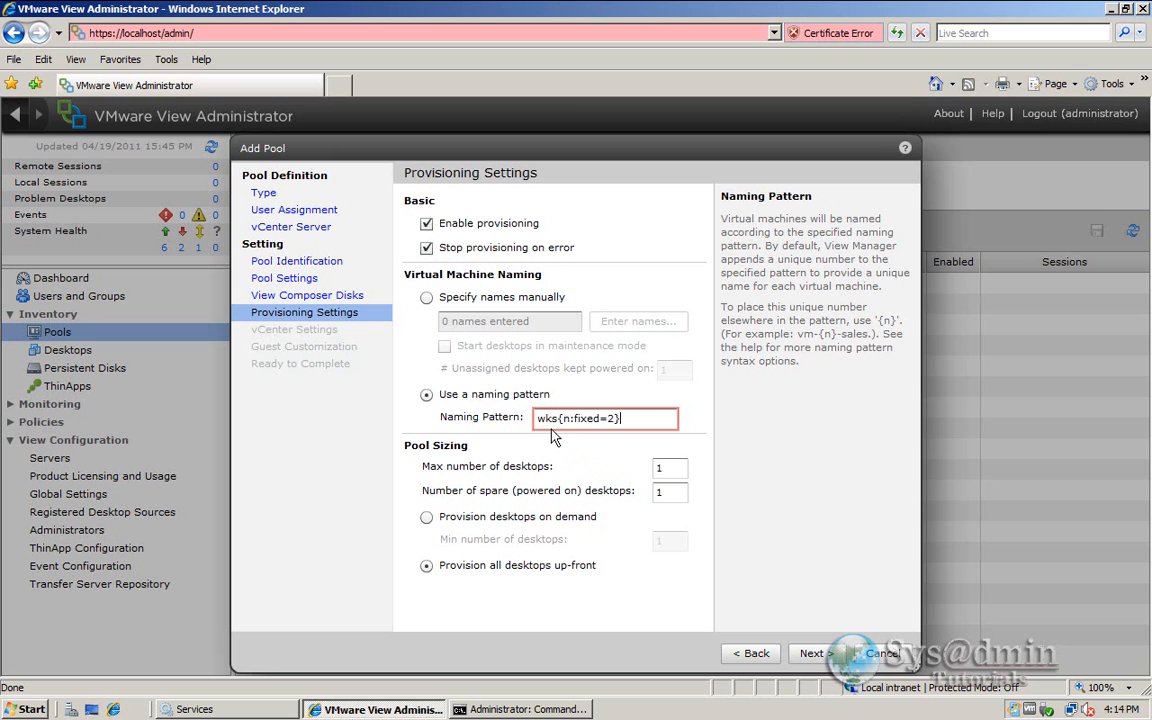
{"action": "mouse_move", "coordinate": [612, 470]}
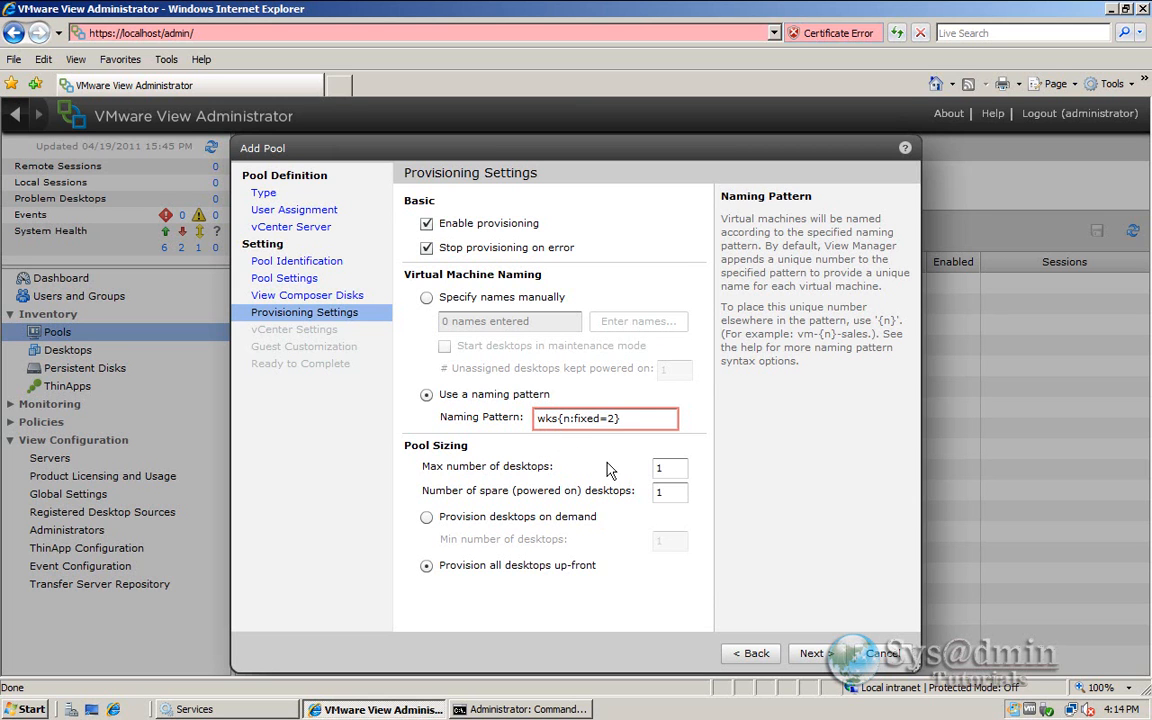
{"action": "mouse_move", "coordinate": [568, 448]}
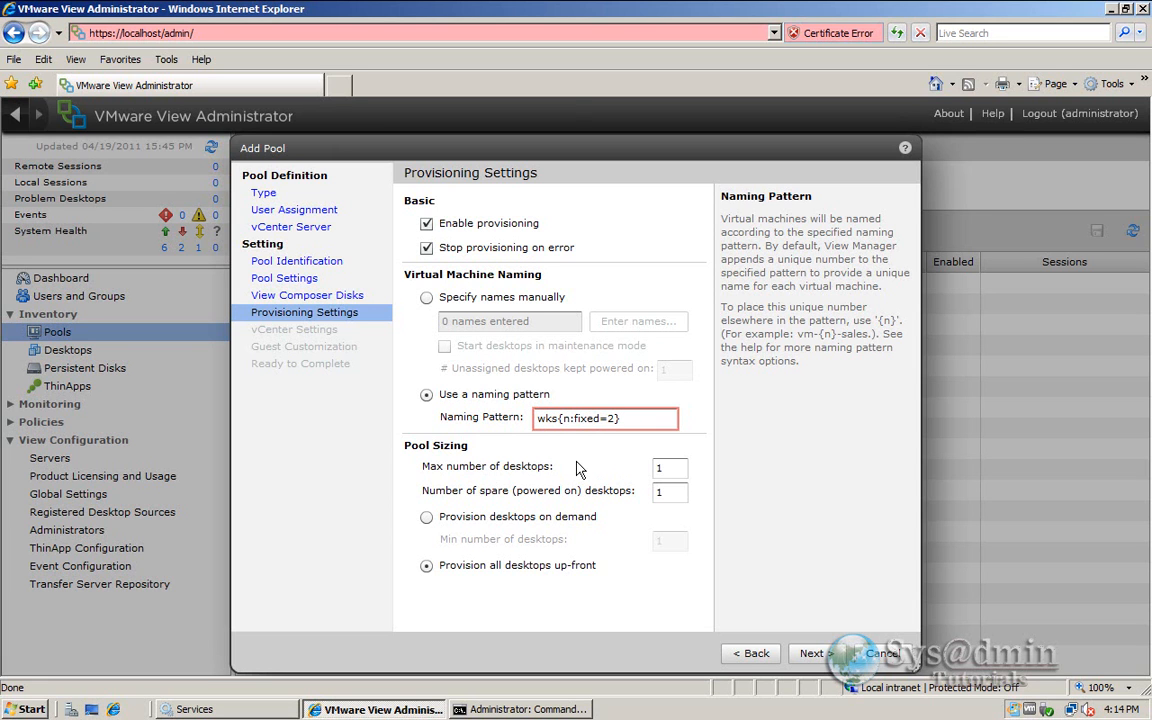
{"action": "mouse_move", "coordinate": [596, 476]}
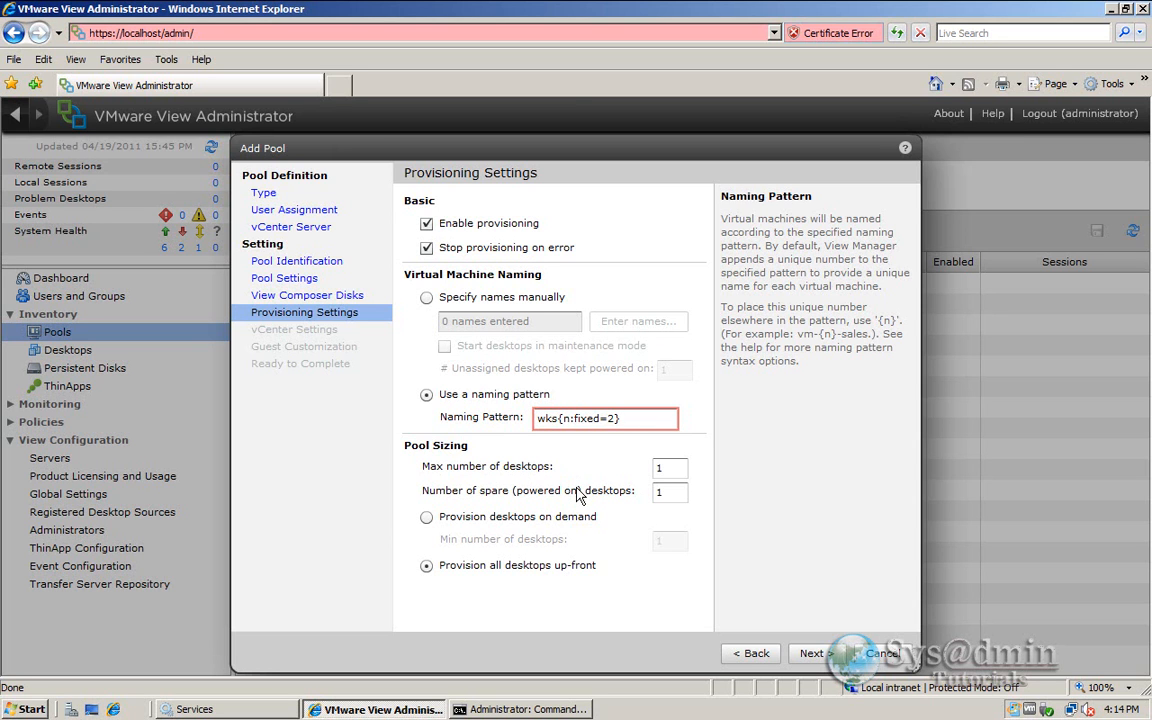
{"action": "left_click", "coordinate": [668, 468]}
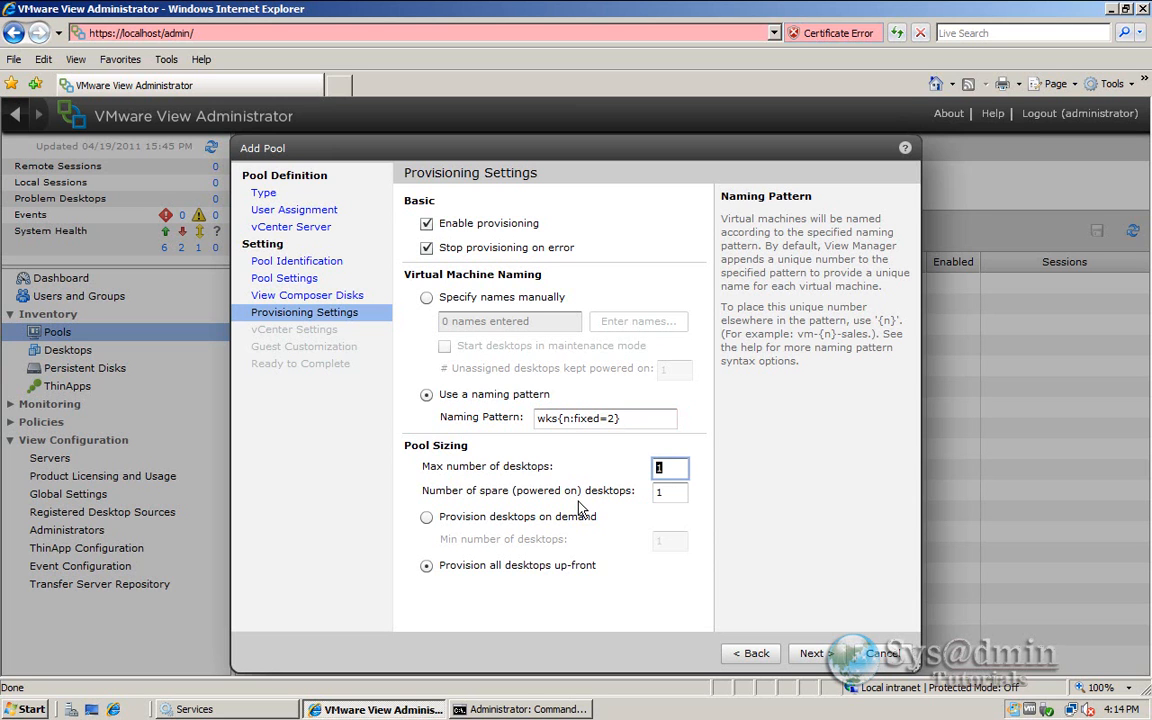
{"action": "mouse_move", "coordinate": [444, 508]}
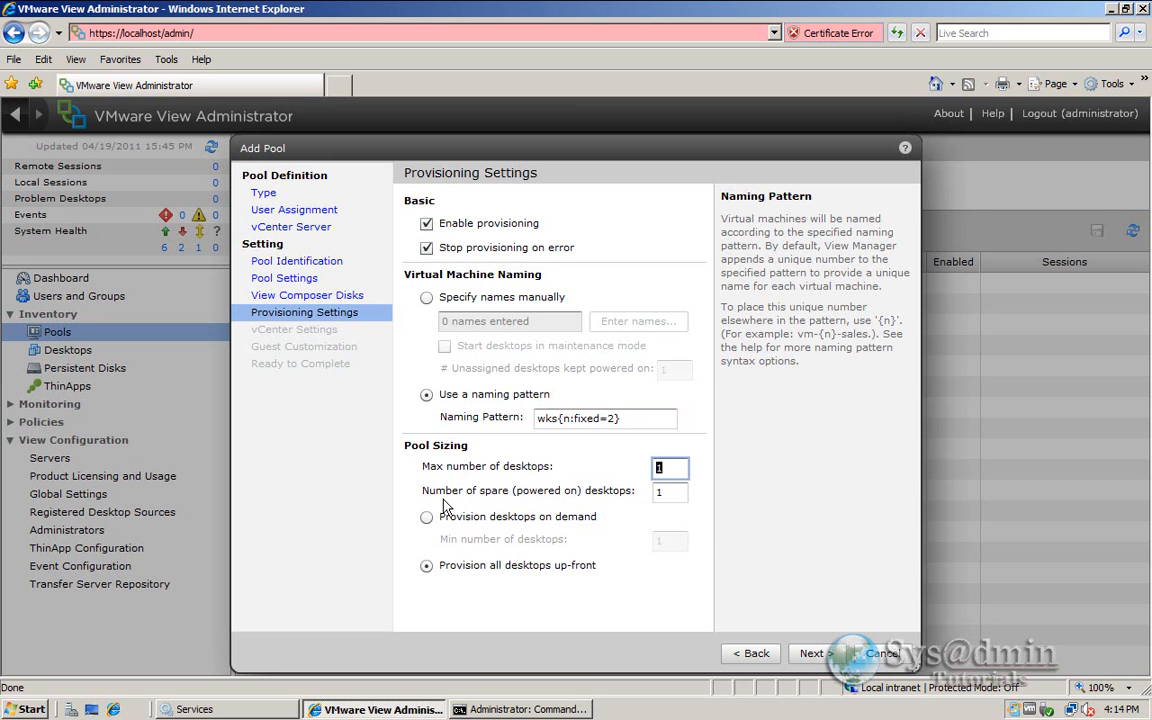
{"action": "mouse_move", "coordinate": [536, 508]}
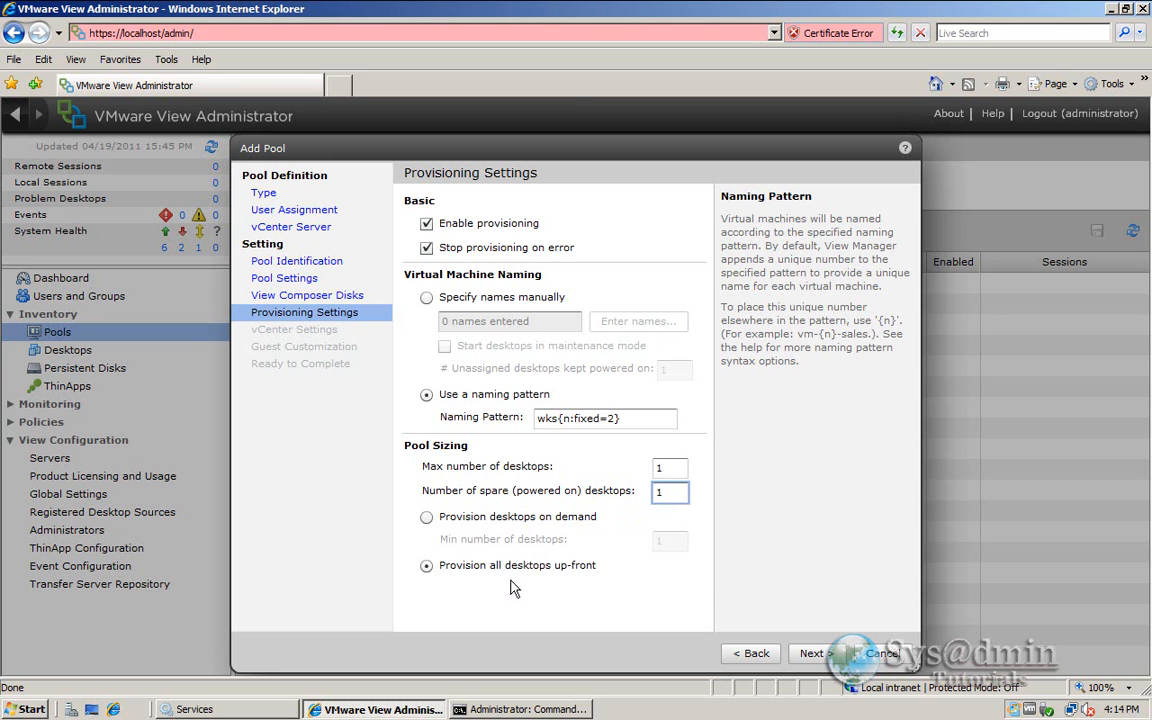
{"action": "mouse_move", "coordinate": [552, 540]}
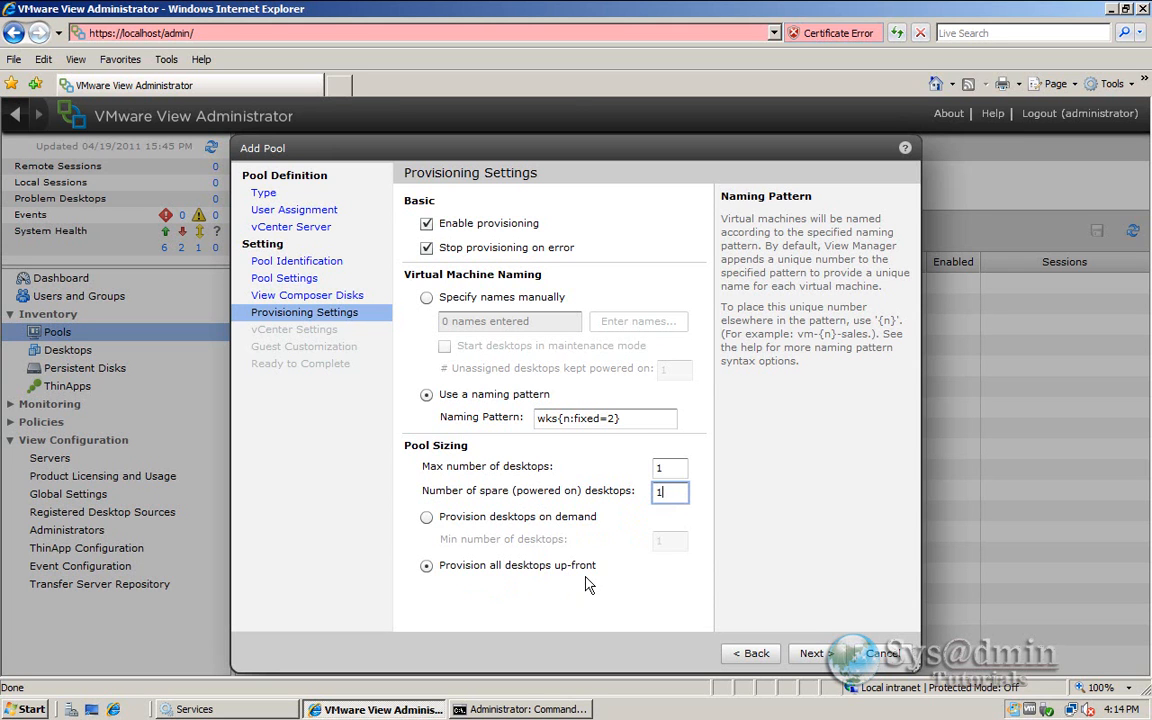
{"action": "mouse_move", "coordinate": [508, 592]}
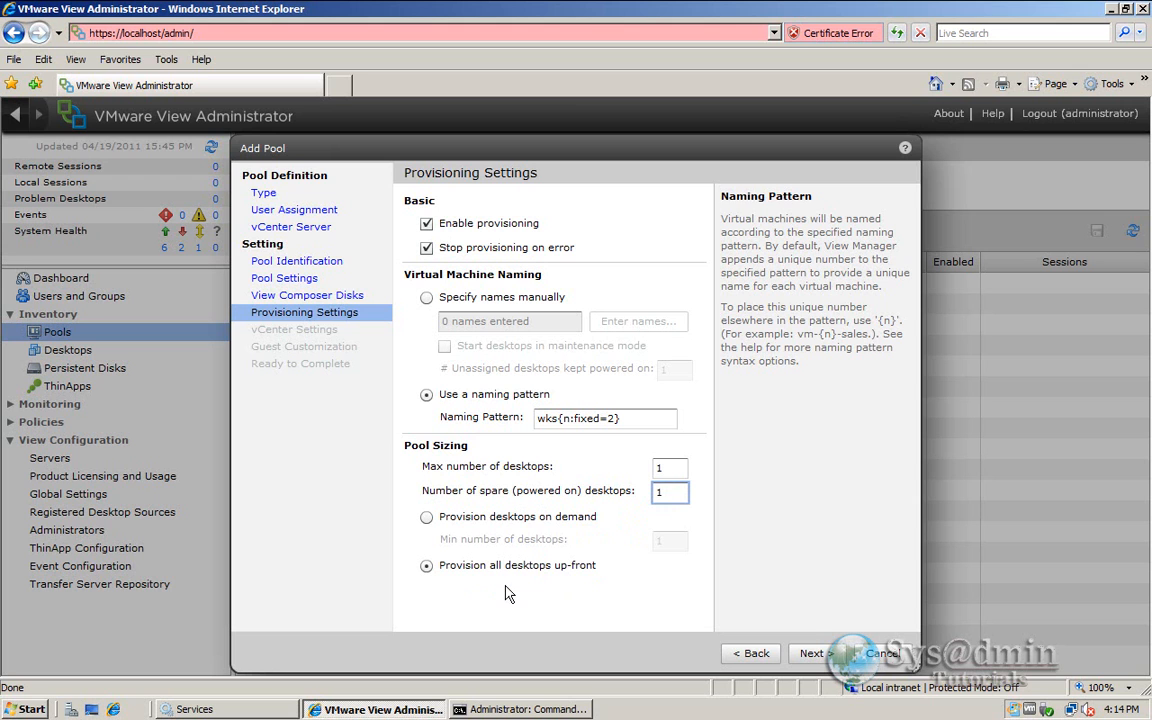
{"action": "mouse_move", "coordinate": [688, 610]}
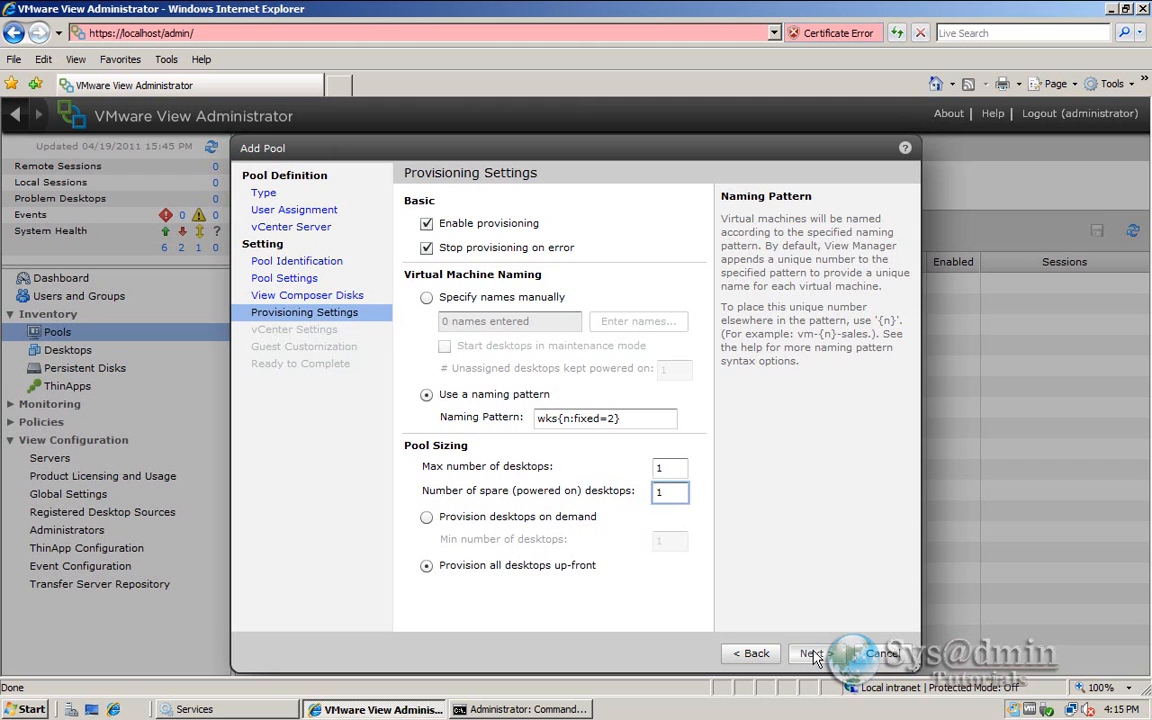
- Size the pool at 1 desktop with 1 spare, provisioned up-front, and continue to vCenter Settings
{"action": "left_click", "coordinate": [812, 652]}
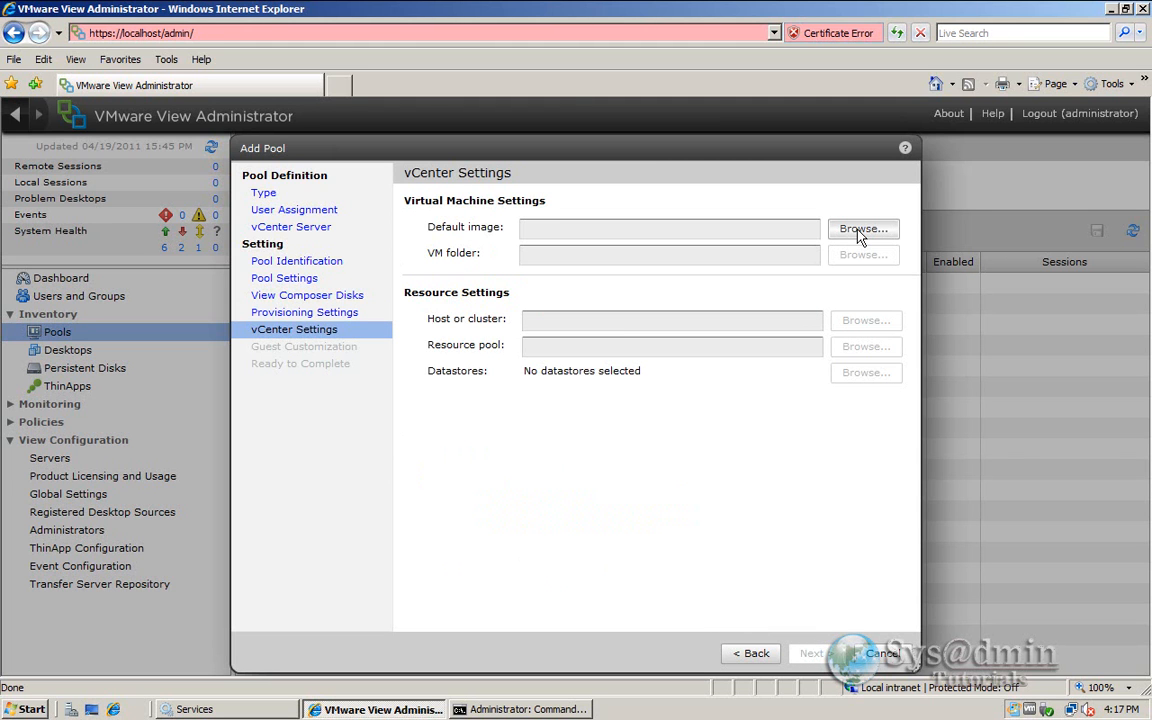
- Choose the Windows 7 virtual machine as the pool's parent VM
{"action": "left_click", "coordinate": [864, 228]}
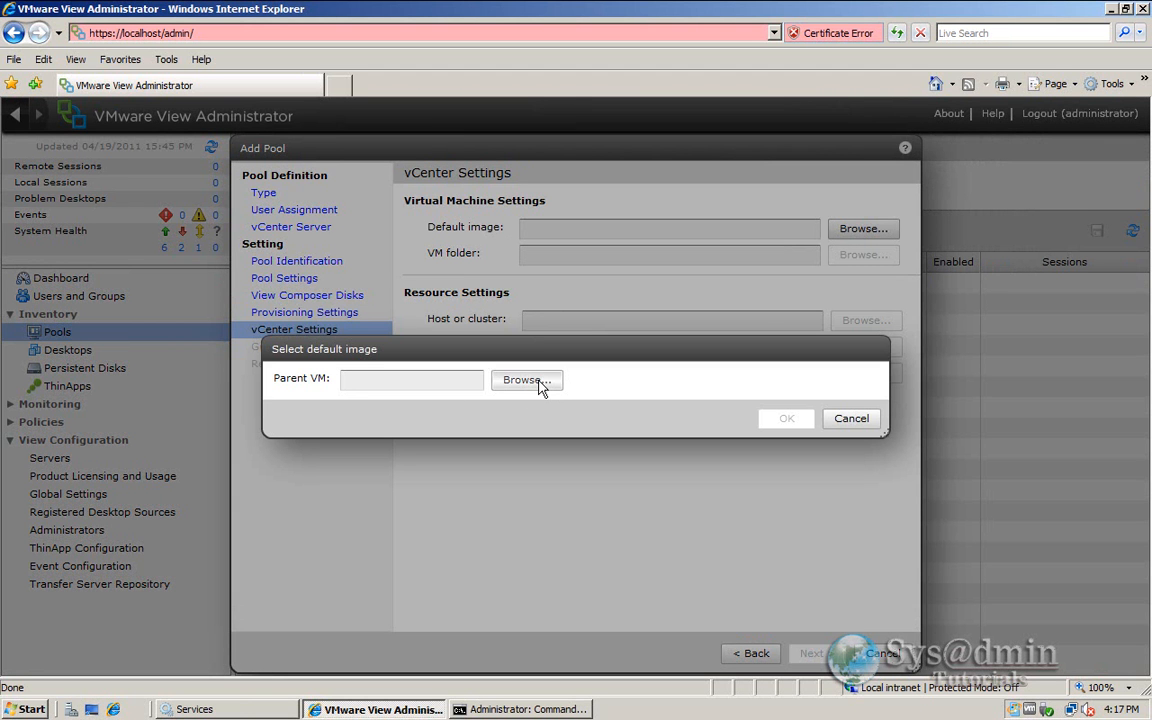
{"action": "left_click", "coordinate": [528, 380]}
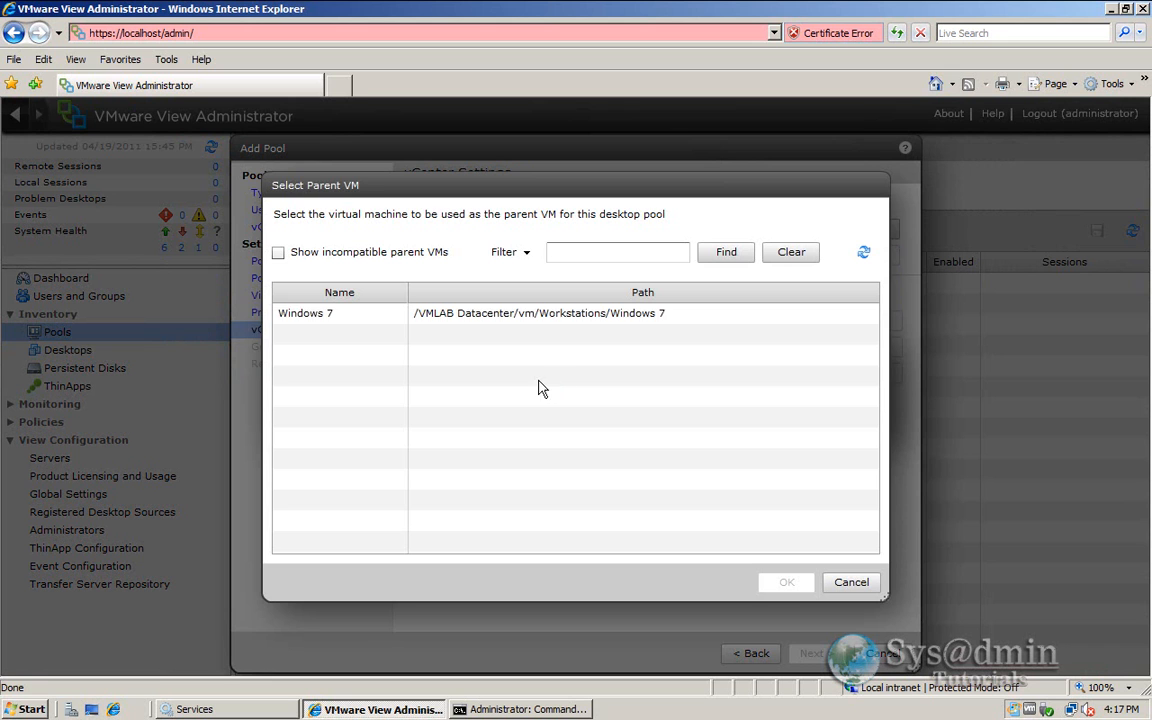
{"action": "left_click", "coordinate": [304, 312]}
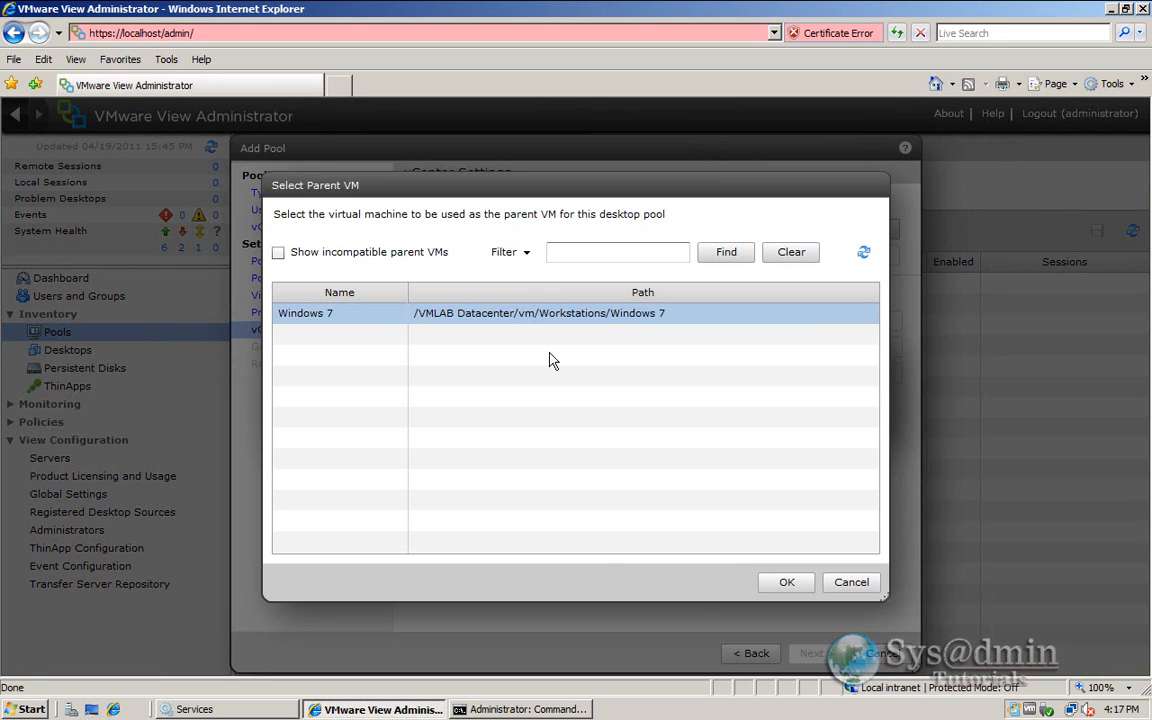
{"action": "mouse_move", "coordinate": [788, 582]}
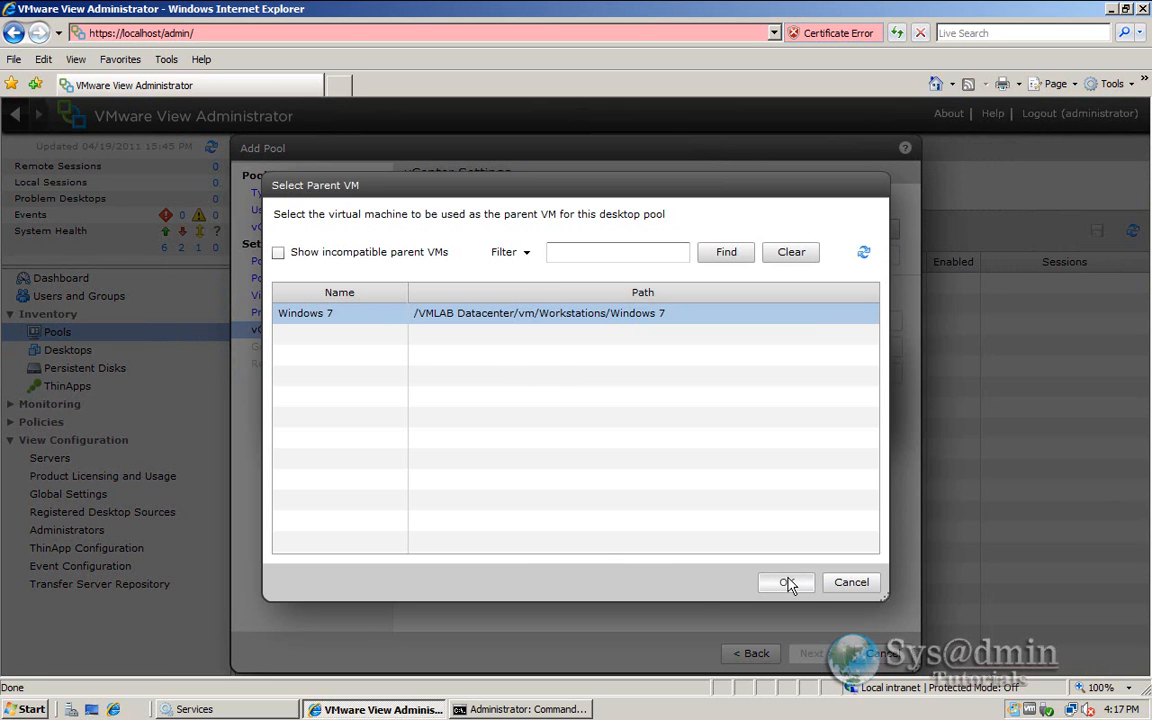
{"action": "left_click", "coordinate": [786, 582]}
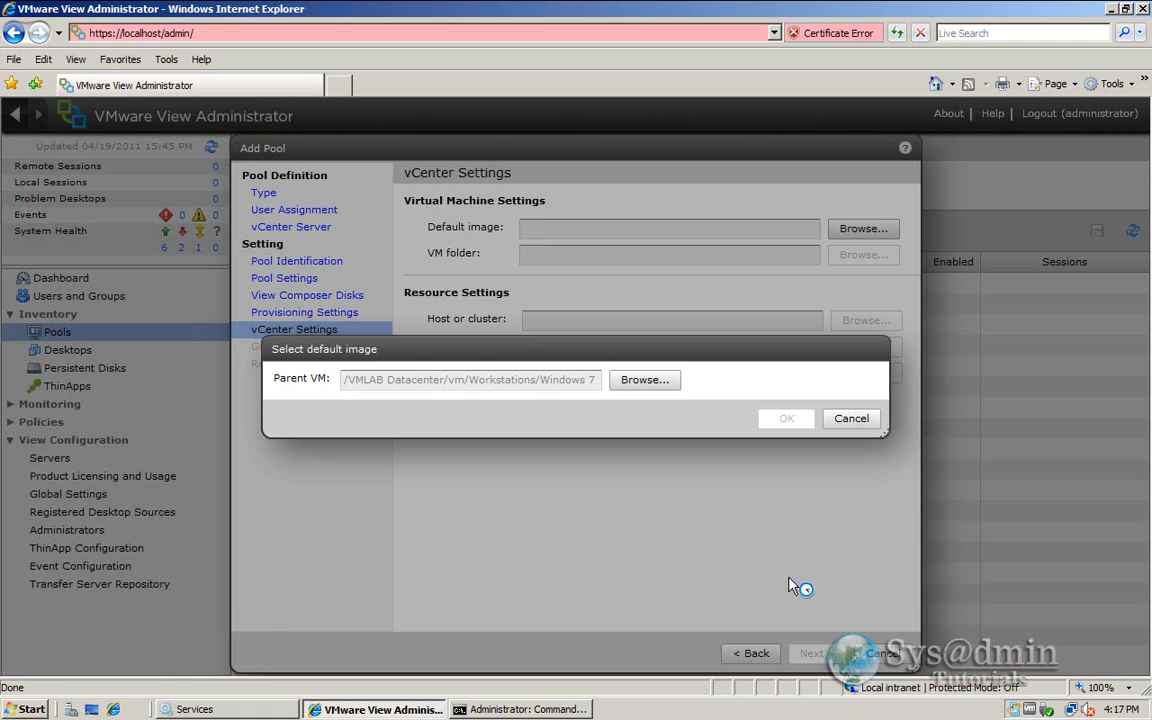
- Select the Base VM snapshot as the pool's default image
{"action": "left_click", "coordinate": [644, 380]}
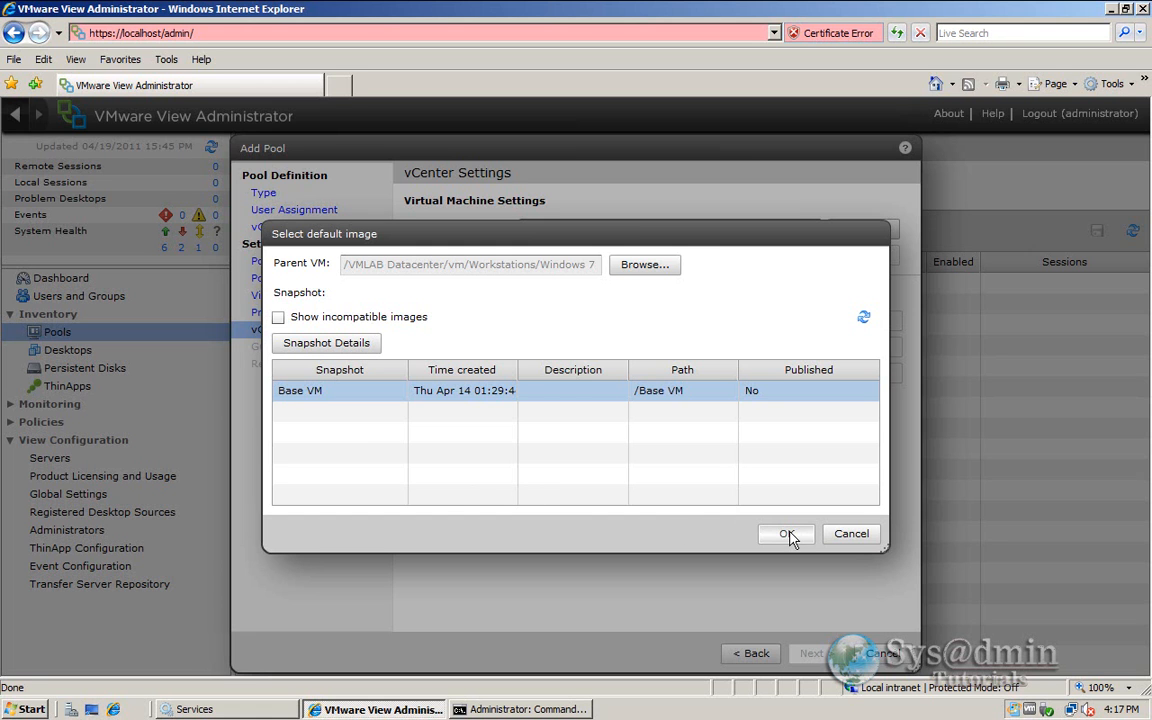
{"action": "left_click", "coordinate": [786, 532]}
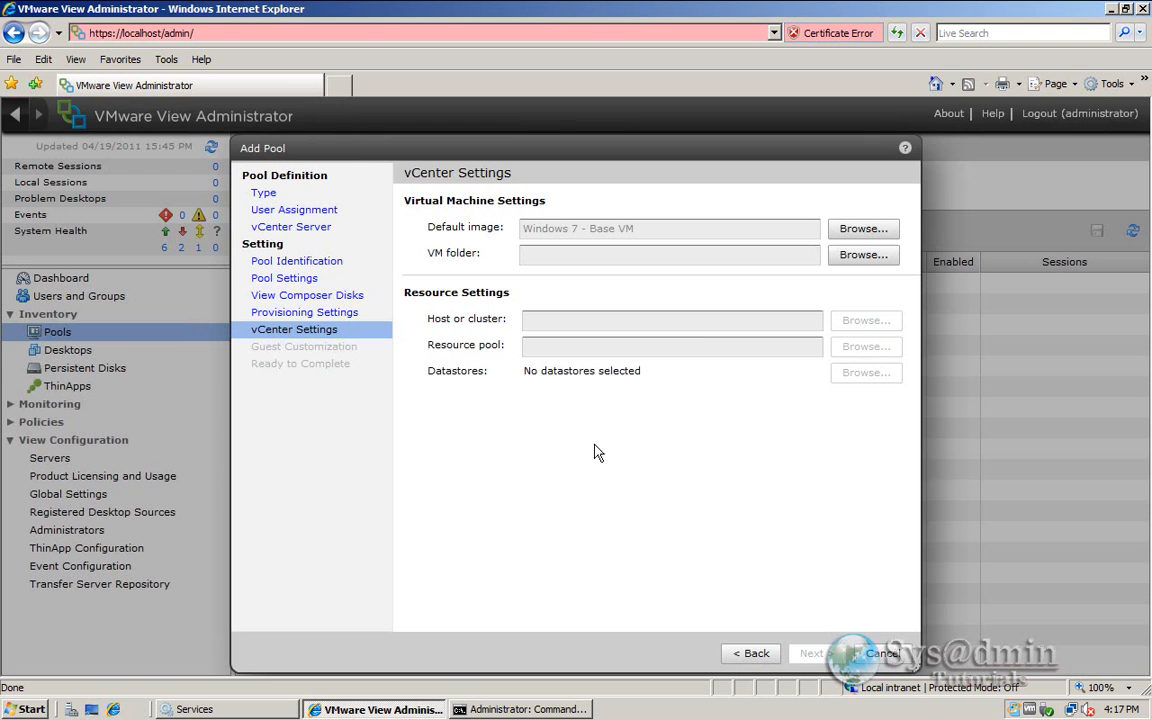
{"action": "mouse_move", "coordinate": [864, 254]}
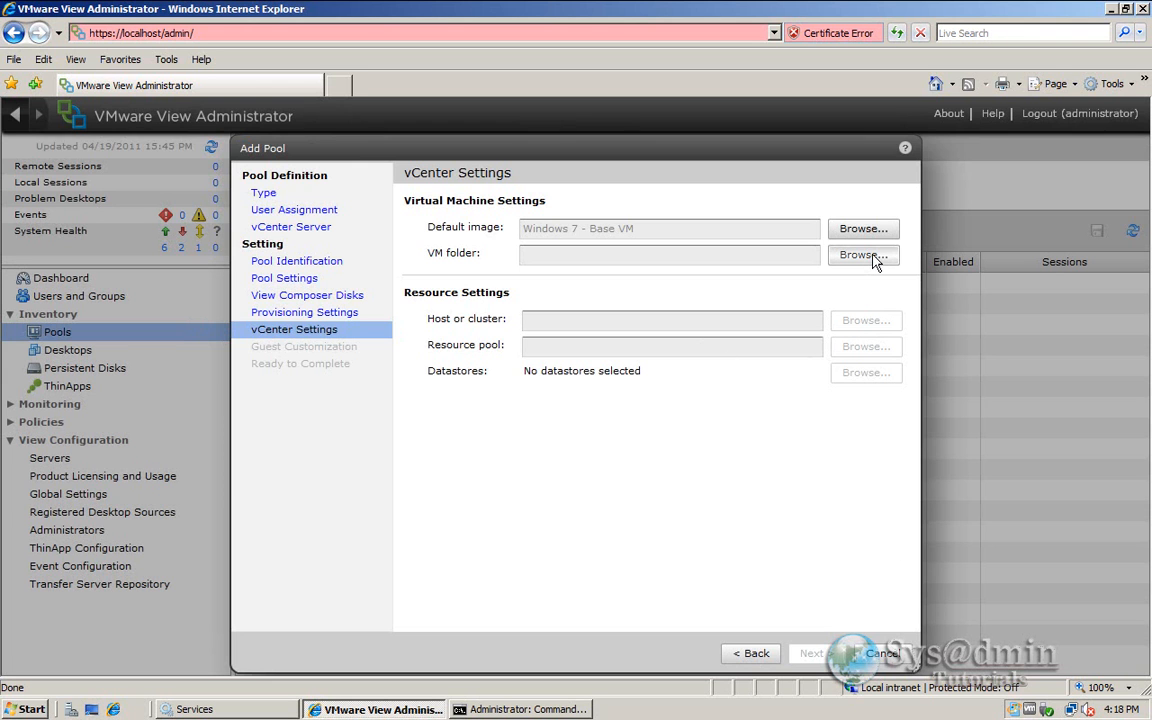
- Set the VM folder for the pool's machines to VDI
{"action": "left_click", "coordinate": [864, 254]}
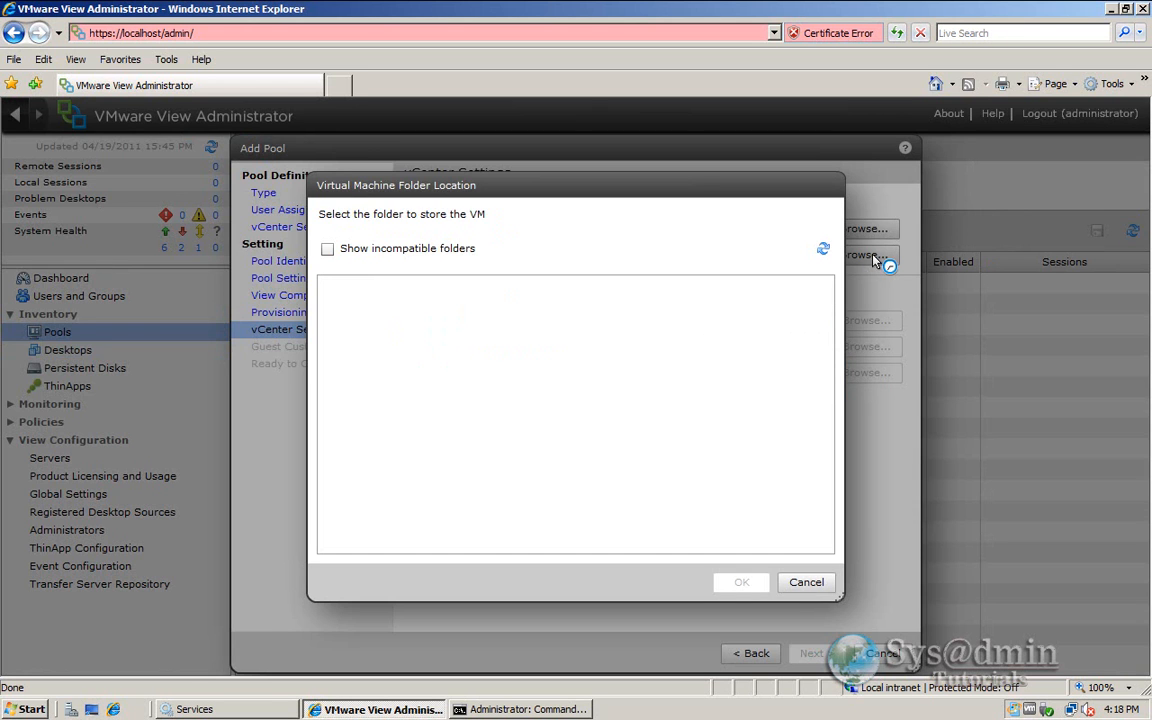
{"action": "left_click", "coordinate": [370, 344]}
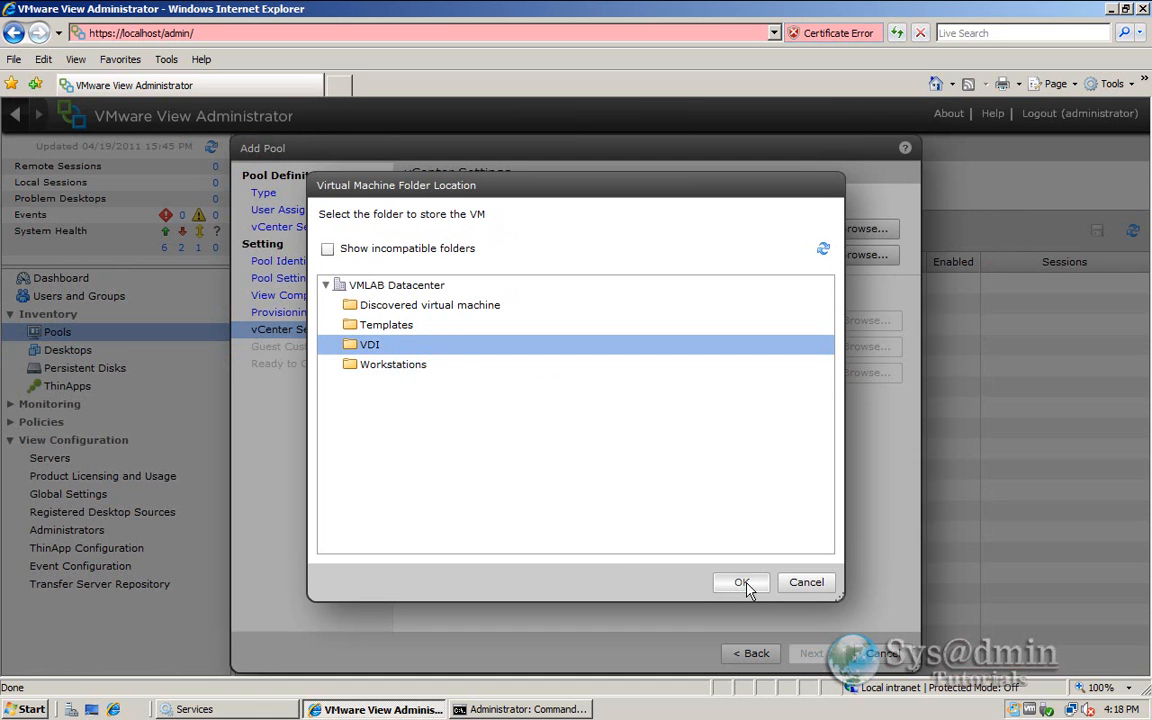
{"action": "left_click", "coordinate": [740, 584]}
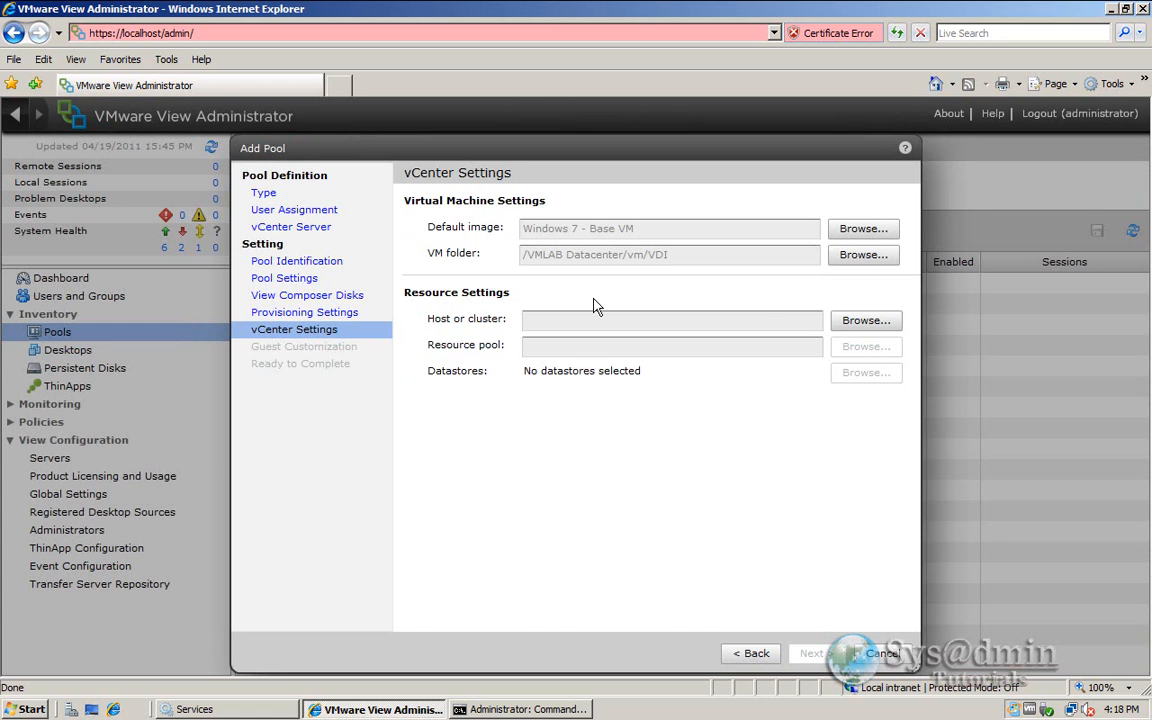
- Set the host or cluster to VMLAB Cluster
{"action": "left_click", "coordinate": [862, 320]}
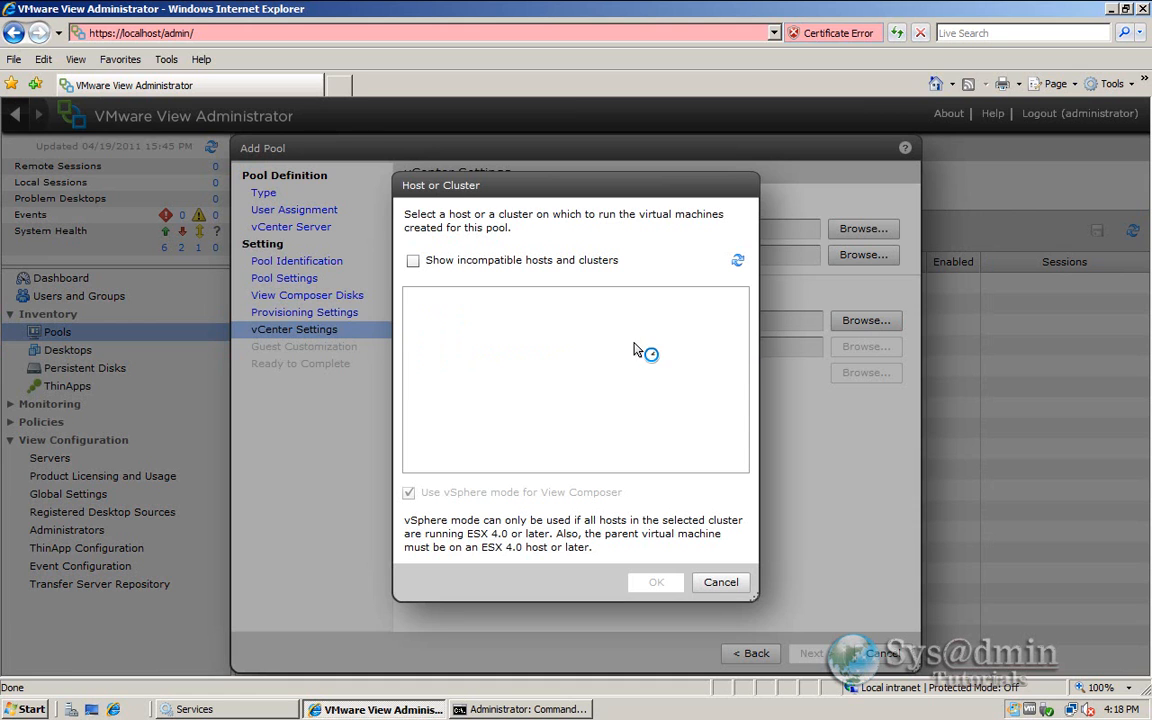
{"action": "left_click", "coordinate": [484, 316]}
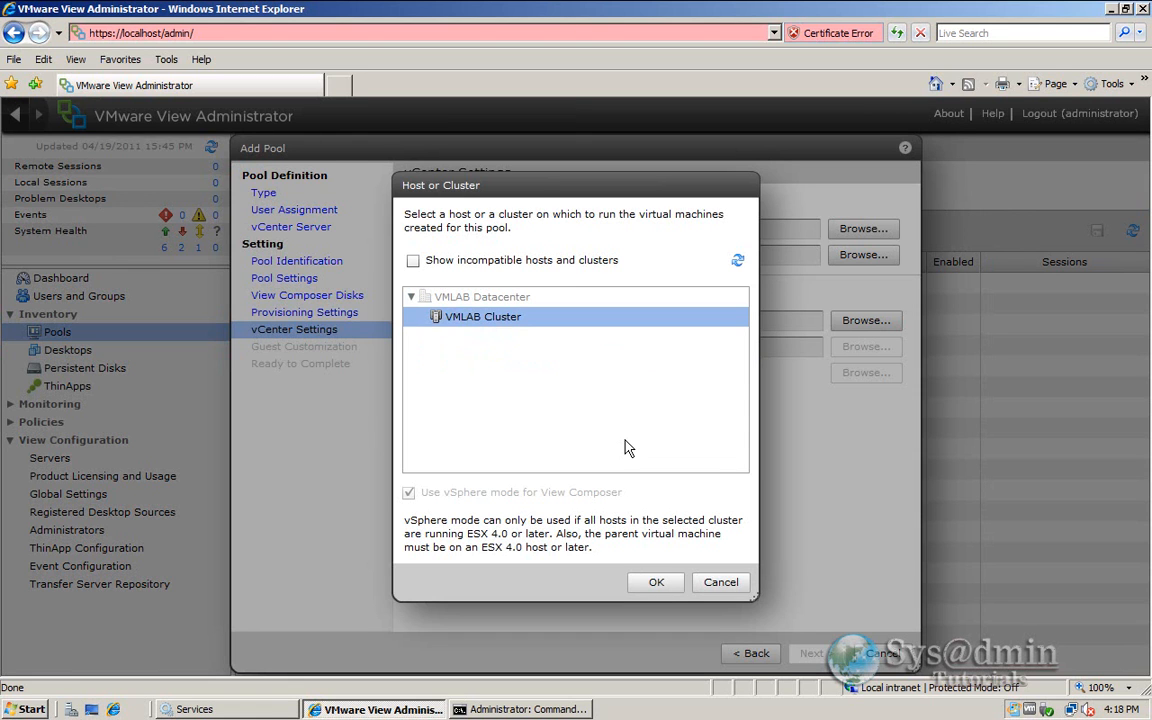
{"action": "mouse_move", "coordinate": [624, 552]}
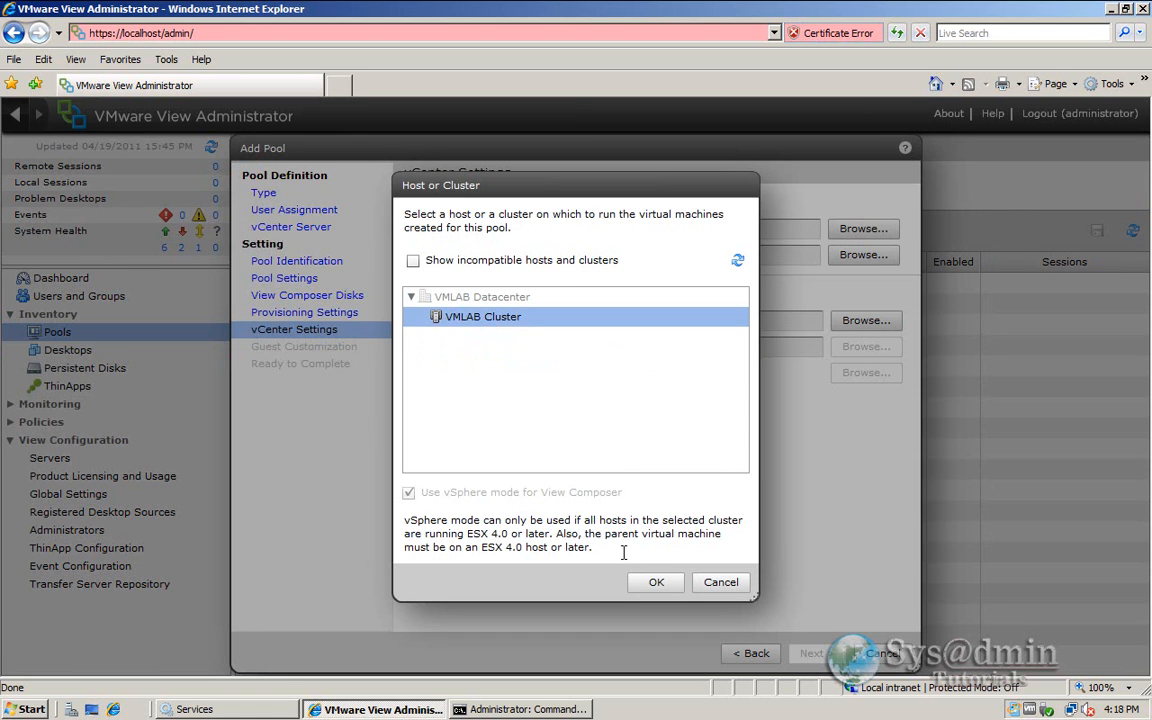
{"action": "left_click", "coordinate": [656, 582]}
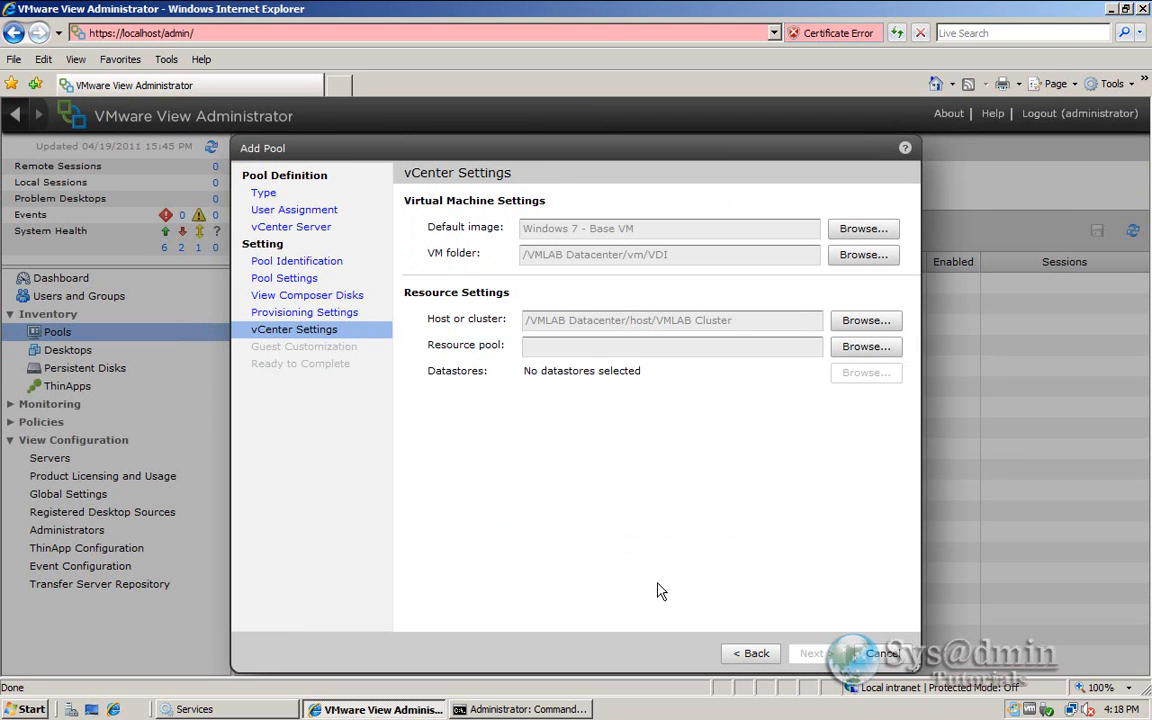
{"action": "mouse_move", "coordinate": [868, 346]}
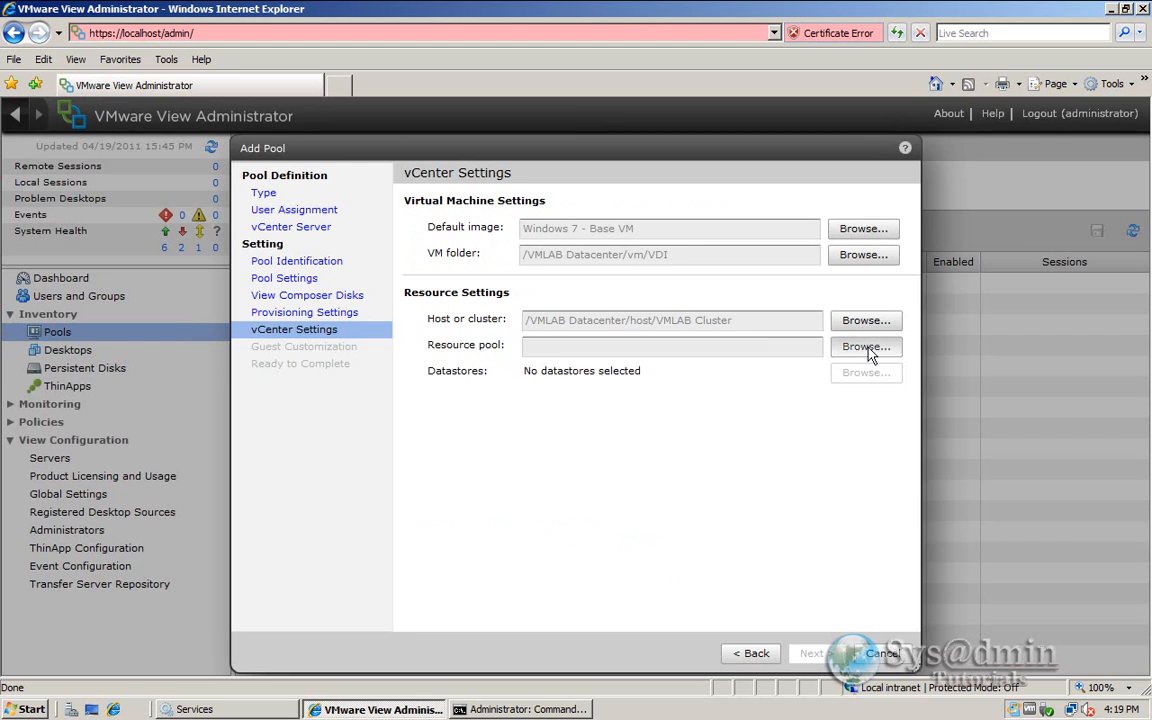
- Set the resource pool to Virtual Desktops
{"action": "left_click", "coordinate": [866, 346]}
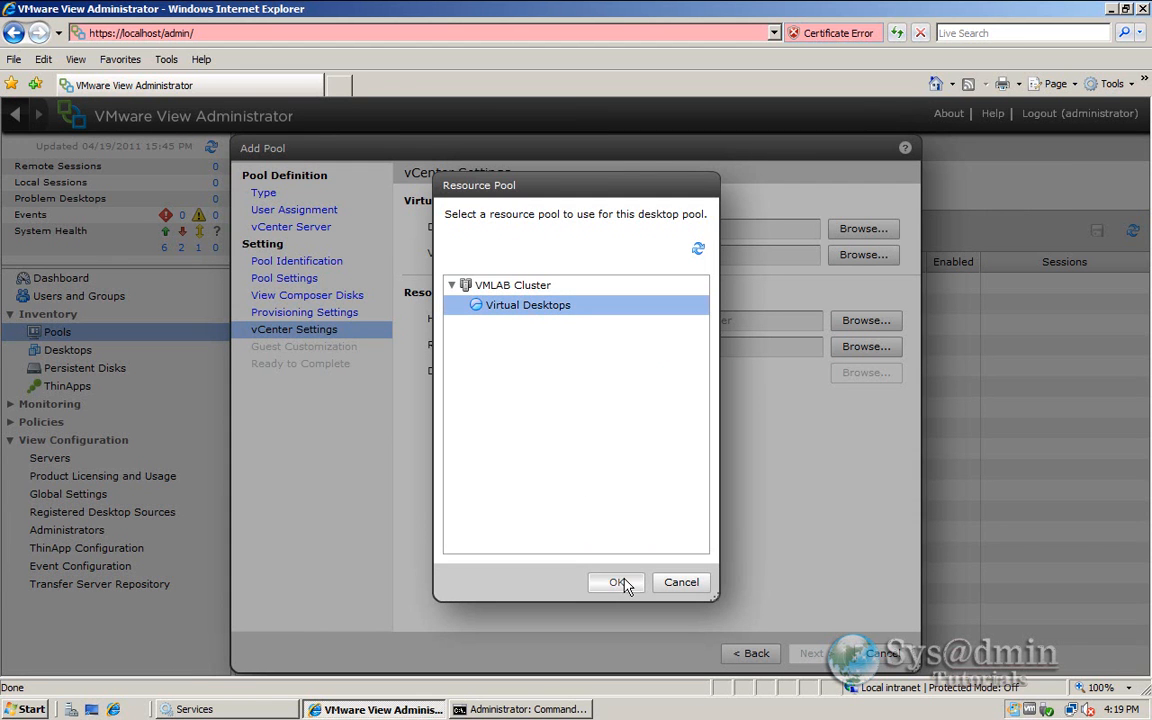
{"action": "left_click", "coordinate": [616, 582]}
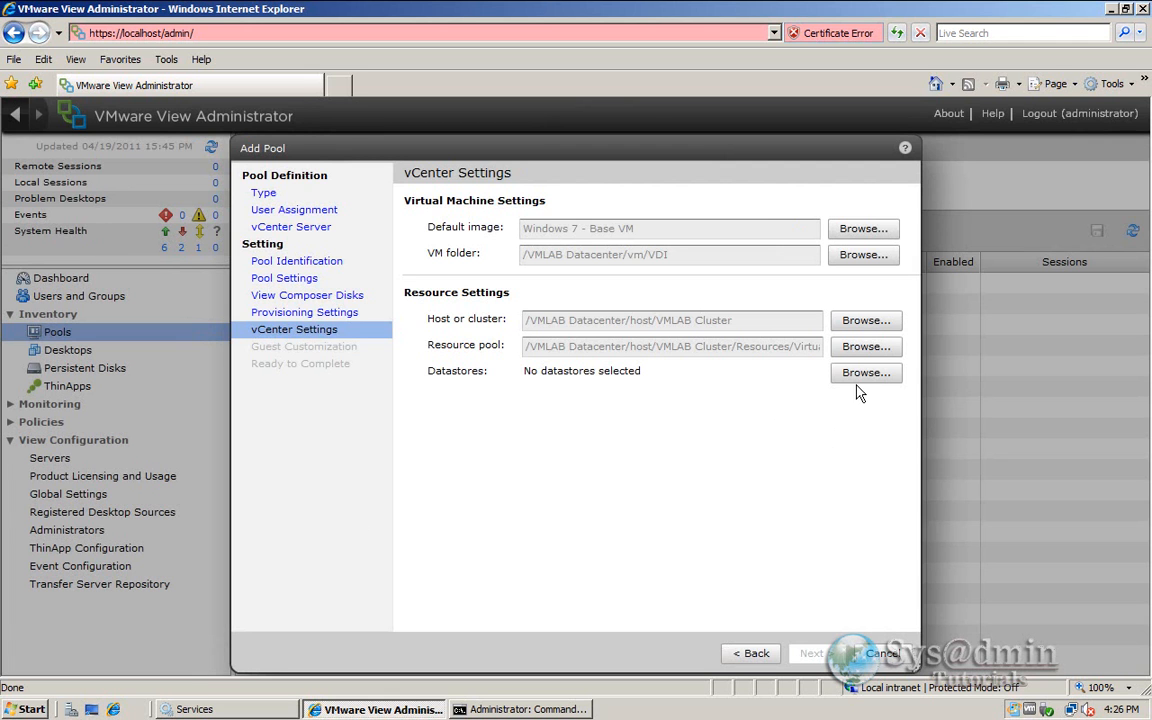
{"action": "left_click", "coordinate": [864, 372]}
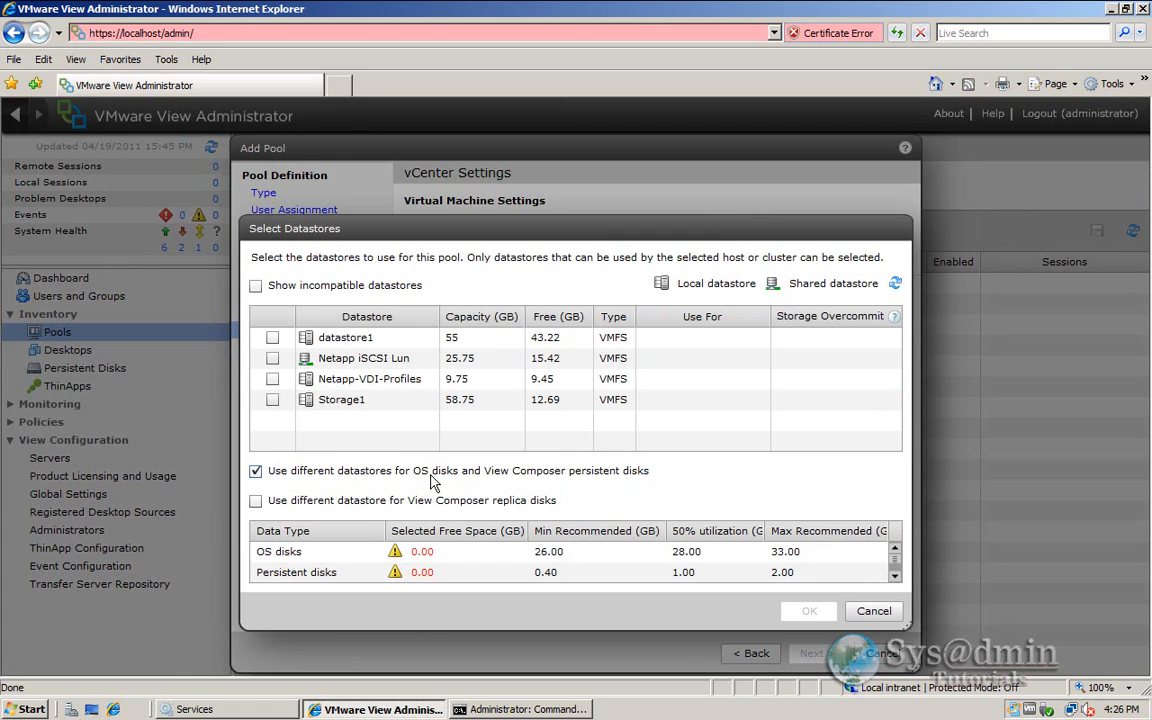
{"action": "mouse_move", "coordinate": [440, 480]}
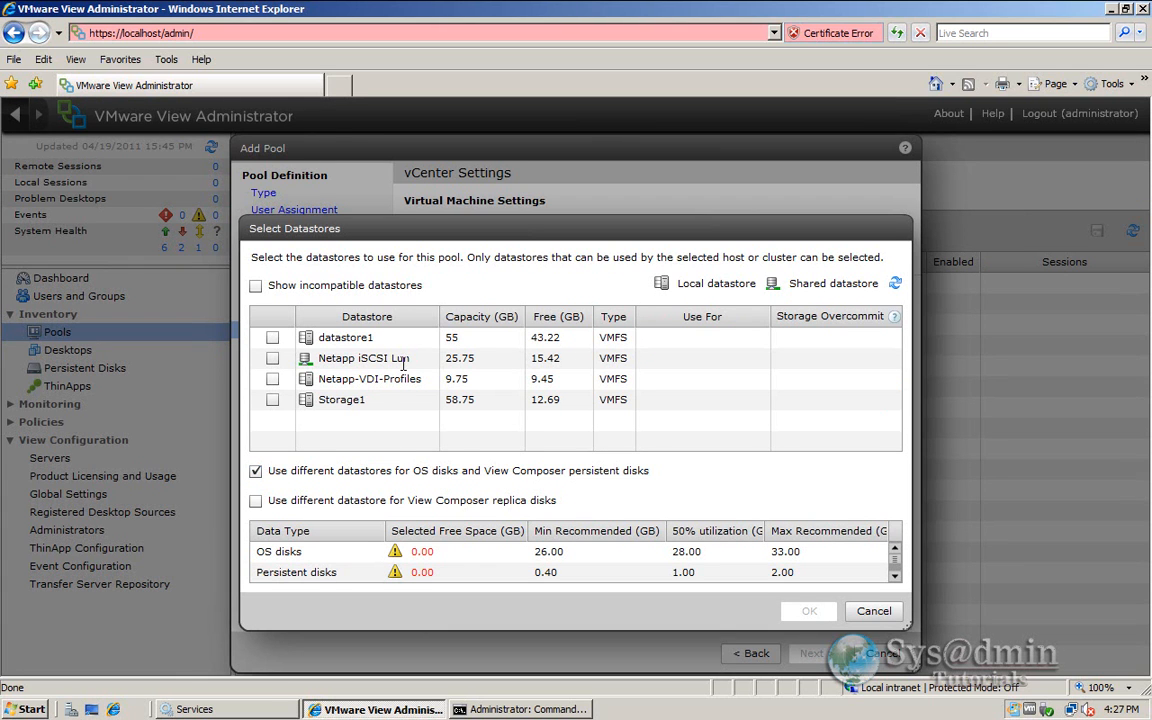
{"action": "mouse_move", "coordinate": [448, 488]}
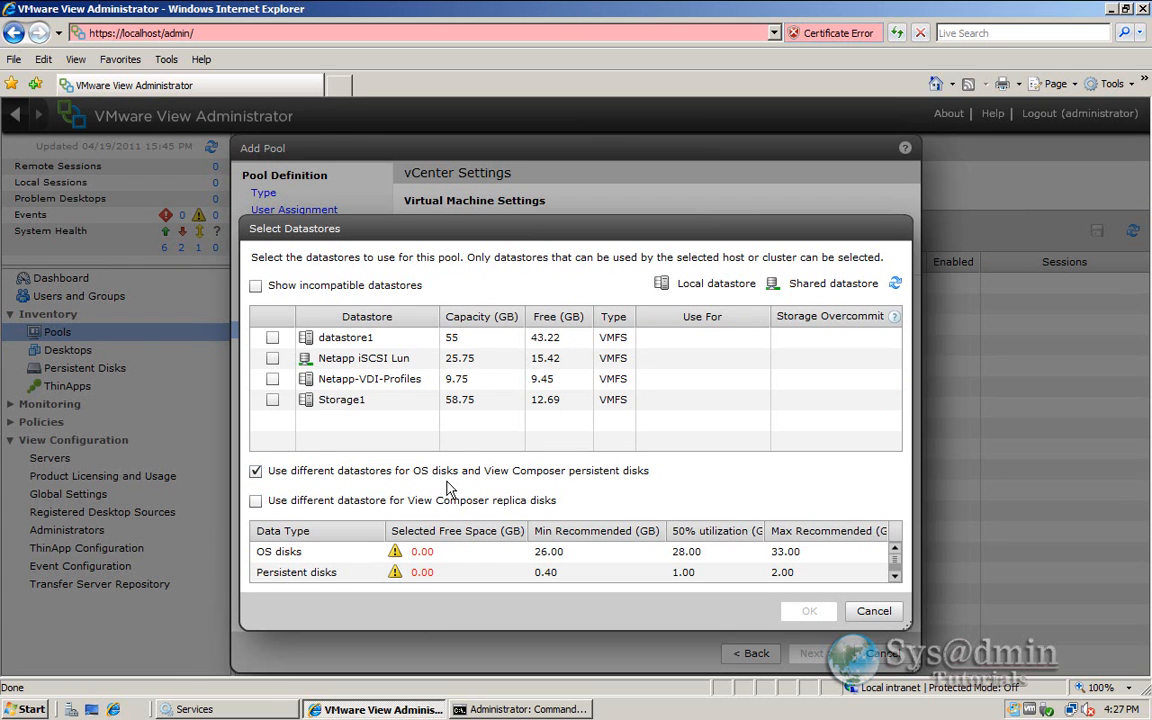
{"action": "mouse_move", "coordinate": [430, 524]}
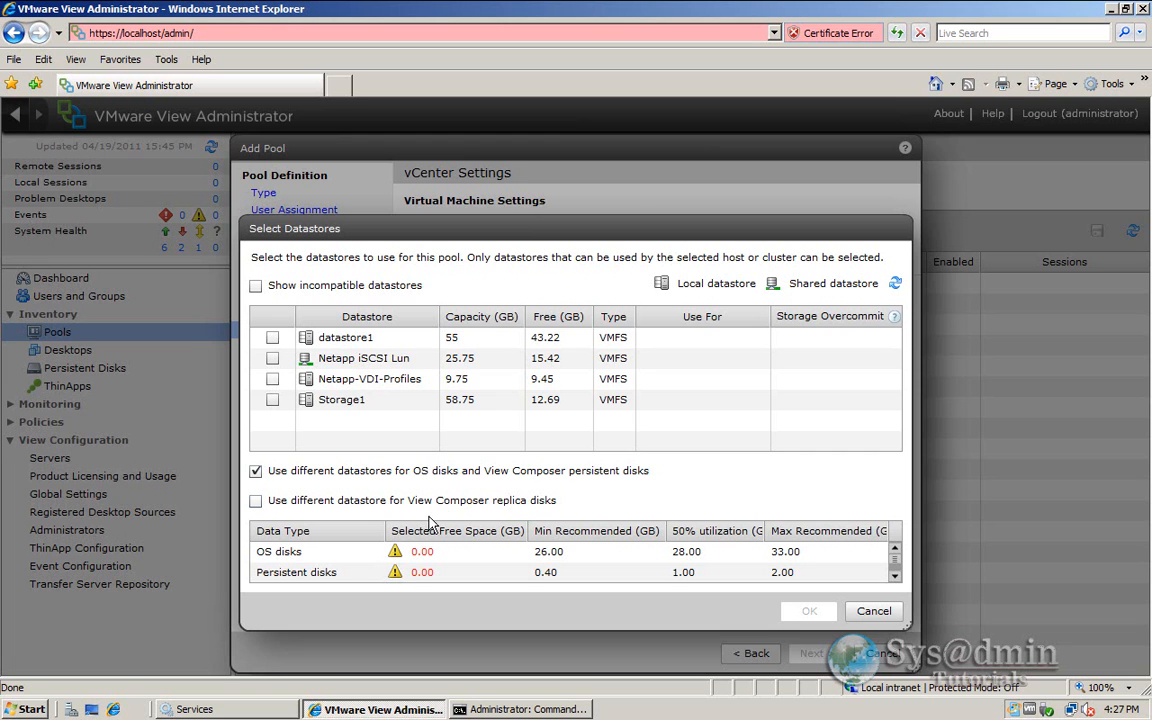
- Select Netapp-iSCSI Lun for OS disks and Netapp-VDI-Profiles for persistent disks as the pool's datastores
{"action": "left_click", "coordinate": [272, 358]}
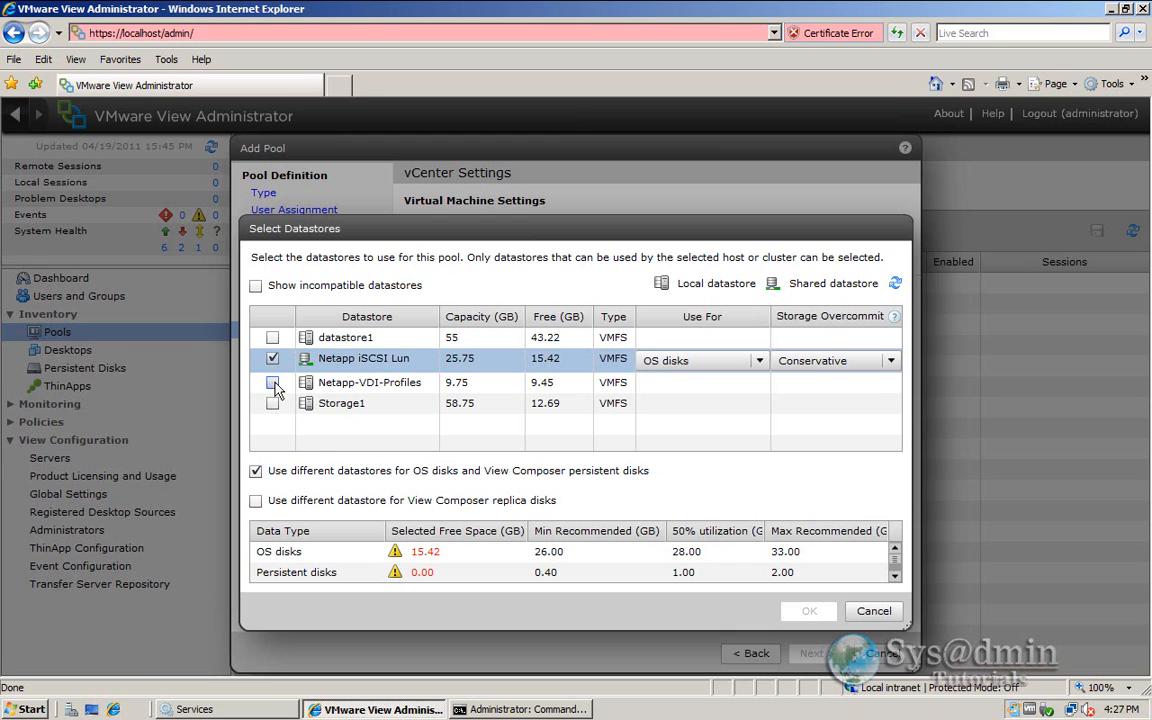
{"action": "left_click", "coordinate": [272, 382]}
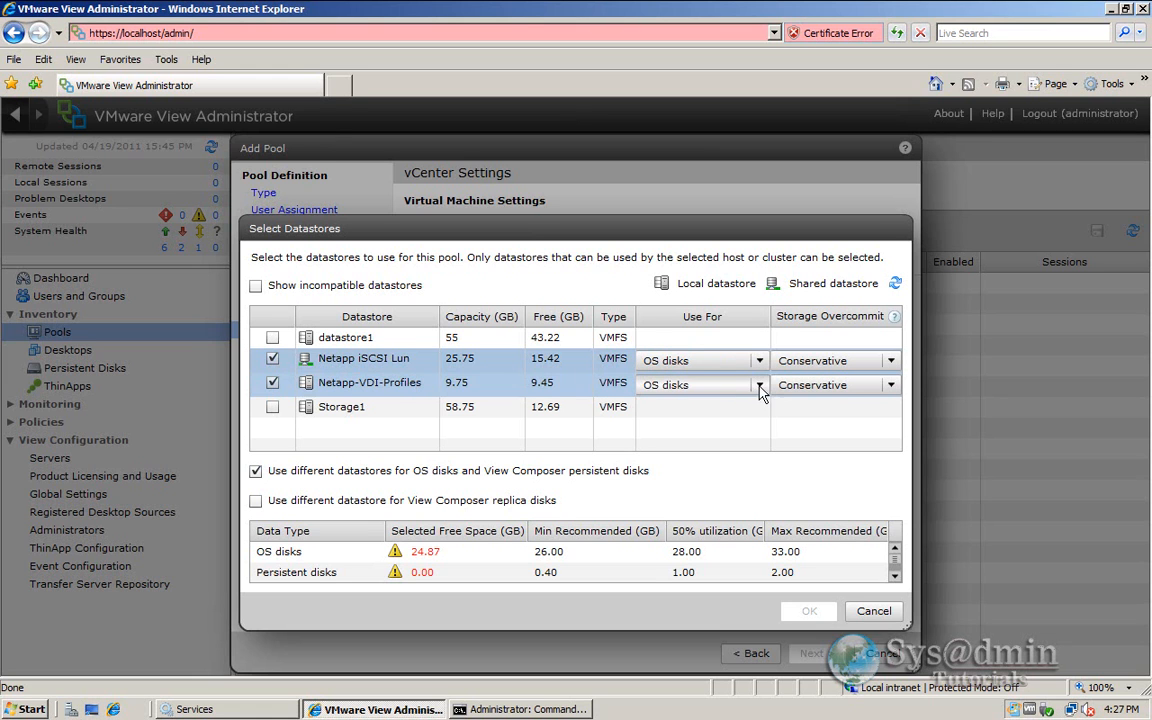
{"action": "left_click", "coordinate": [684, 384]}
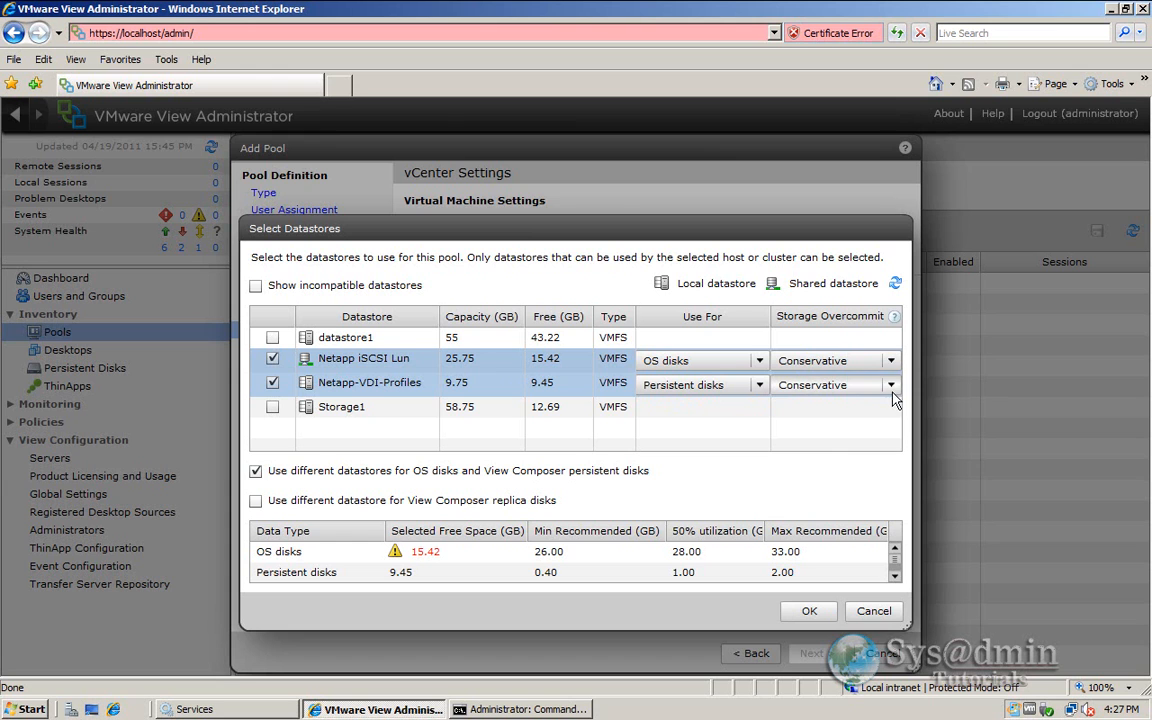
{"action": "mouse_move", "coordinate": [832, 430]}
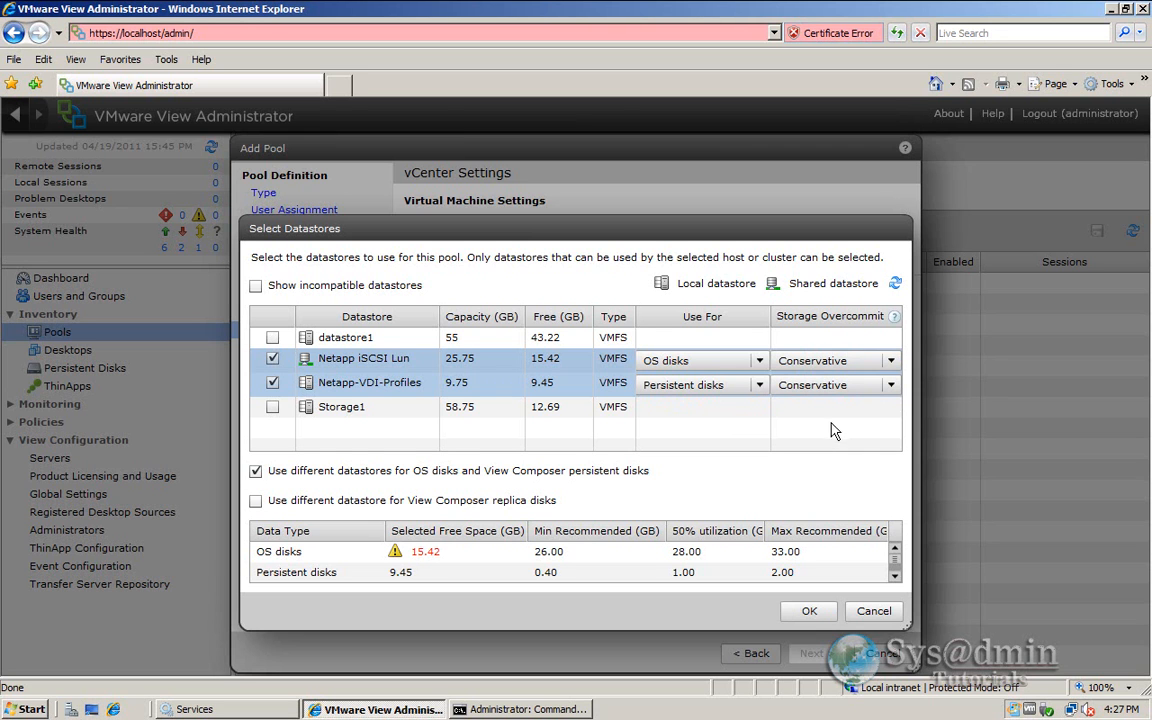
{"action": "left_click", "coordinate": [890, 360]}
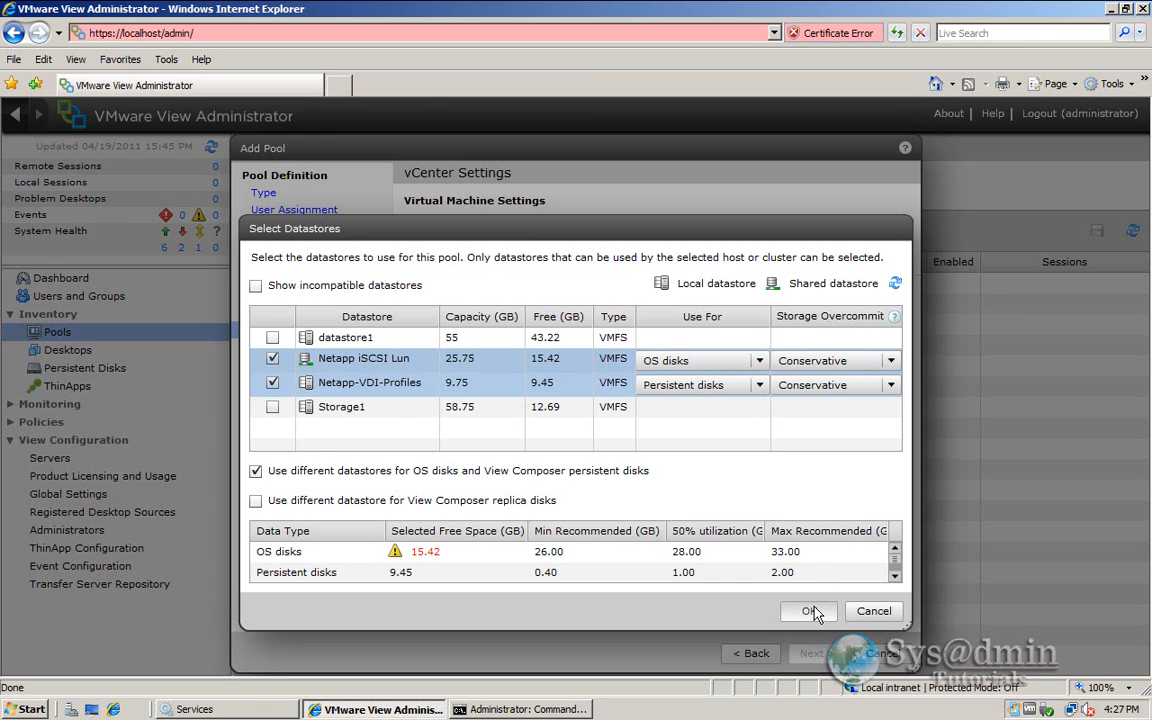
{"action": "left_click", "coordinate": [808, 612]}
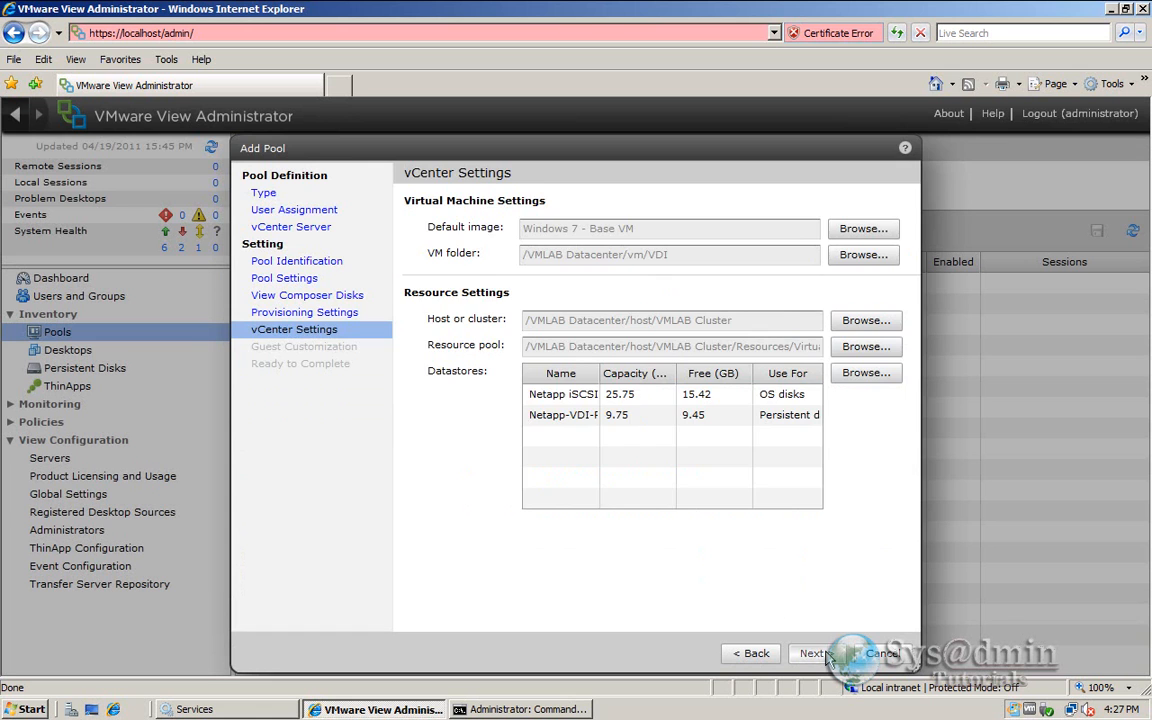
- In Guest Customization, set the AD container to OU=VDI Desktops under vmlab.local
{"action": "left_click", "coordinate": [812, 652]}
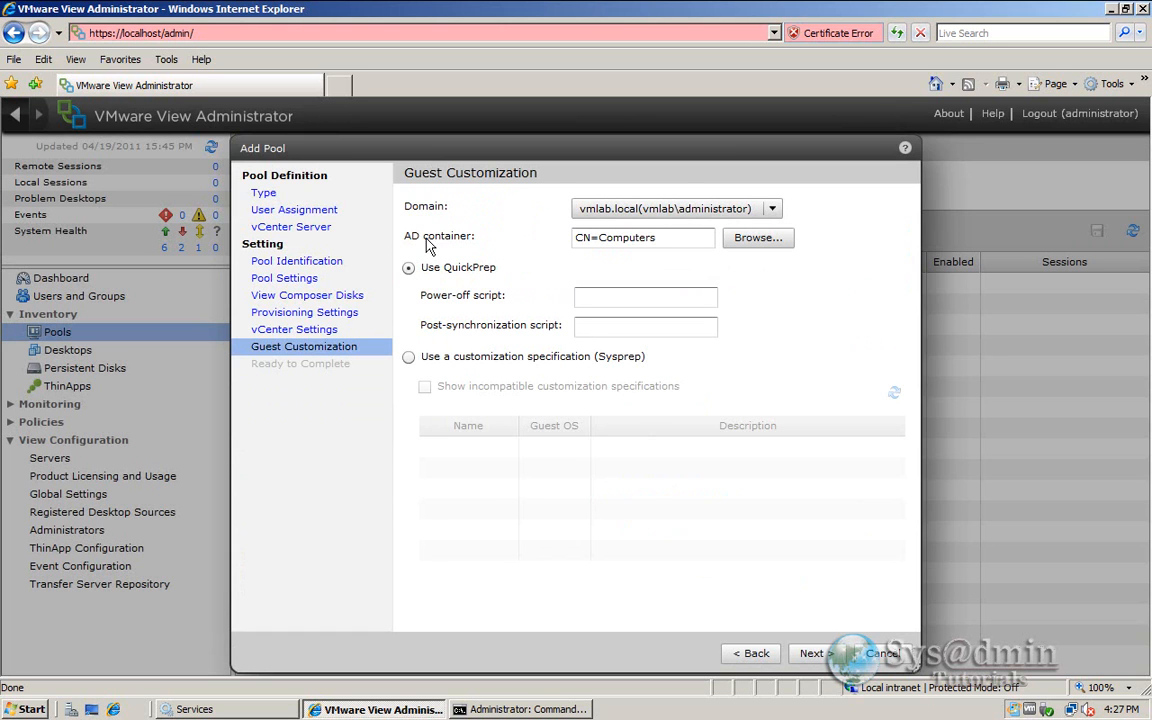
{"action": "mouse_move", "coordinate": [544, 248]}
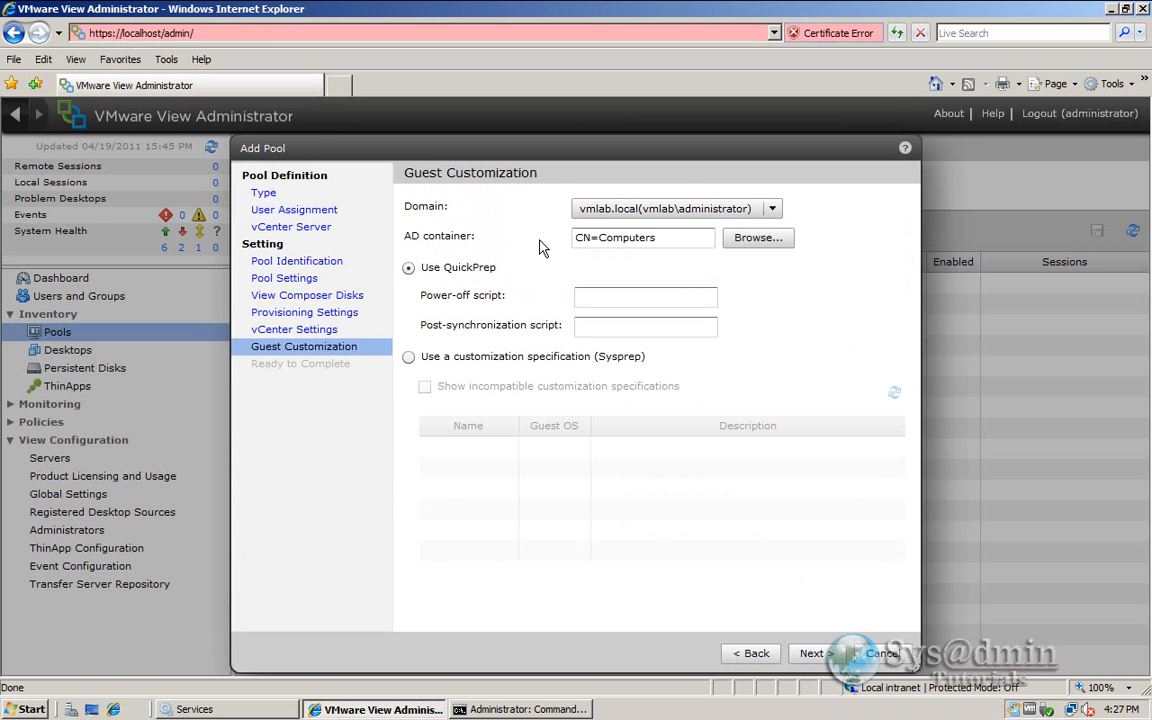
{"action": "mouse_move", "coordinate": [758, 276]}
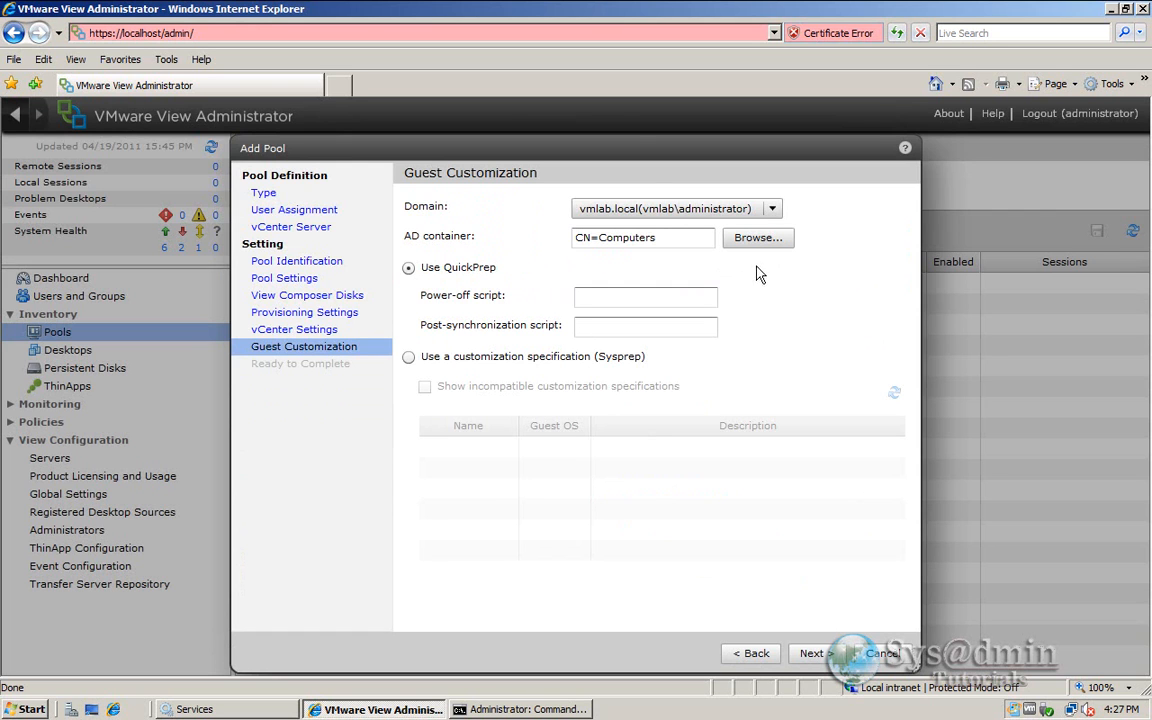
{"action": "mouse_move", "coordinate": [758, 238]}
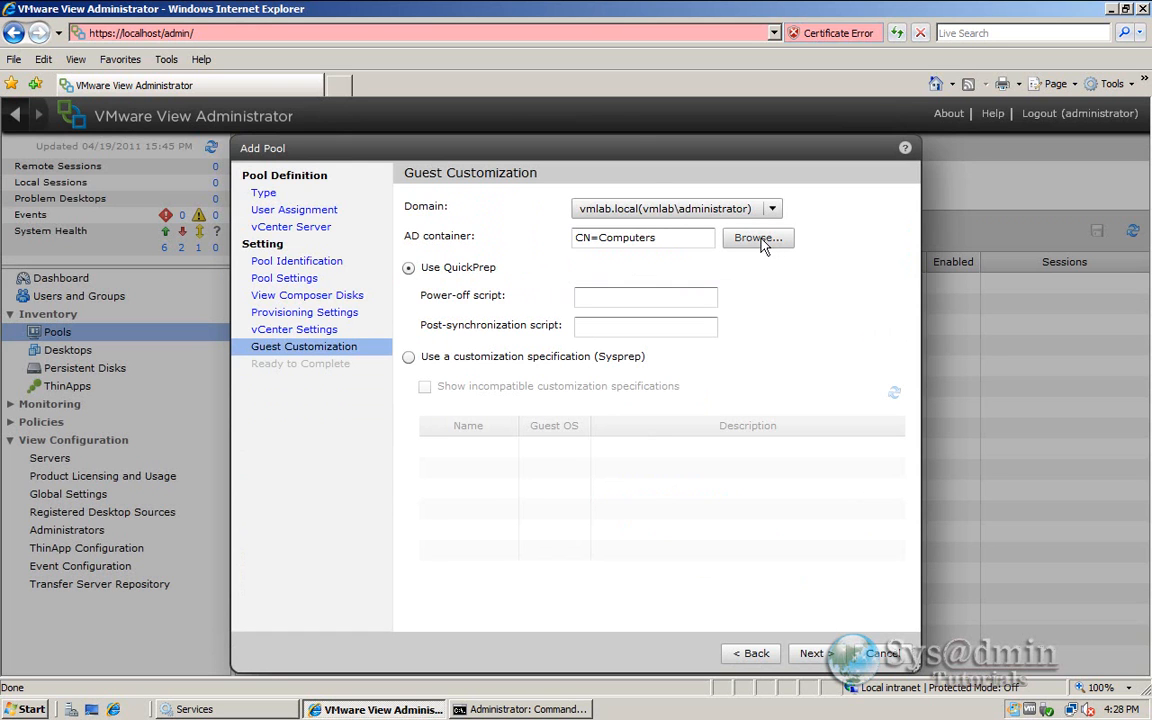
{"action": "left_click", "coordinate": [756, 238]}
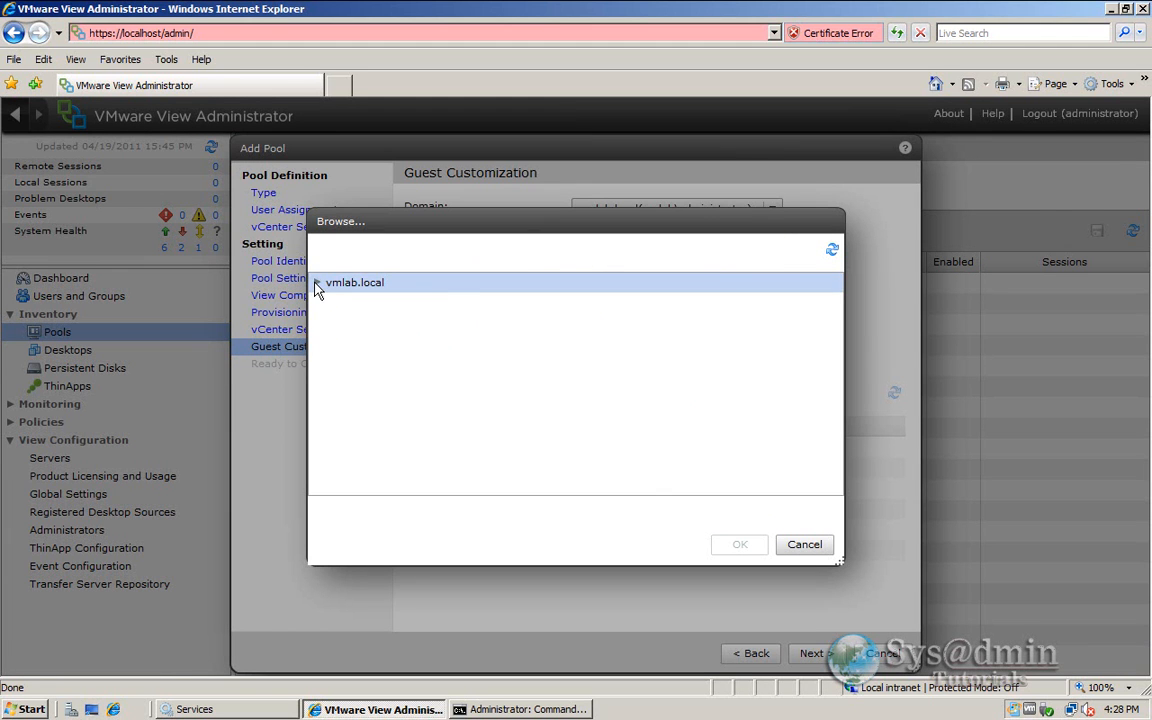
{"action": "left_click", "coordinate": [316, 282]}
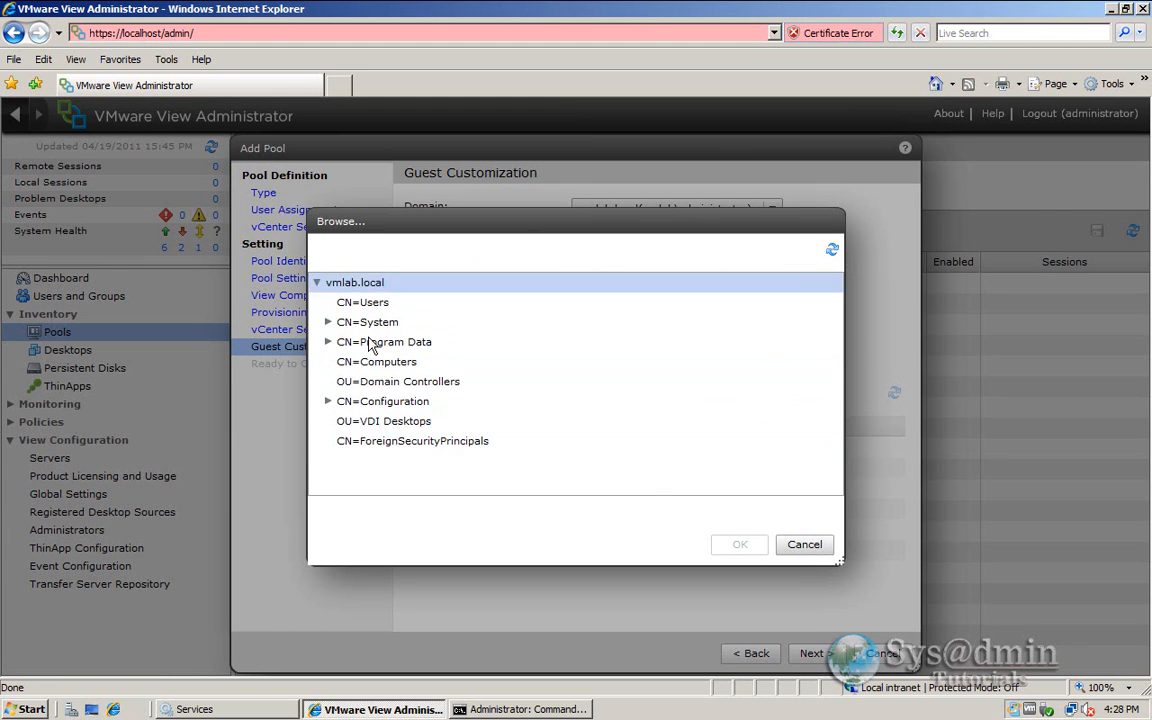
{"action": "left_click", "coordinate": [384, 420]}
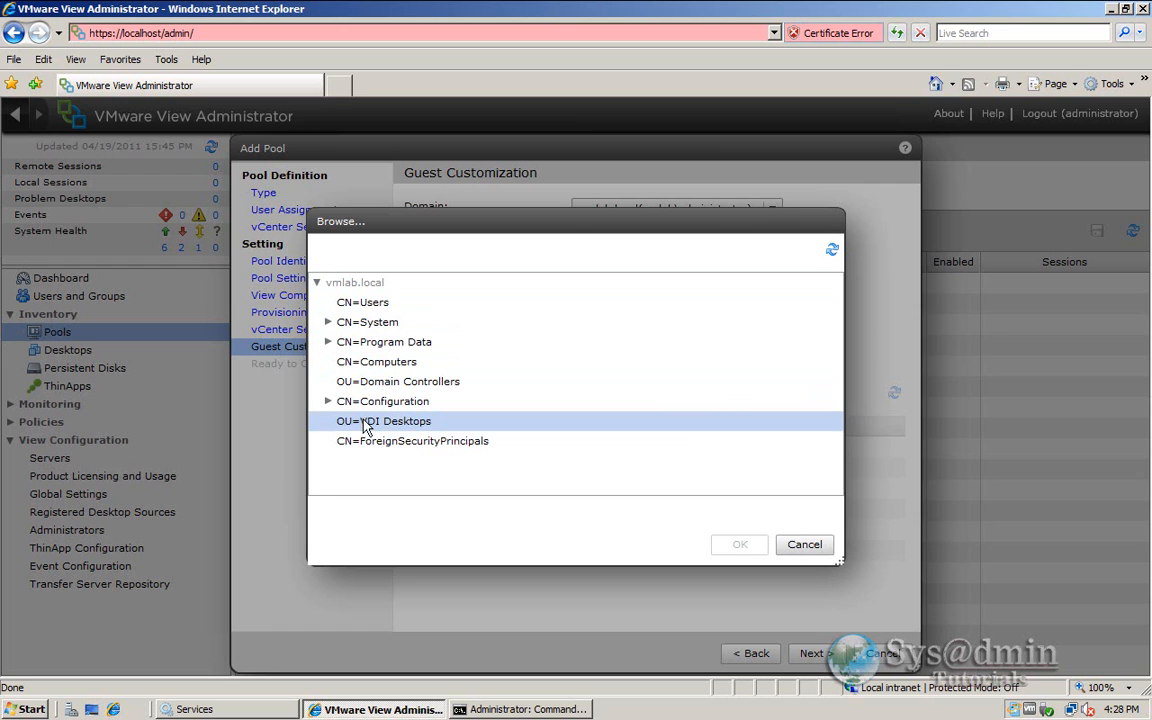
{"action": "left_click", "coordinate": [384, 420]}
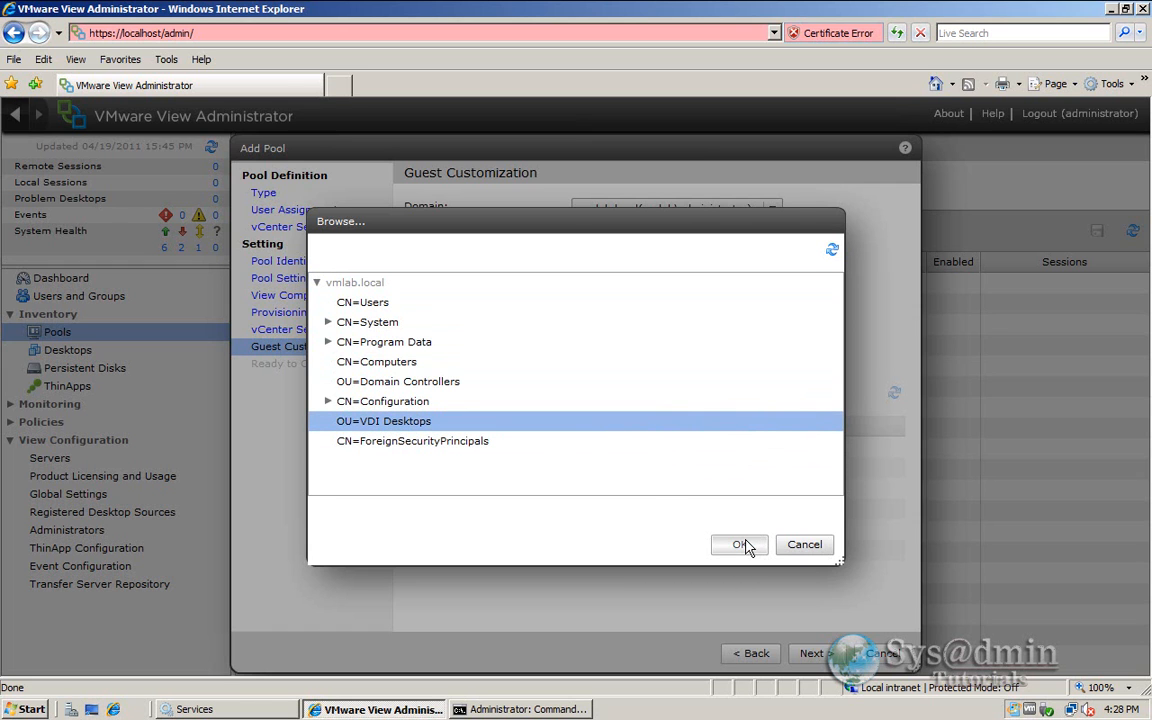
{"action": "left_click", "coordinate": [740, 544]}
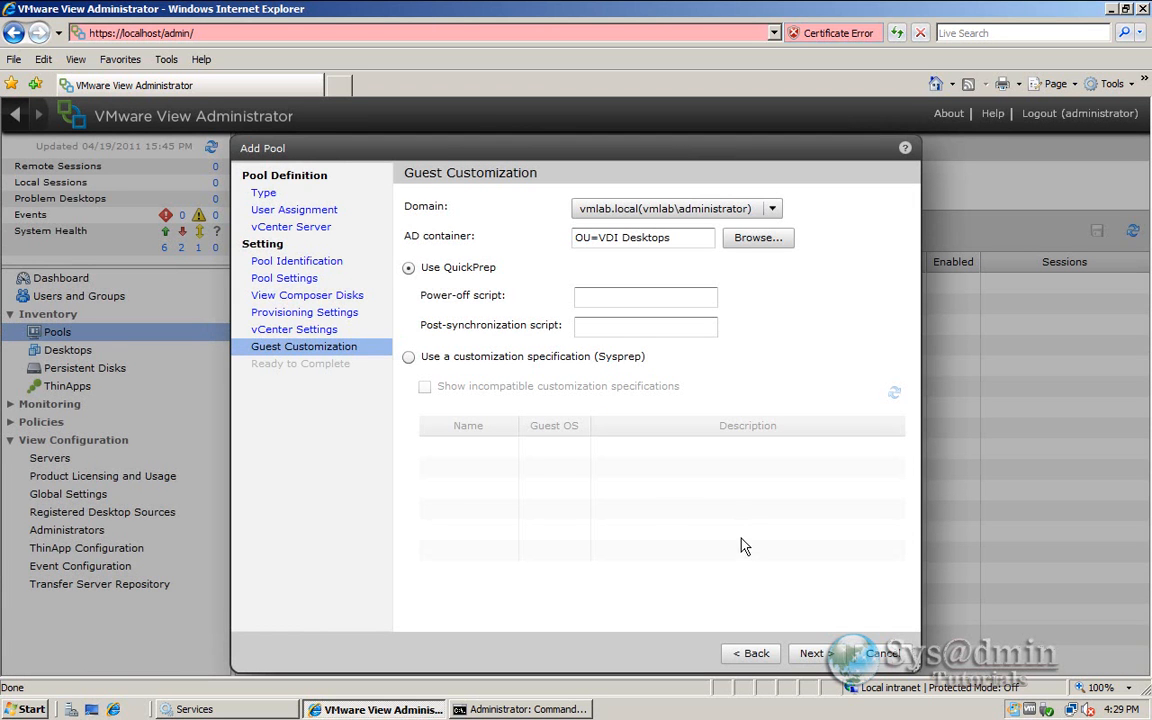
{"action": "mouse_move", "coordinate": [510, 268]}
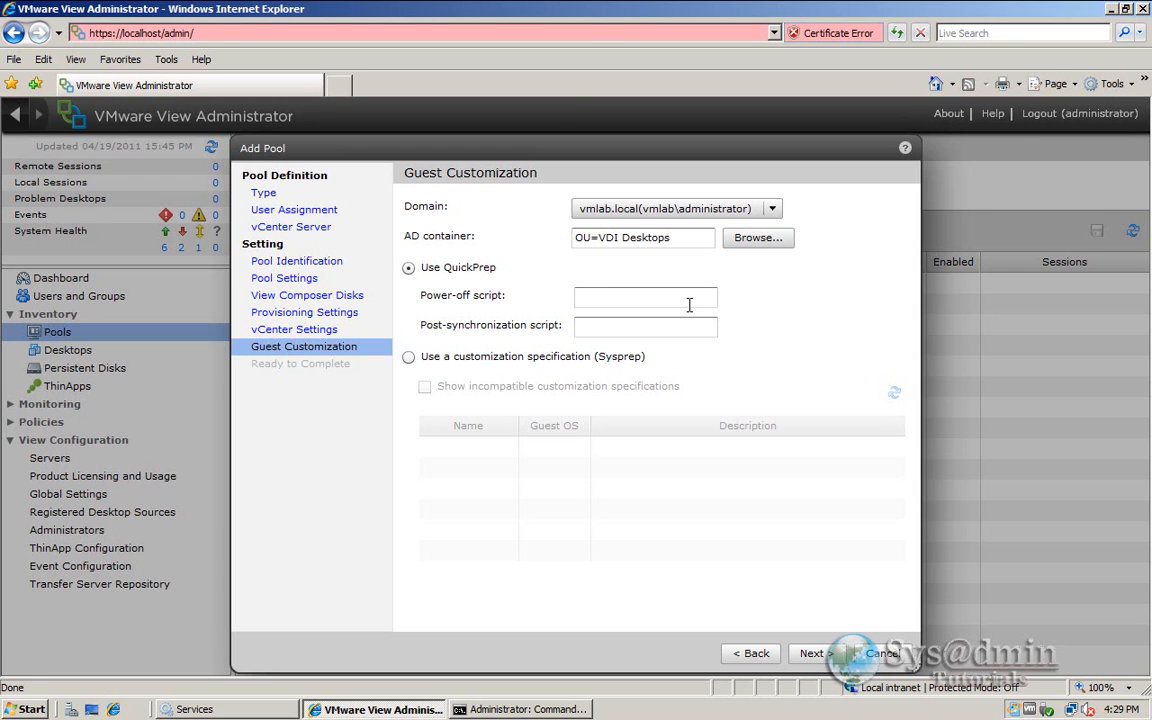
{"action": "mouse_move", "coordinate": [812, 344]}
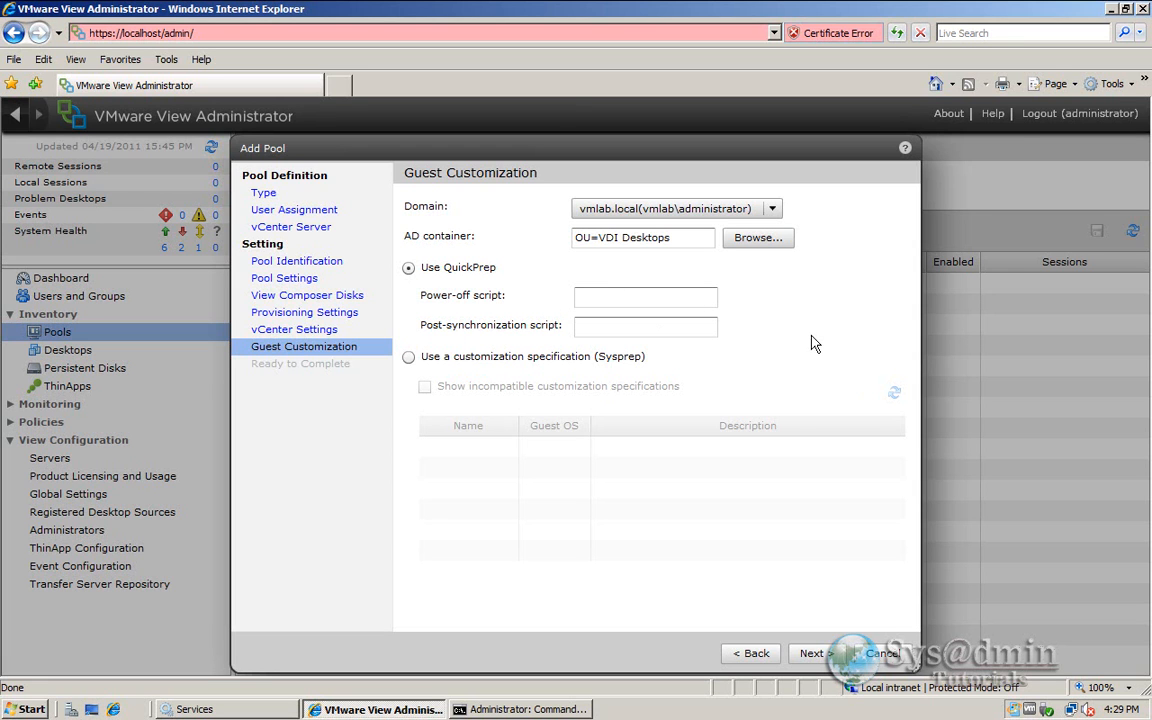
{"action": "mouse_move", "coordinate": [796, 424]}
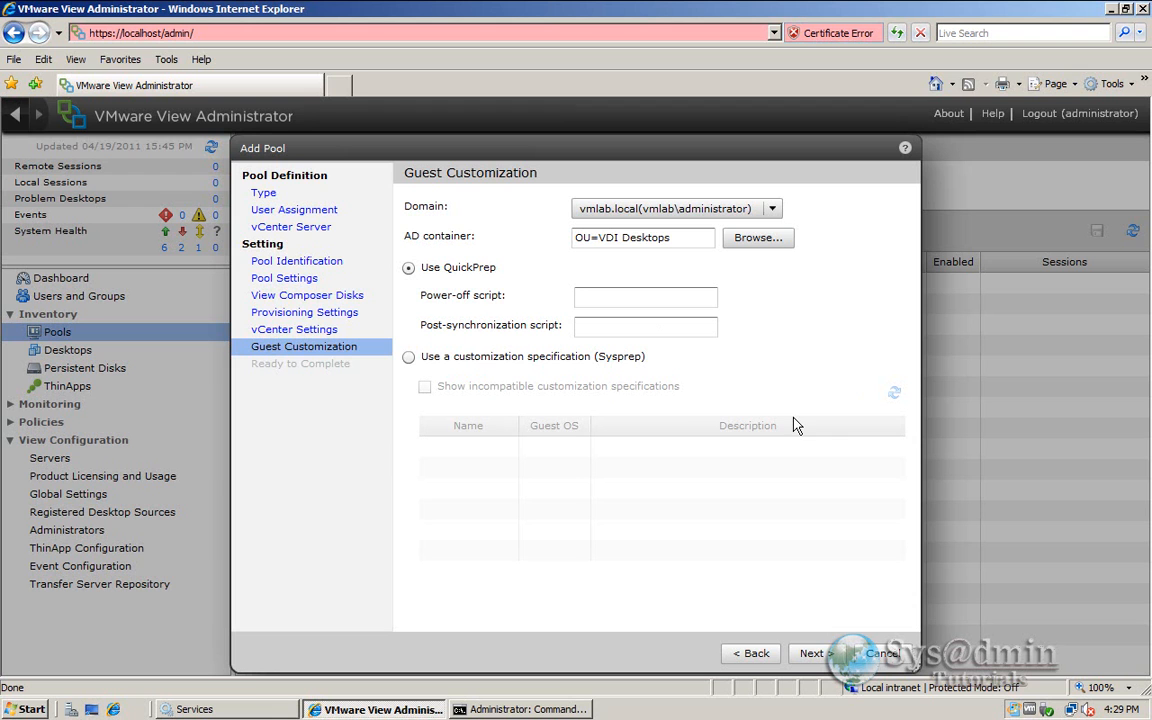
{"action": "mouse_move", "coordinate": [816, 652]}
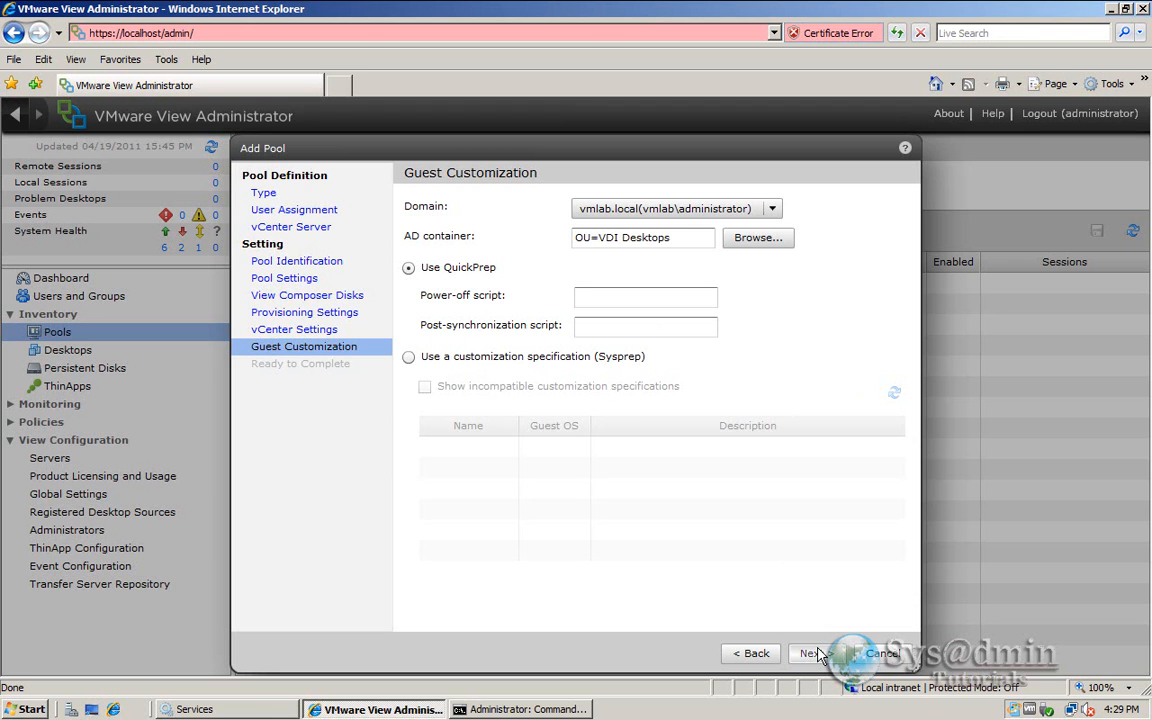
- Keep QuickPrep customization and continue to the Ready to Complete summary
{"action": "left_click", "coordinate": [810, 652]}
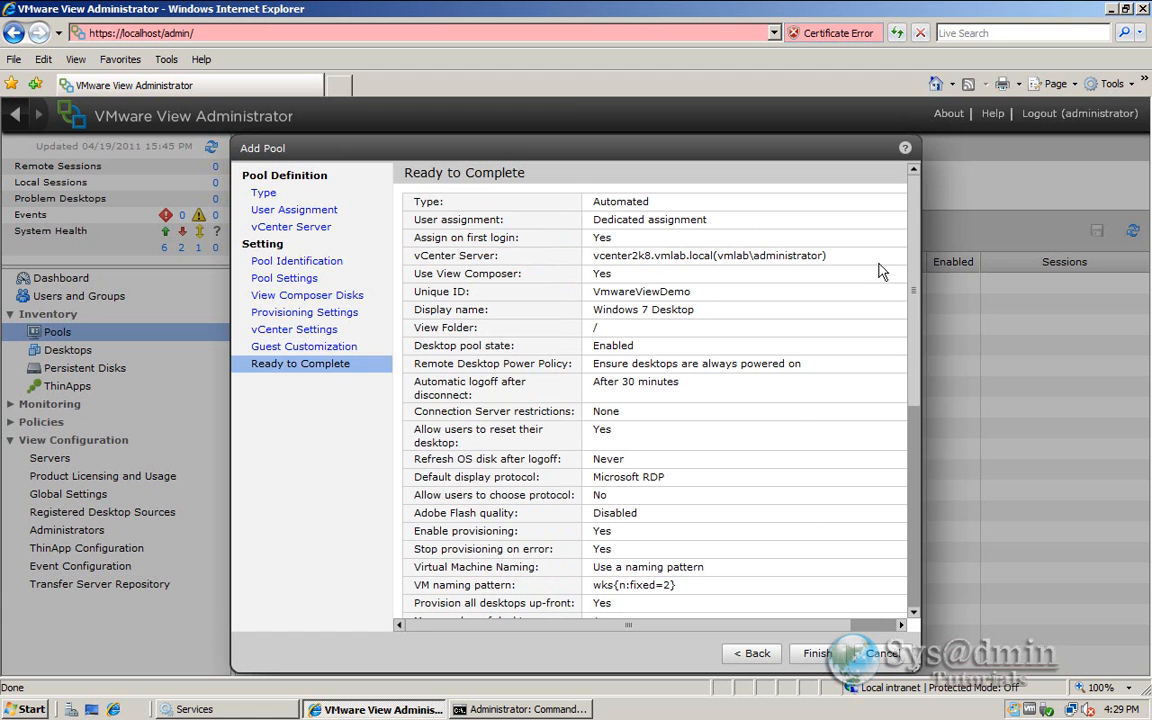
- Review the summary and finish creating the VmwareViewDemo Windows 7 Desktop pool
{"action": "scroll", "scroll_direction": "down", "scroll_amount": 3}
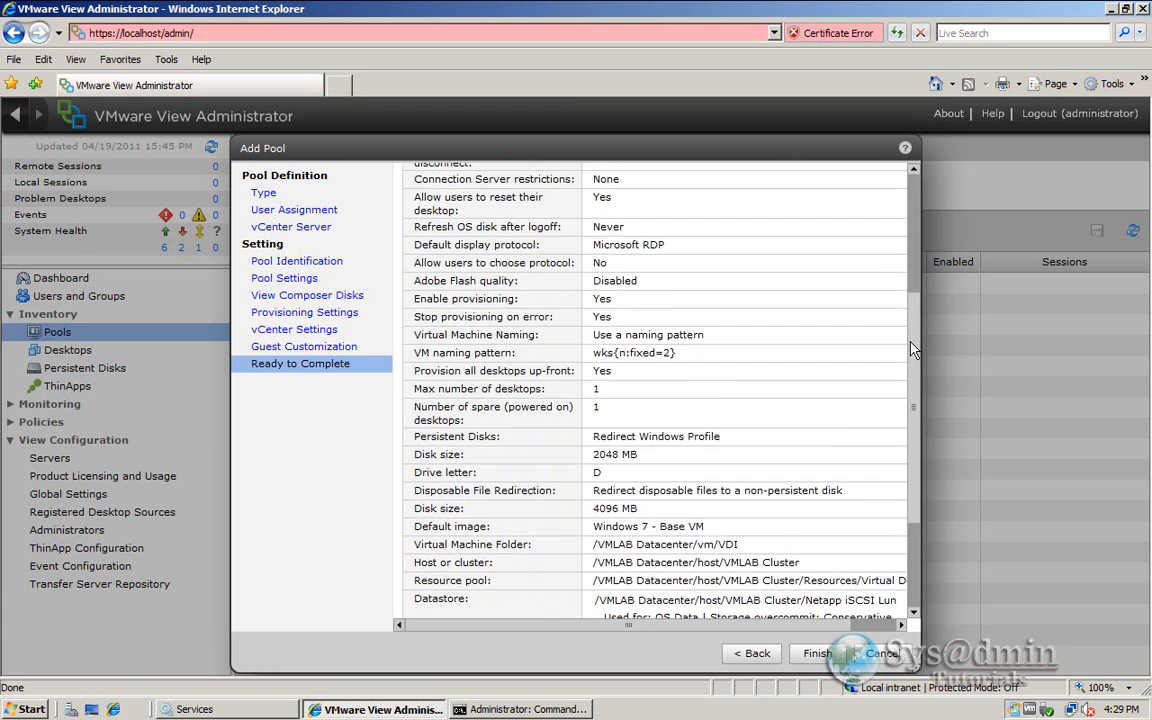
{"action": "scroll", "scroll_direction": "down", "scroll_amount": 3}
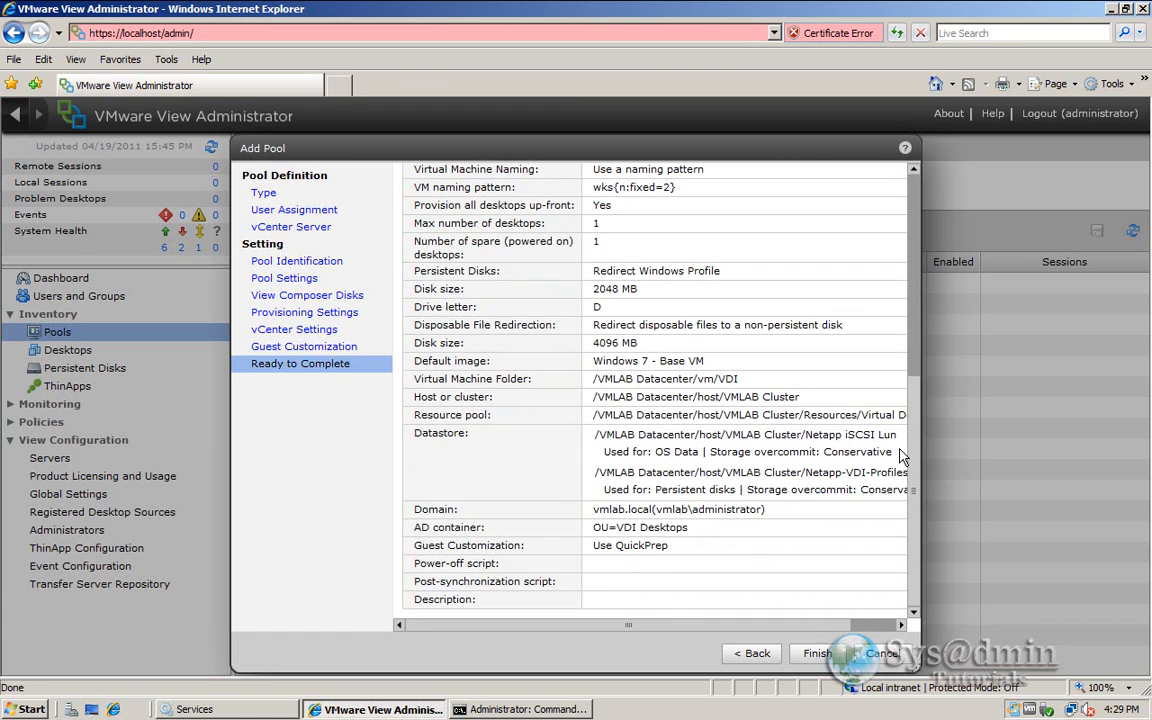
{"action": "mouse_move", "coordinate": [770, 576]}
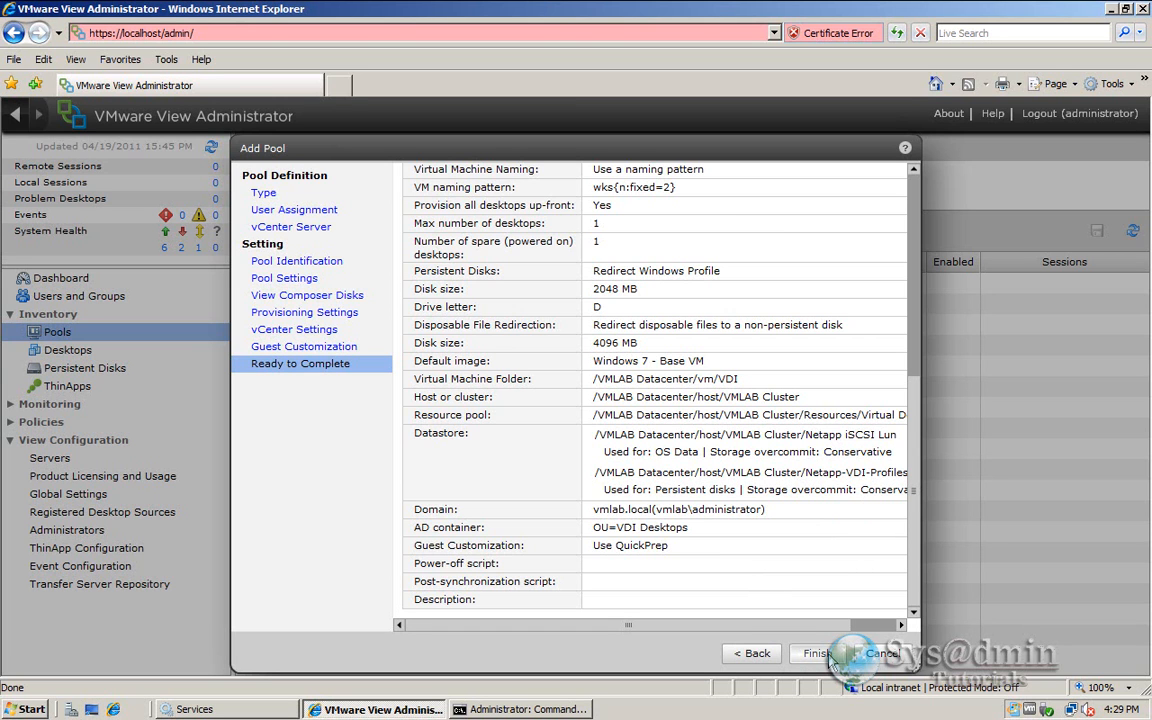
{"action": "left_click", "coordinate": [816, 652]}
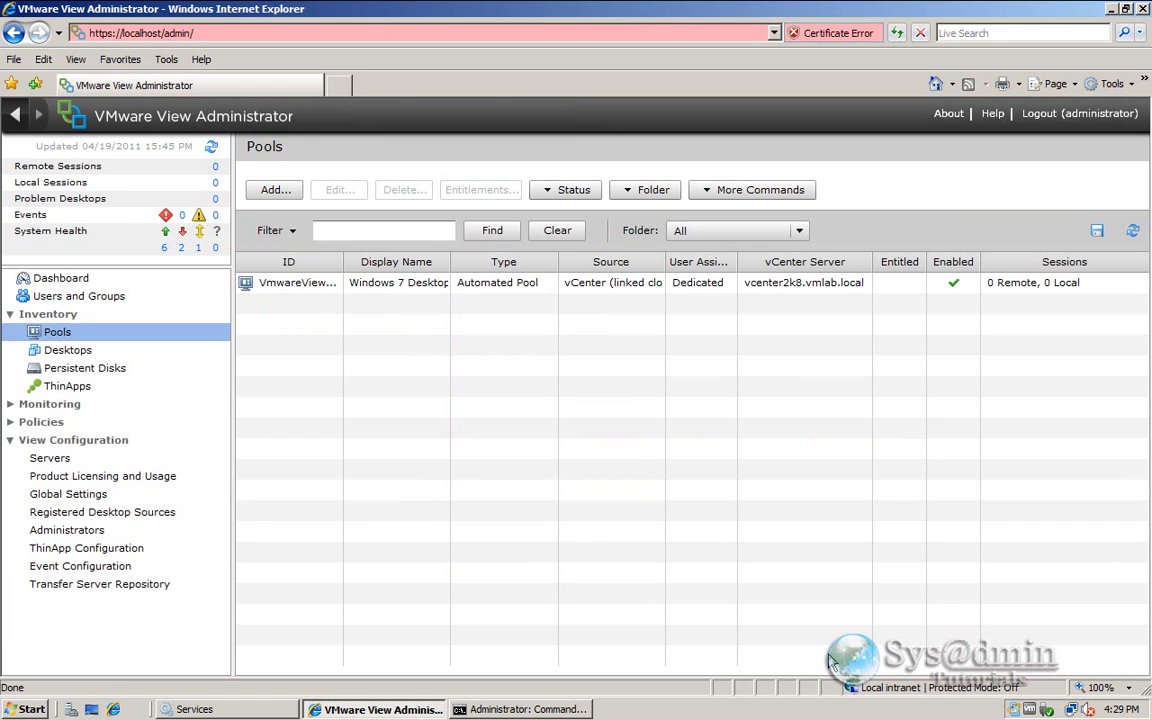
{"action": "left_click", "coordinate": [296, 282]}
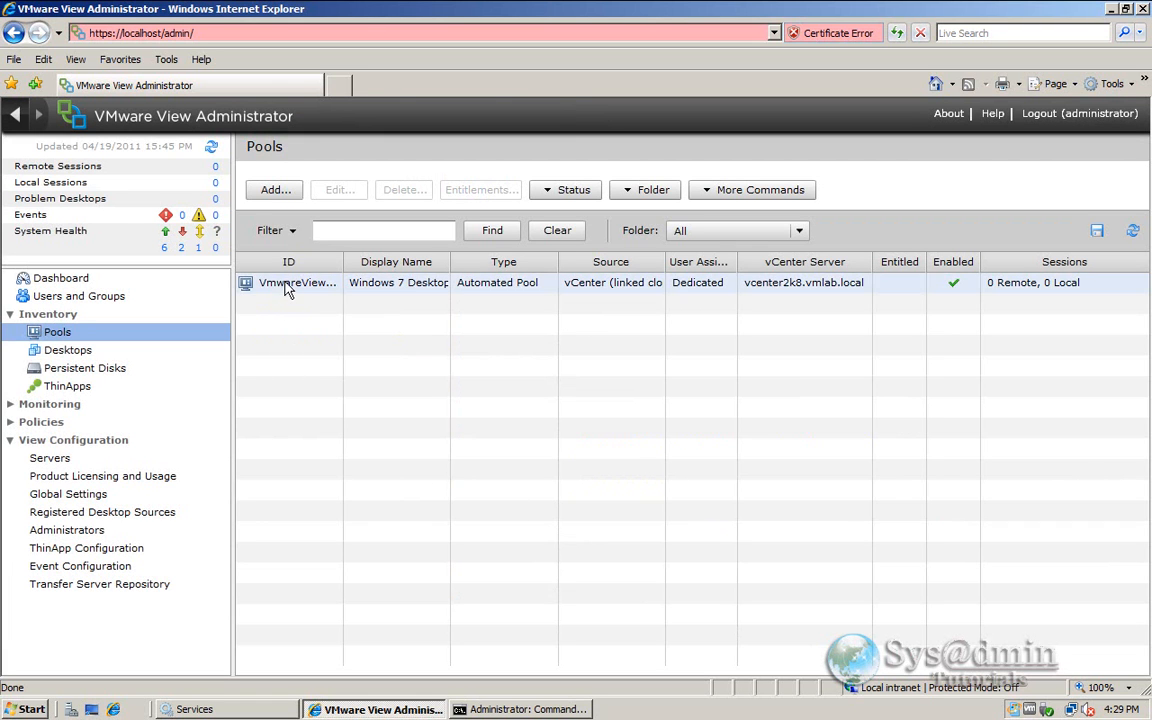
{"action": "left_click", "coordinate": [296, 282]}
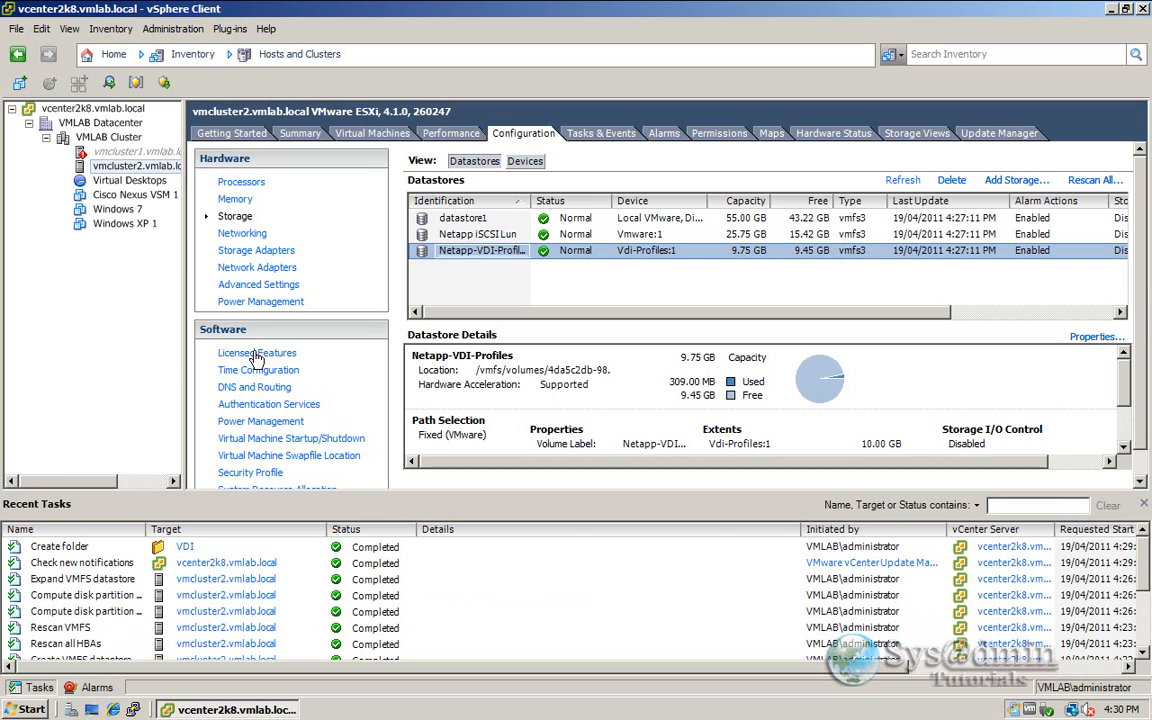
{"action": "mouse_move", "coordinate": [180, 508]}
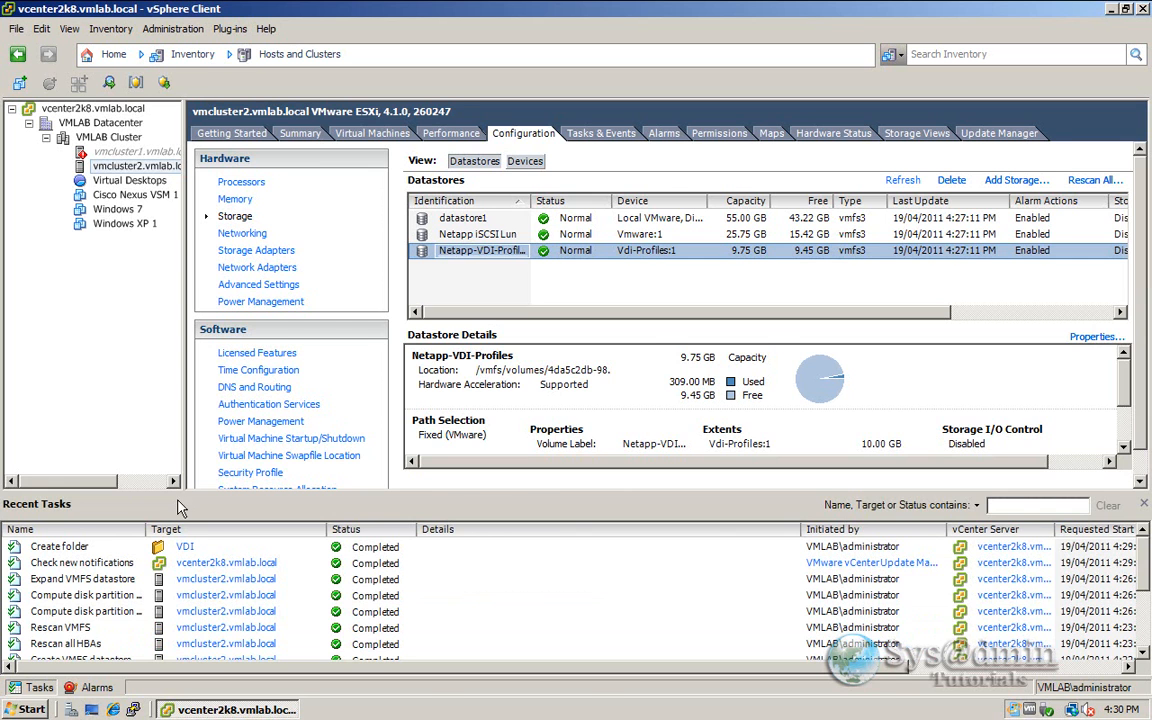
- Expand the Virtual Desktops folder in the inventory tree to check for the replica and wks01
{"action": "left_click", "coordinate": [136, 152]}
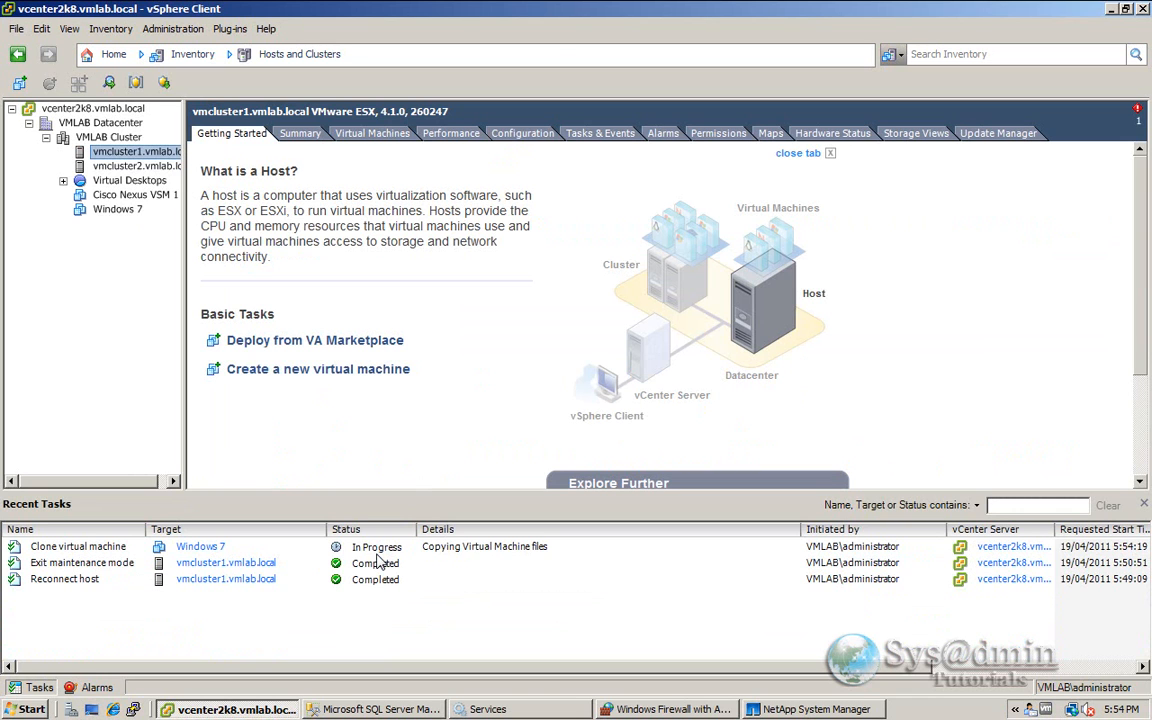
{"action": "mouse_move", "coordinate": [168, 576]}
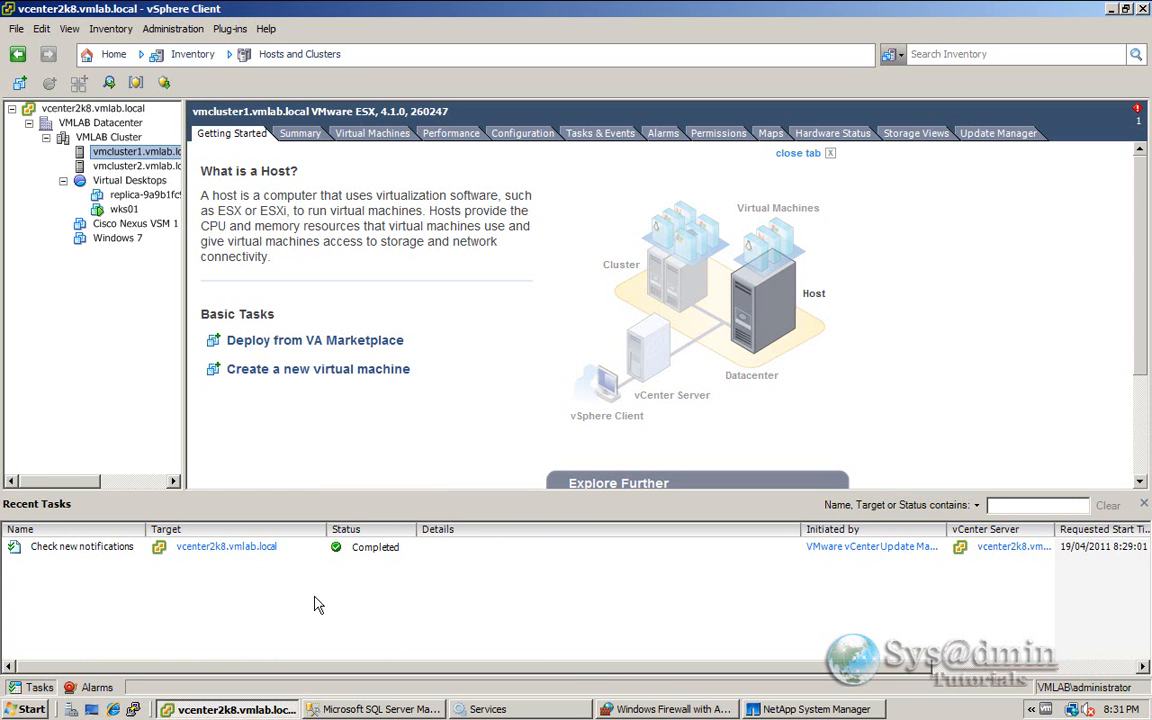
{"action": "mouse_move", "coordinate": [188, 560]}
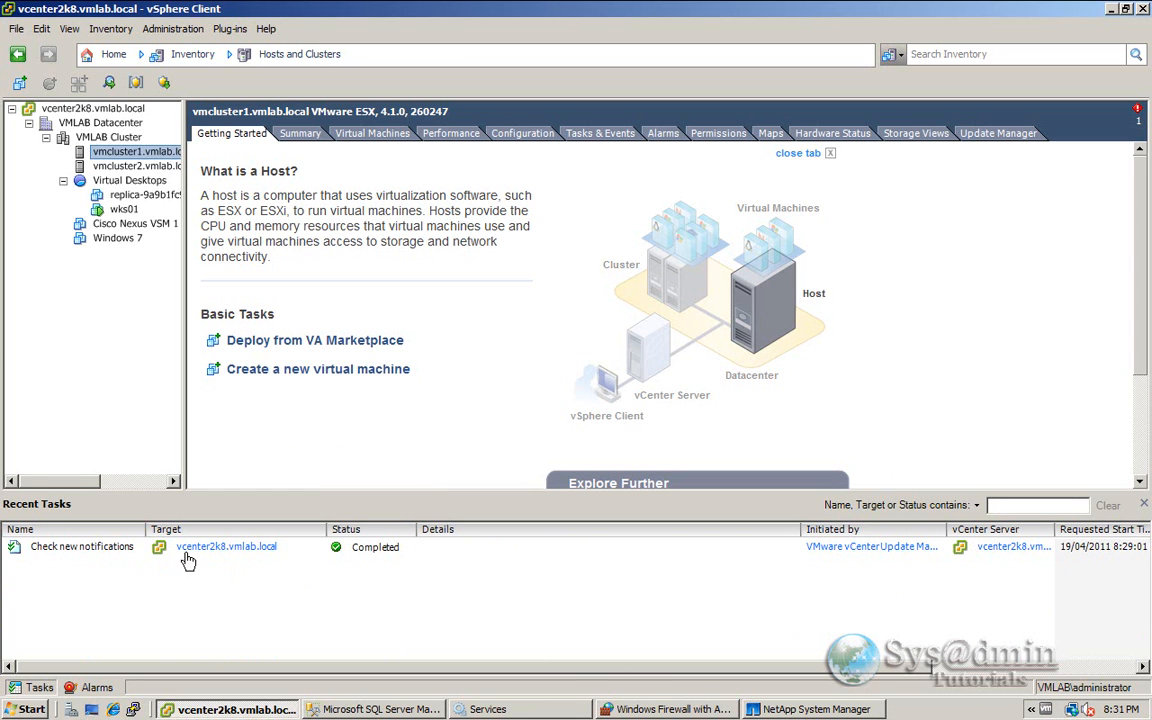
{"action": "mouse_move", "coordinate": [344, 592]}
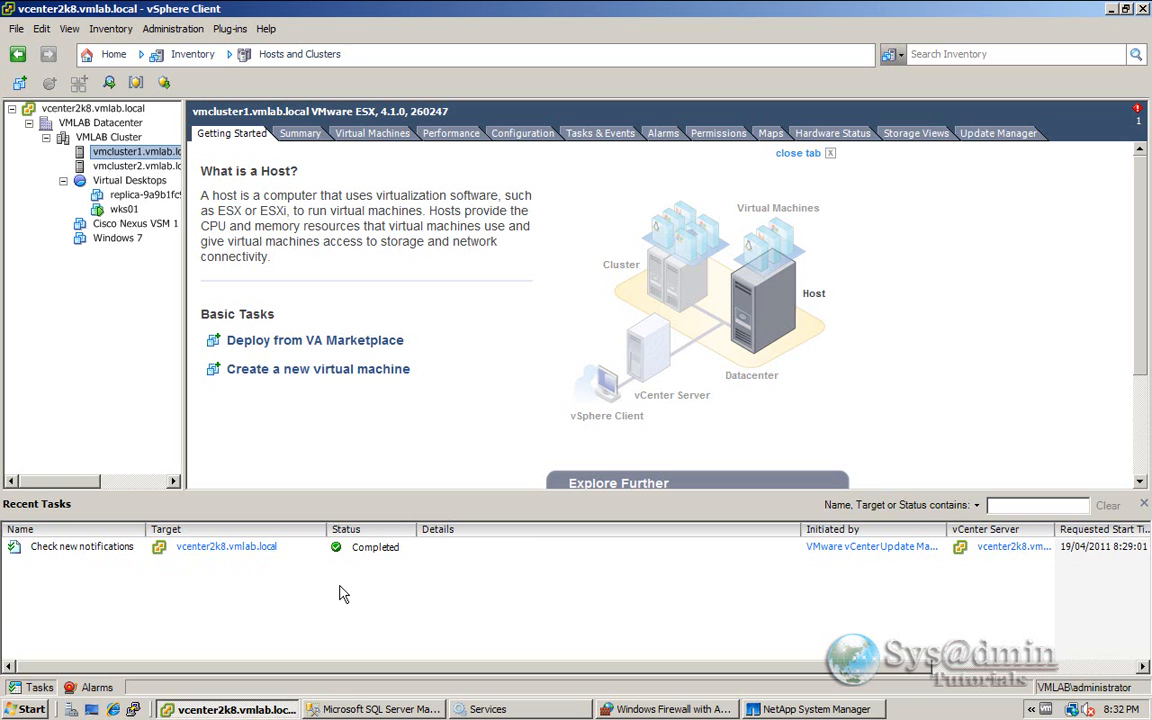
{"action": "mouse_move", "coordinate": [128, 216]}
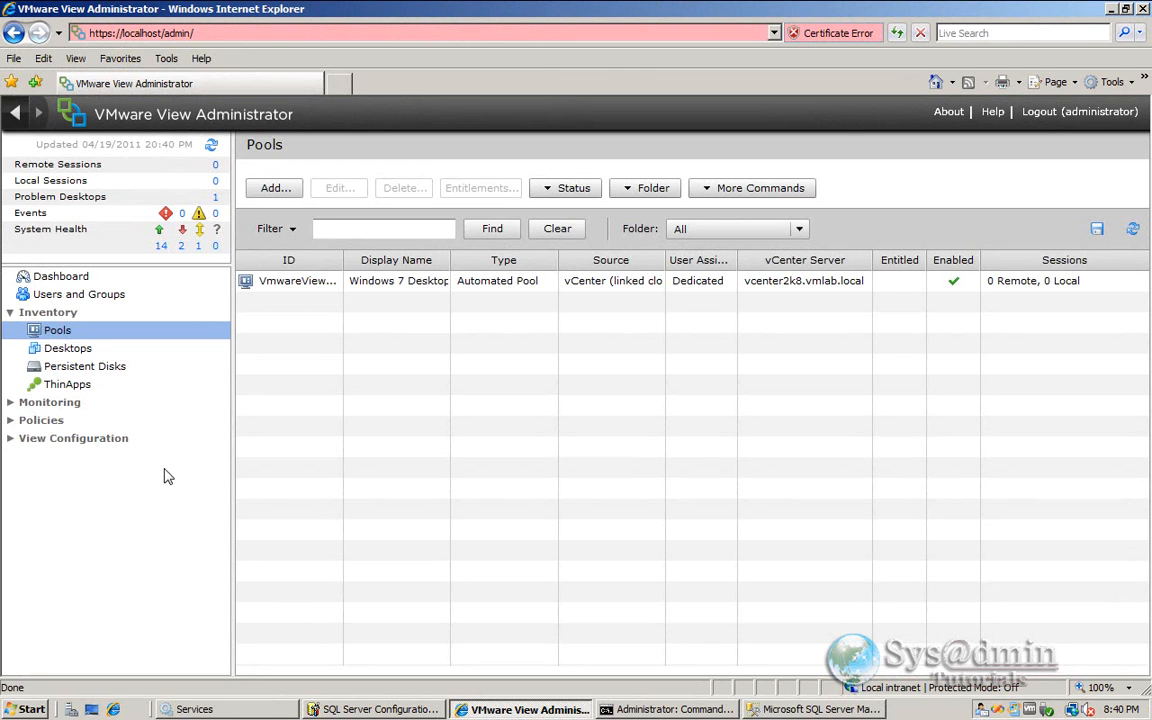
{"action": "mouse_move", "coordinate": [432, 380]}
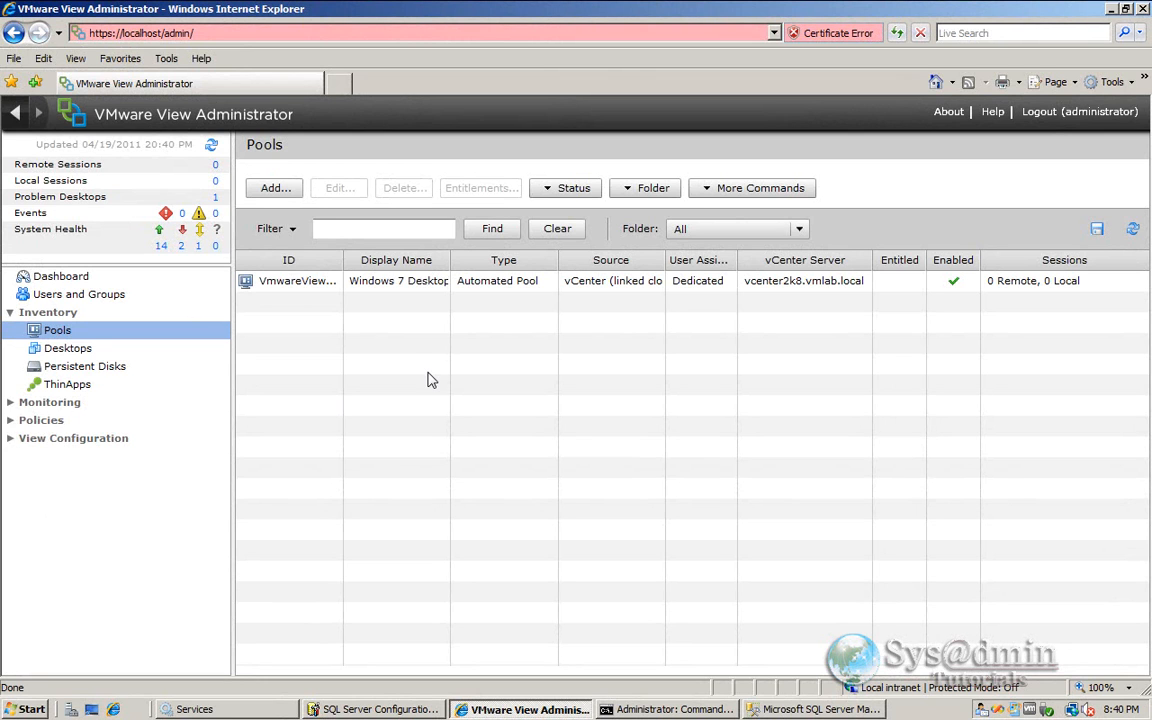
{"action": "mouse_move", "coordinate": [316, 384]}
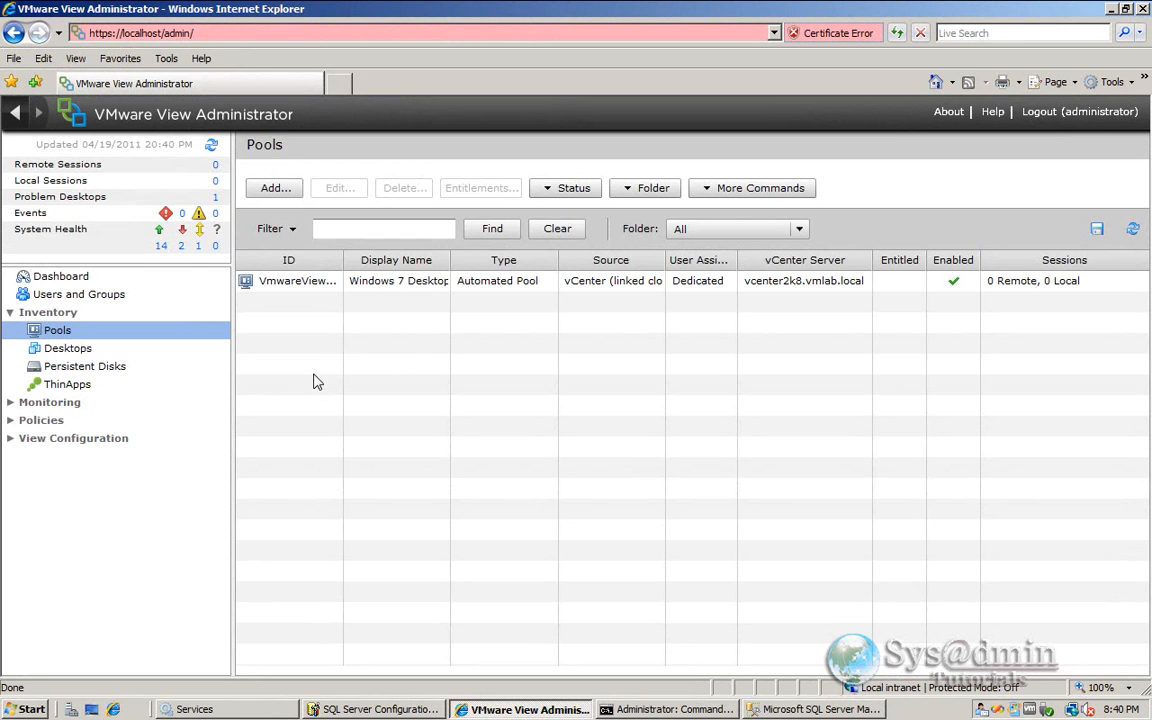
- Select the Windows 7 Desktop pool and begin adding a user under its Entitlements
{"action": "left_click", "coordinate": [296, 280]}
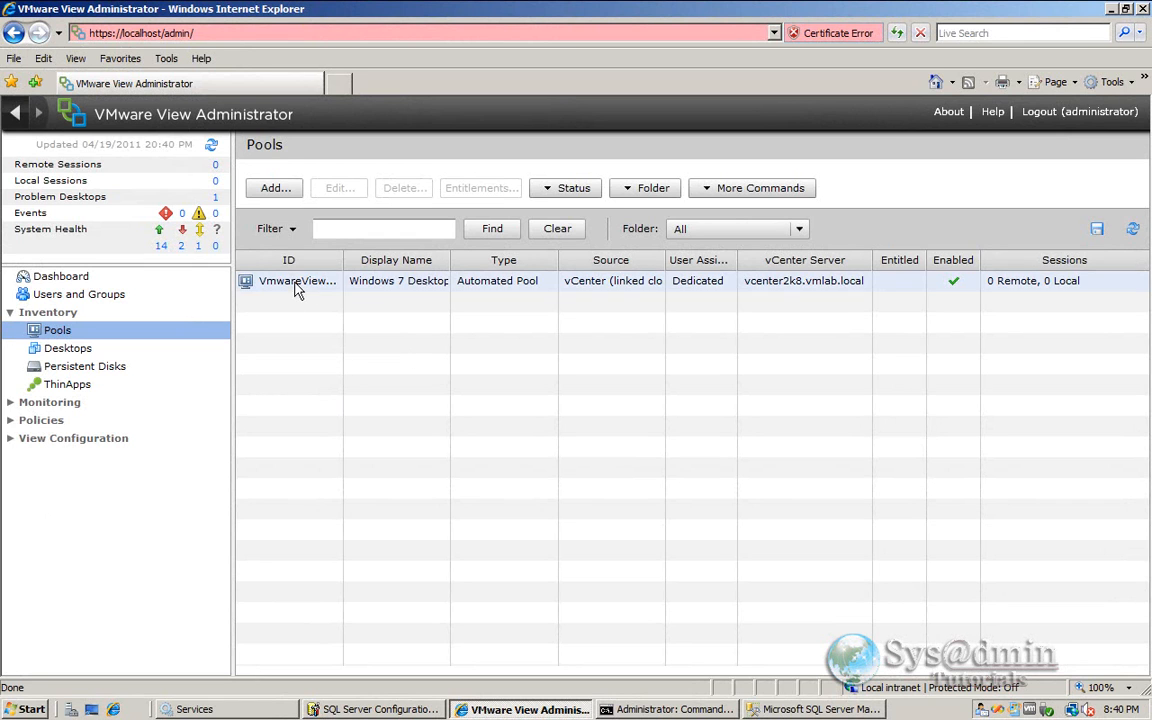
{"action": "left_click", "coordinate": [288, 280]}
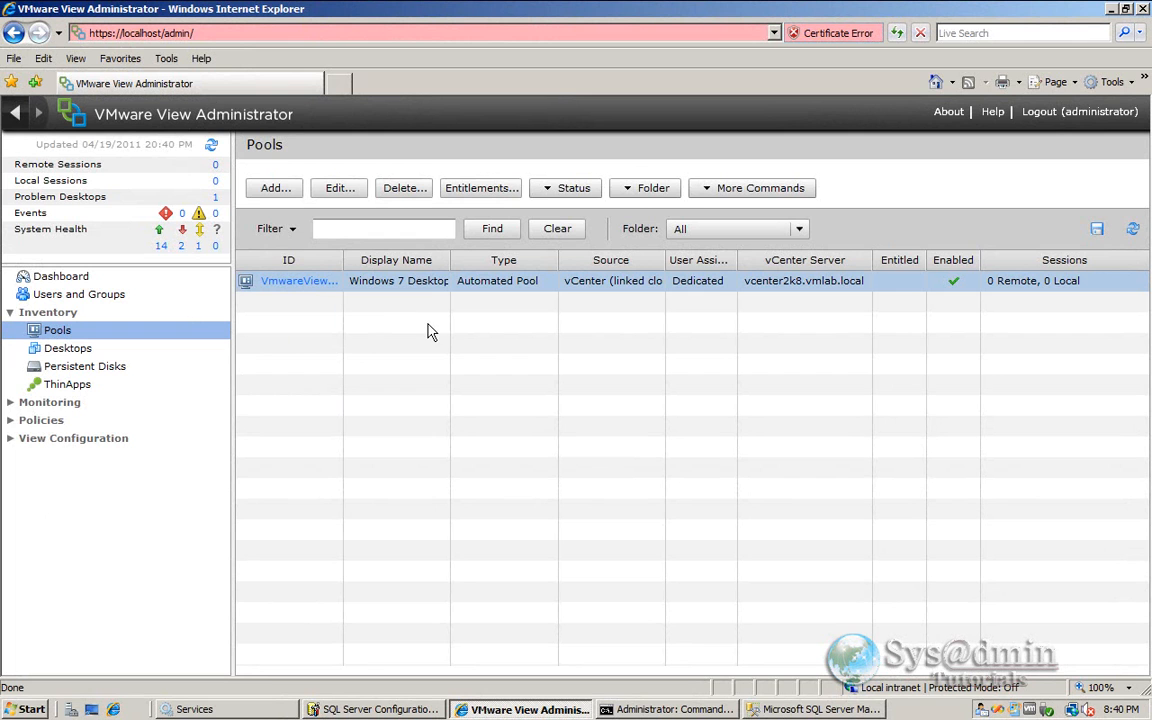
{"action": "left_click", "coordinate": [480, 188]}
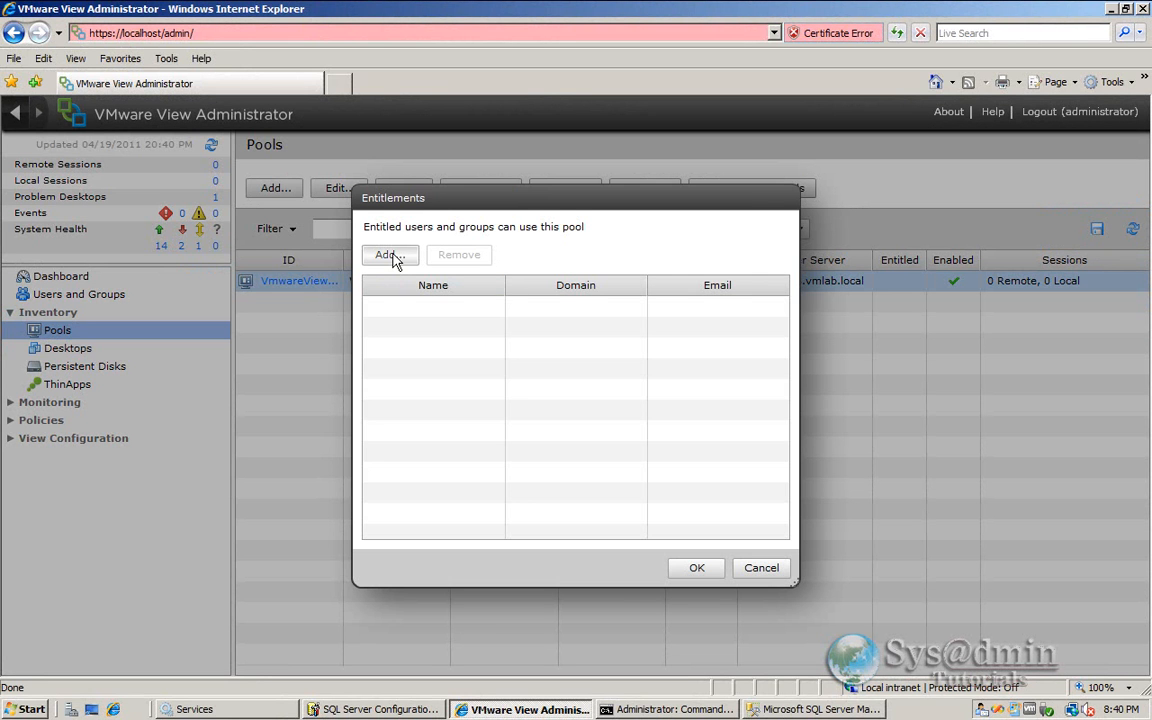
{"action": "left_click", "coordinate": [386, 254]}
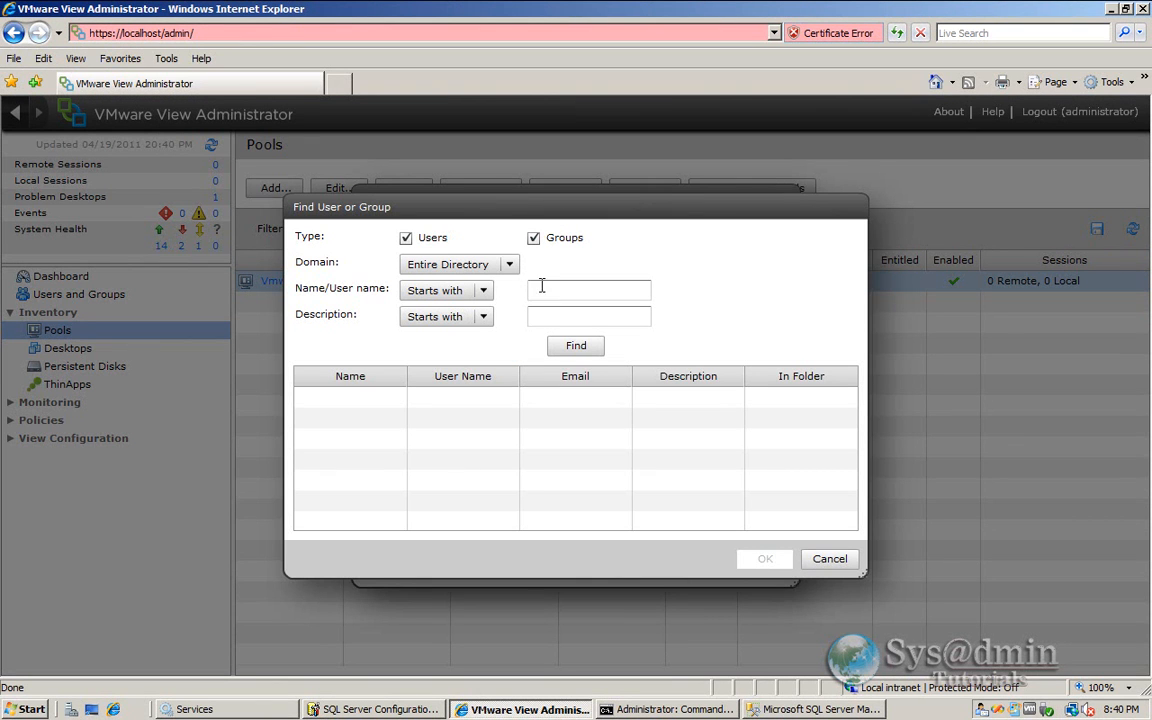
- Find 'administrator' in the directory and entitle the built-in Administrator user to the pool
{"action": "type", "text": "admini"}
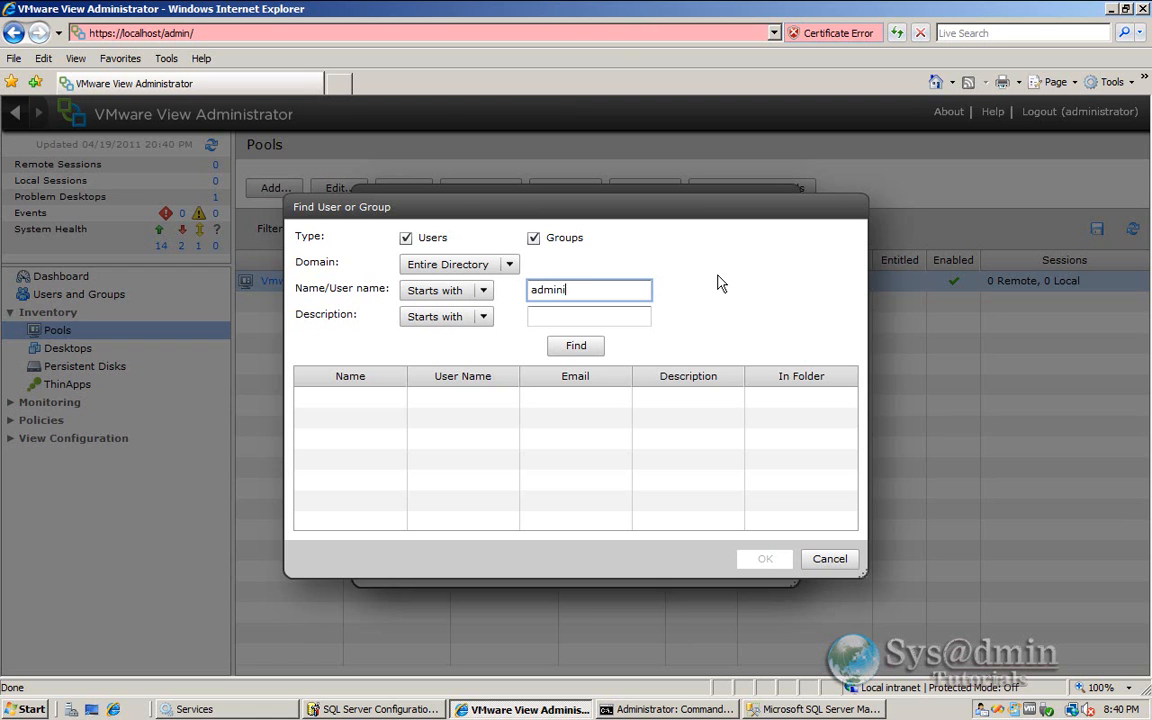
{"action": "type", "text": "strator"}
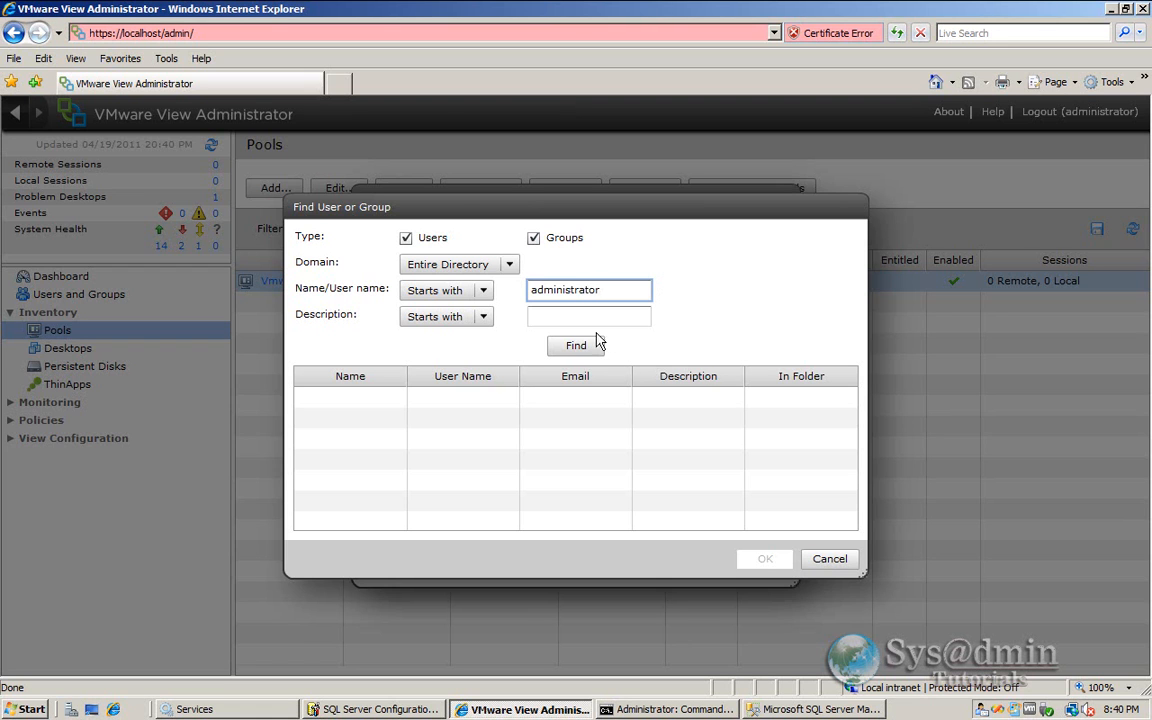
{"action": "left_click", "coordinate": [576, 344]}
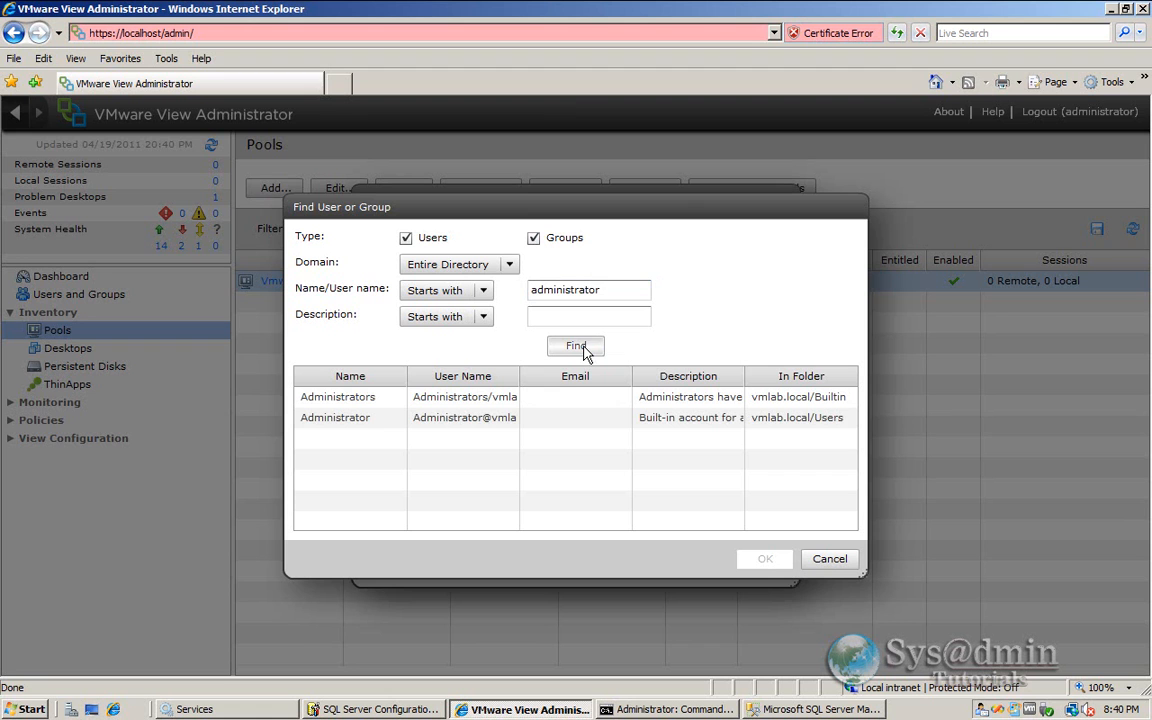
{"action": "left_click", "coordinate": [350, 418]}
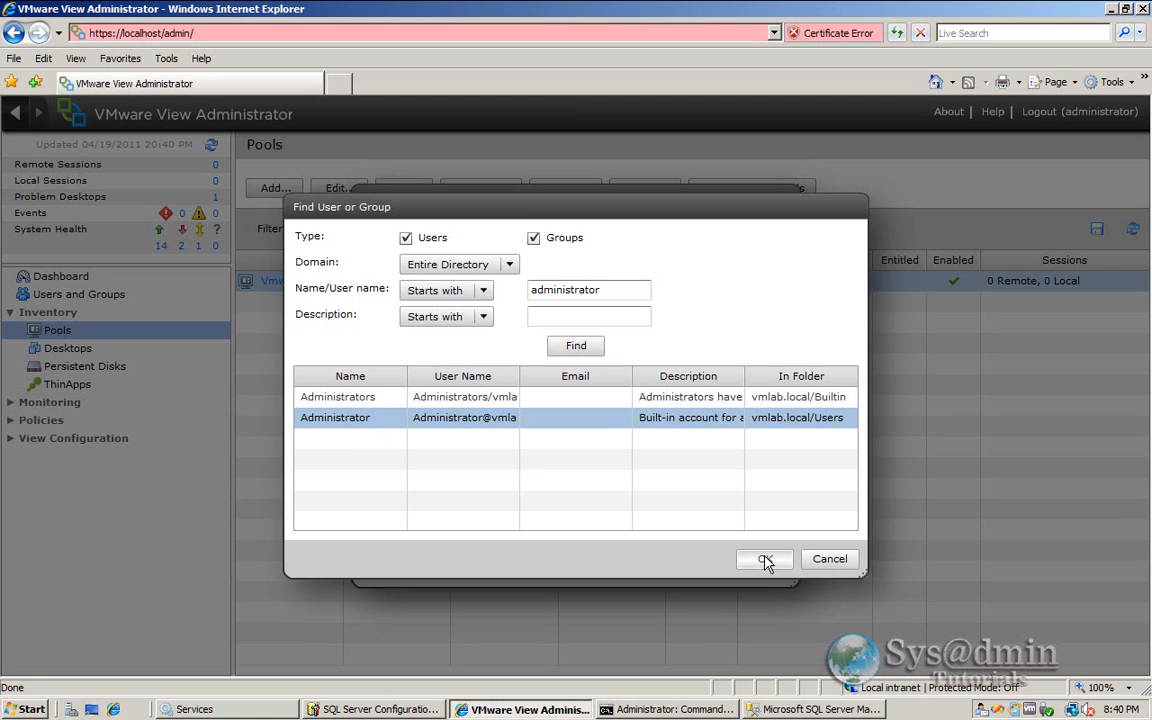
{"action": "left_click", "coordinate": [764, 560]}
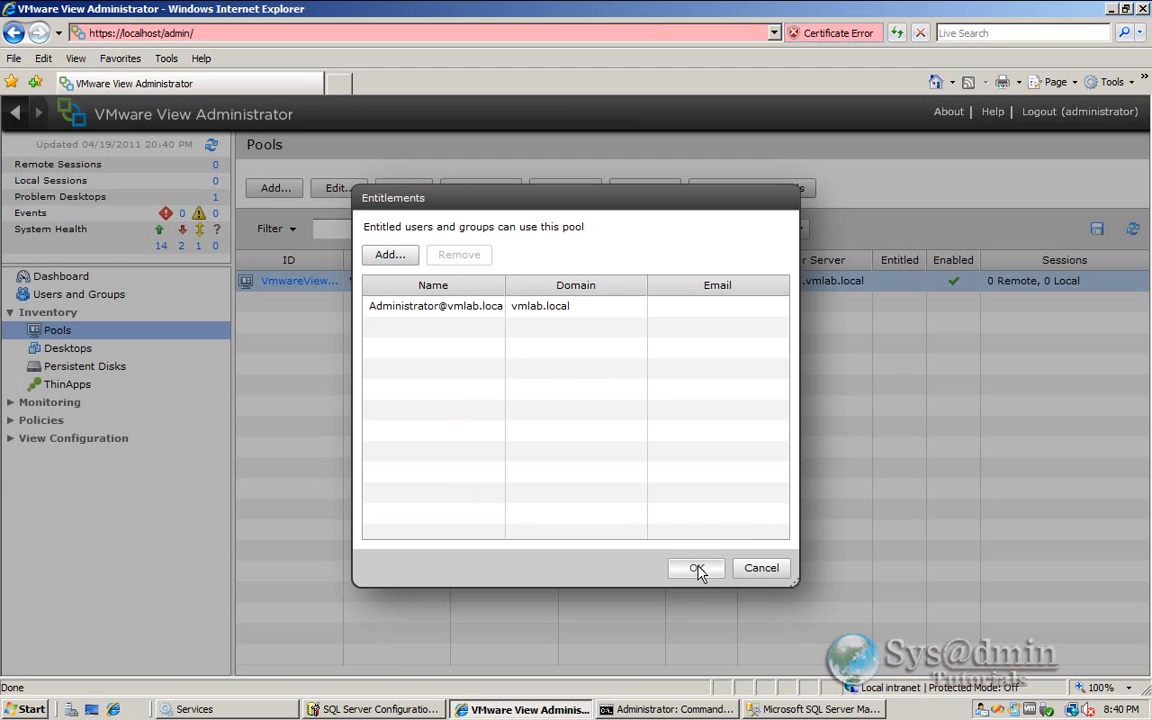